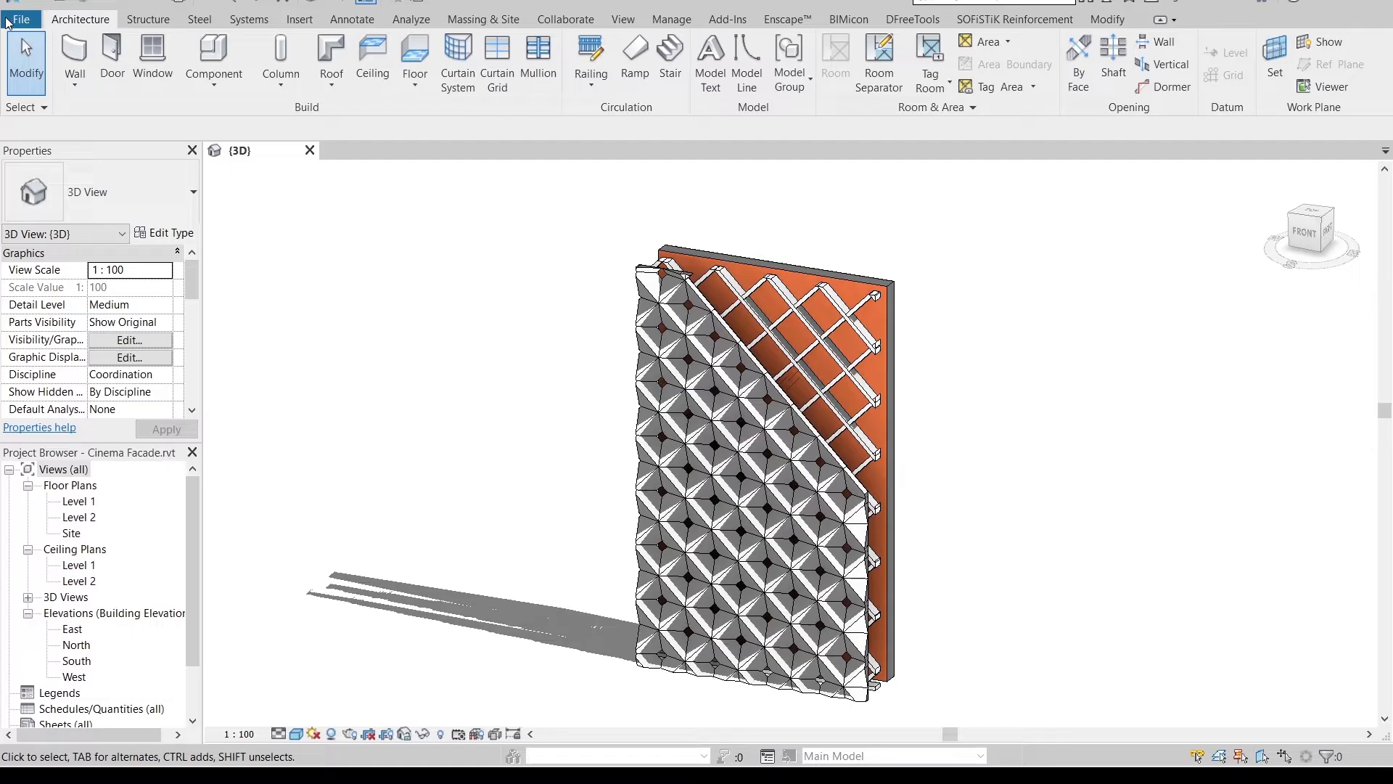
# Create a new family from the English Metric Curtain Panel Pattern Based.rft template
pyautogui.click(21, 19)
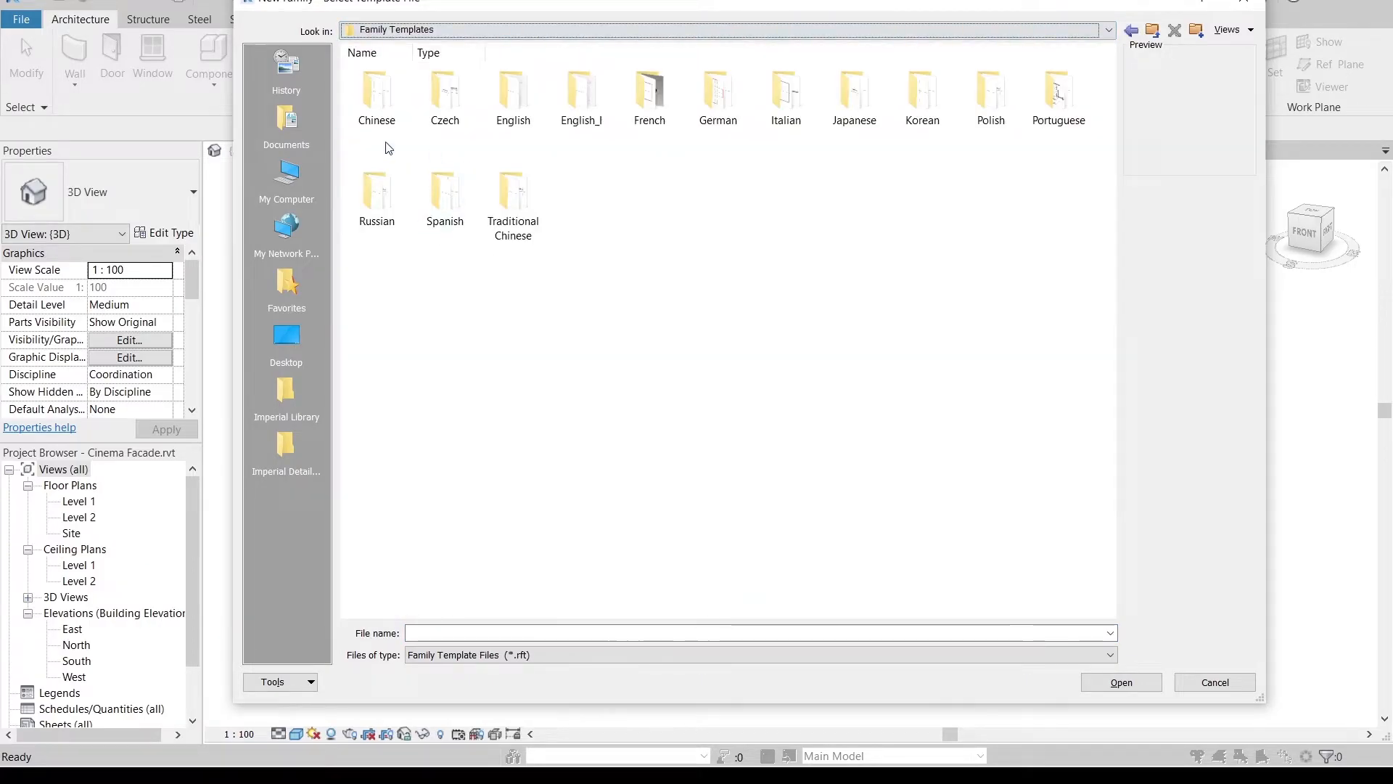
pyautogui.doubleClick(513, 94)
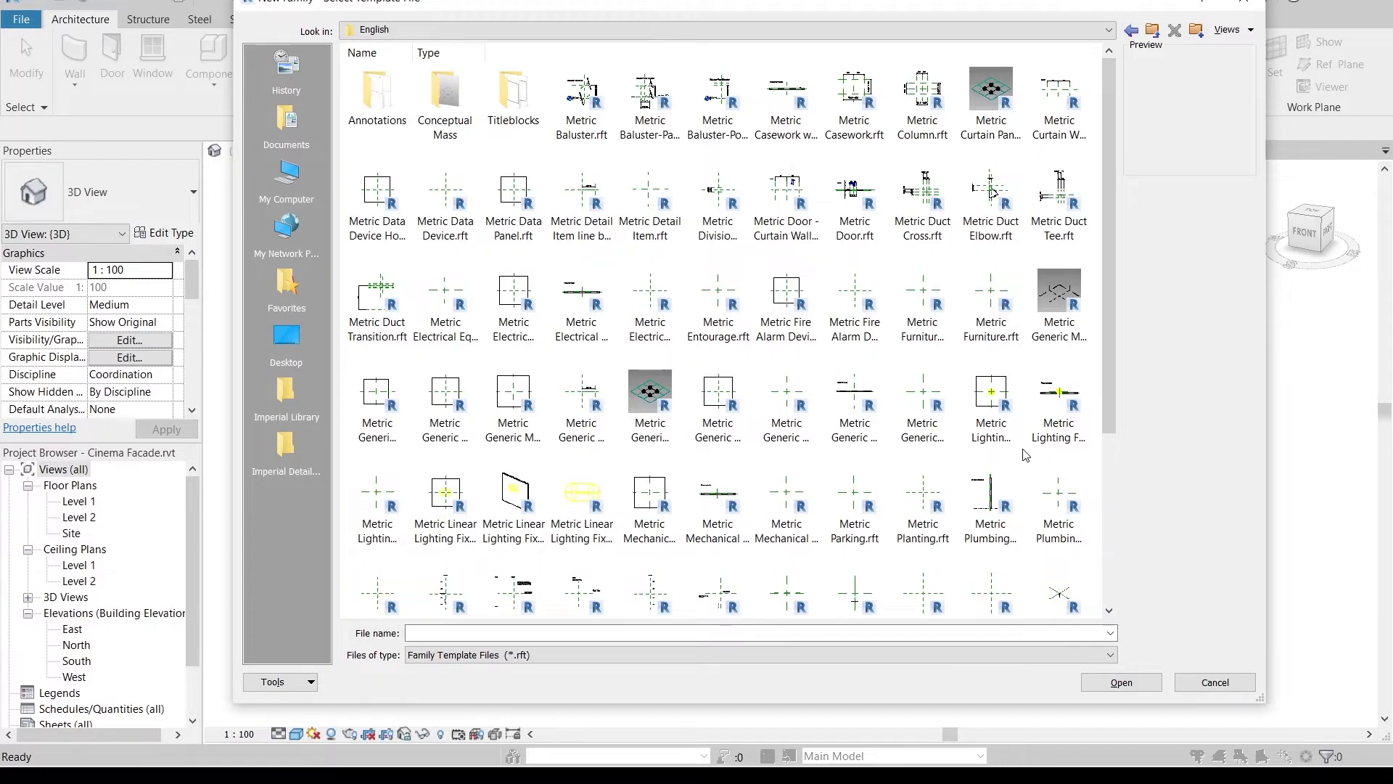
pyautogui.moveTo(1022, 463)
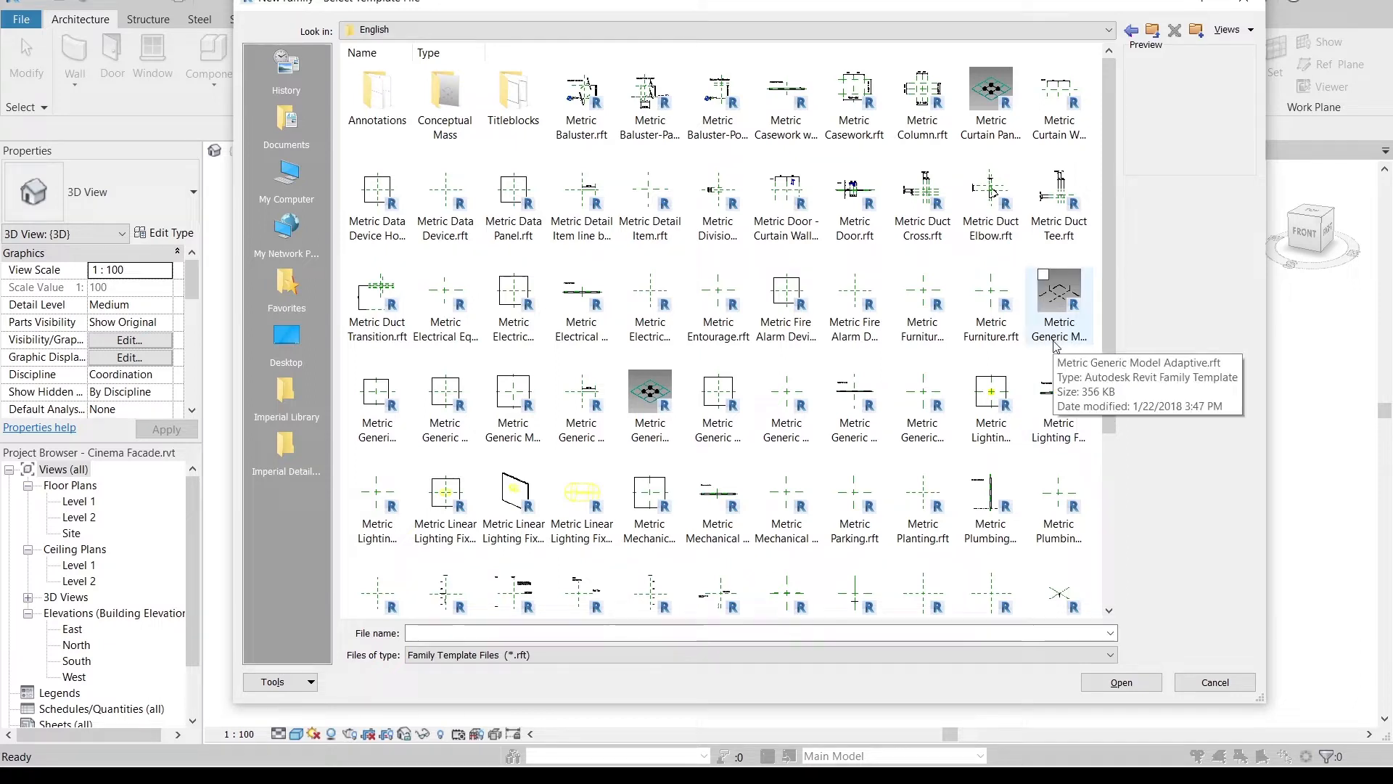
pyautogui.click(989, 103)
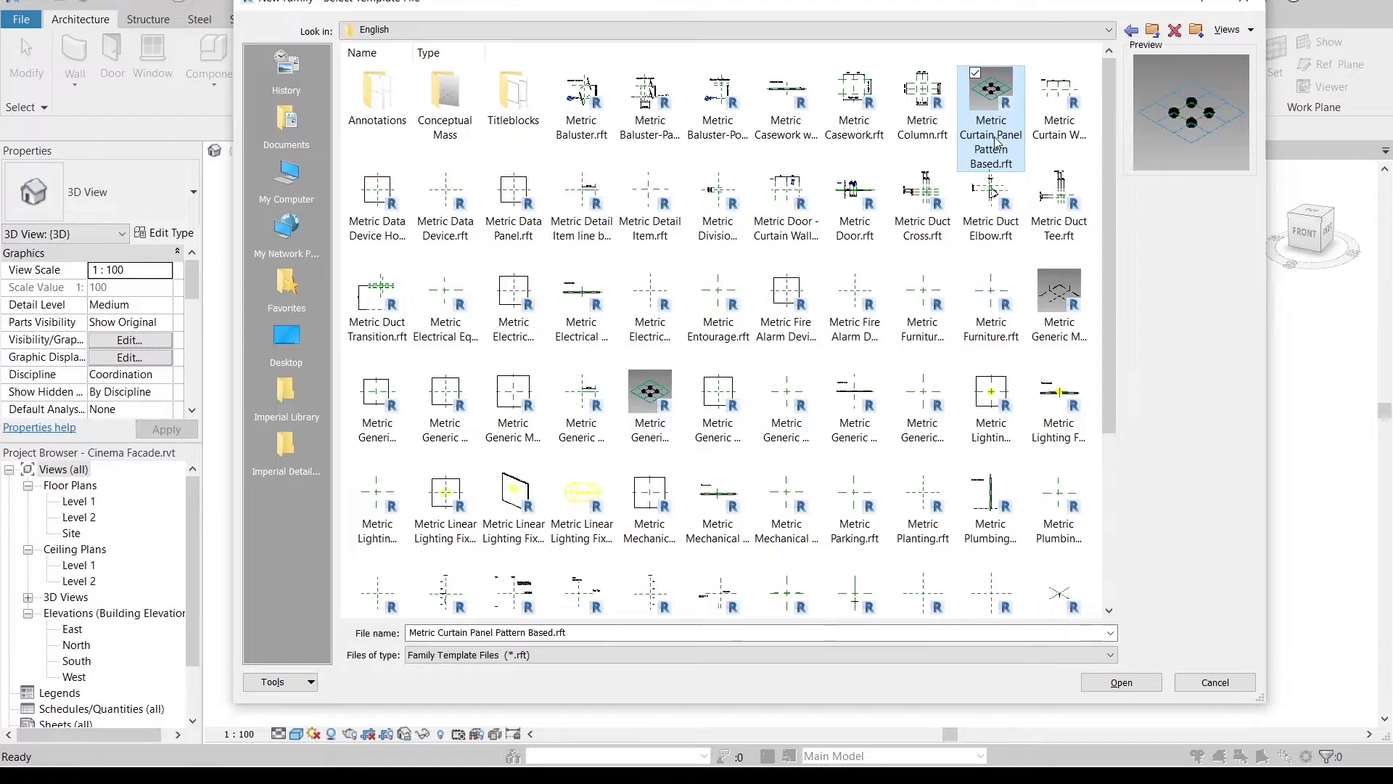
pyautogui.click(1119, 682)
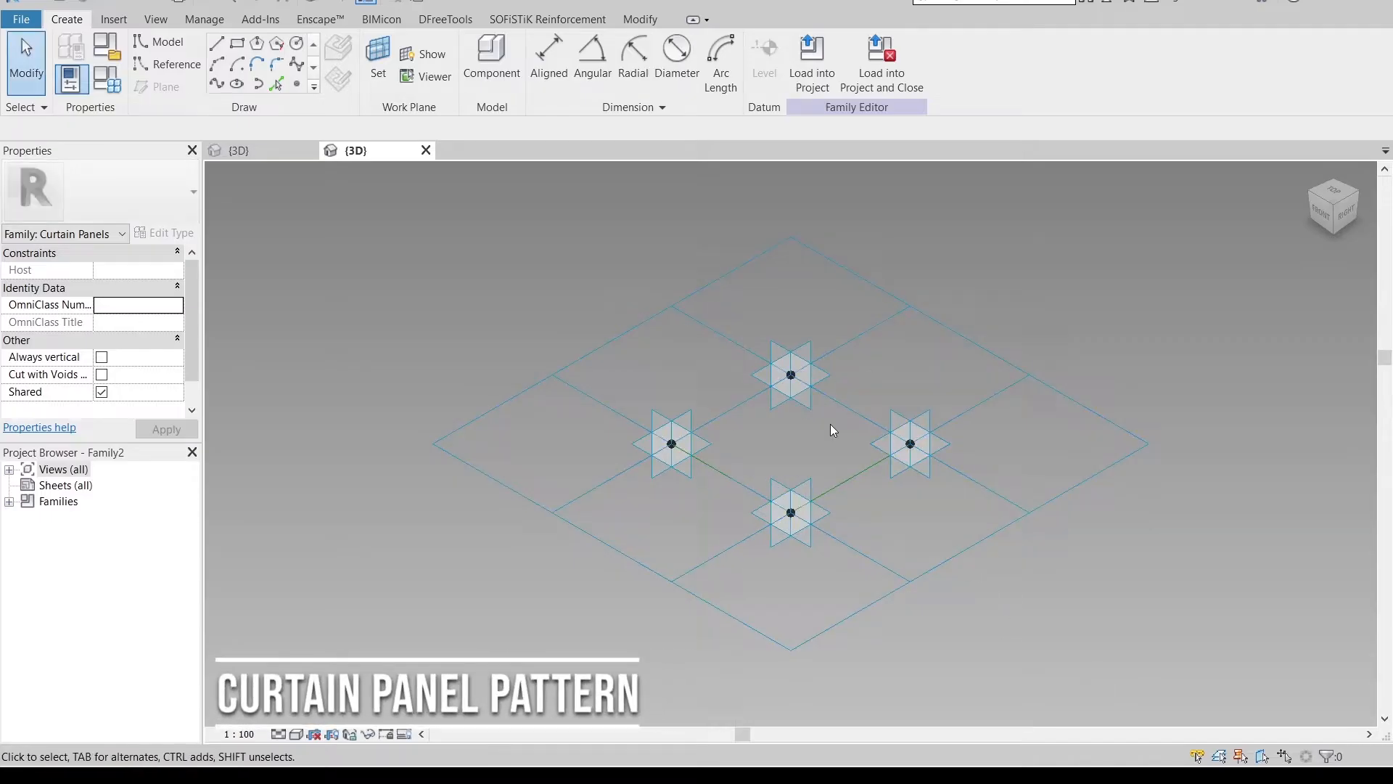
pyautogui.moveTo(1168, 637)
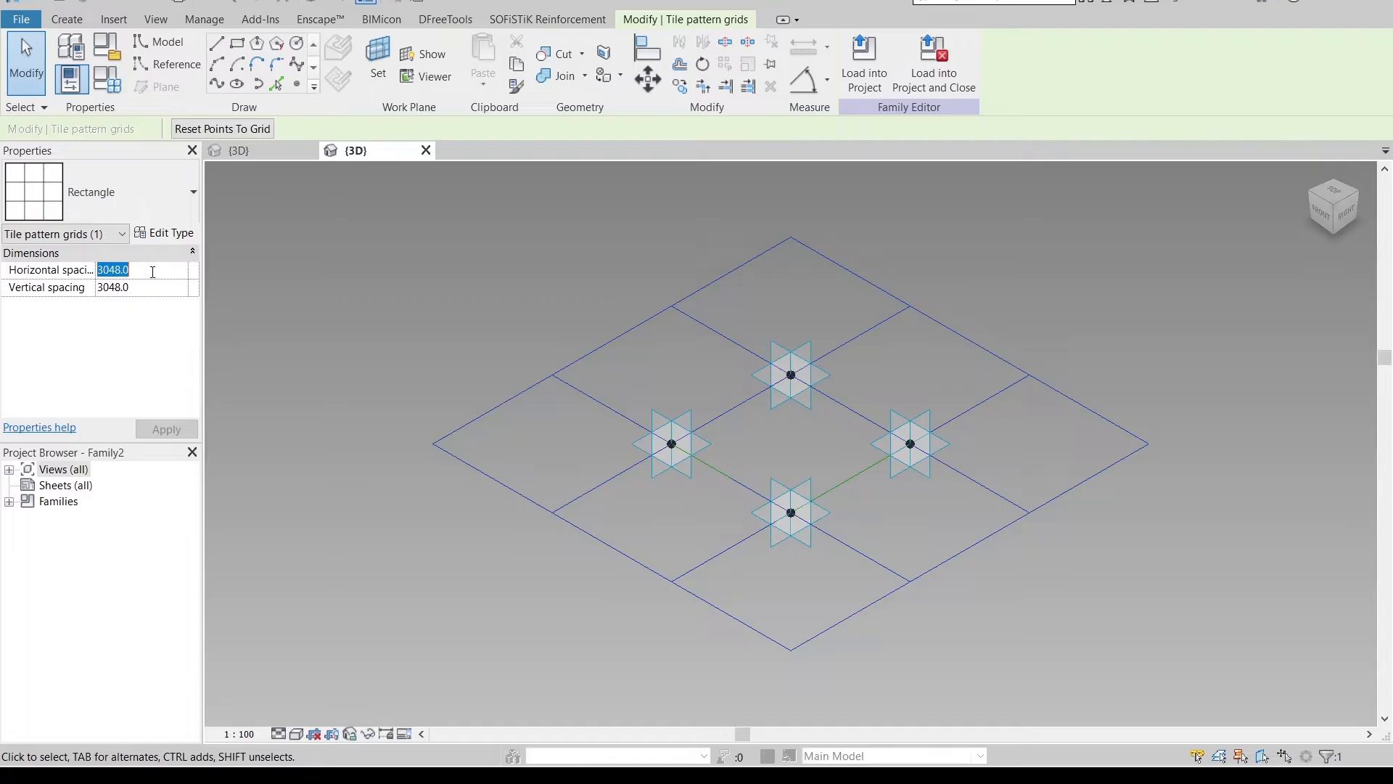
# Set the tile pattern grid's horizontal and vertical spacing to 500 and apply
pyautogui.write('500.0')
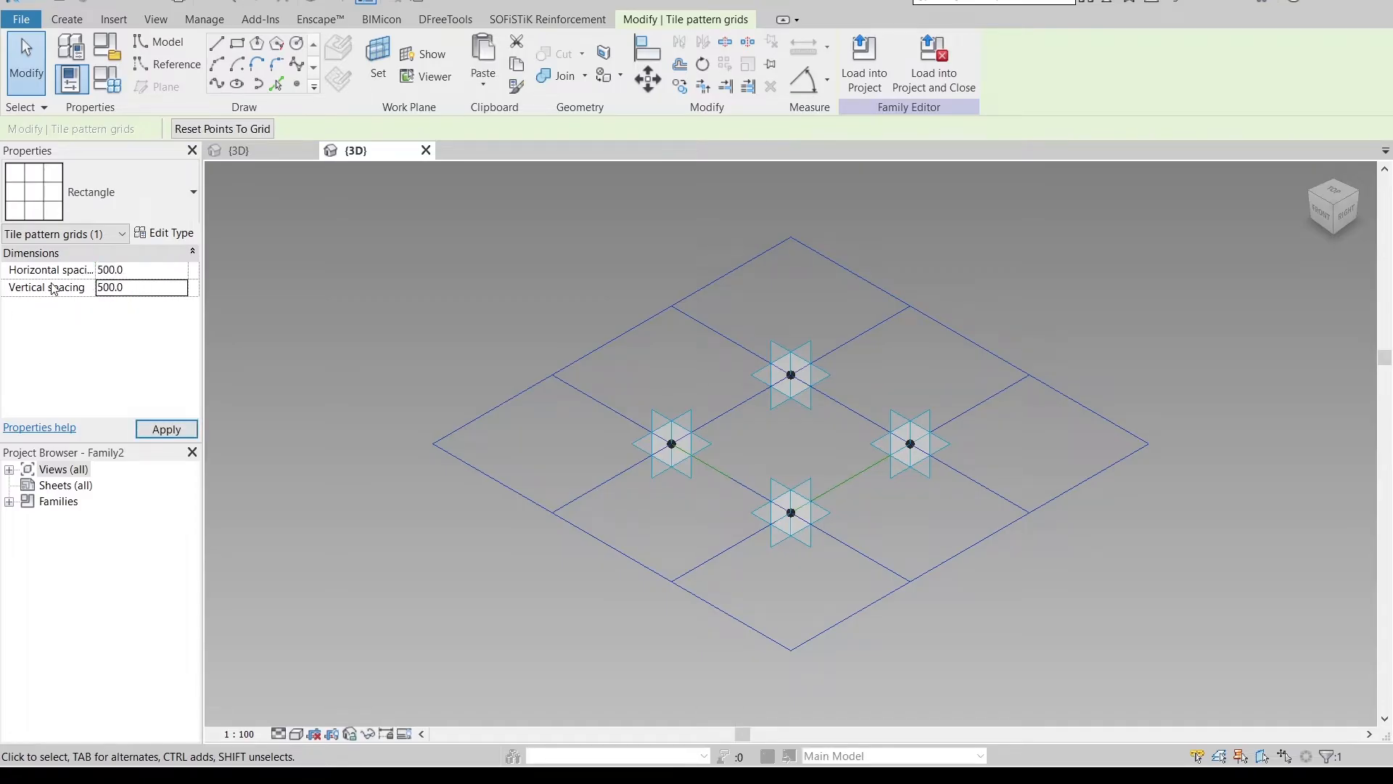
pyautogui.click(166, 429)
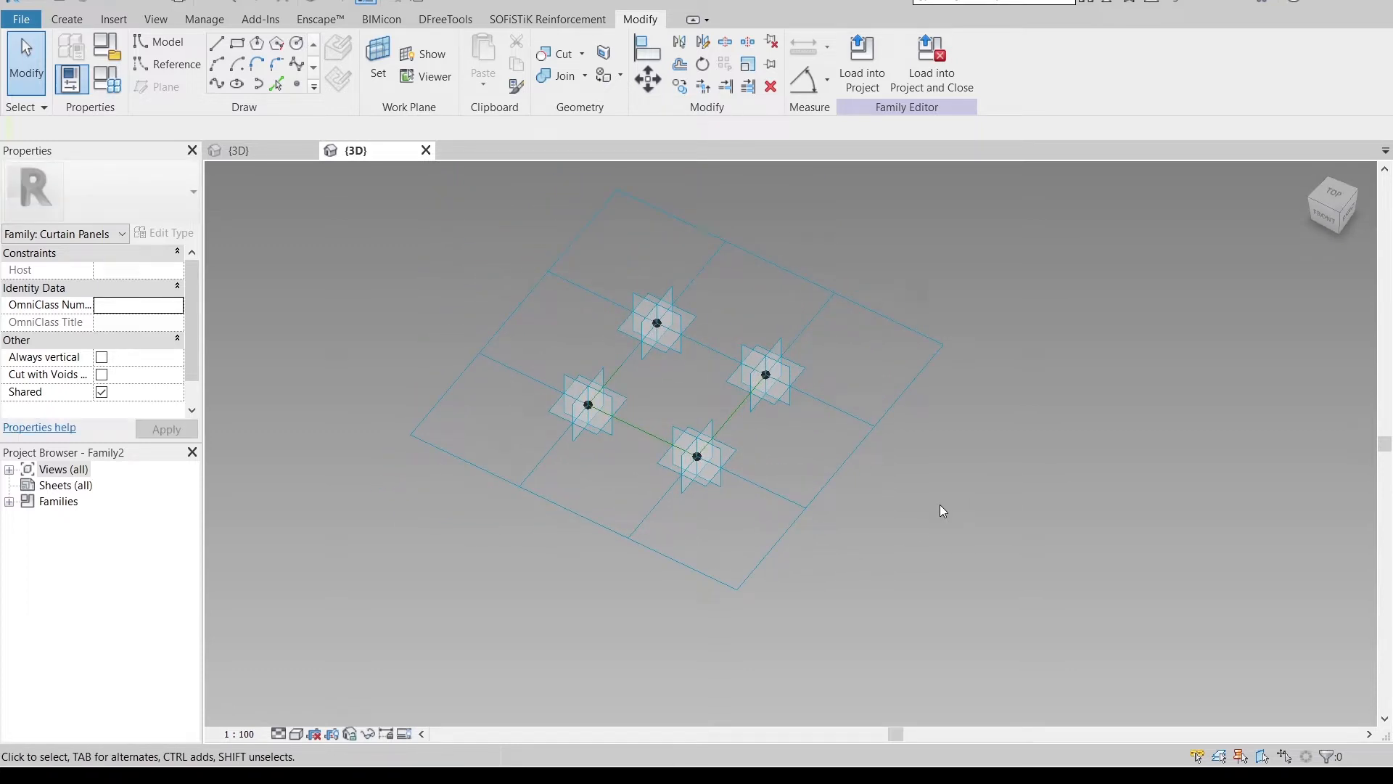
# Set a placement point's work plane and draw a reference line between two adaptive points
pyautogui.click(1332, 202)
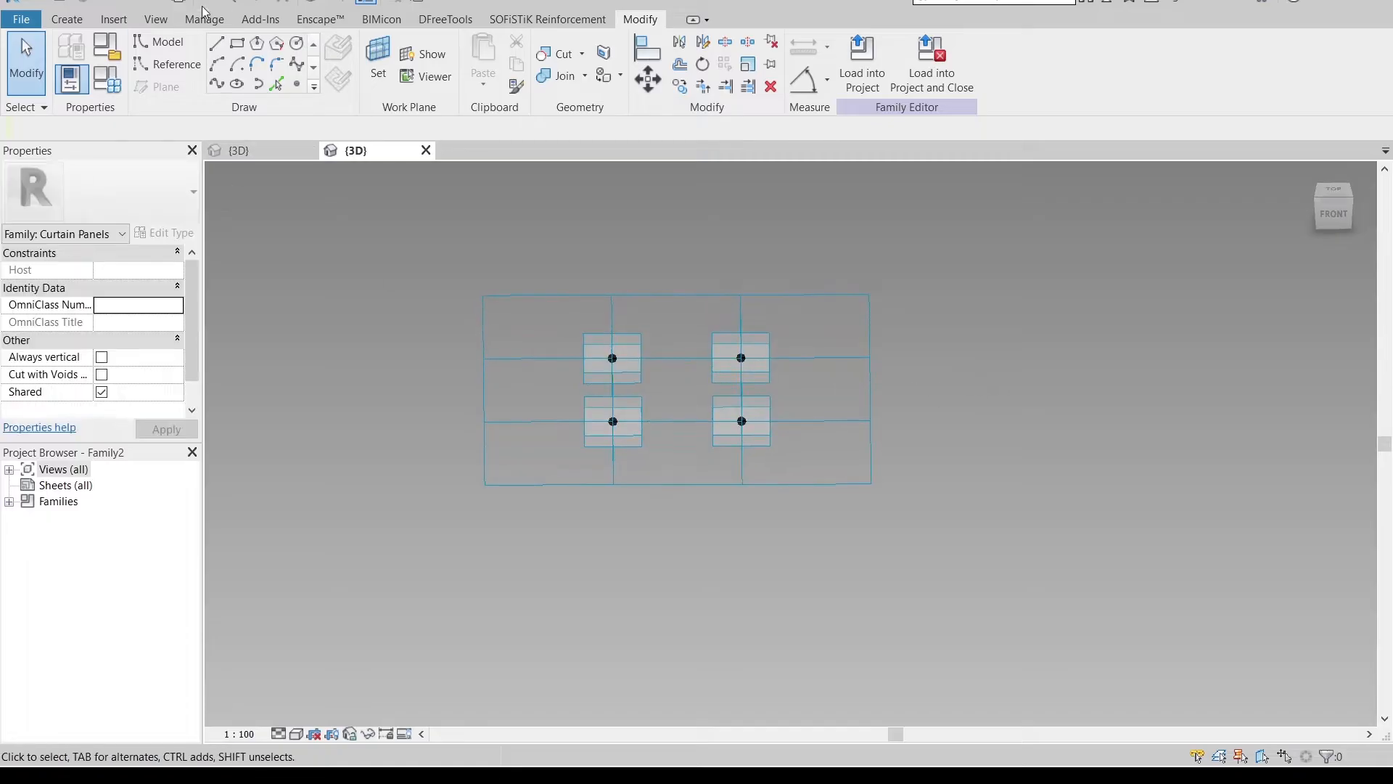
pyautogui.click(163, 40)
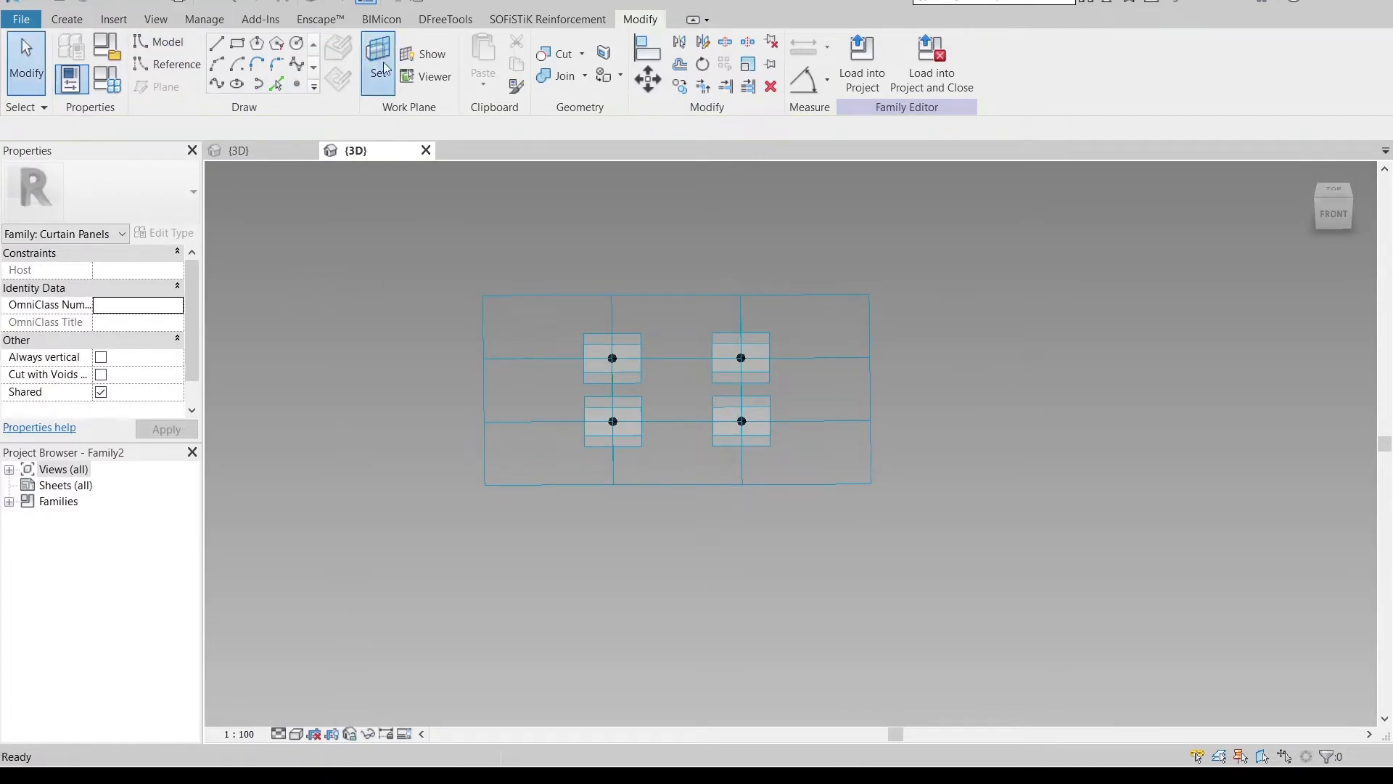
pyautogui.click(376, 63)
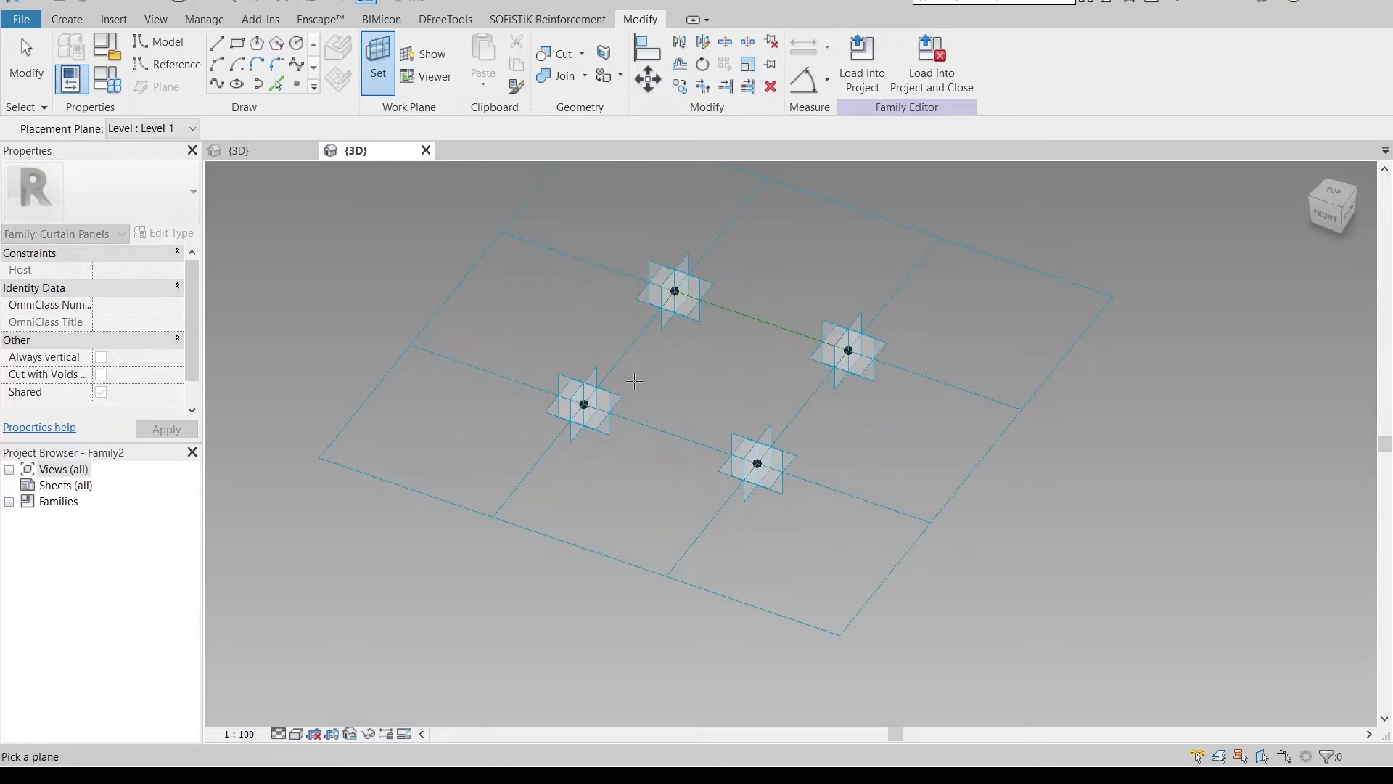
pyautogui.click(297, 84)
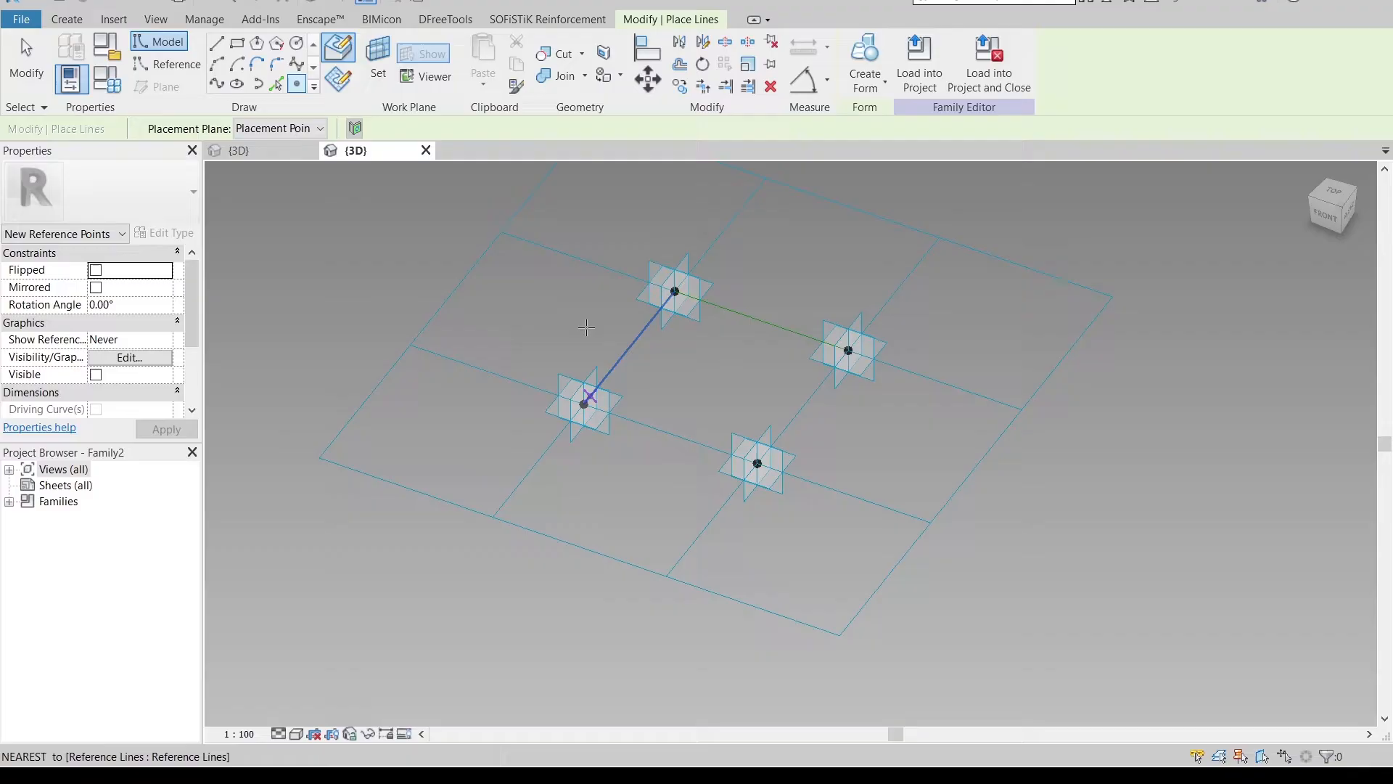
pyautogui.click(583, 404)
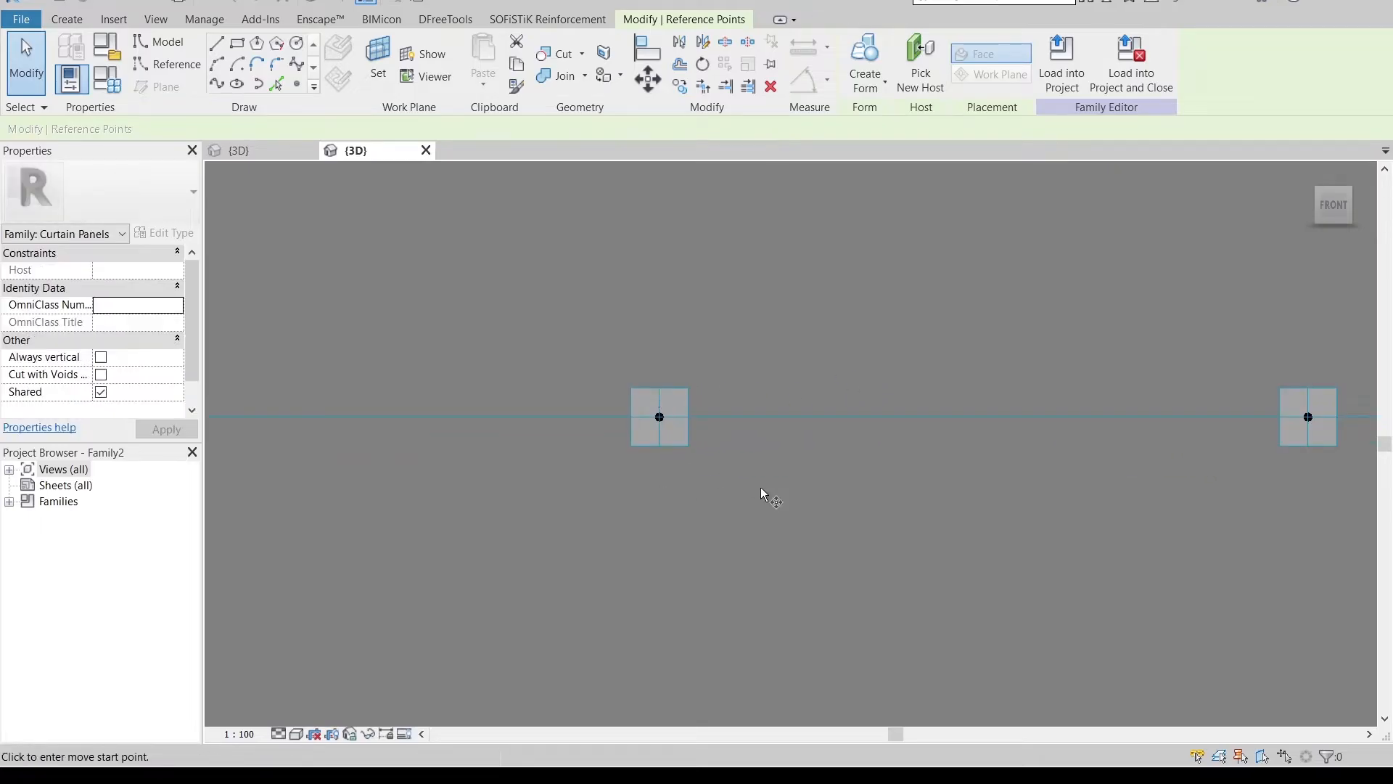
# Orbit to an angled view and select the reference point at the top-left corner
pyautogui.click(1331, 205)
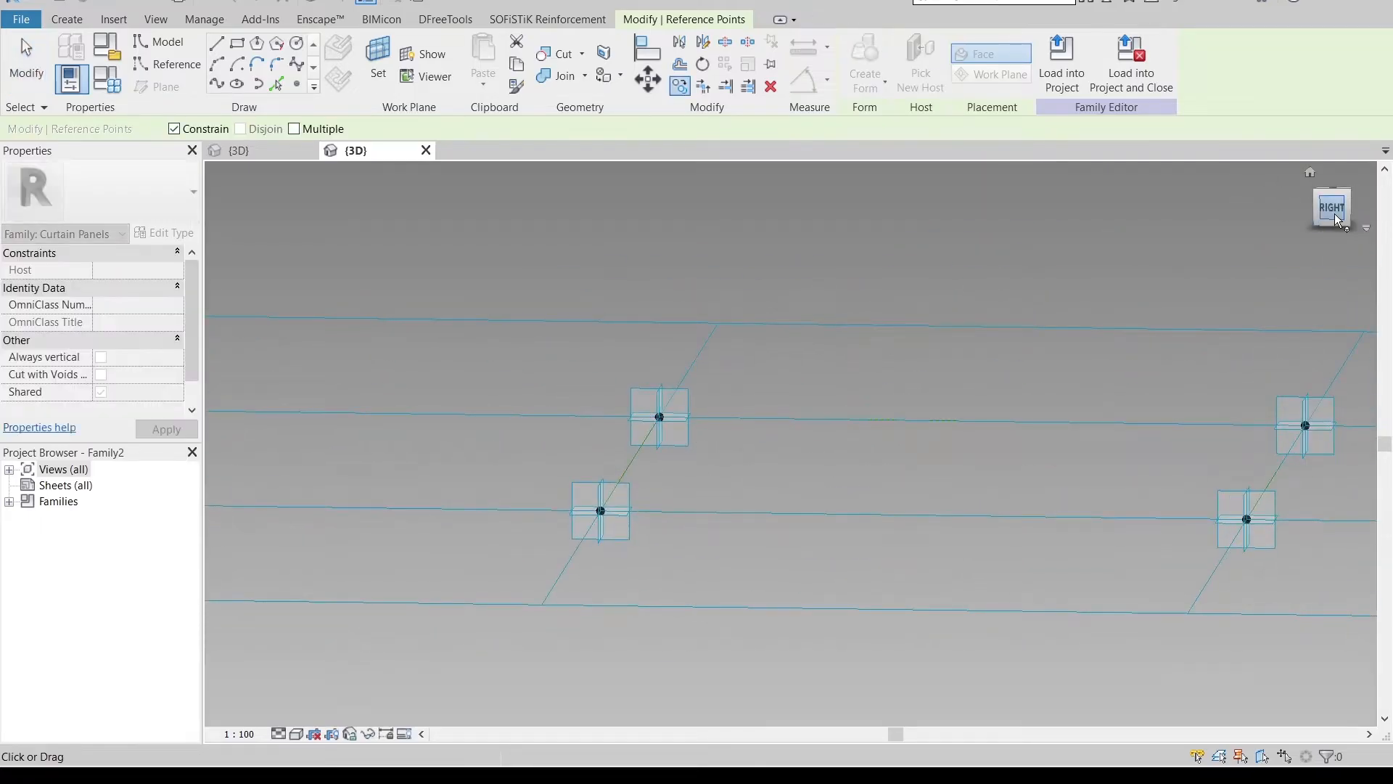
pyautogui.click(1331, 206)
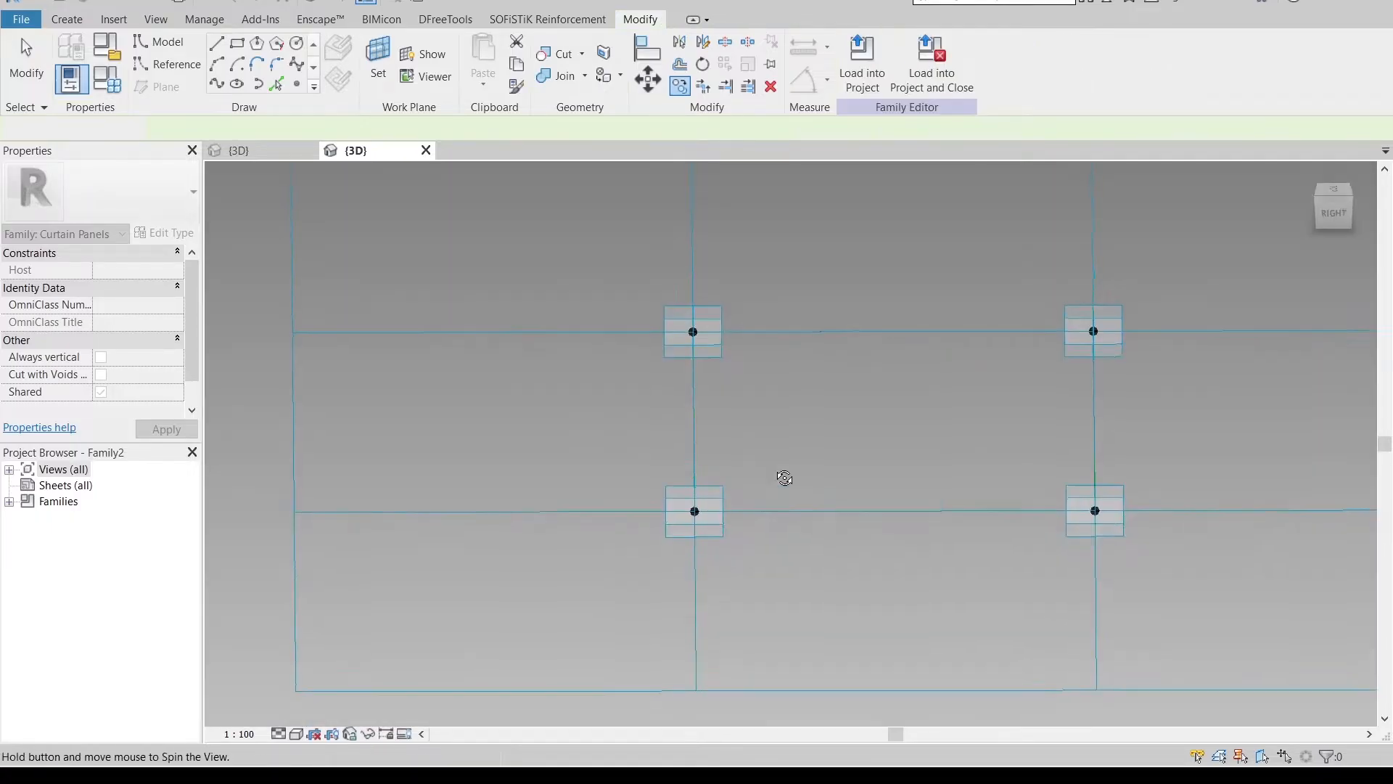
pyautogui.click(693, 332)
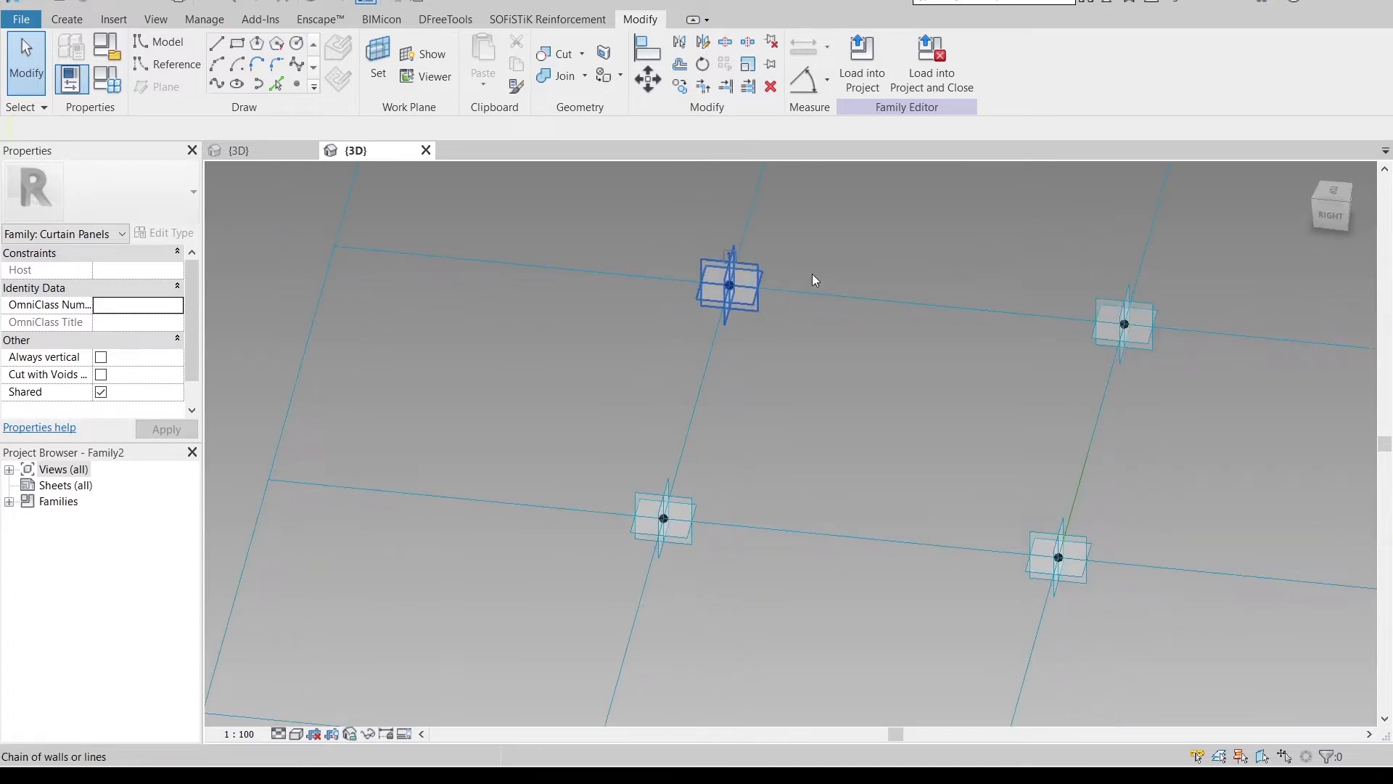
pyautogui.click(728, 293)
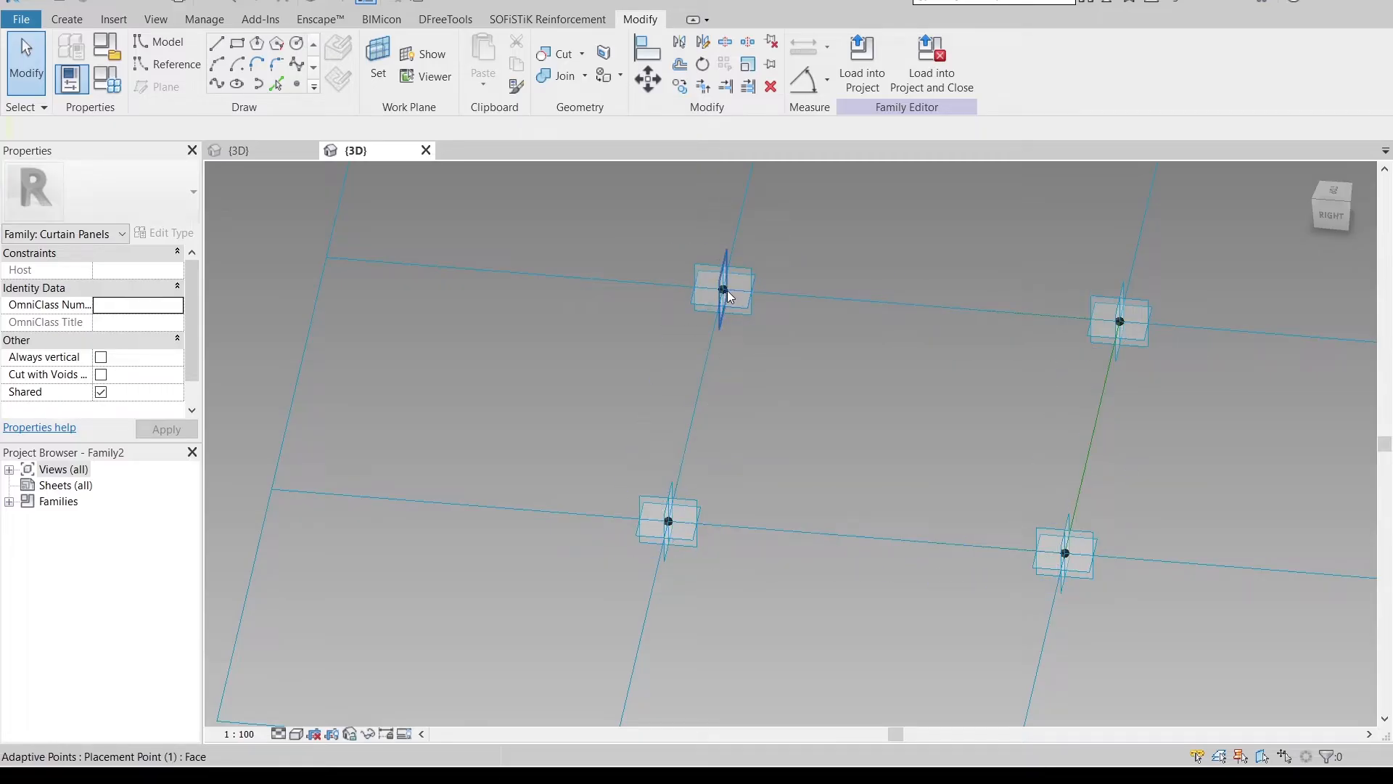
pyautogui.click(722, 290)
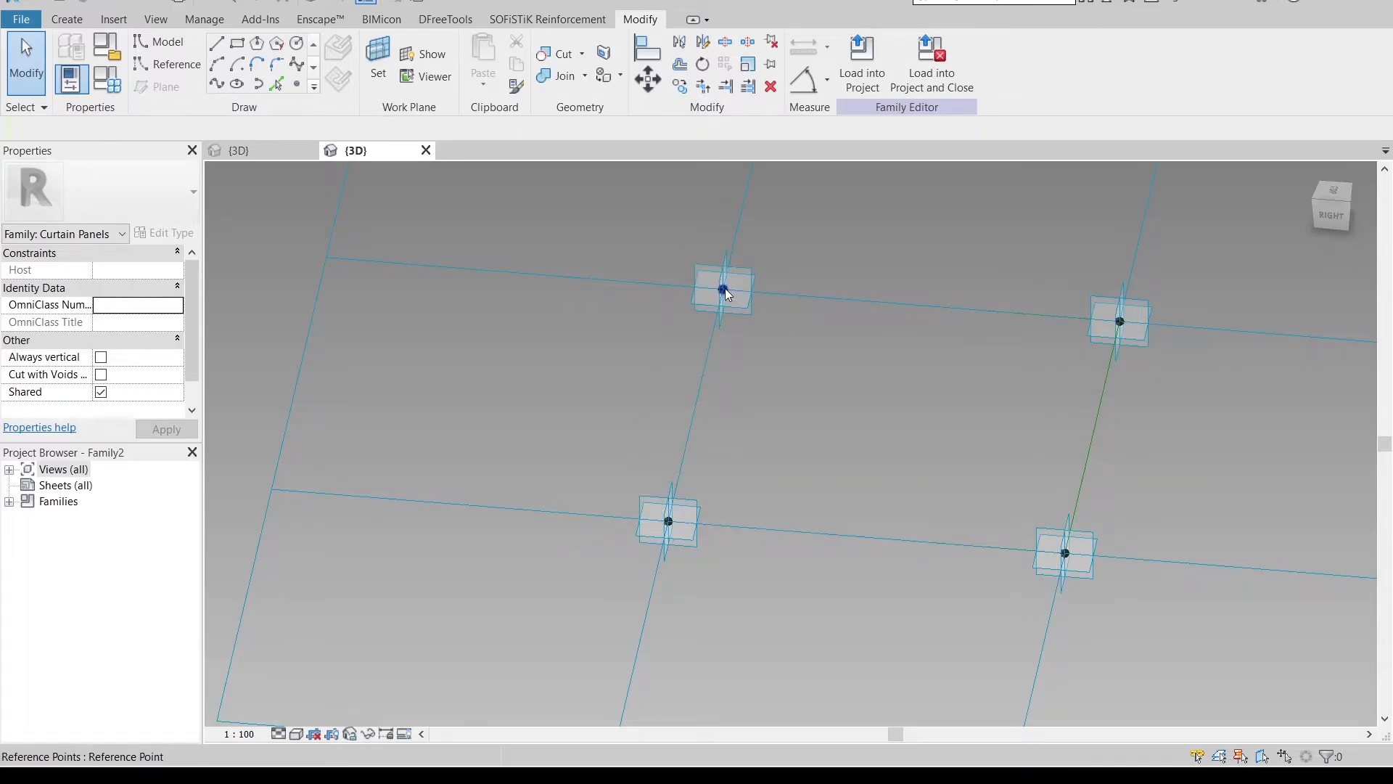
pyautogui.click(721, 290)
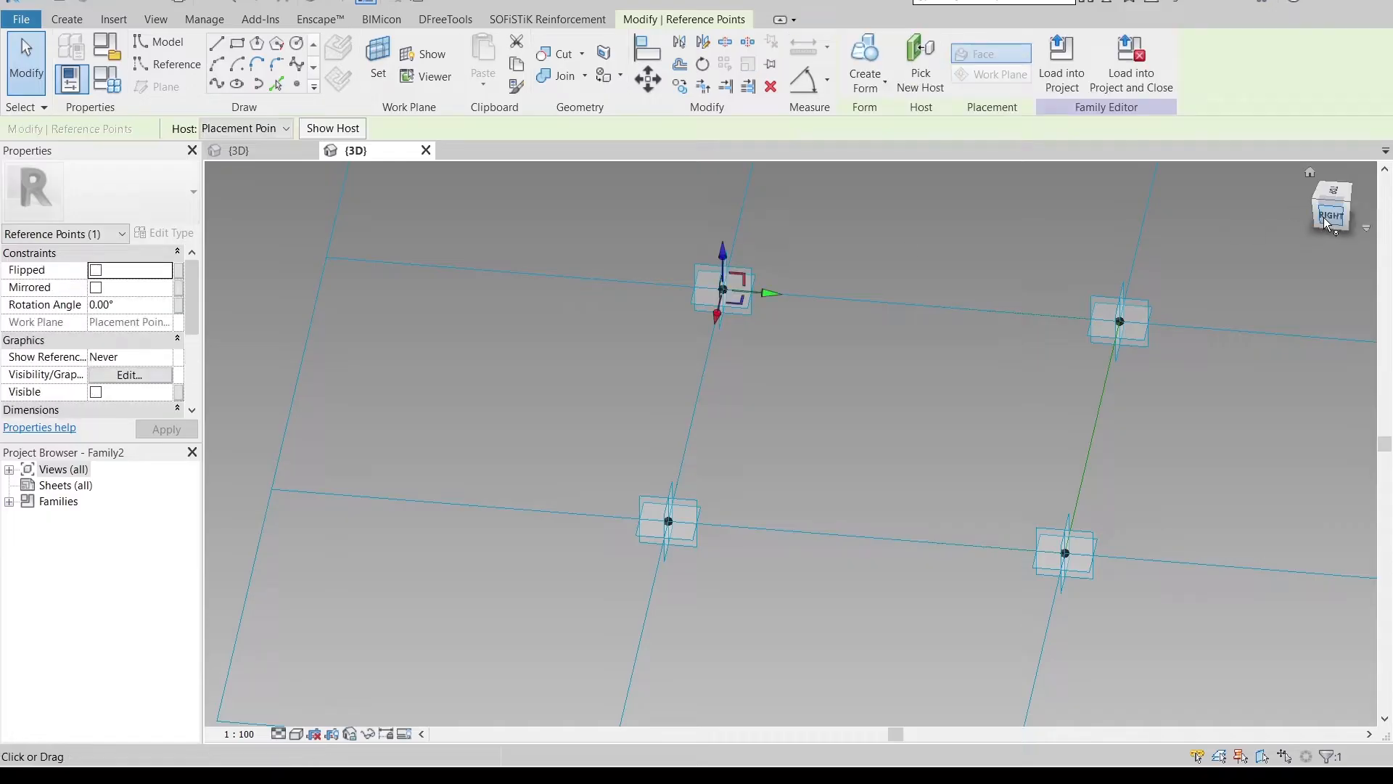
pyautogui.click(1333, 215)
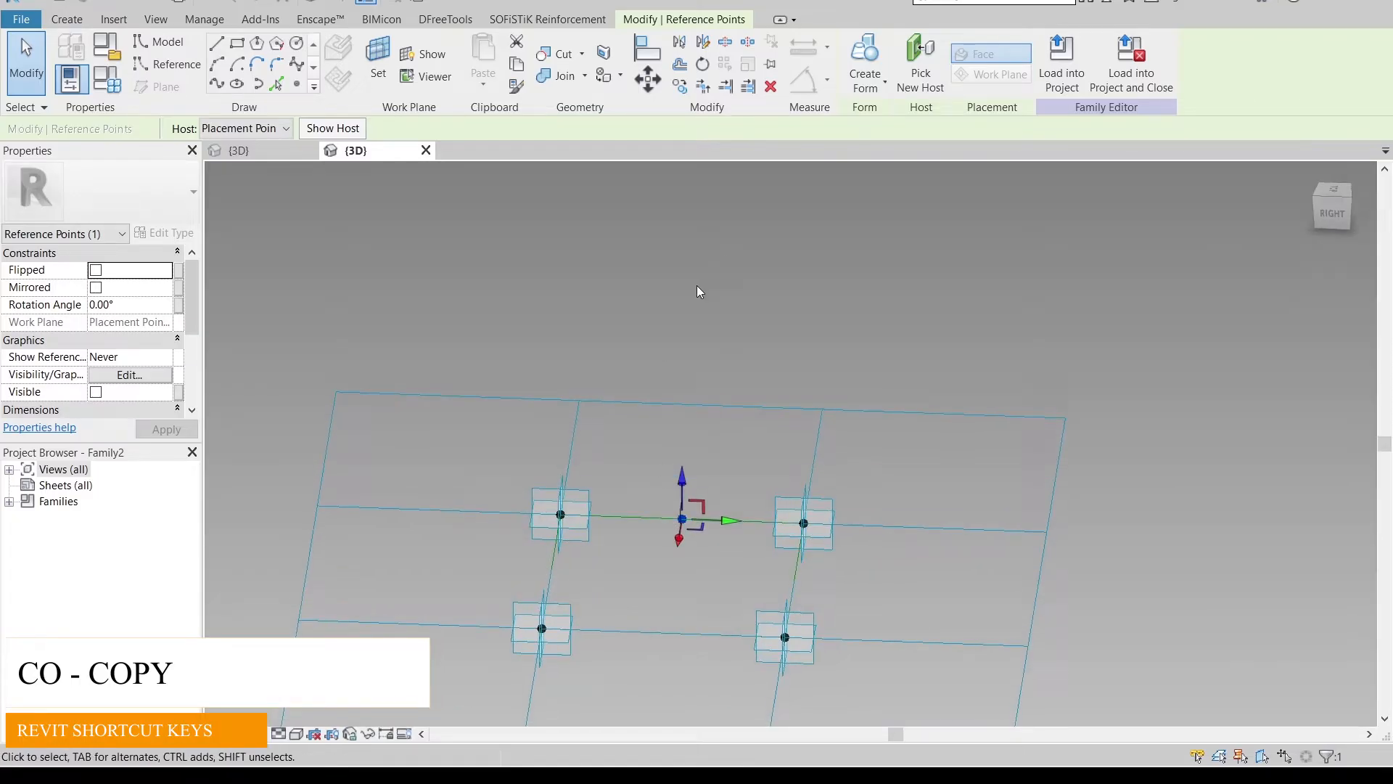
pyautogui.scroll(-3)
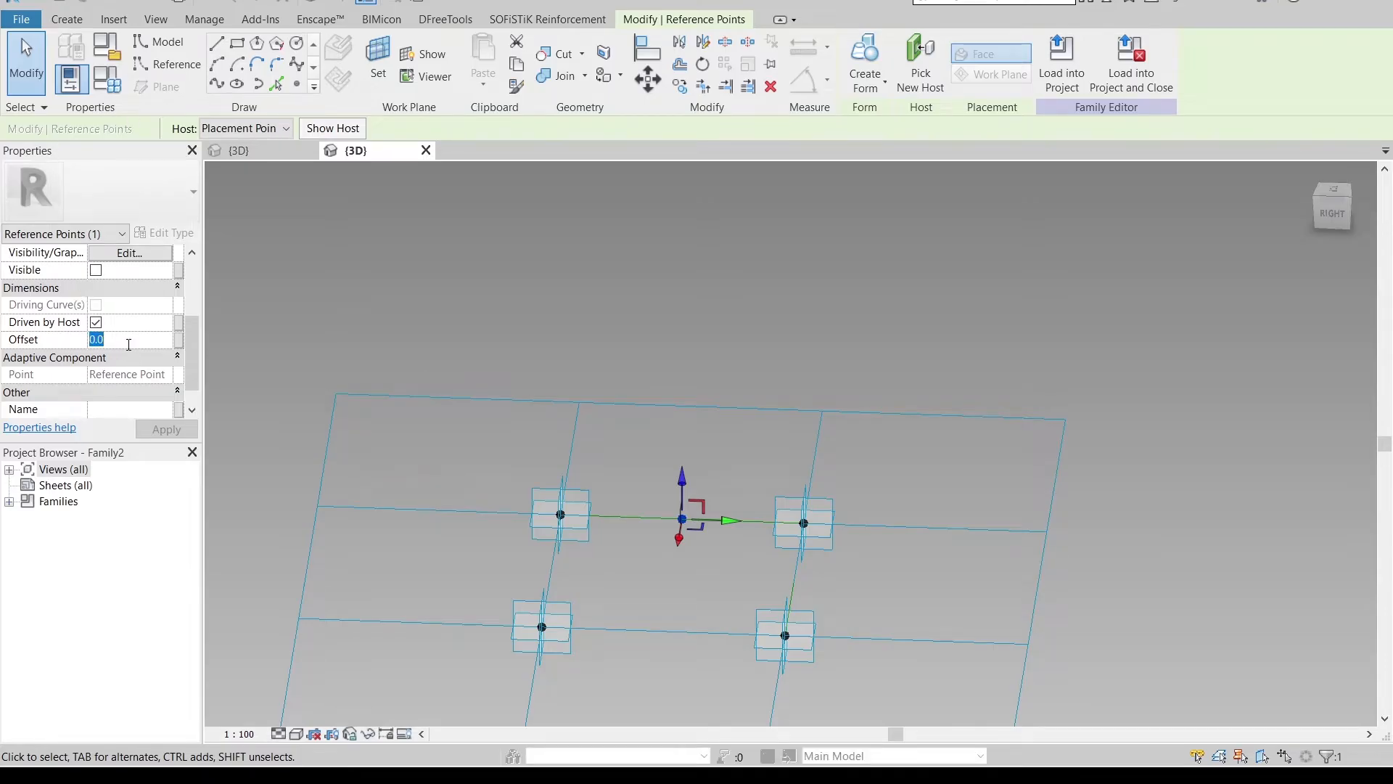
# Set the reference point's offset to 100 and link it to a new Height type parameter
pyautogui.write('100.0')
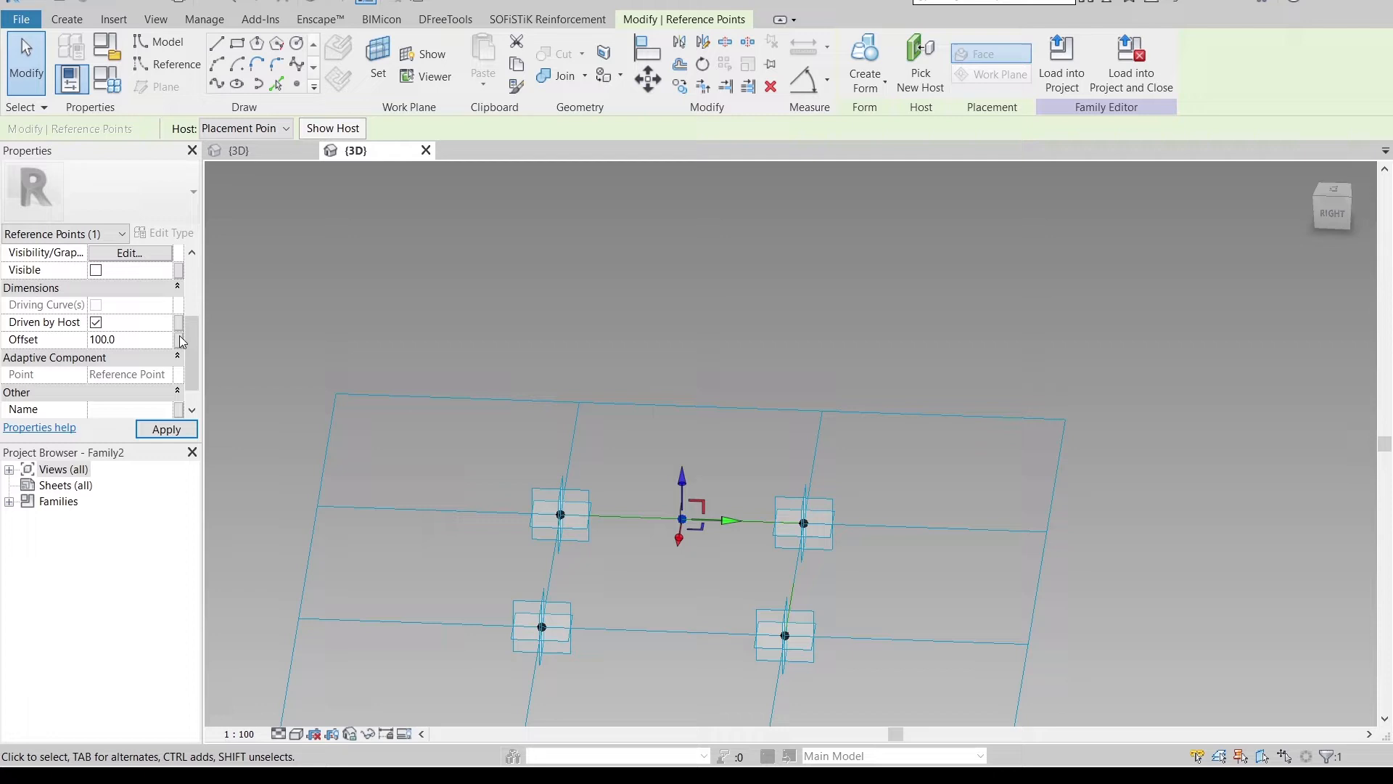
pyautogui.click(181, 338)
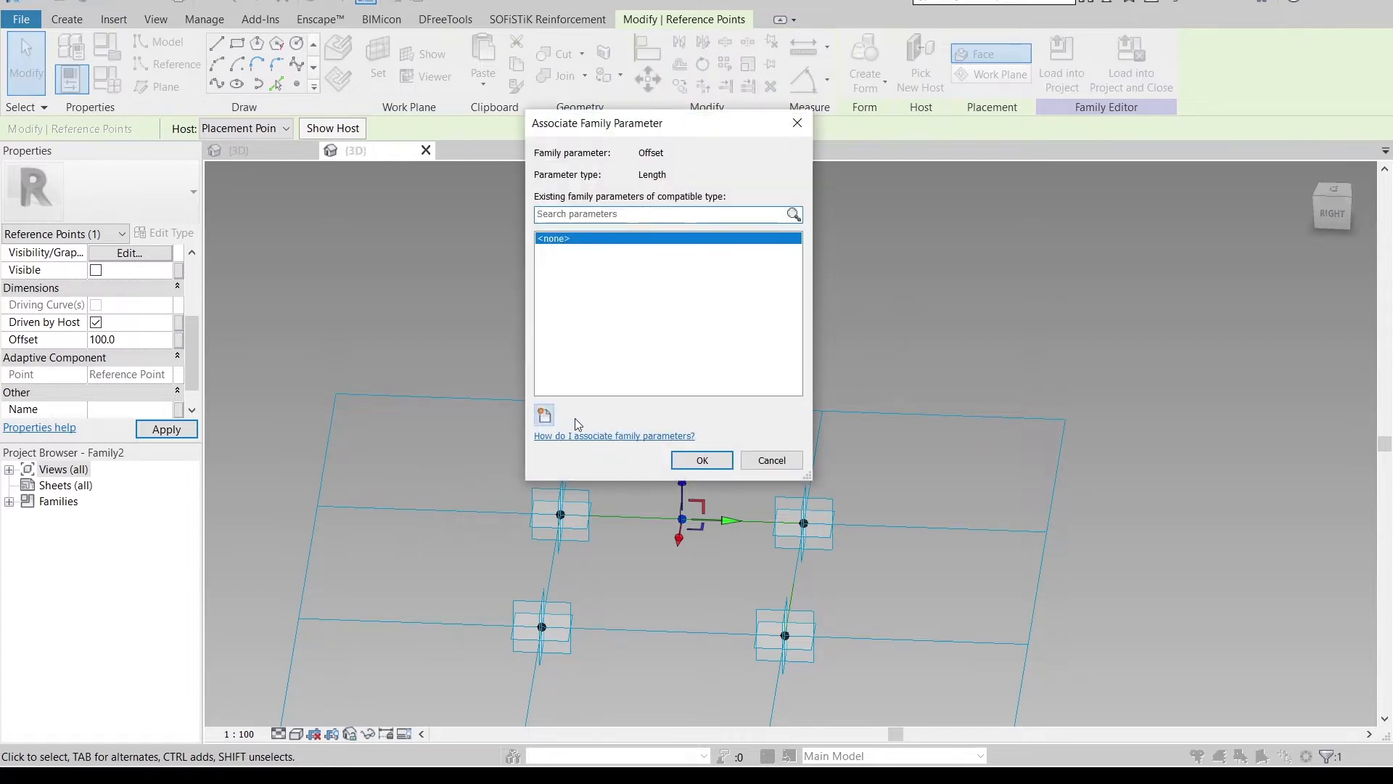
pyautogui.click(542, 413)
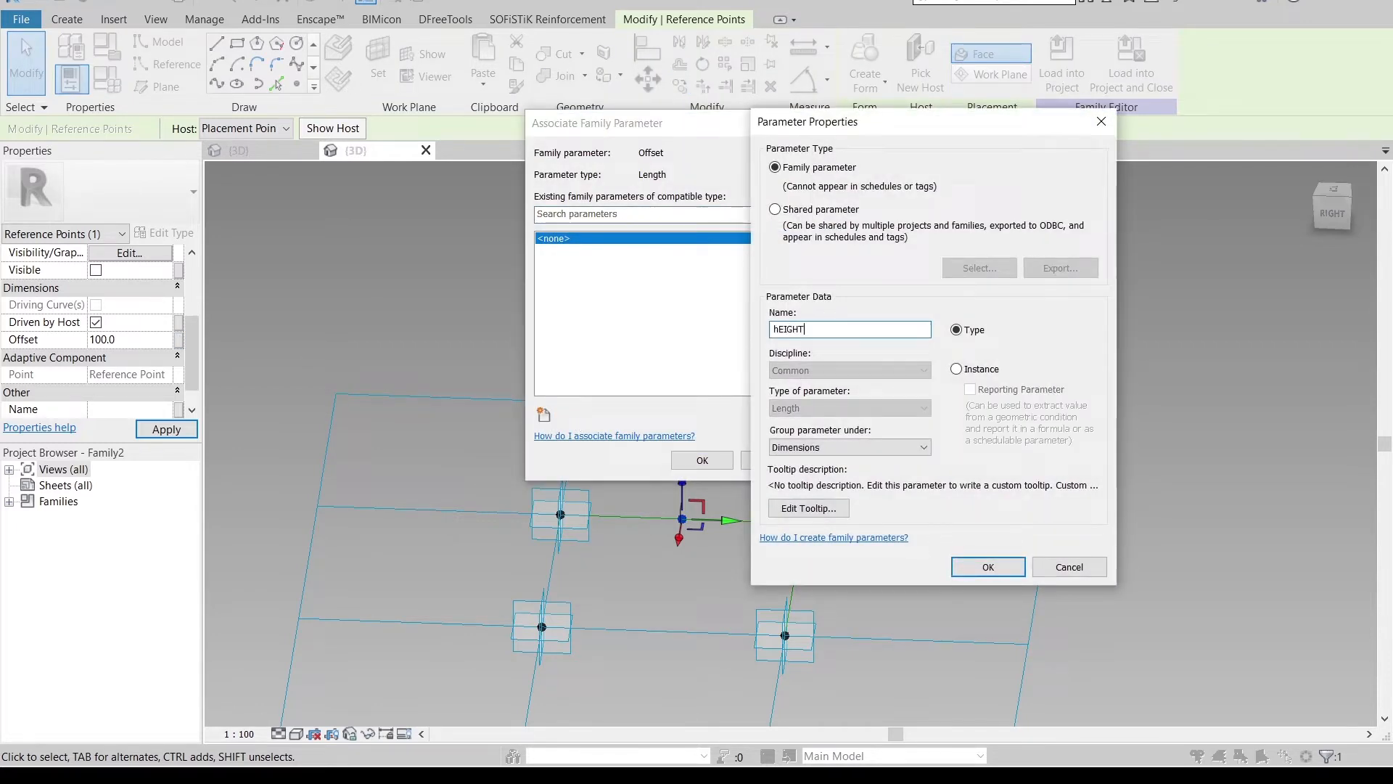
pyautogui.click(986, 566)
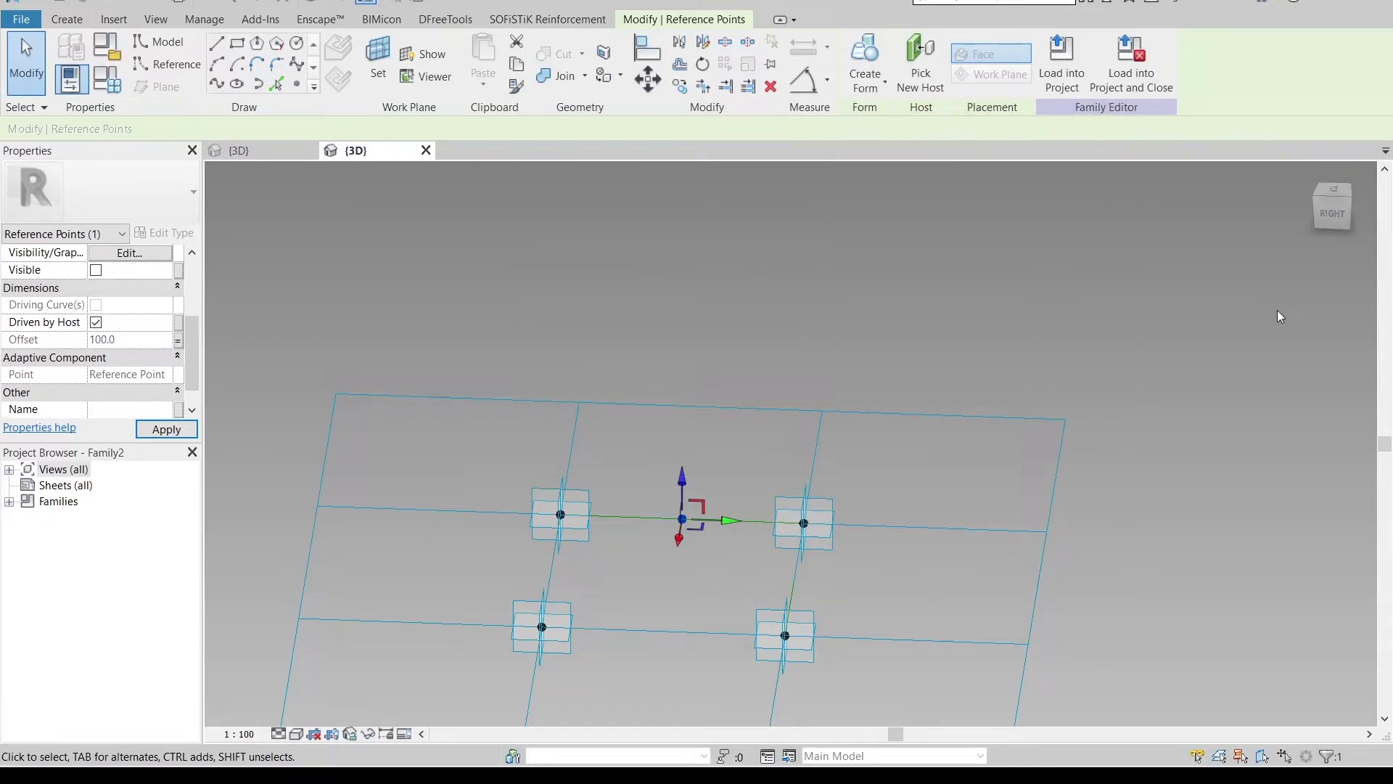
# Copy the raised reference point to another edge midpoint and review the points
pyautogui.click(998, 75)
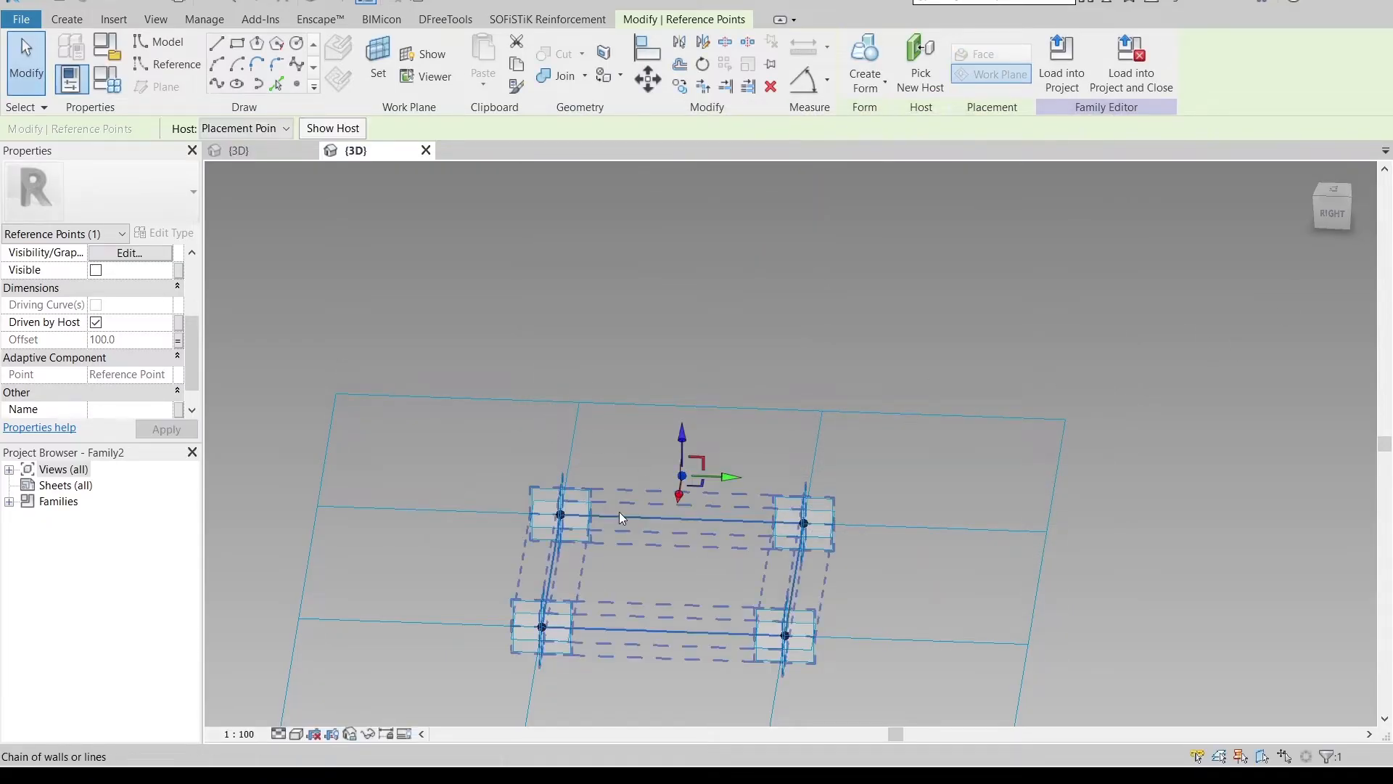
pyautogui.click(561, 515)
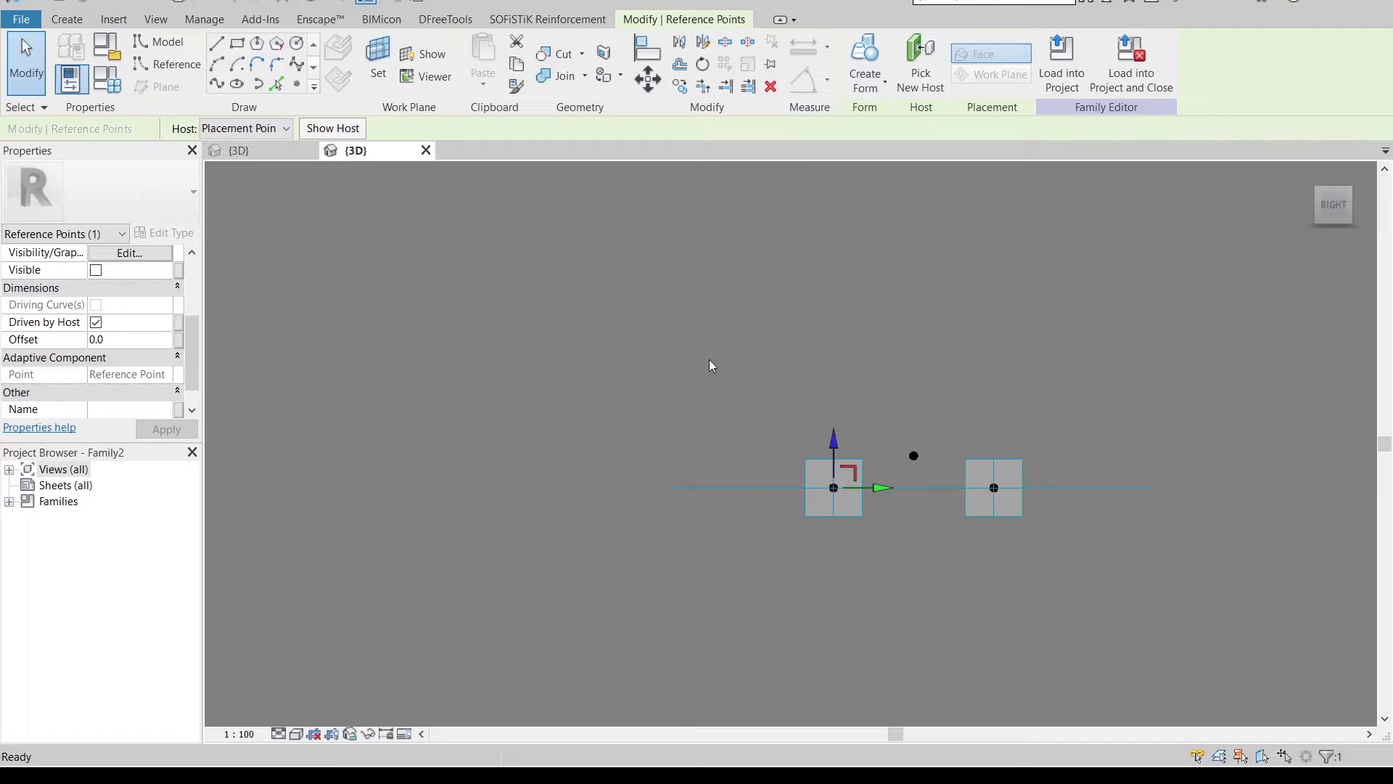
pyautogui.click(511, 415)
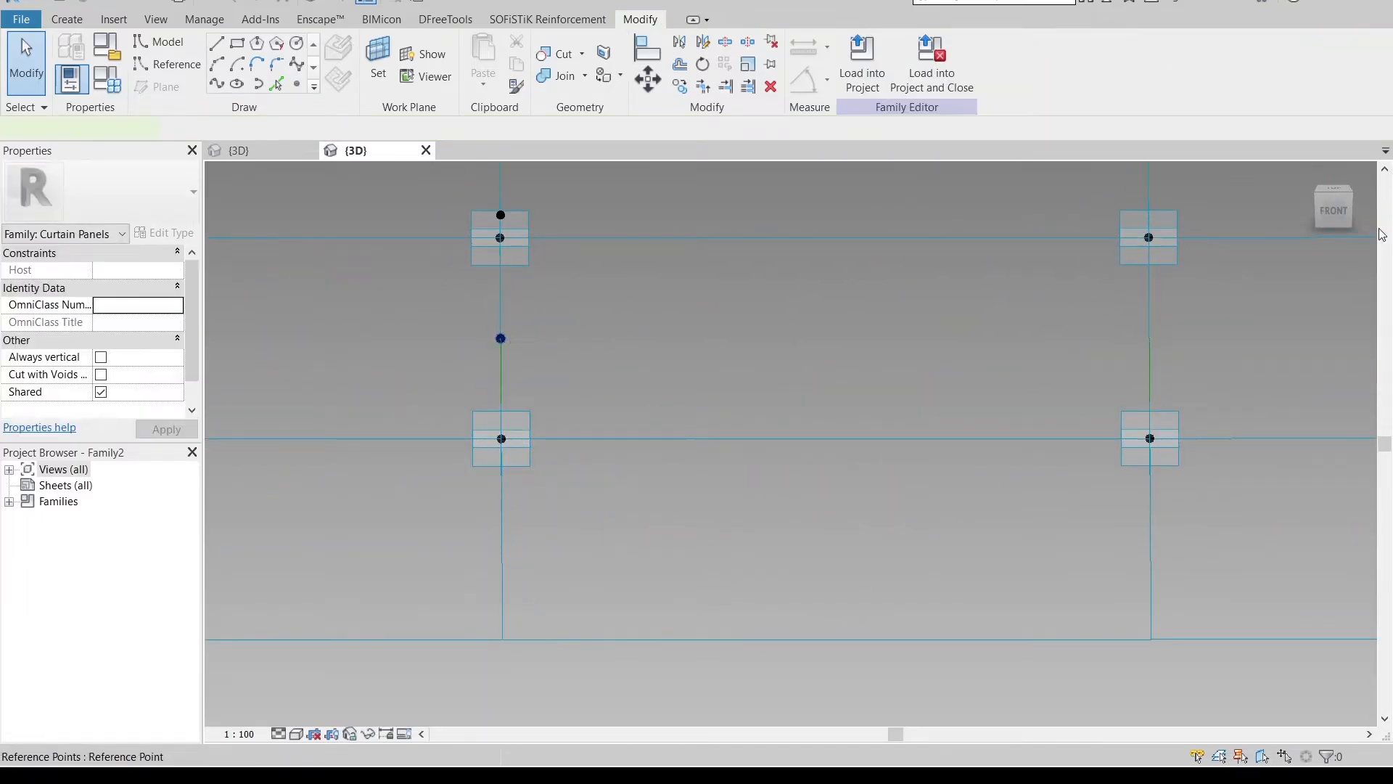
pyautogui.click(500, 437)
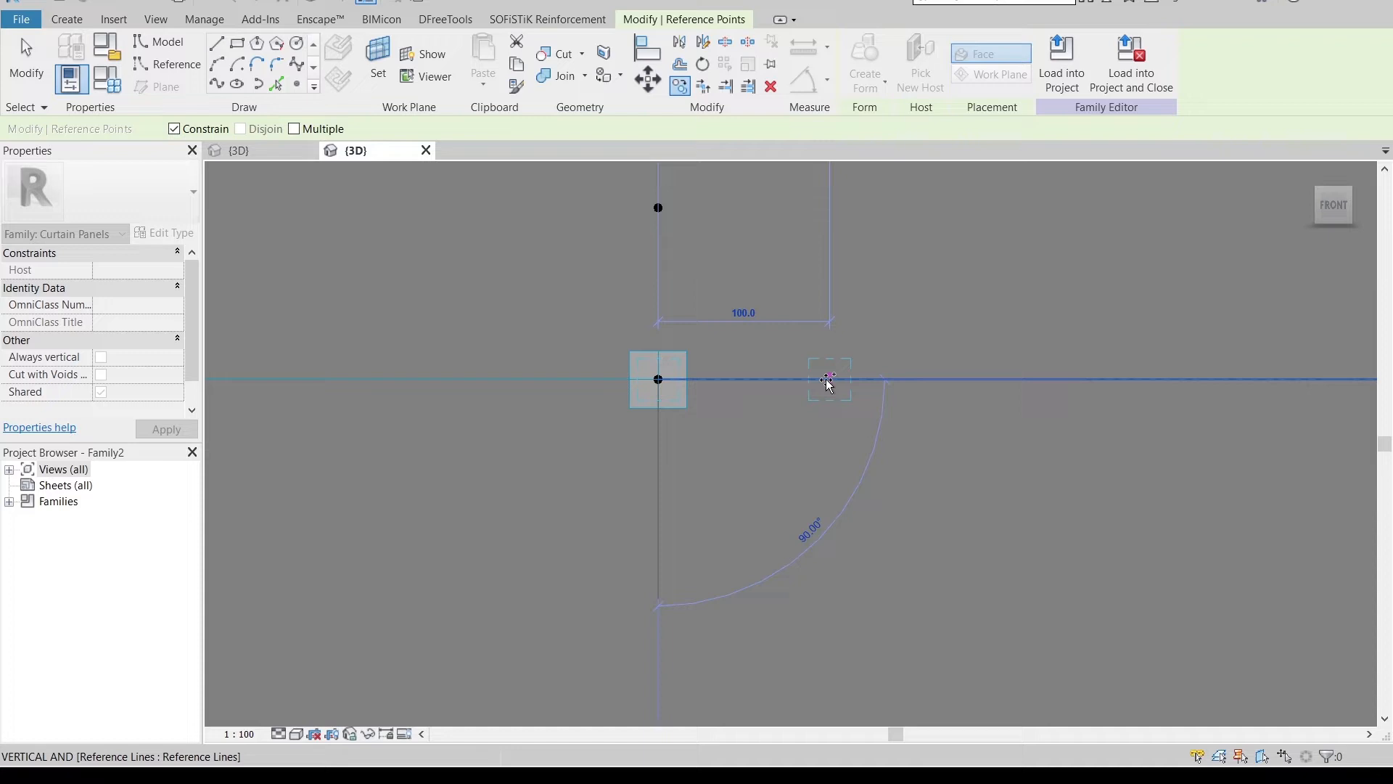
pyautogui.click(828, 380)
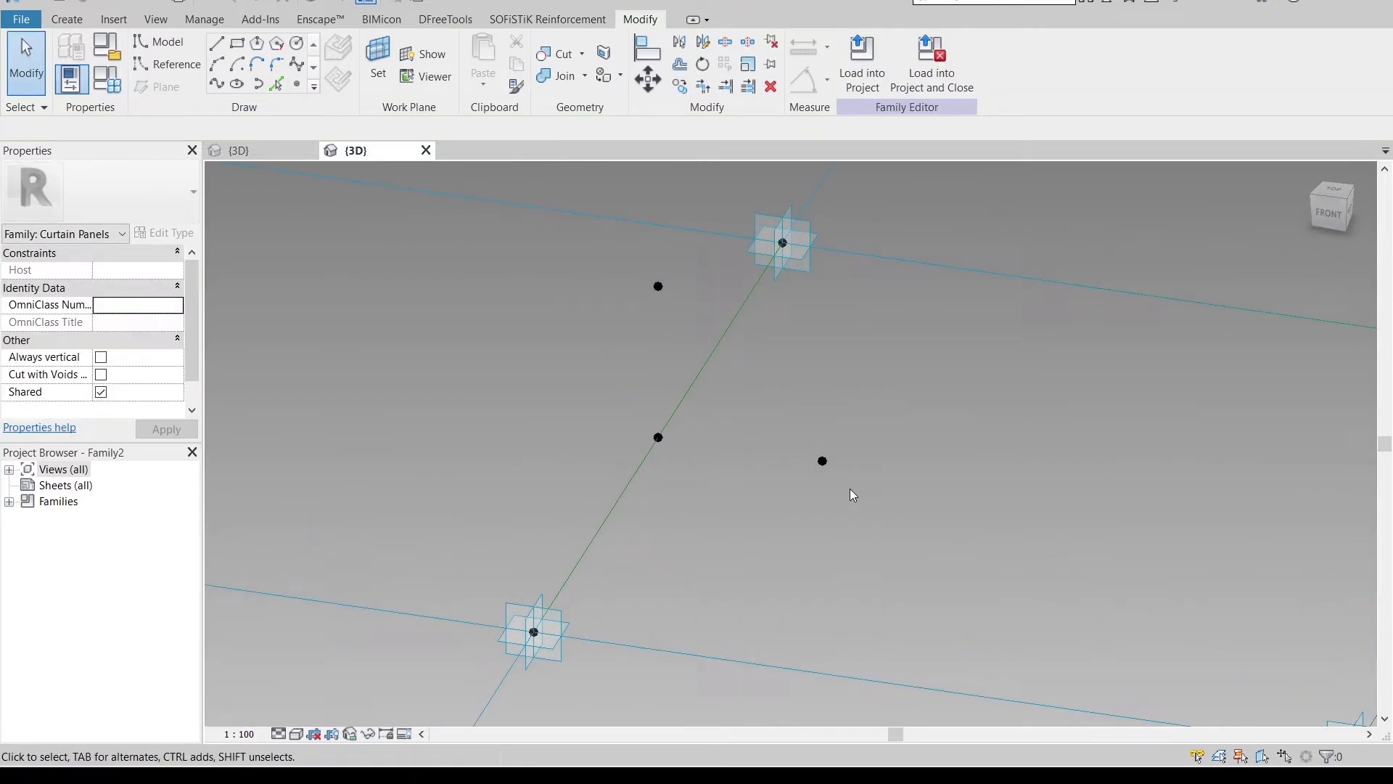
pyautogui.click(822, 460)
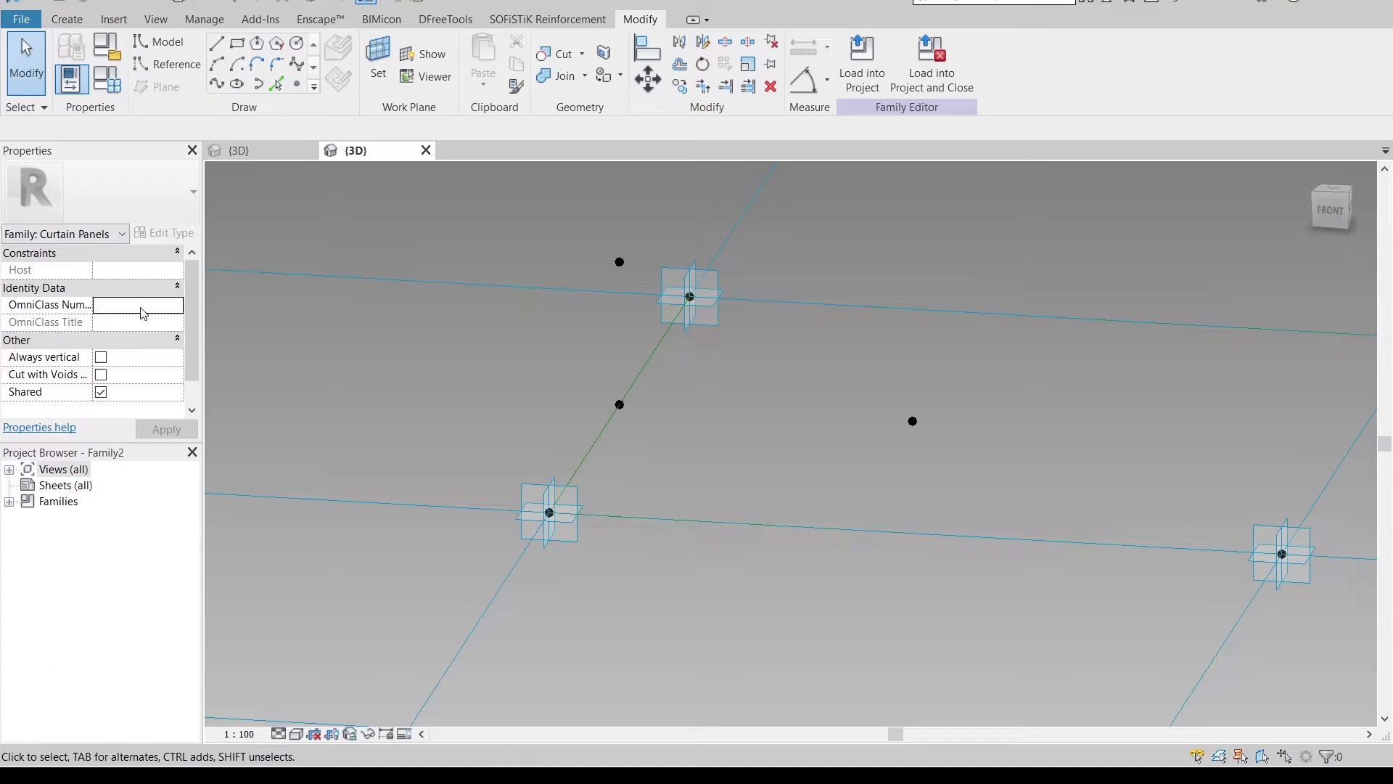
# Draw model lines with 3D snapping forming a triangle between the reference points
pyautogui.click(167, 42)
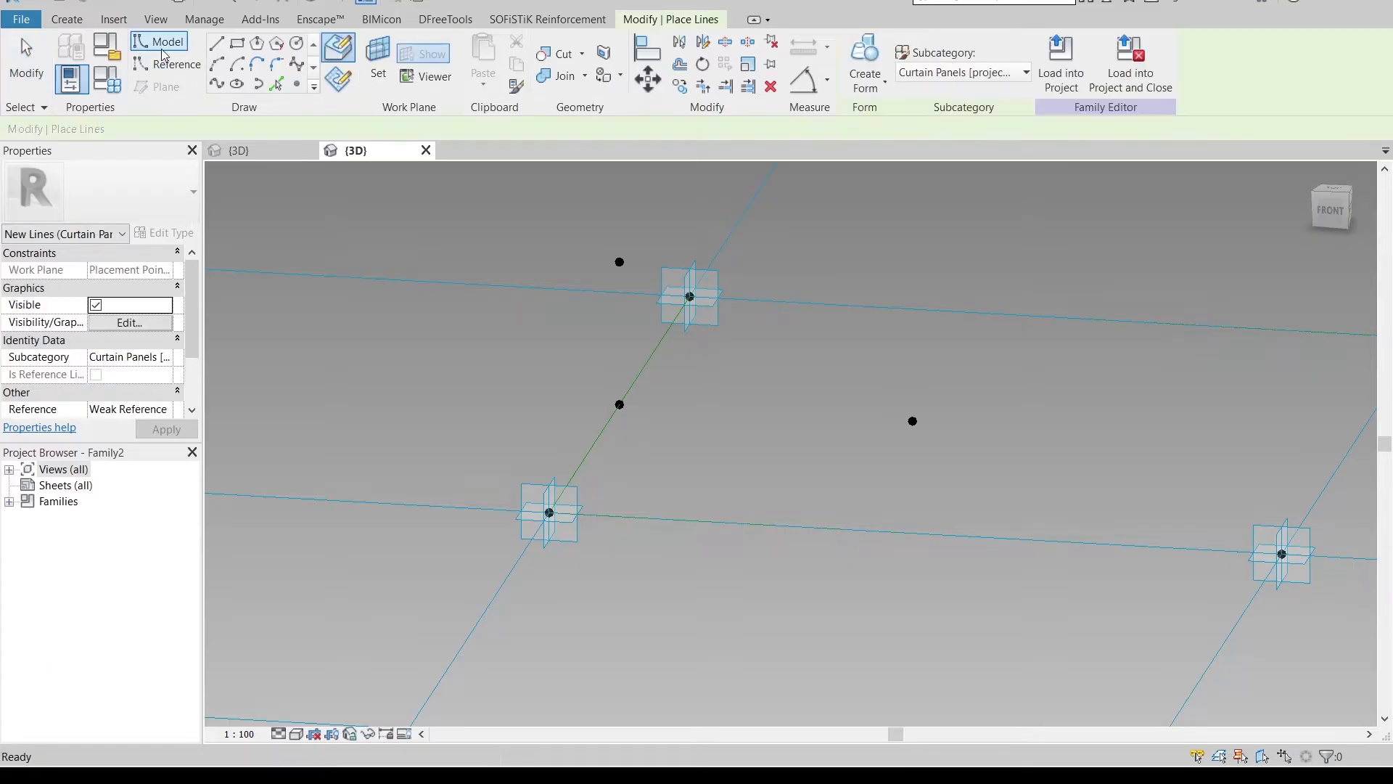
pyautogui.click(217, 43)
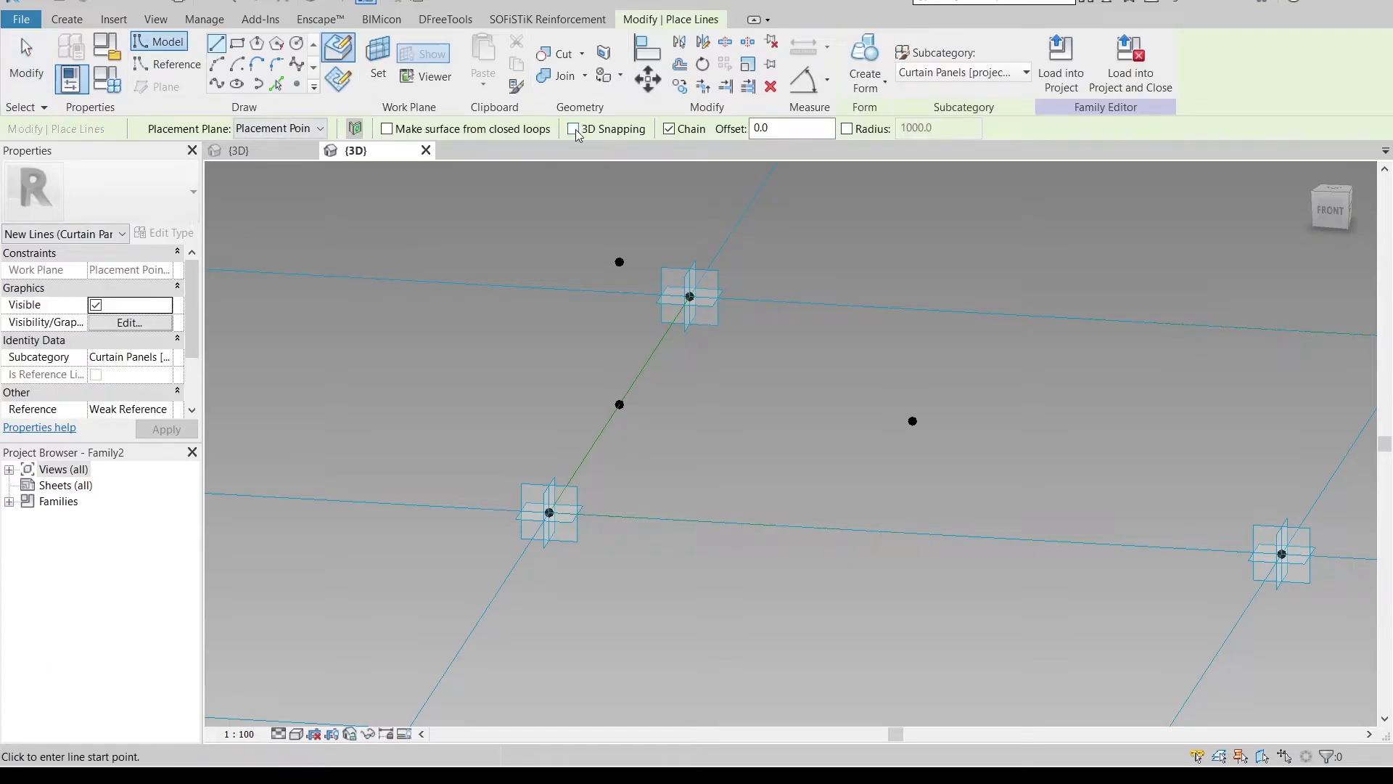
pyautogui.click(575, 130)
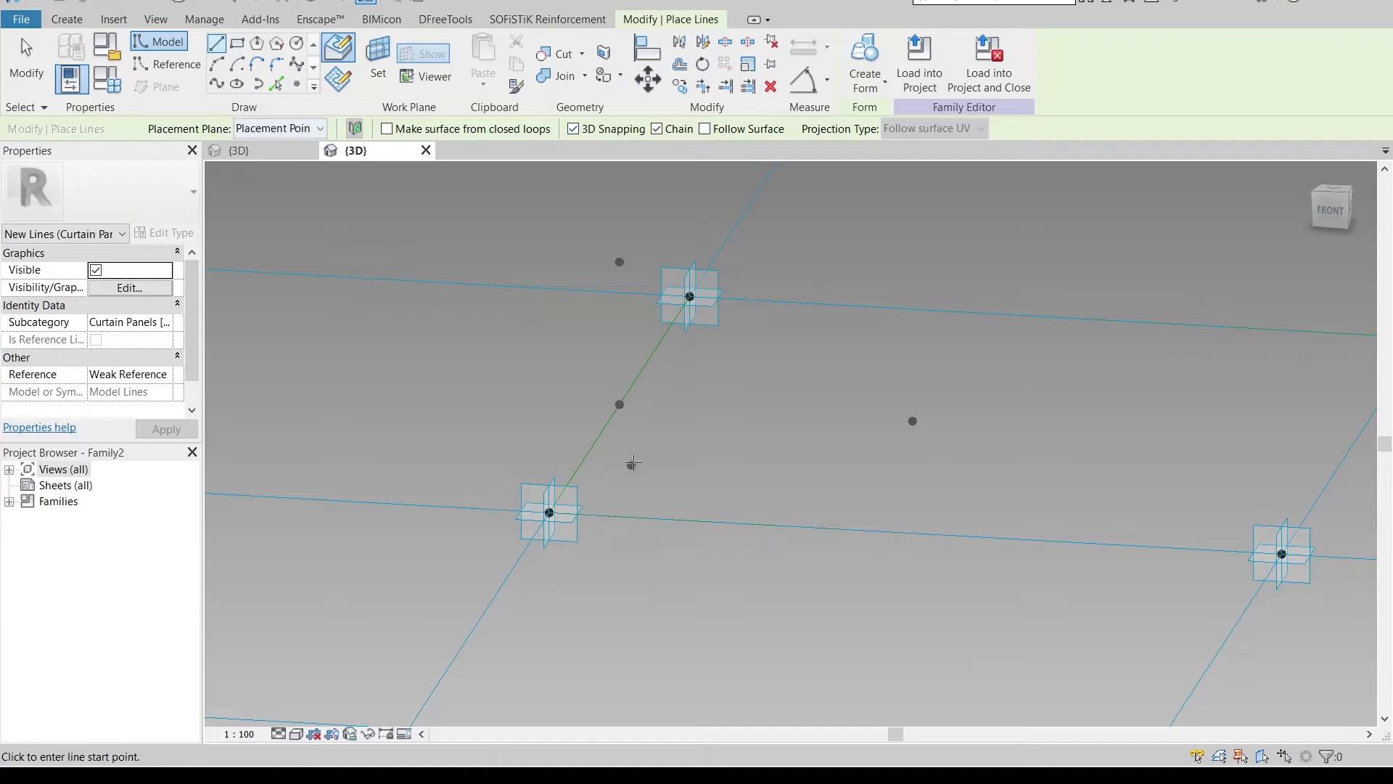
pyautogui.click(619, 404)
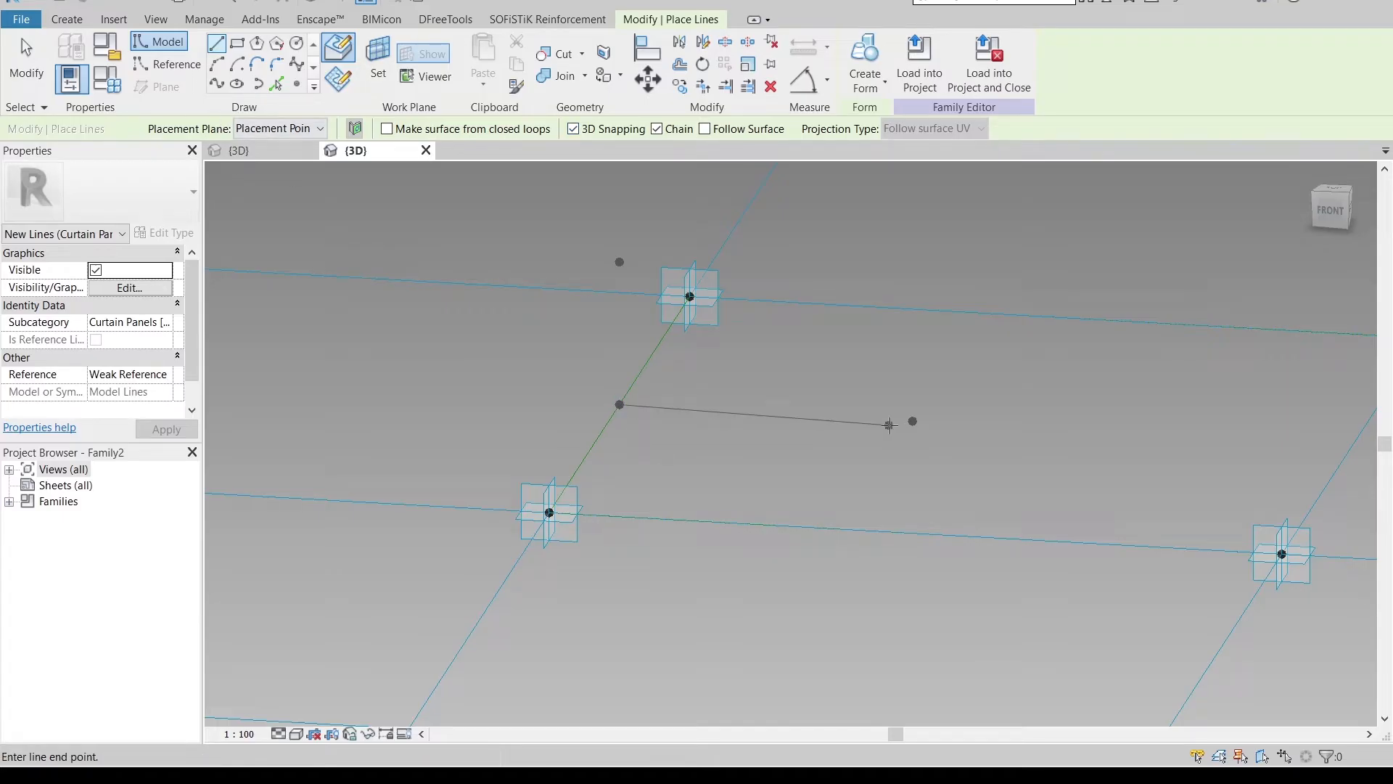
pyautogui.moveTo(619, 261)
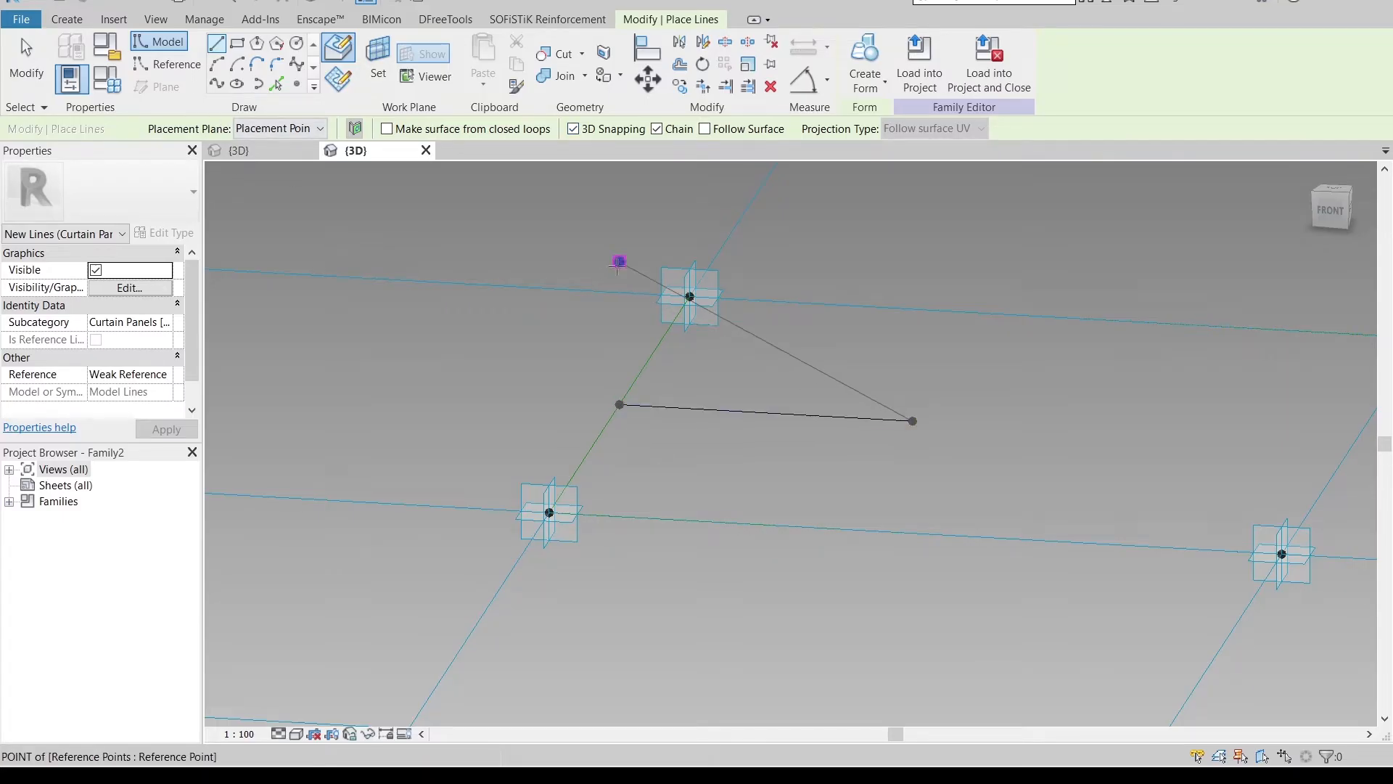
pyautogui.click(618, 405)
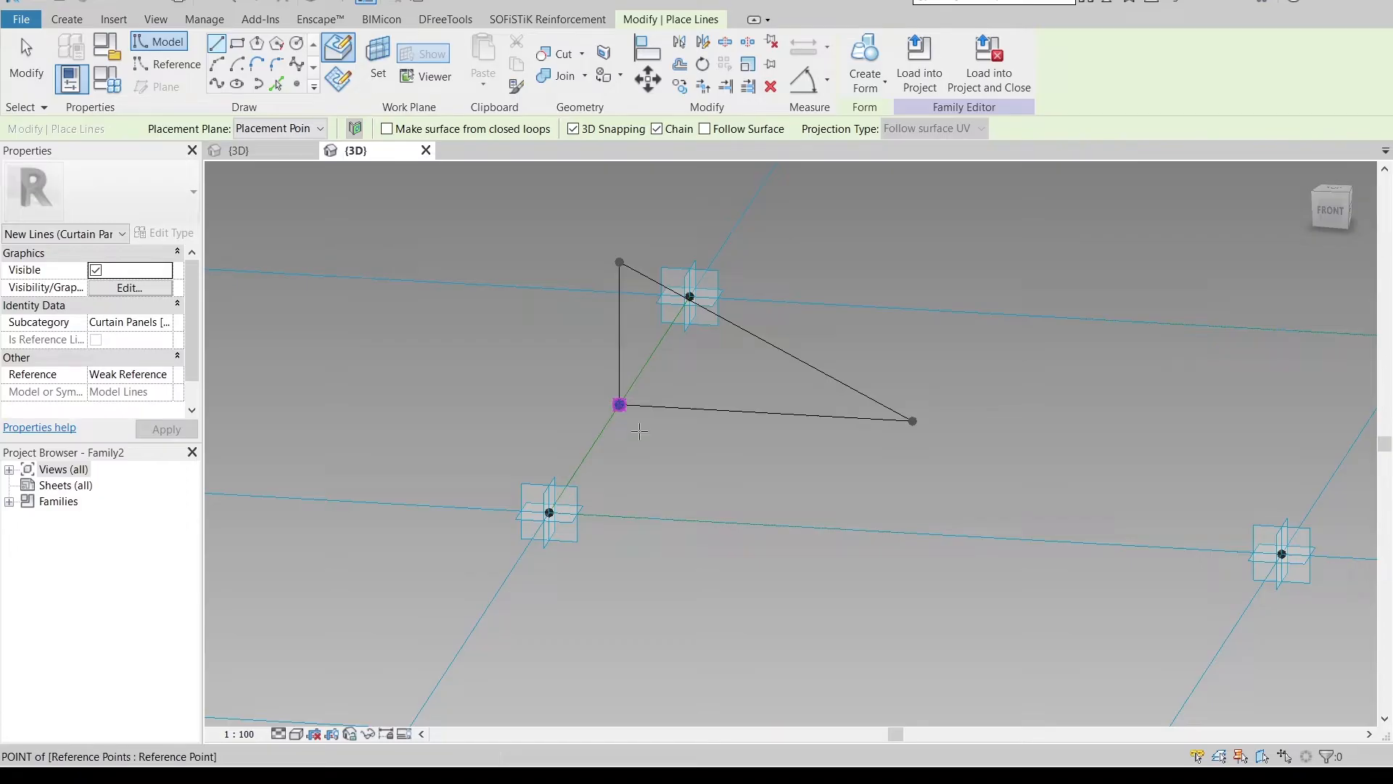
pyautogui.press('Escape')
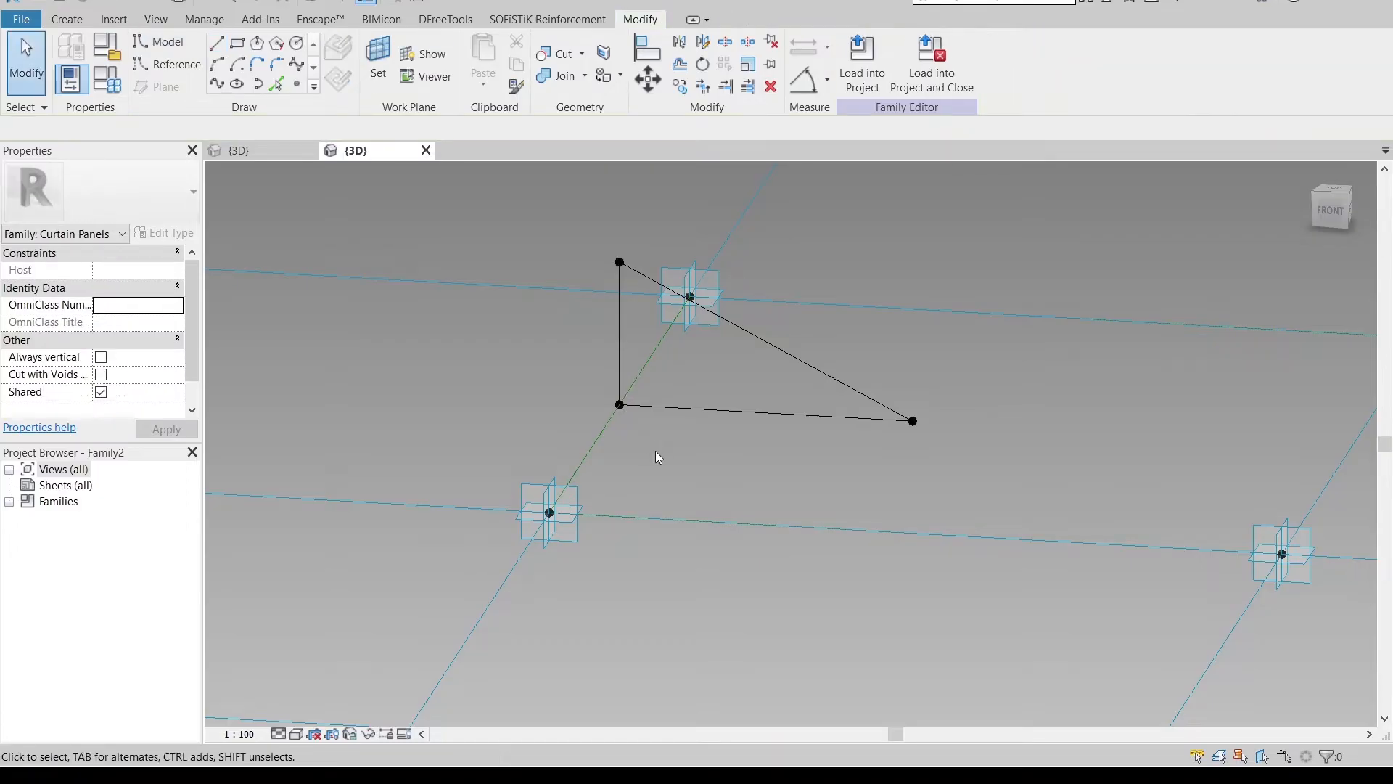
# Set the middle point's work plane, use 1:2 scale, and place a 200 aligned dimension
pyautogui.click(377, 53)
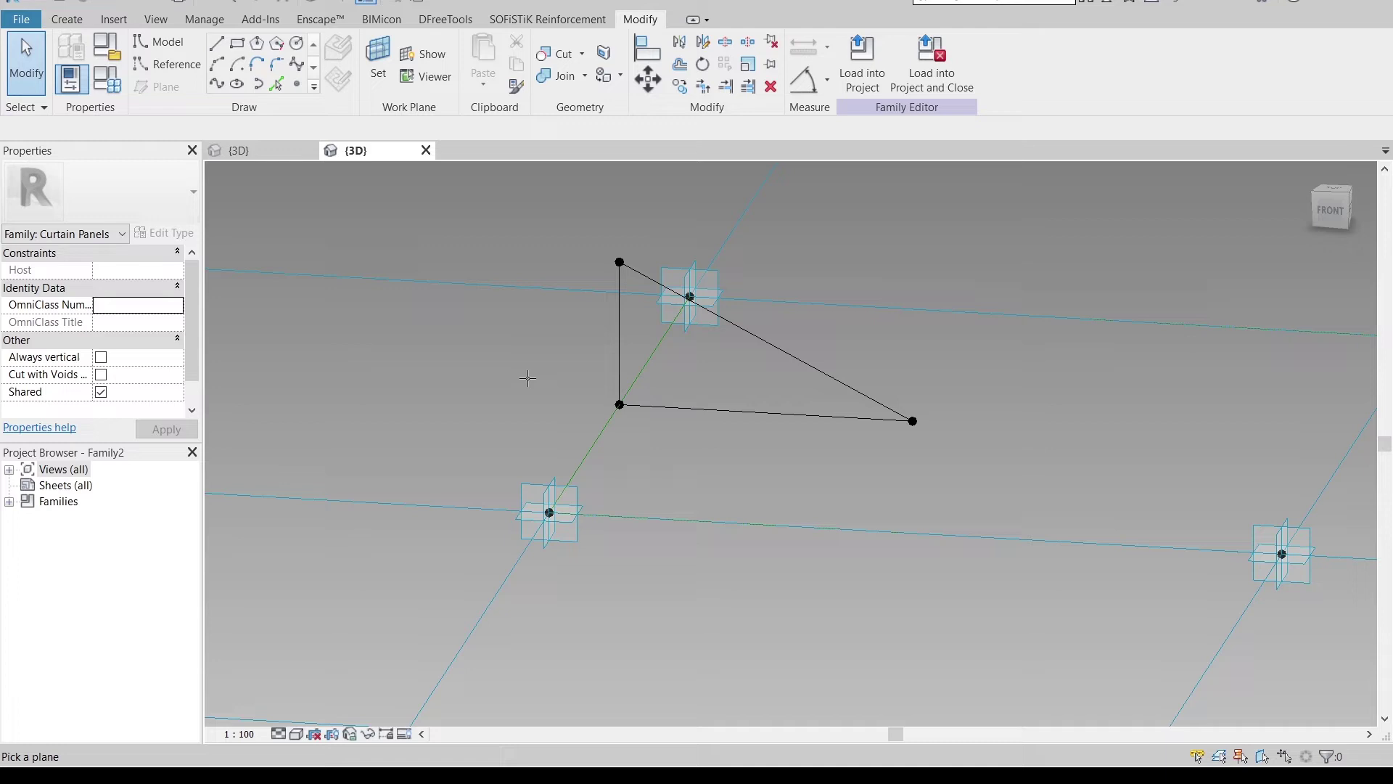
pyautogui.click(377, 56)
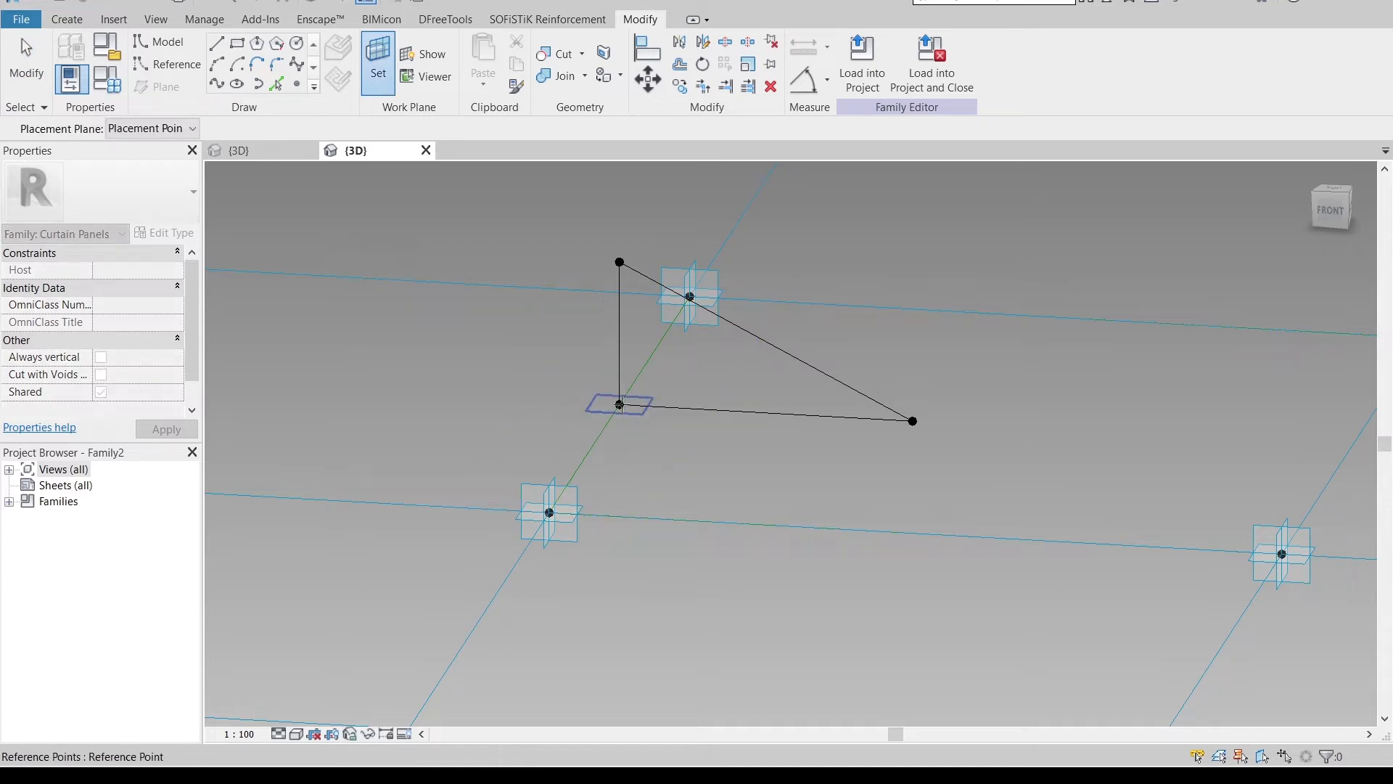
pyautogui.click(677, 469)
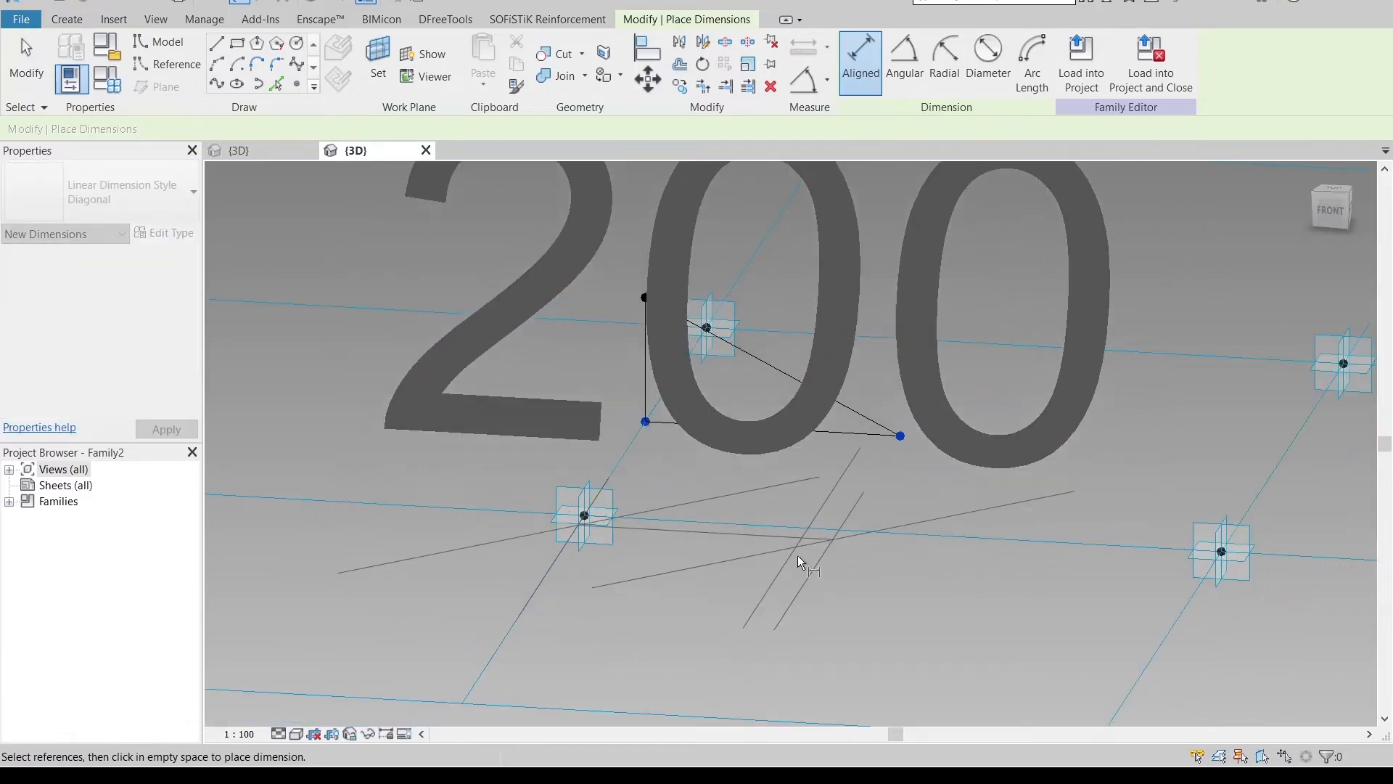
pyautogui.click(237, 733)
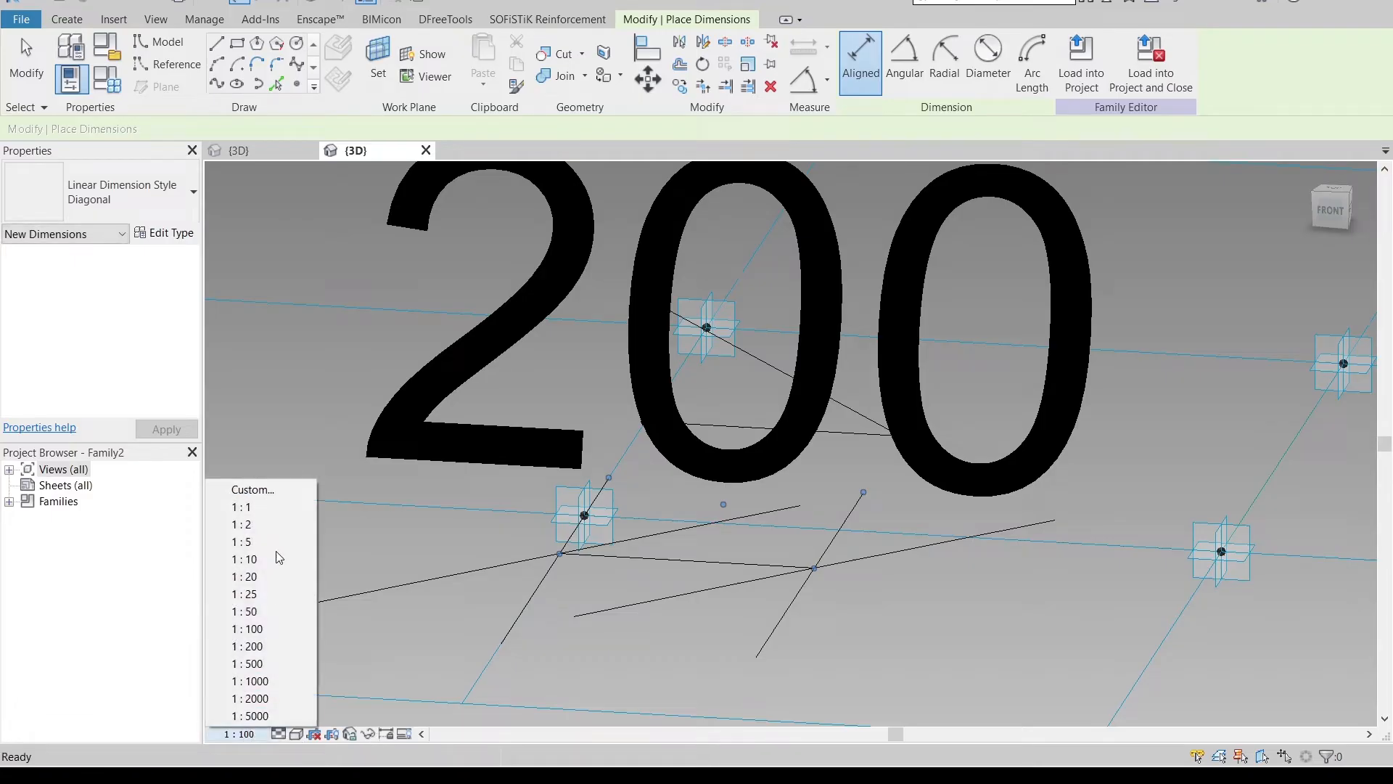
pyautogui.click(242, 524)
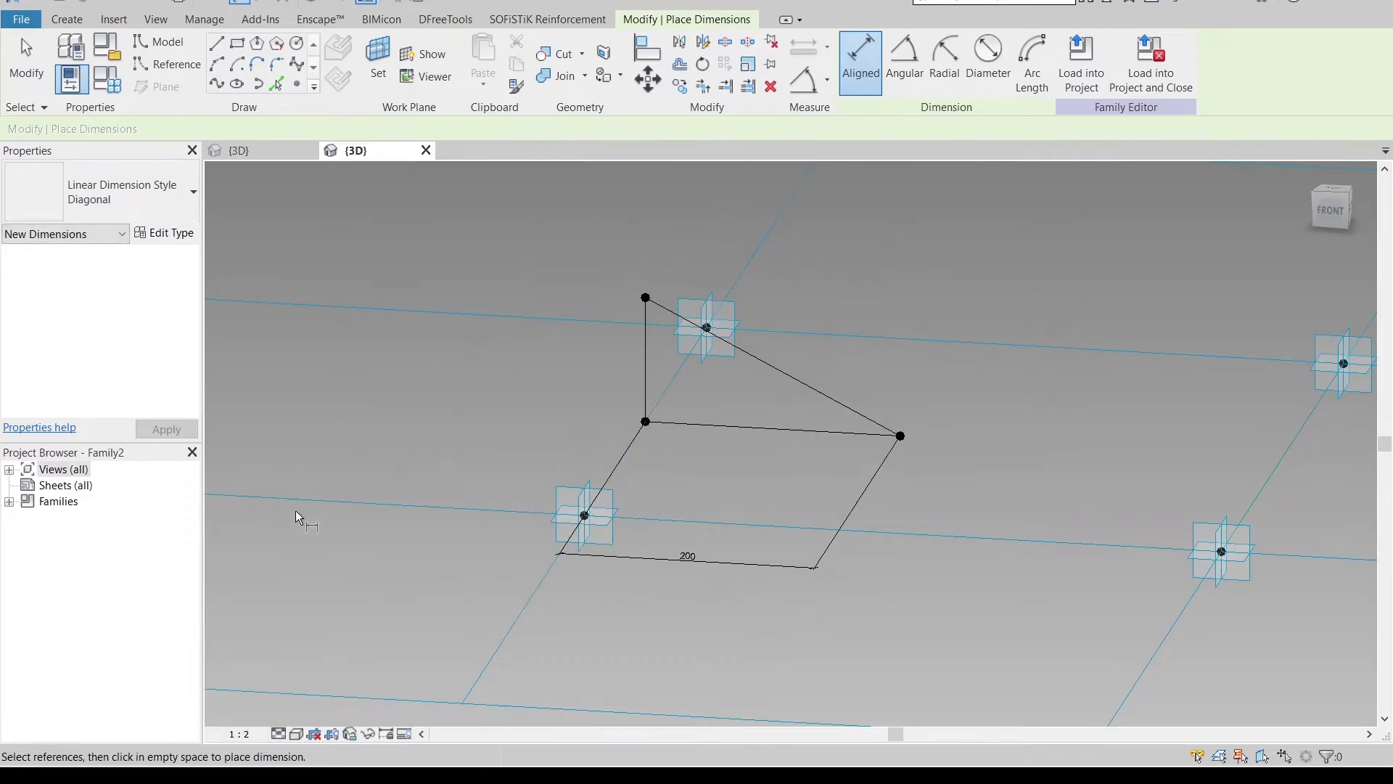
pyautogui.click(687, 444)
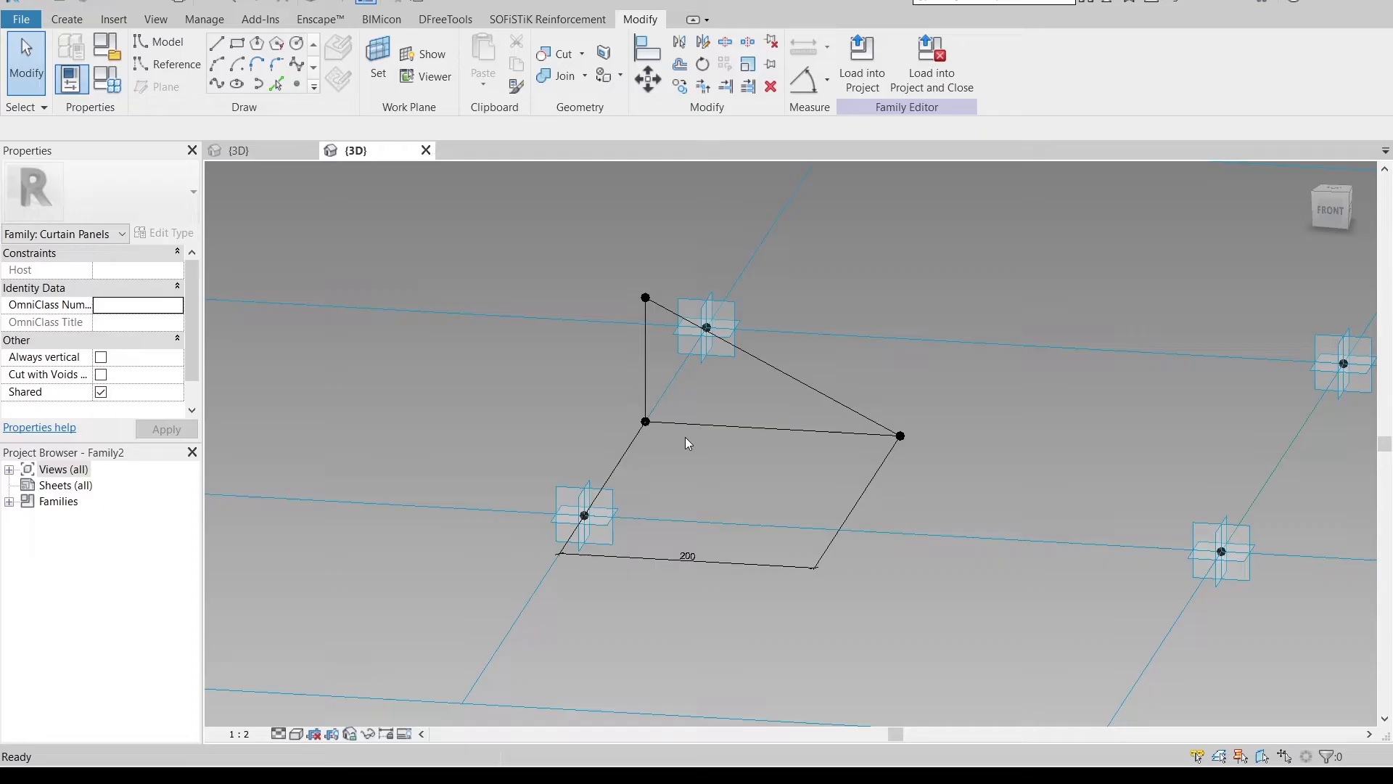
pyautogui.click(859, 63)
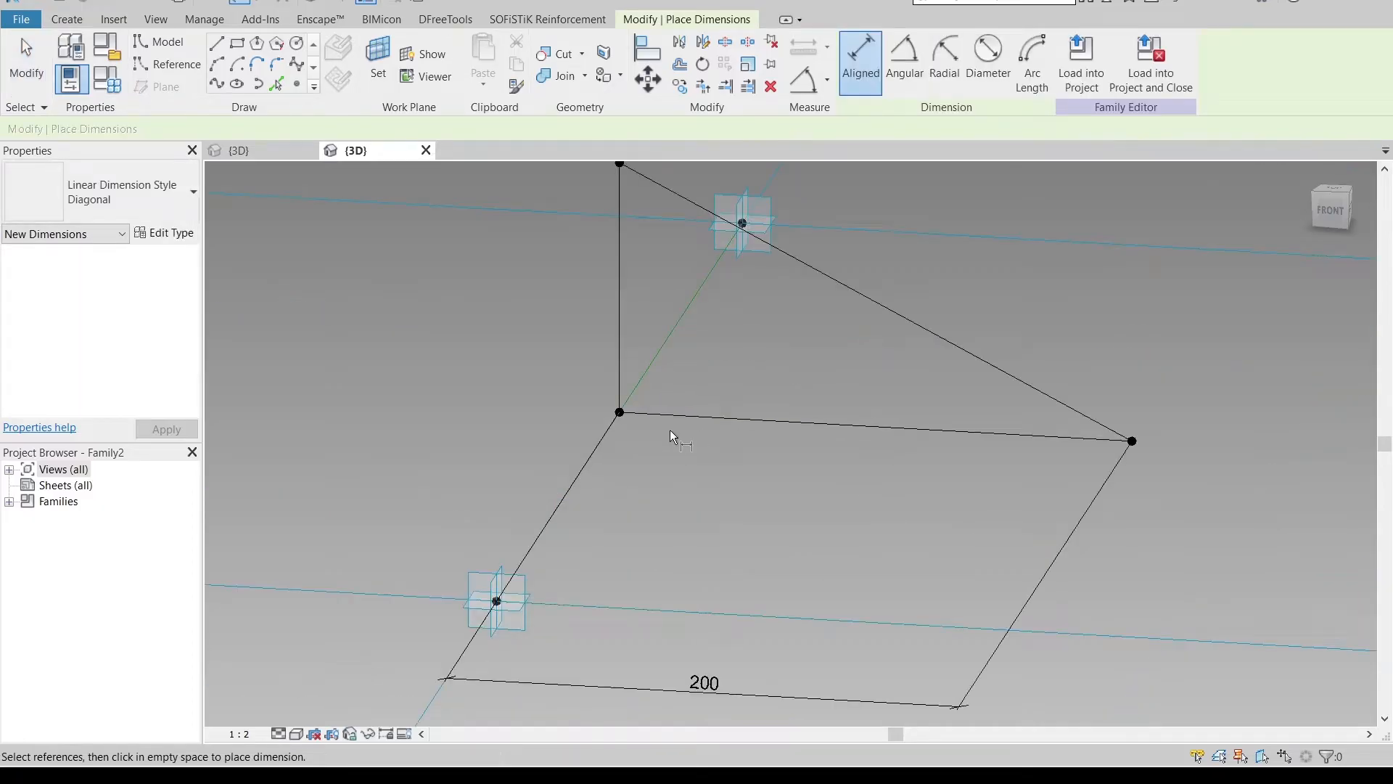
pyautogui.click(693, 539)
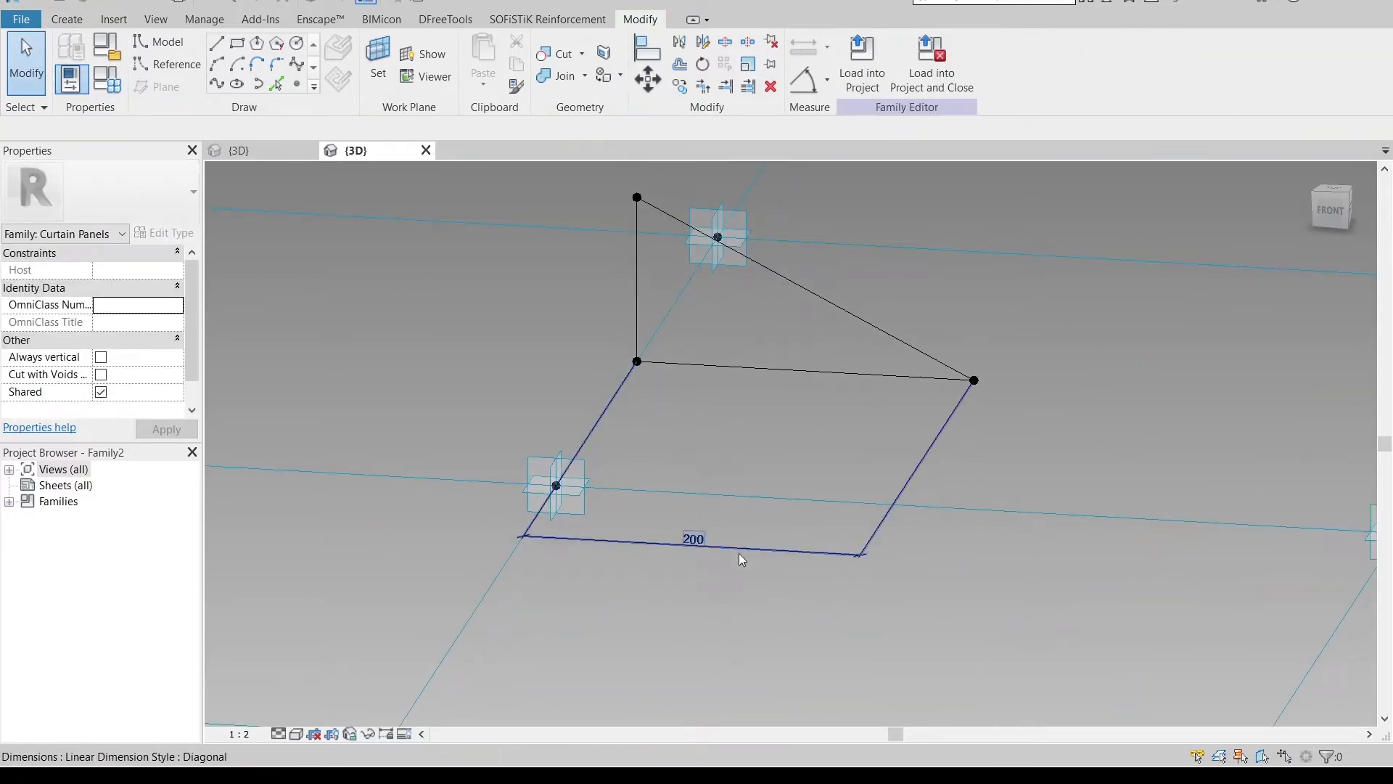
pyautogui.click(785, 182)
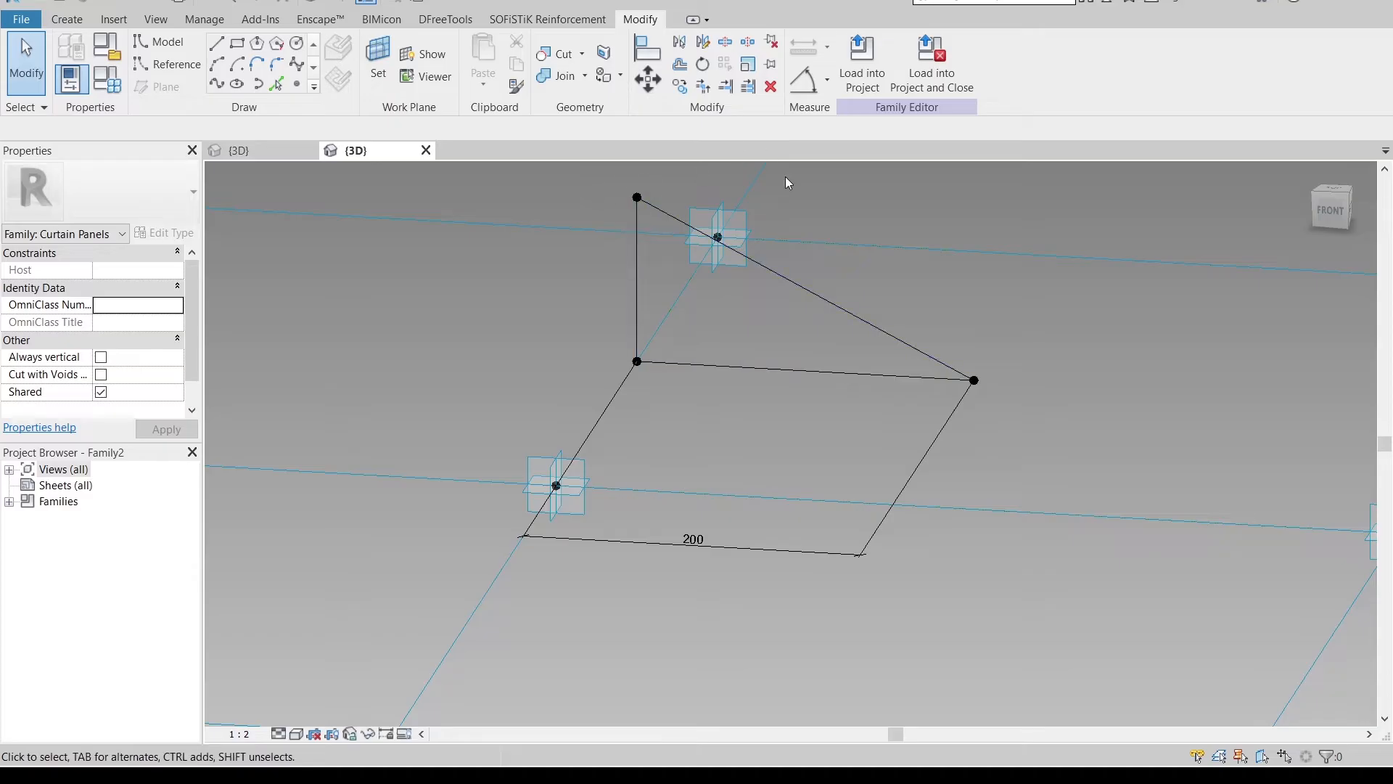
# Label the 200 dimension with a new parameter L, then set H and L to 150
pyautogui.click(692, 538)
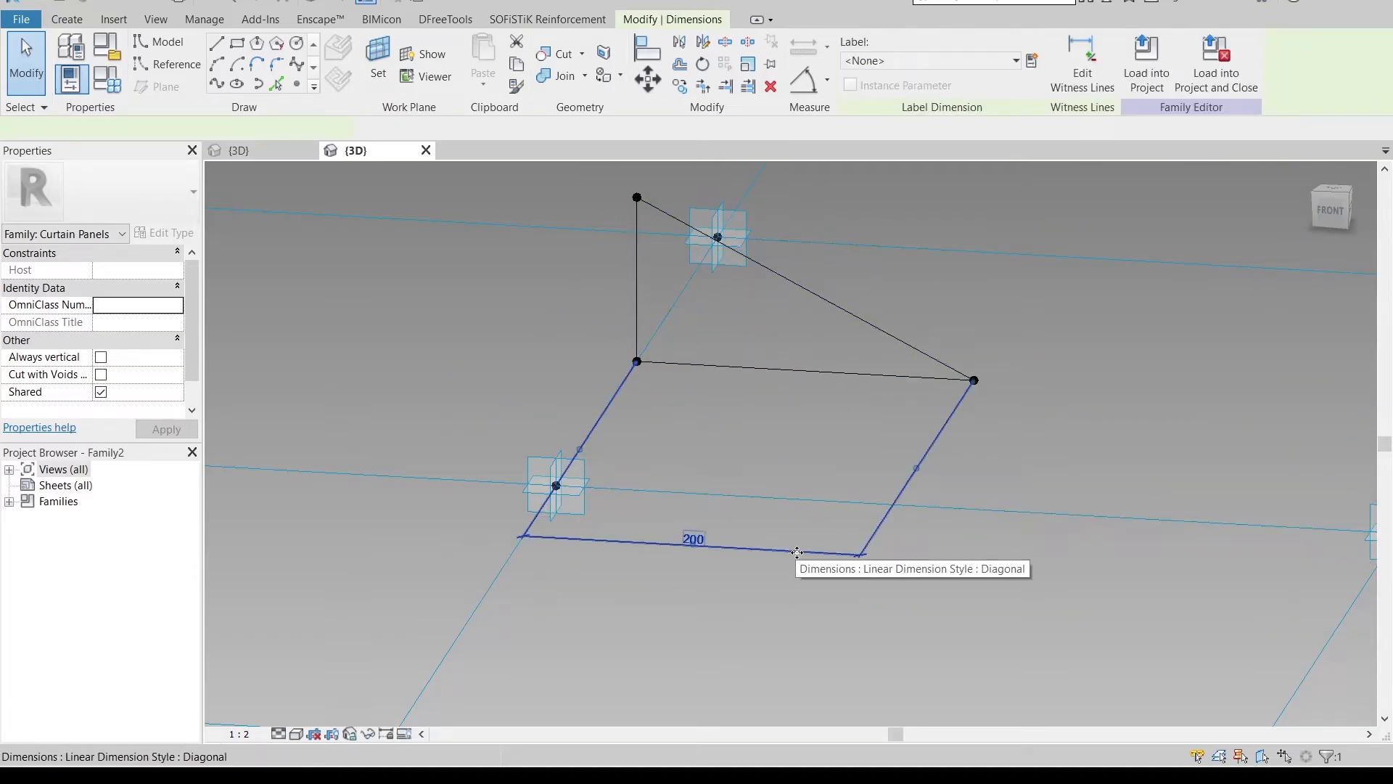
pyautogui.click(1030, 60)
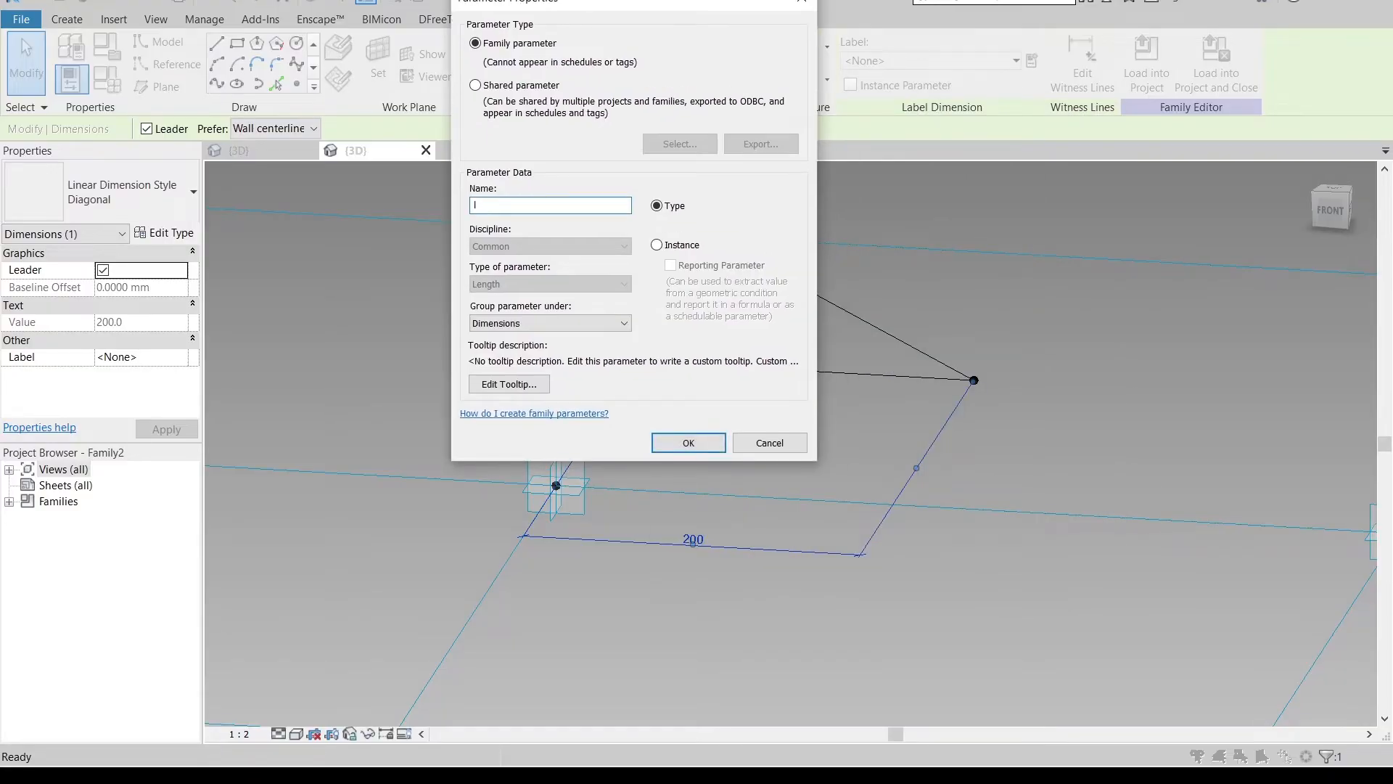
pyautogui.write('L')
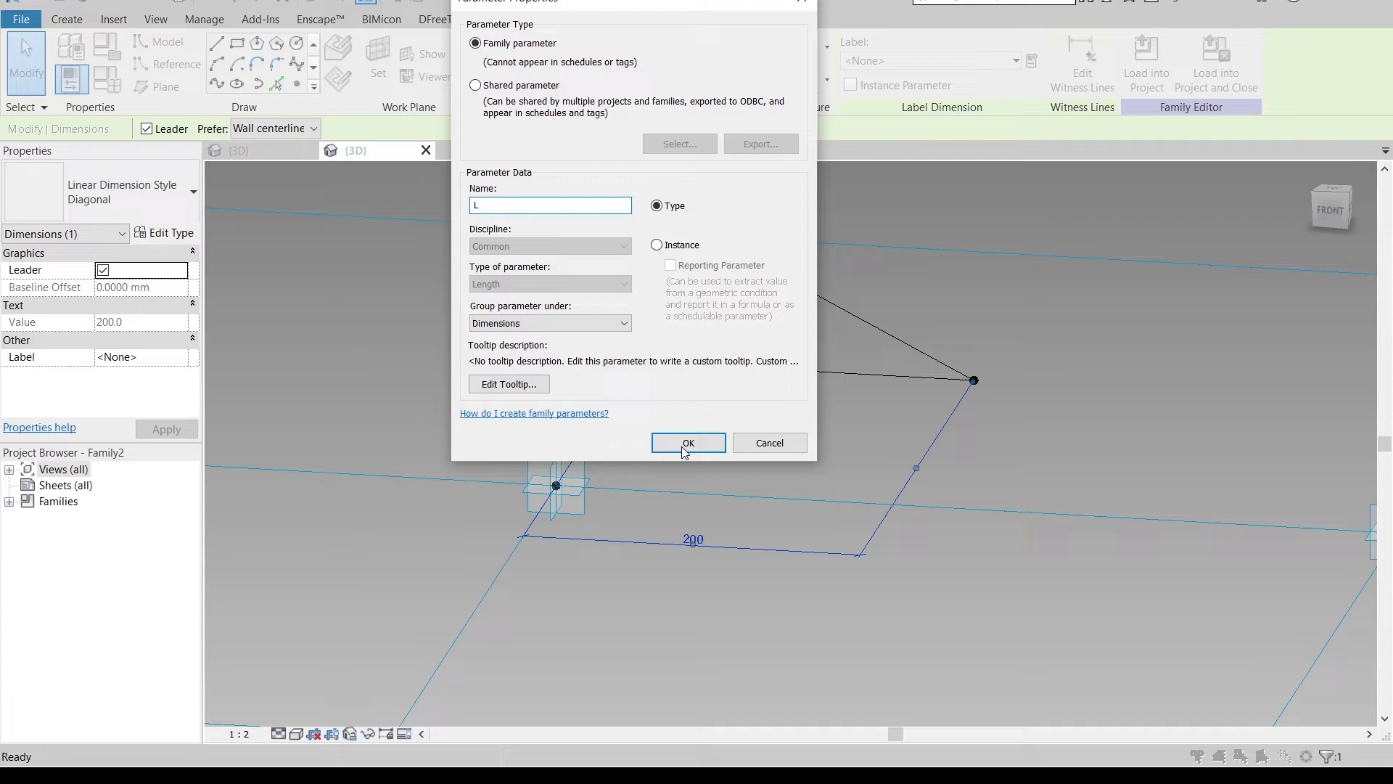
pyautogui.click(688, 443)
pyautogui.write('150')
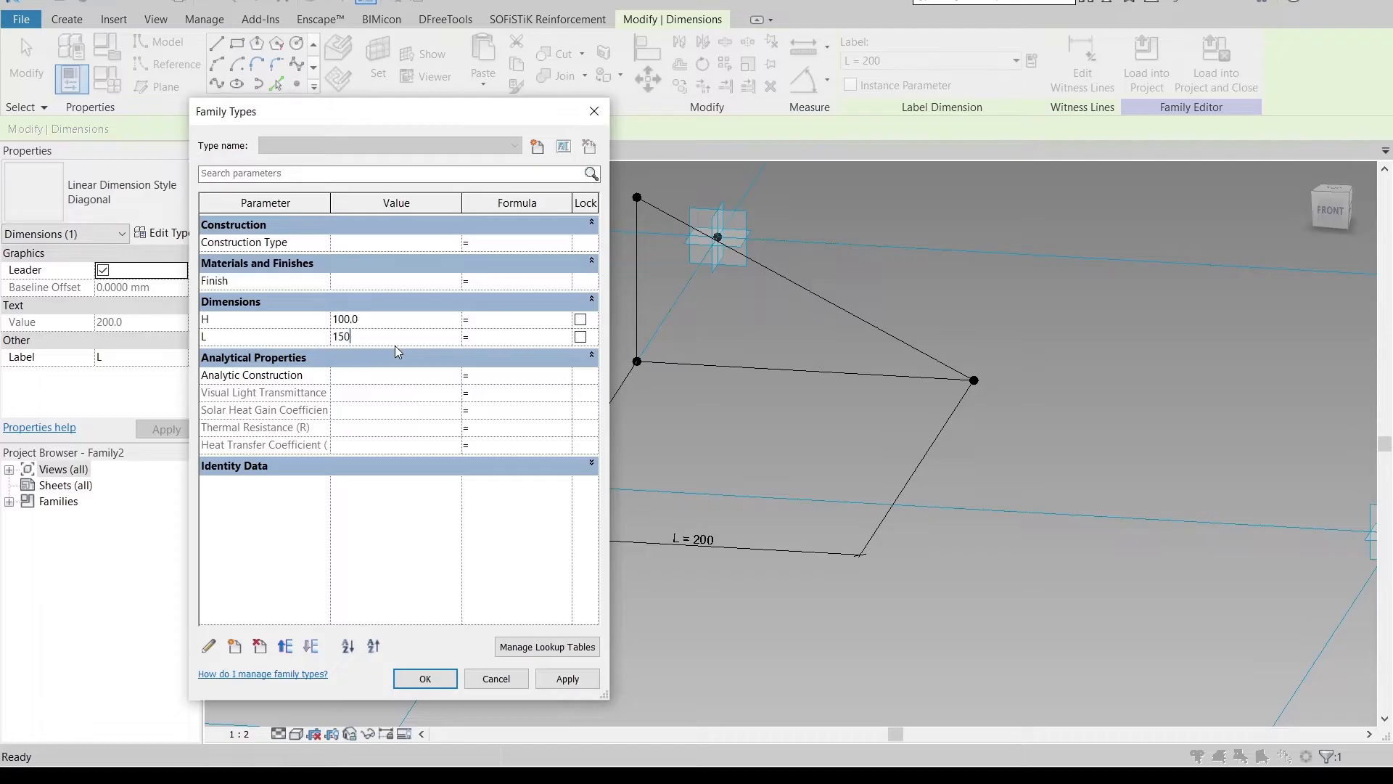
pyautogui.click(567, 678)
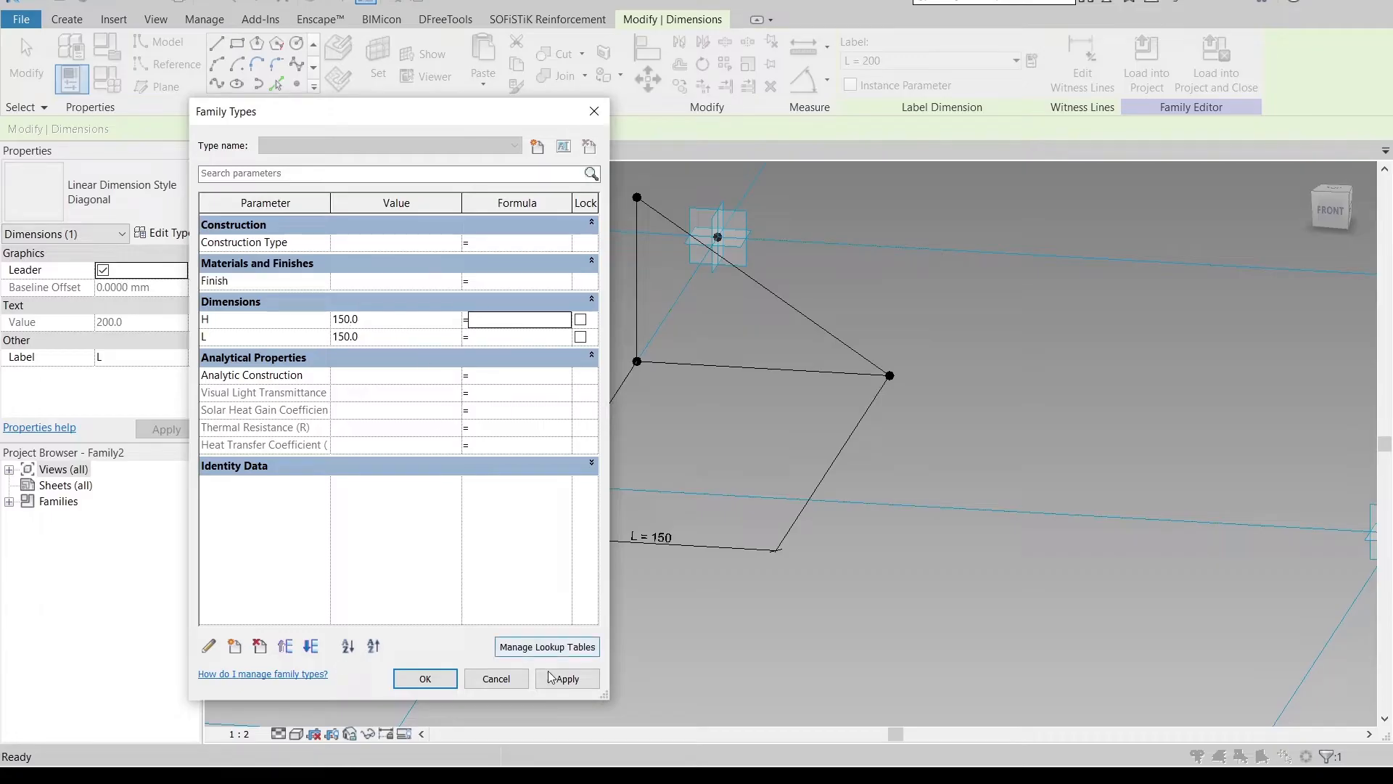
pyautogui.click(424, 678)
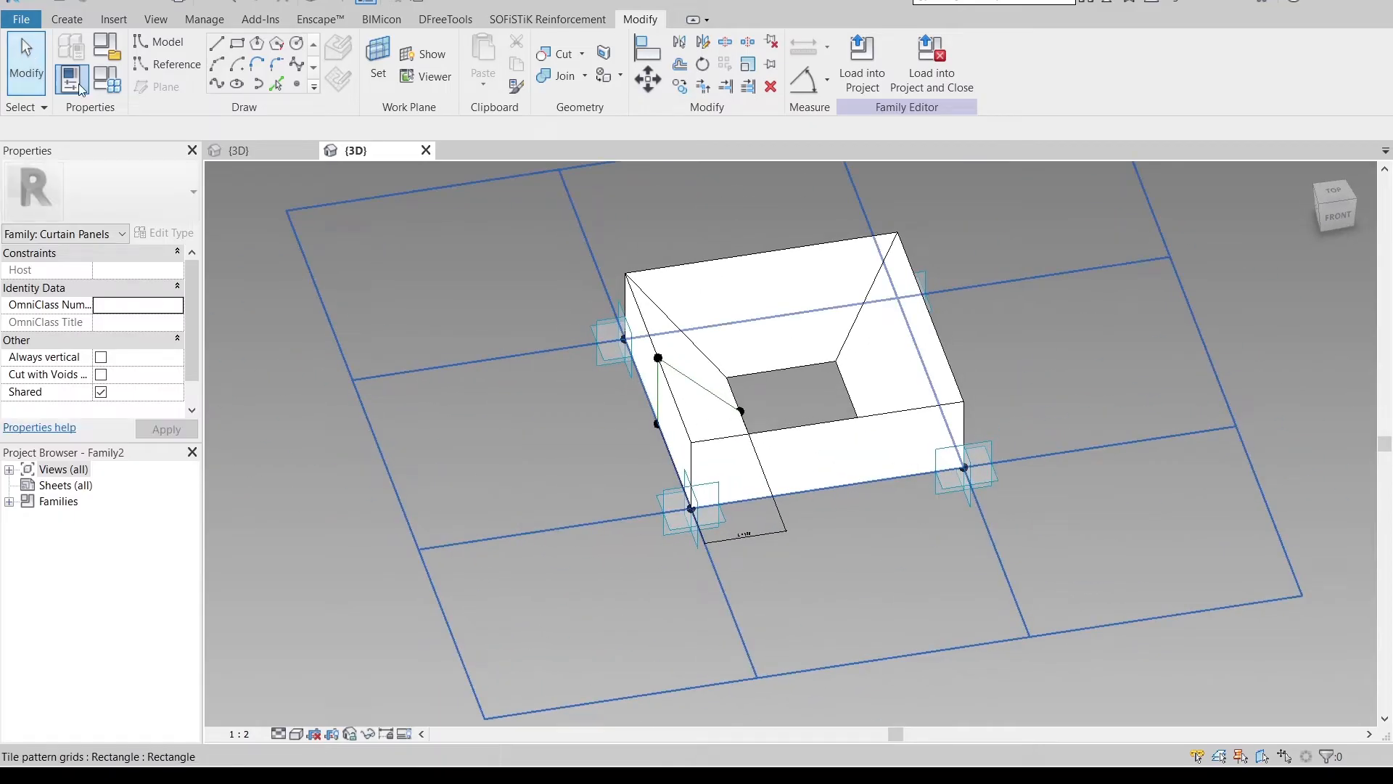
# In Family Types, change L to 200 and H to 120, apply, and close
pyautogui.click(69, 78)
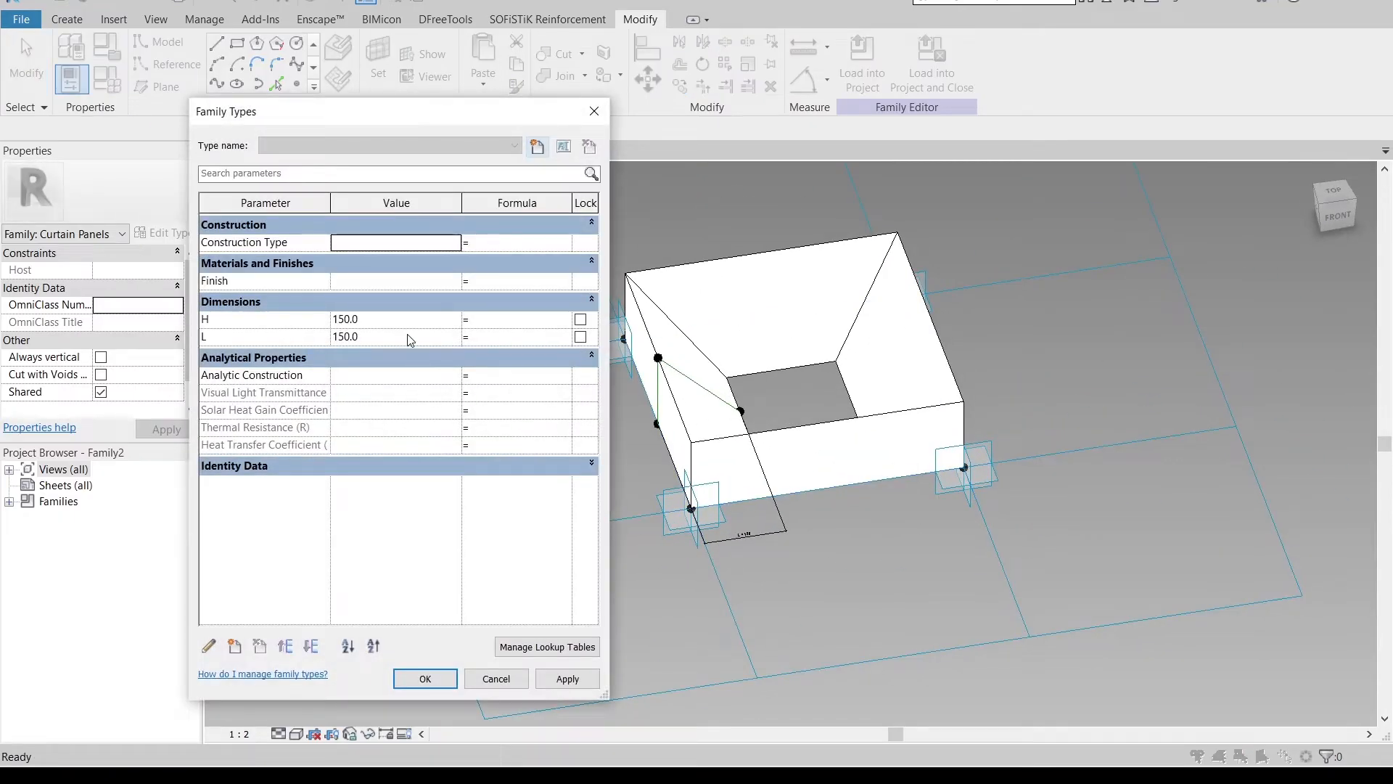
pyautogui.doubleClick(344, 336)
pyautogui.write('200')
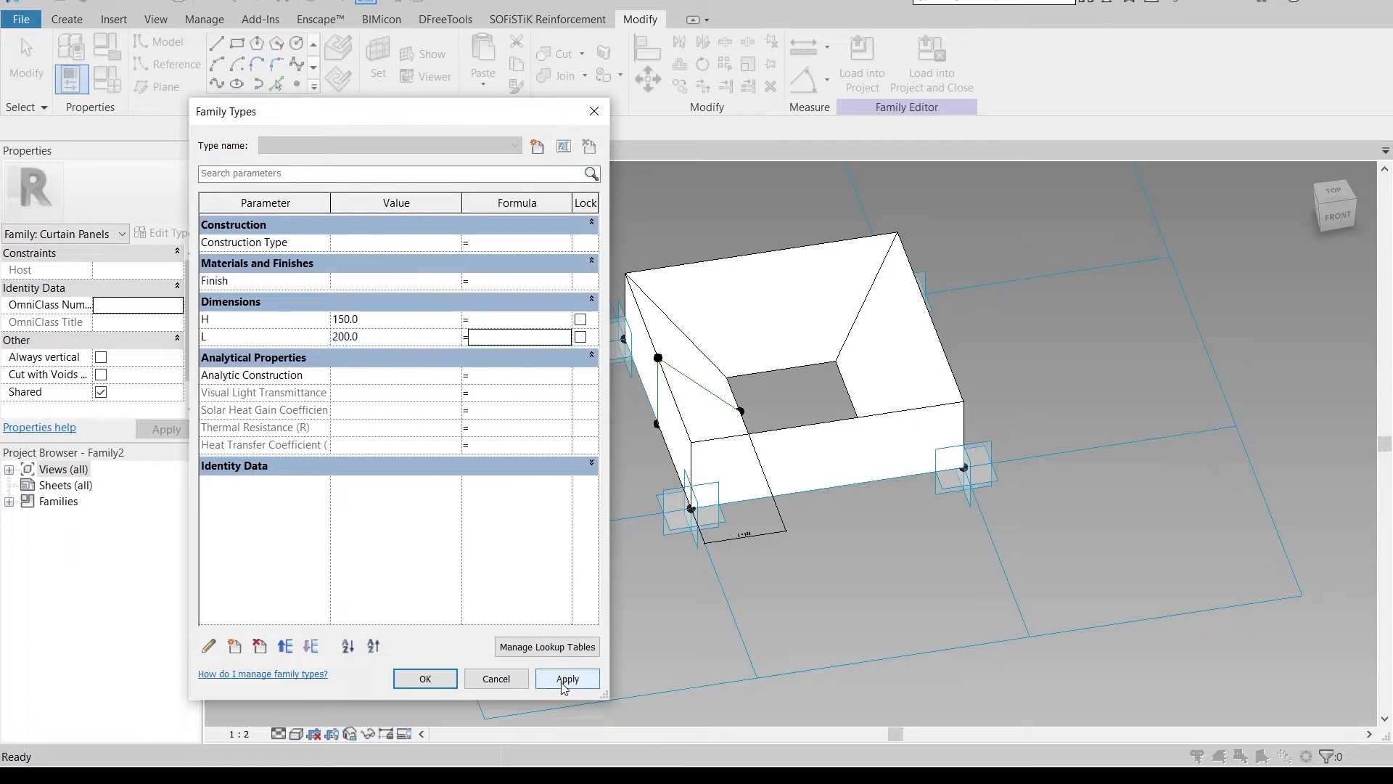
pyautogui.click(566, 677)
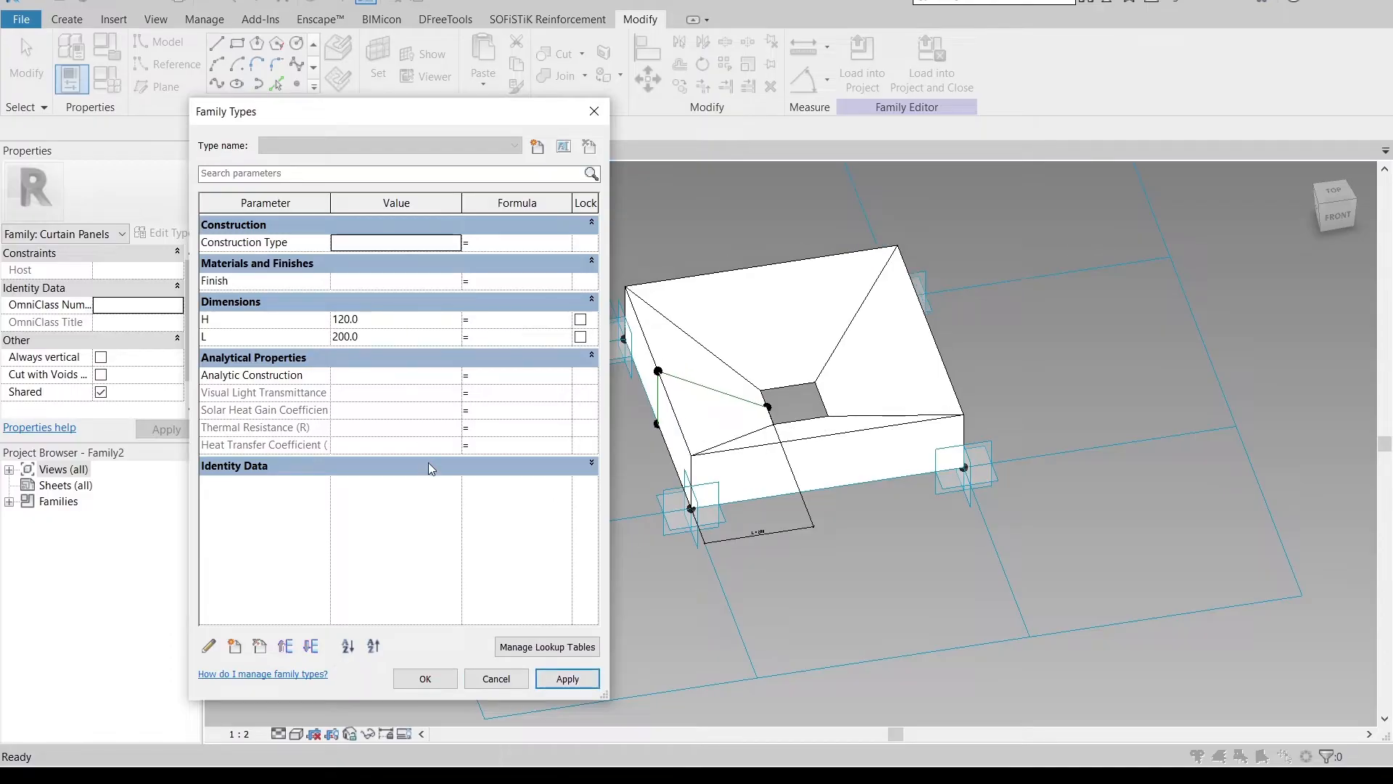
pyautogui.click(423, 678)
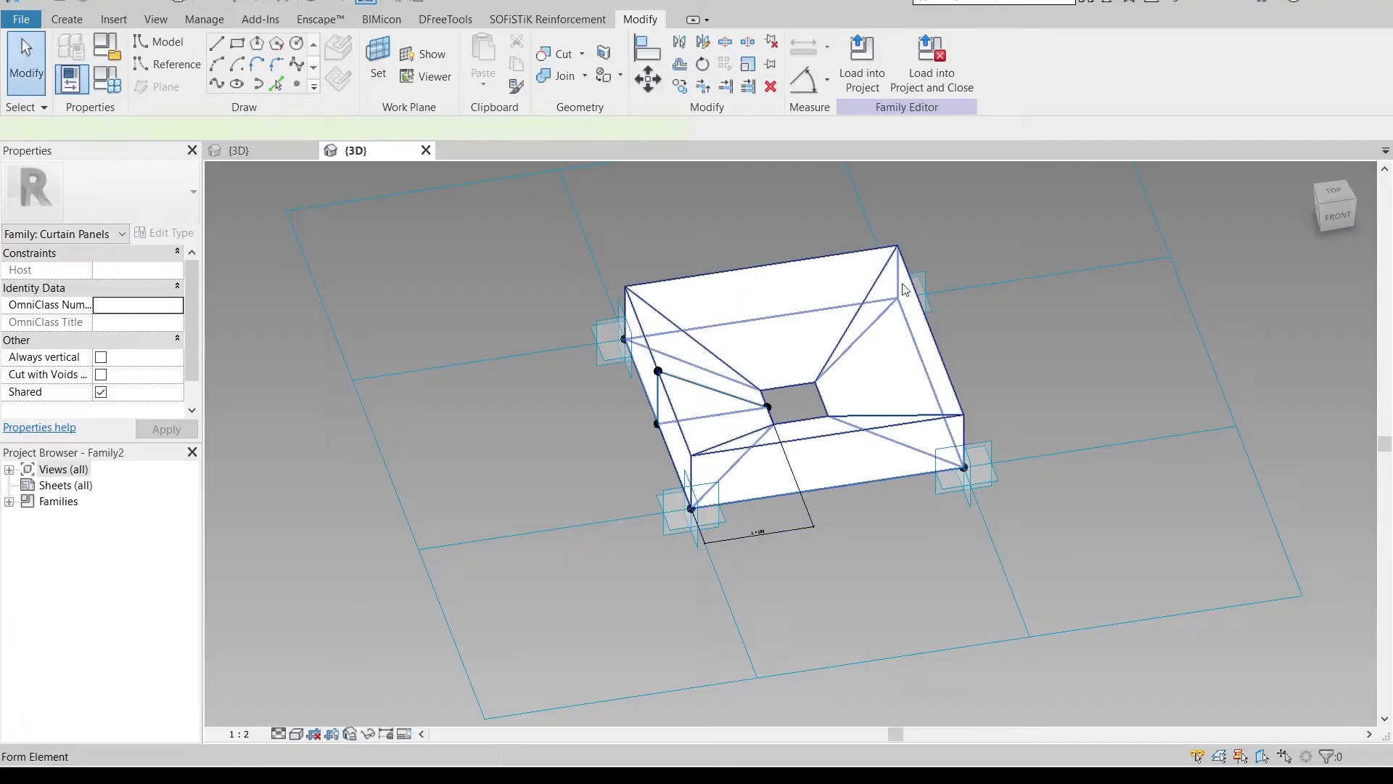
# Create a new WHITE material with the Cool White wall paint appearance
pyautogui.click(764, 356)
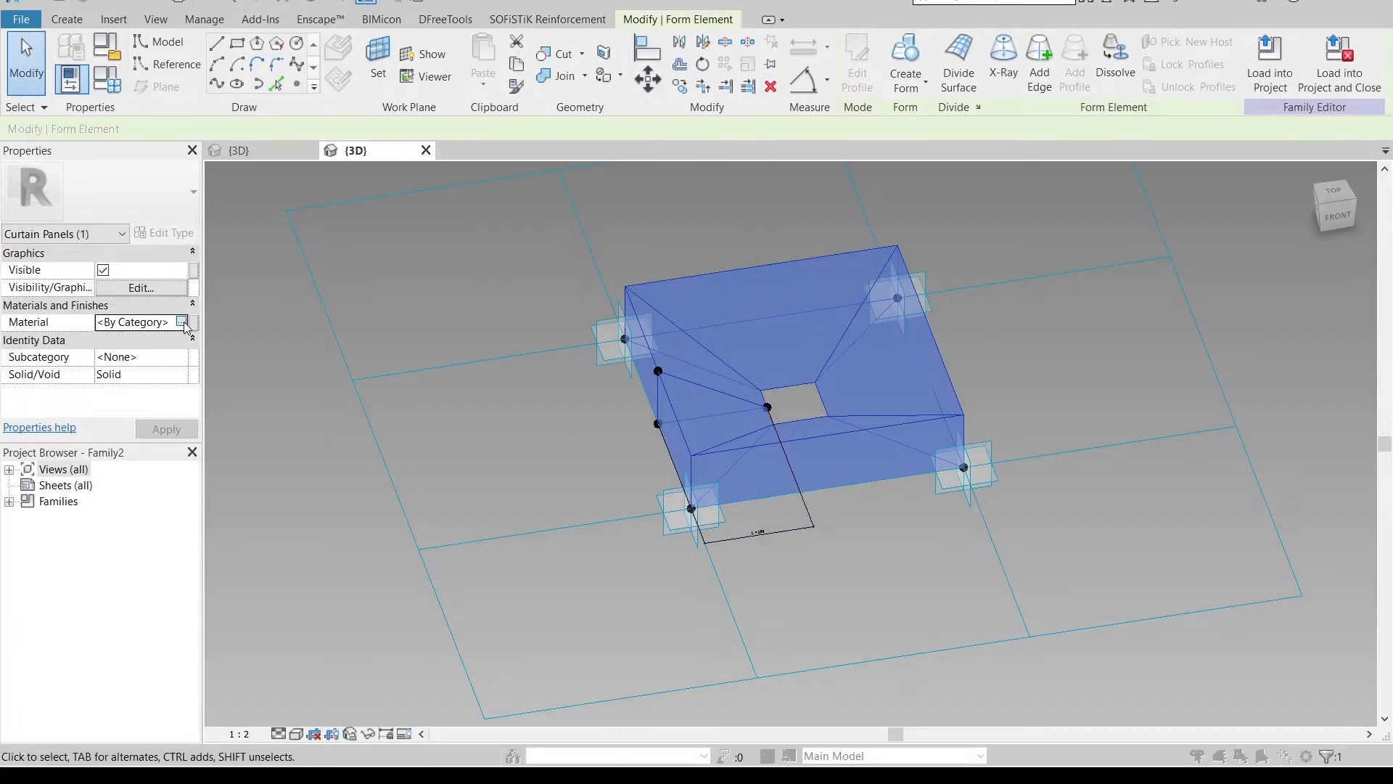
pyautogui.click(183, 321)
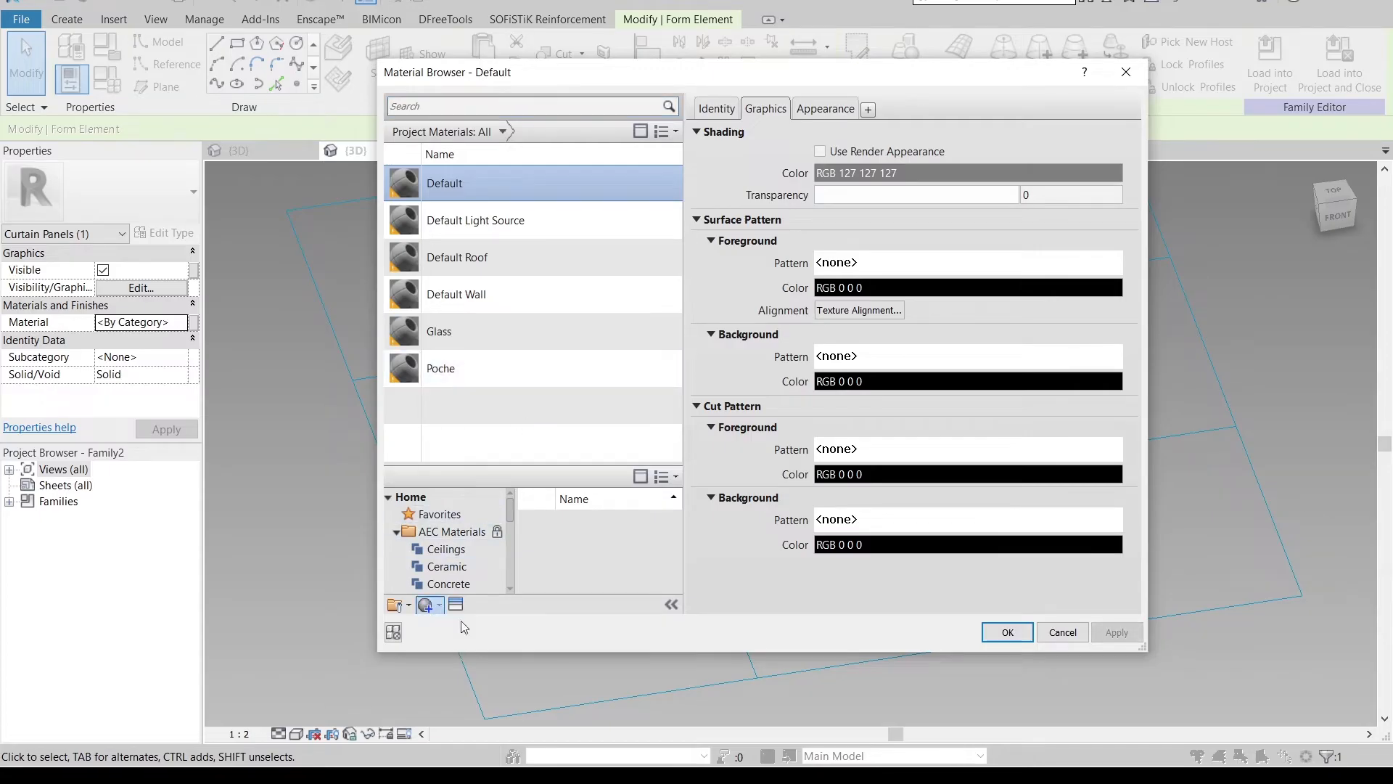
pyautogui.click(425, 604)
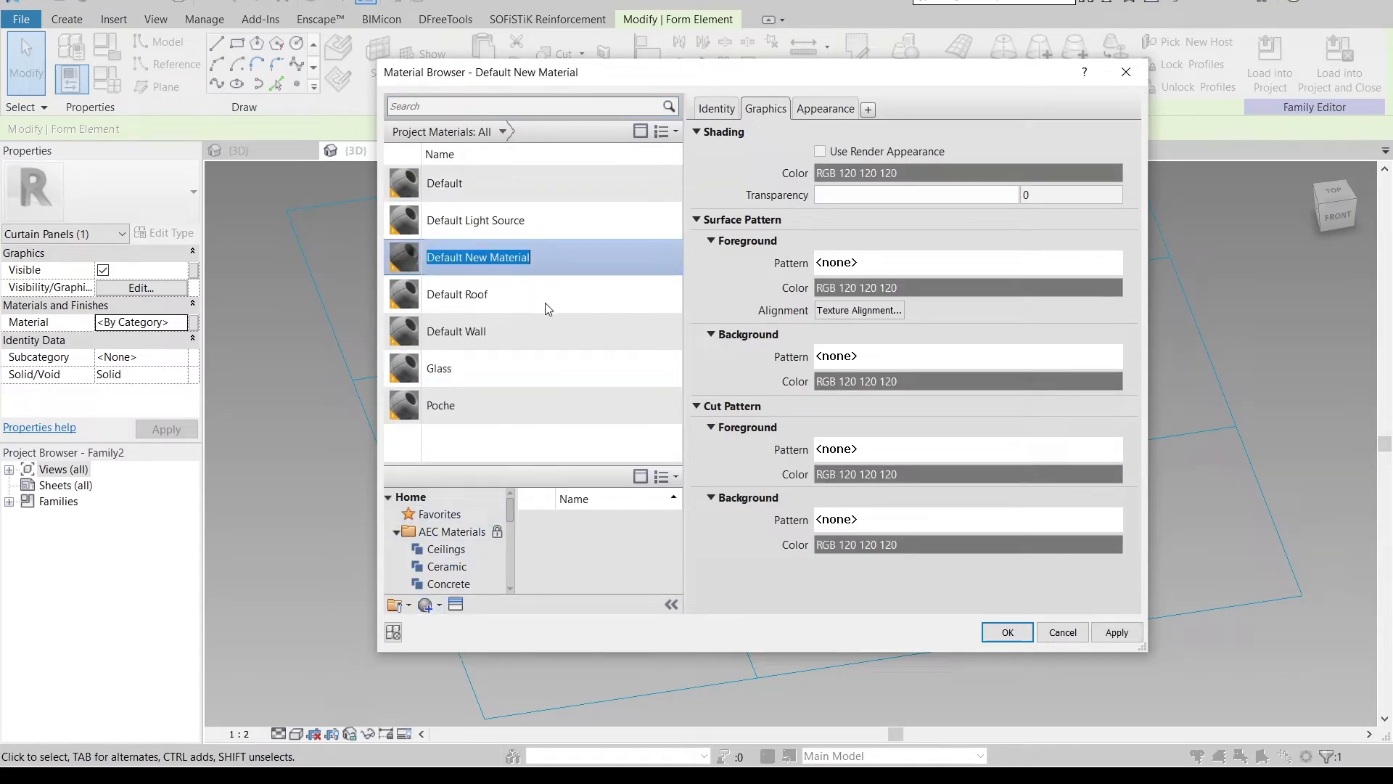
pyautogui.write('wARM')
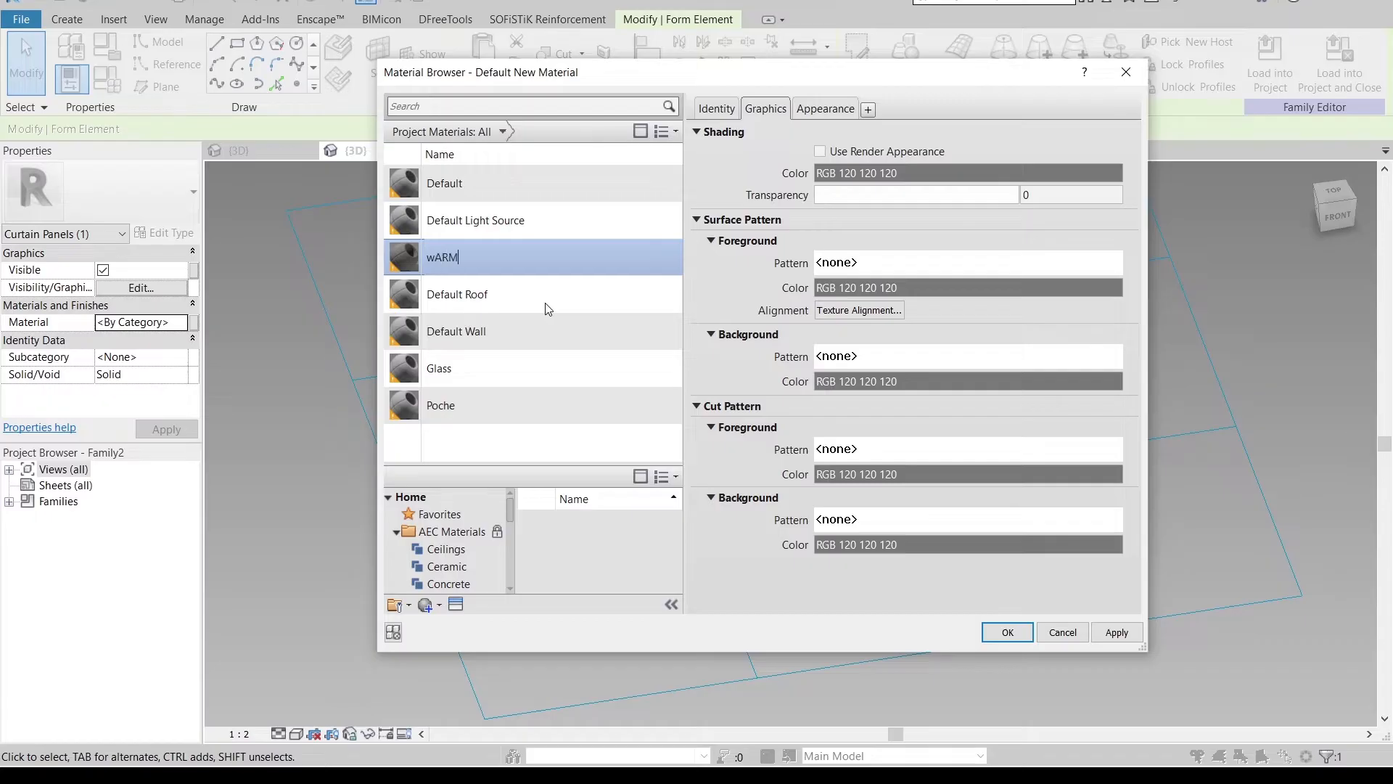
pyautogui.press('Backspace')
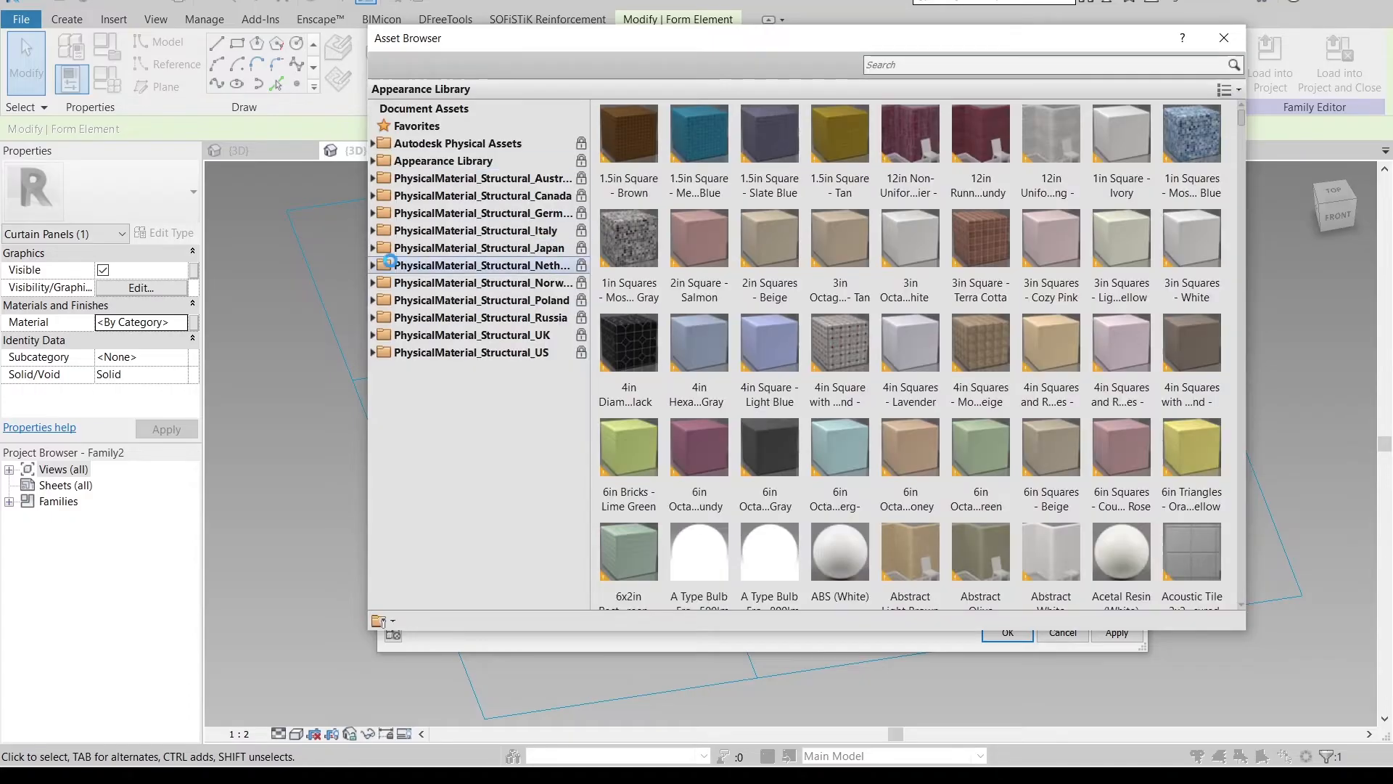
pyautogui.click(448, 161)
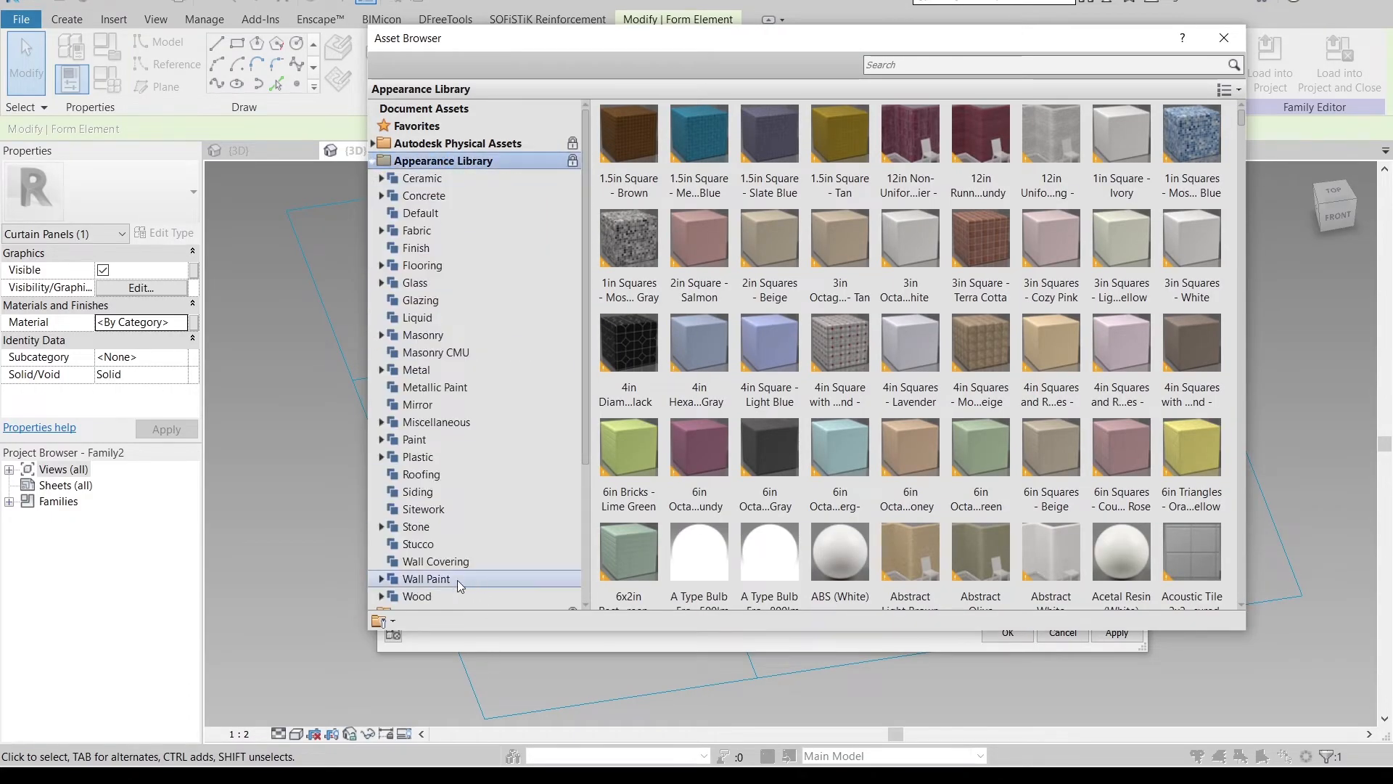
pyautogui.click(426, 578)
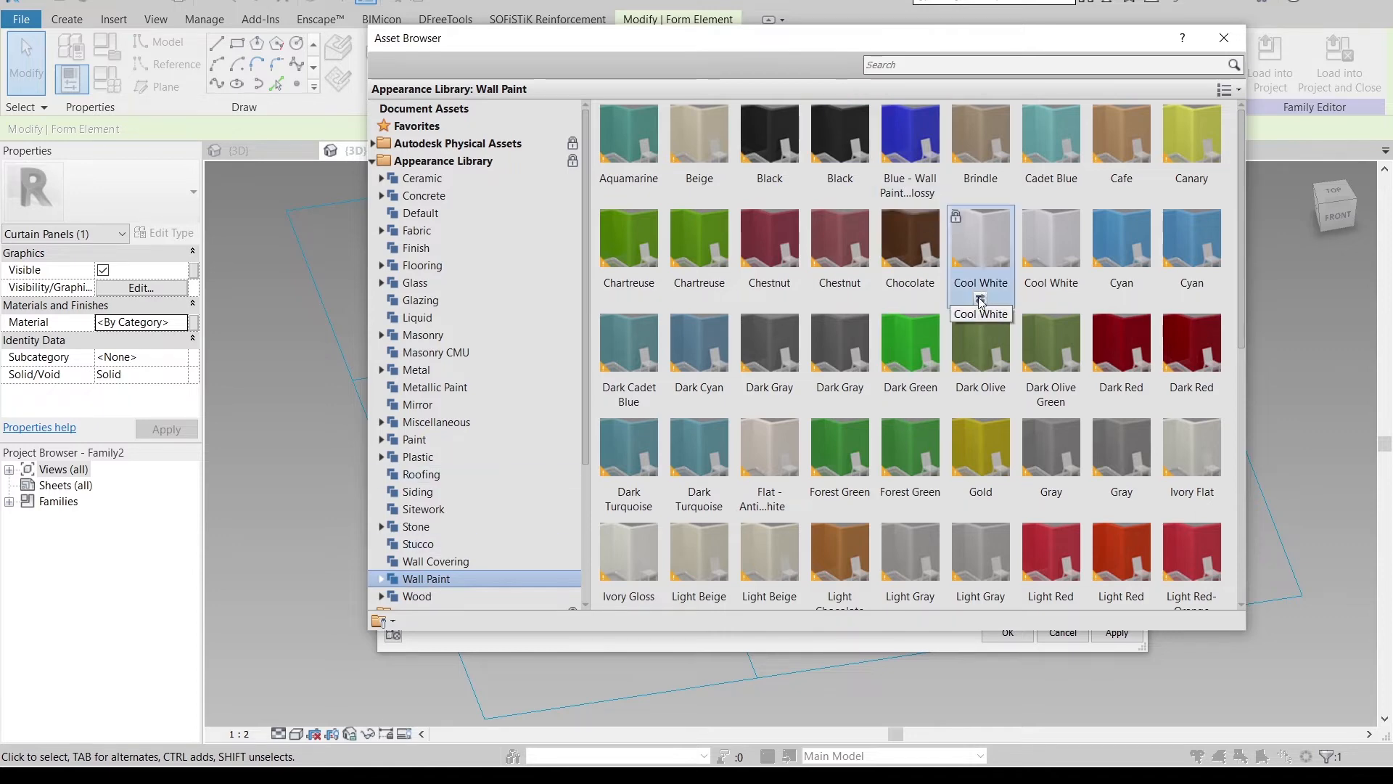
pyautogui.doubleClick(980, 237)
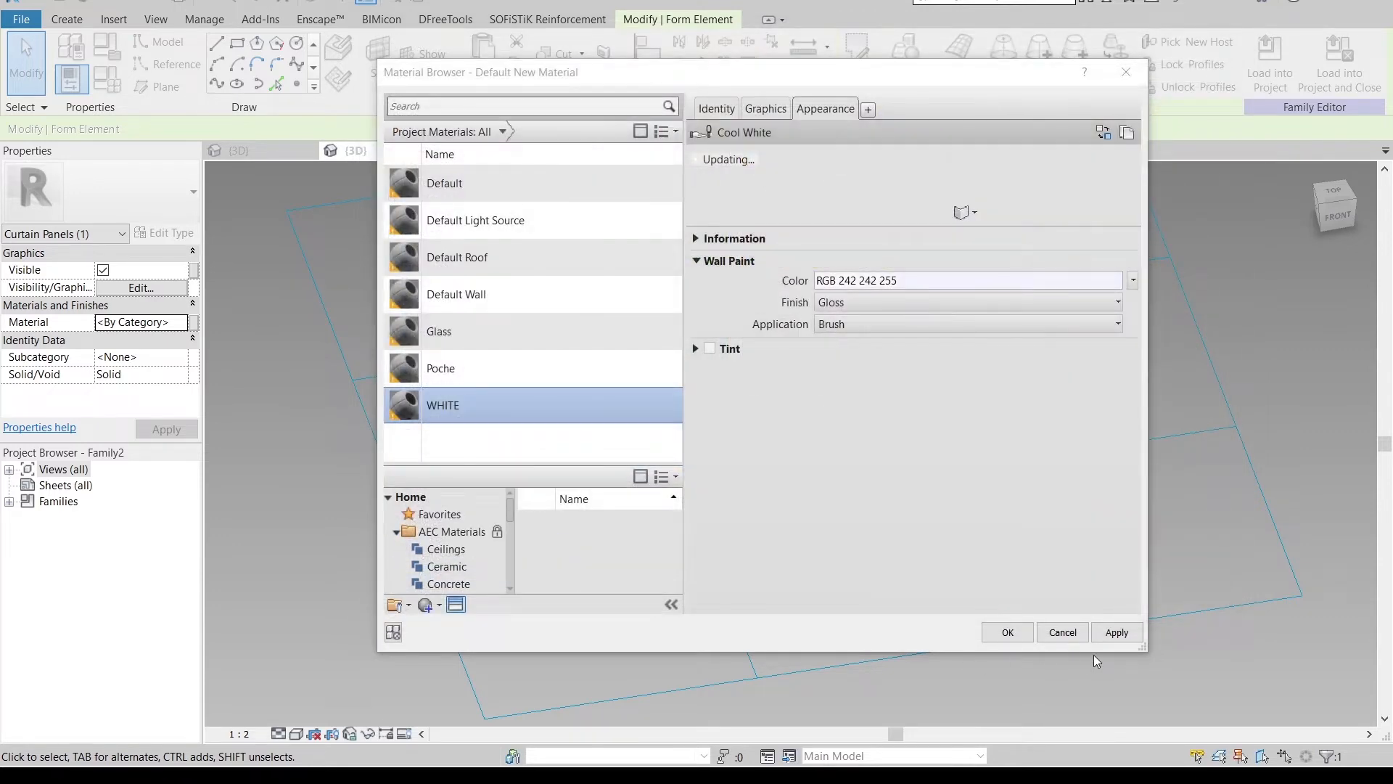
pyautogui.click(1006, 632)
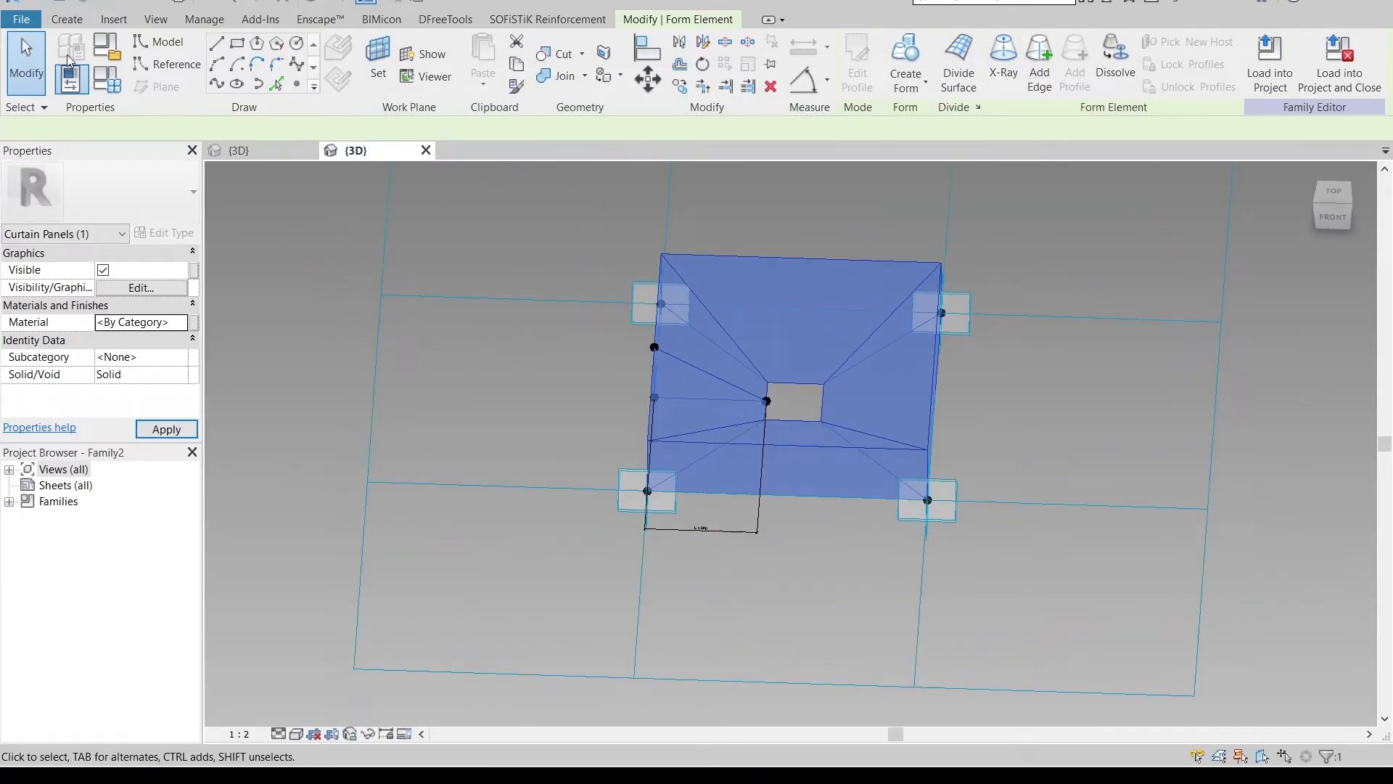
# Assign WHITE to the pyramidal form and link its material to a family parameter
pyautogui.click(21, 18)
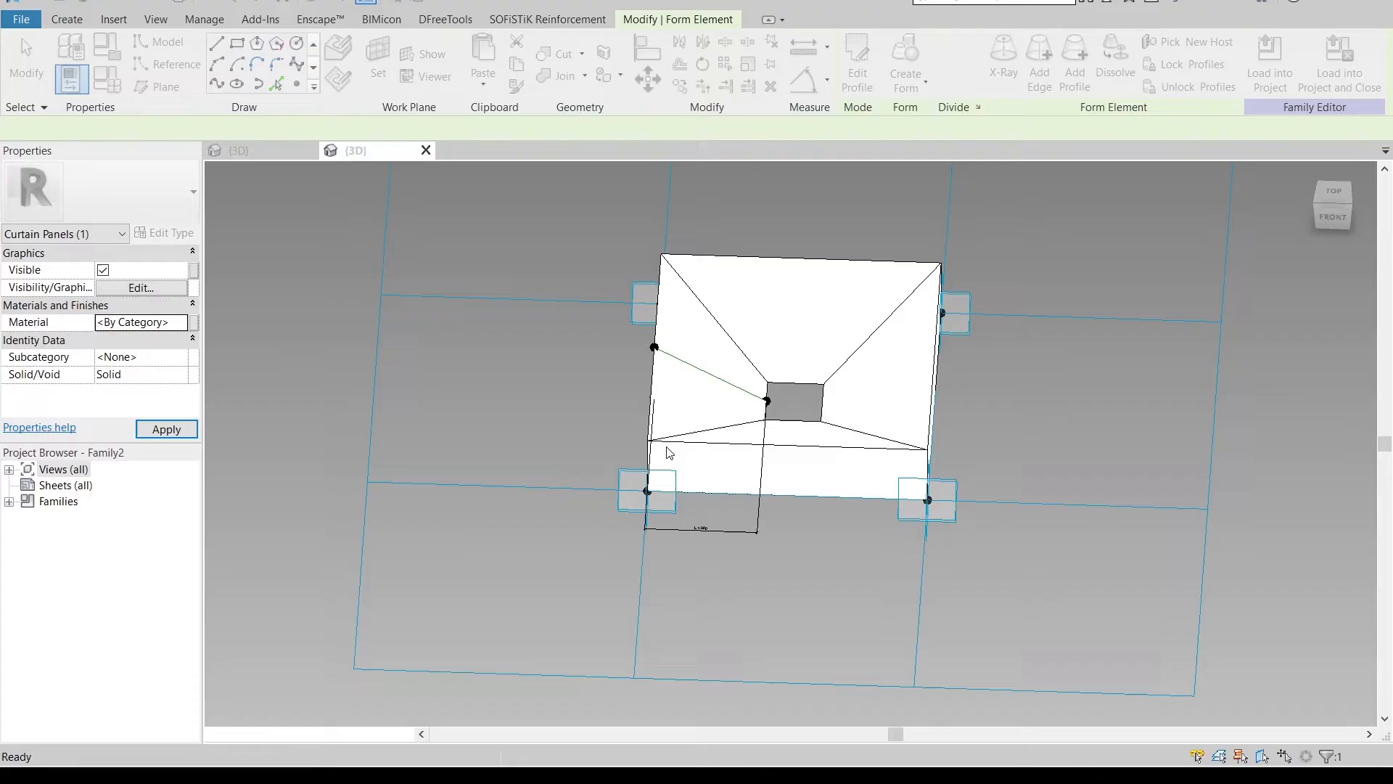
pyautogui.moveTo(1075, 496)
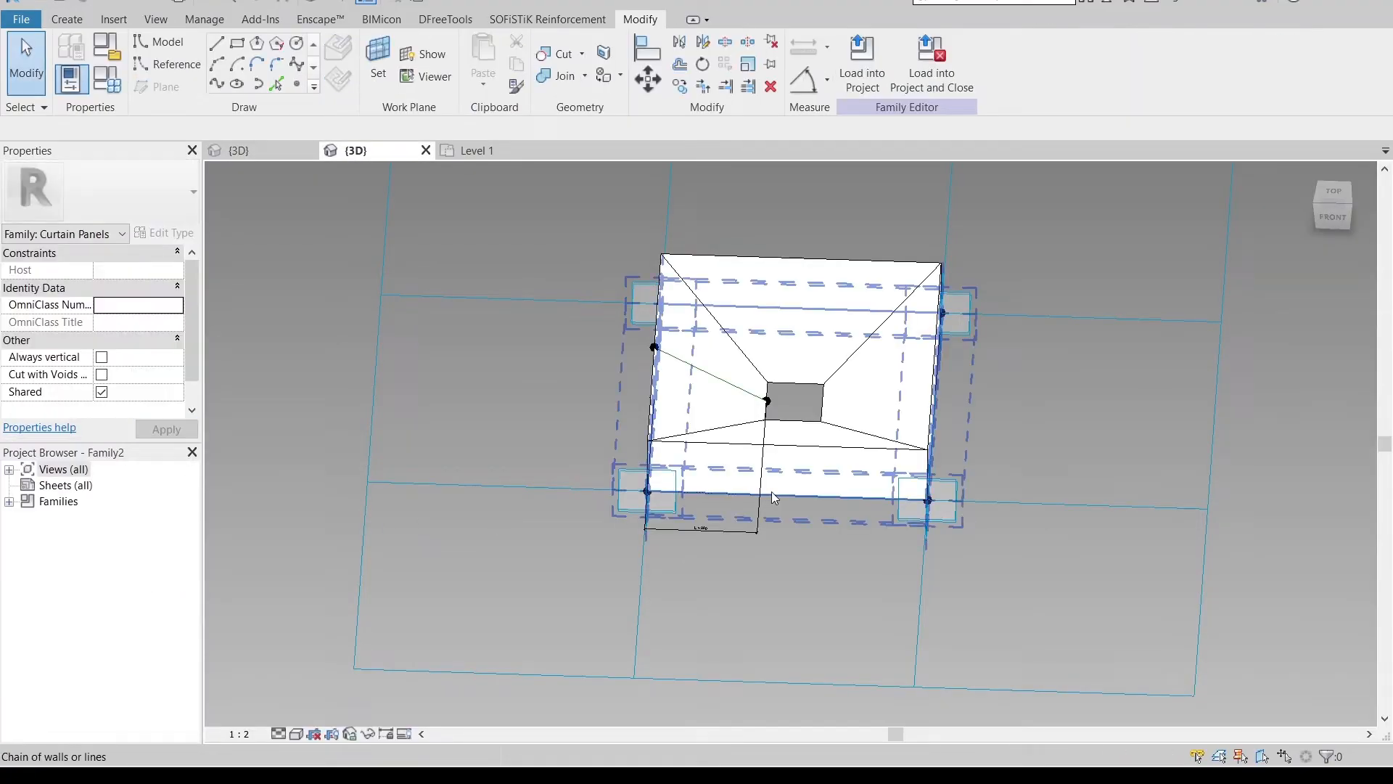
pyautogui.click(799, 355)
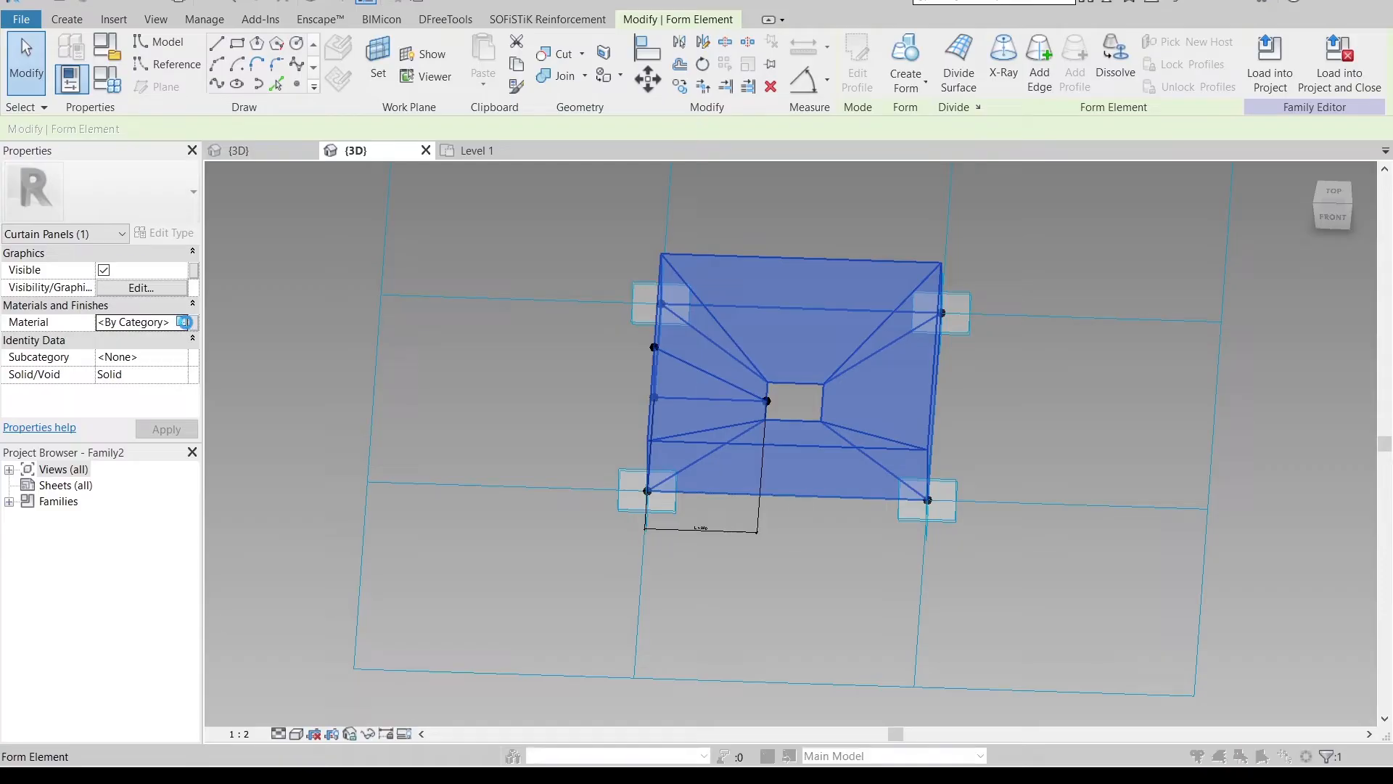
pyautogui.click(185, 322)
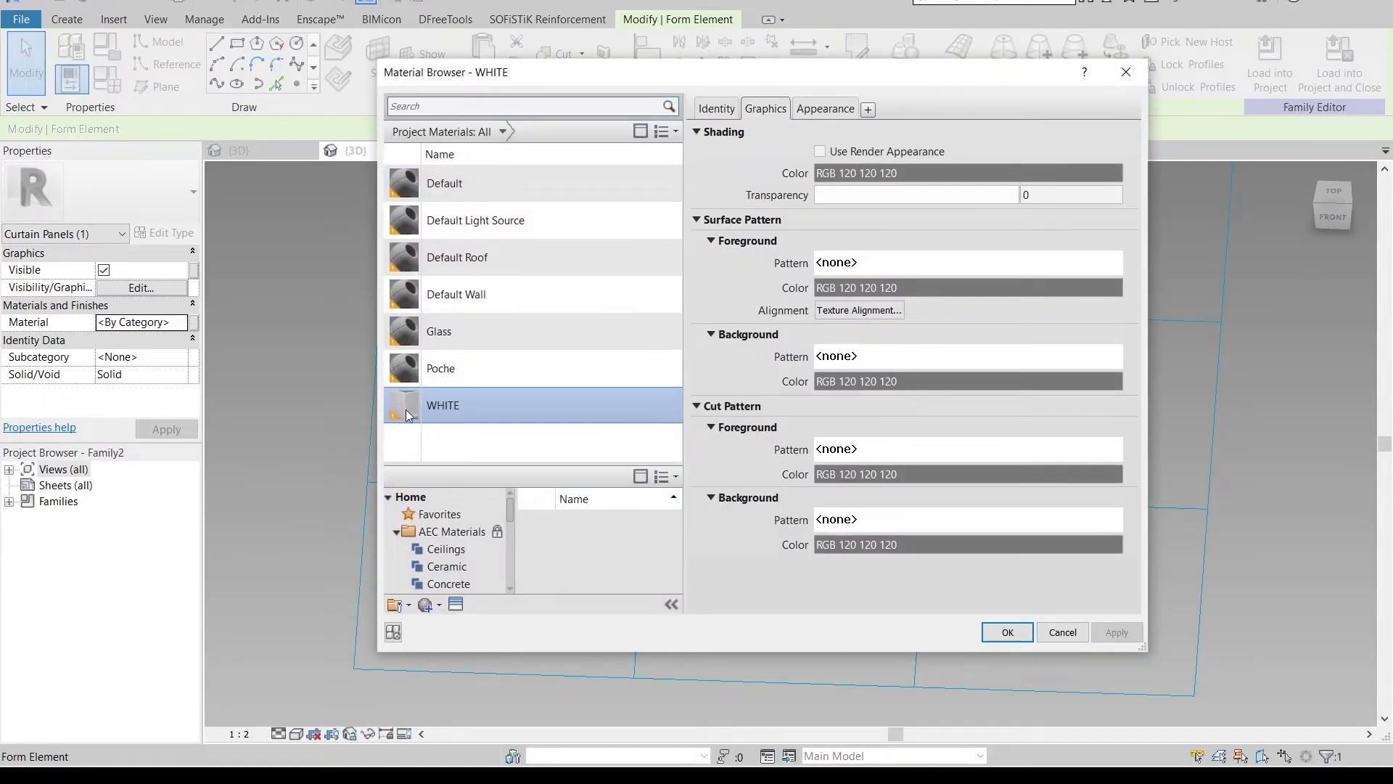
pyautogui.click(1006, 632)
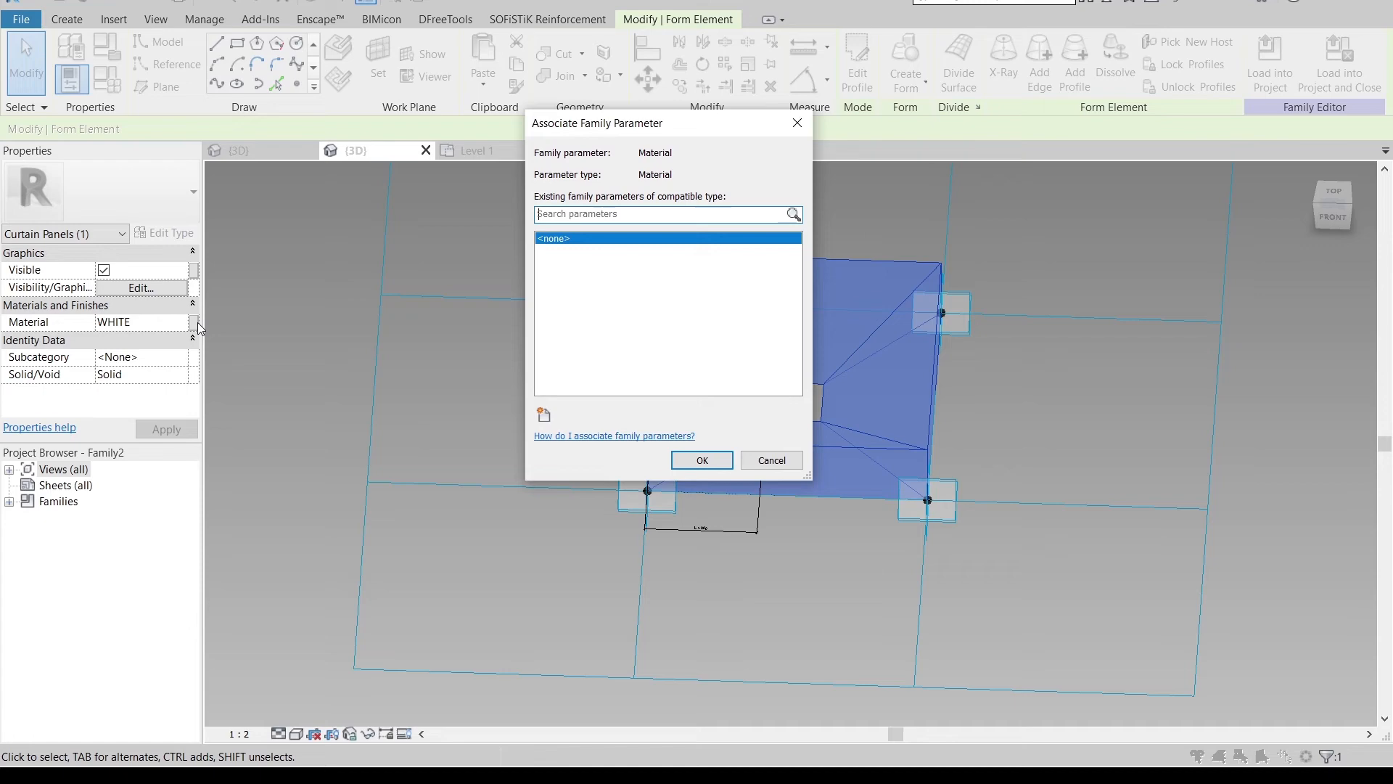
pyautogui.click(544, 415)
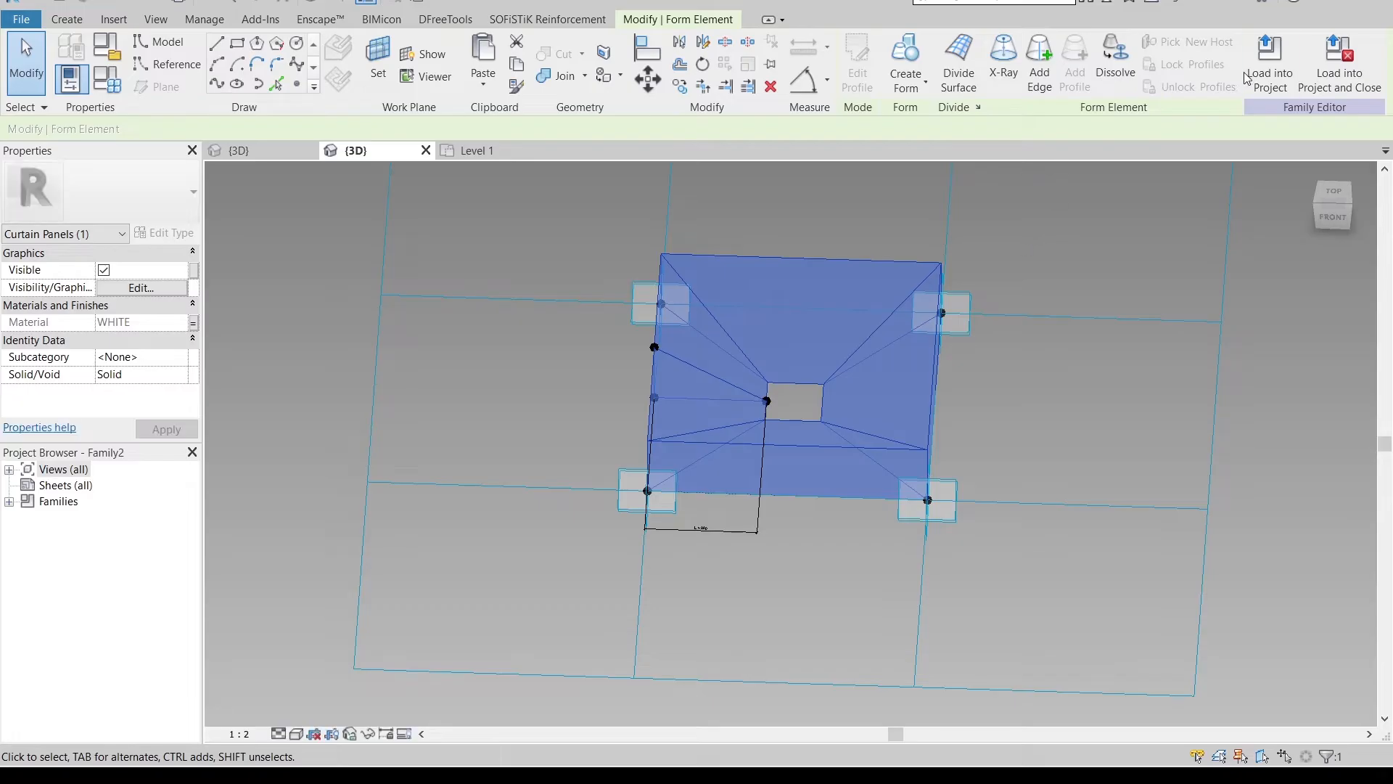
# Load the edited panel family into Project2
pyautogui.click(1268, 63)
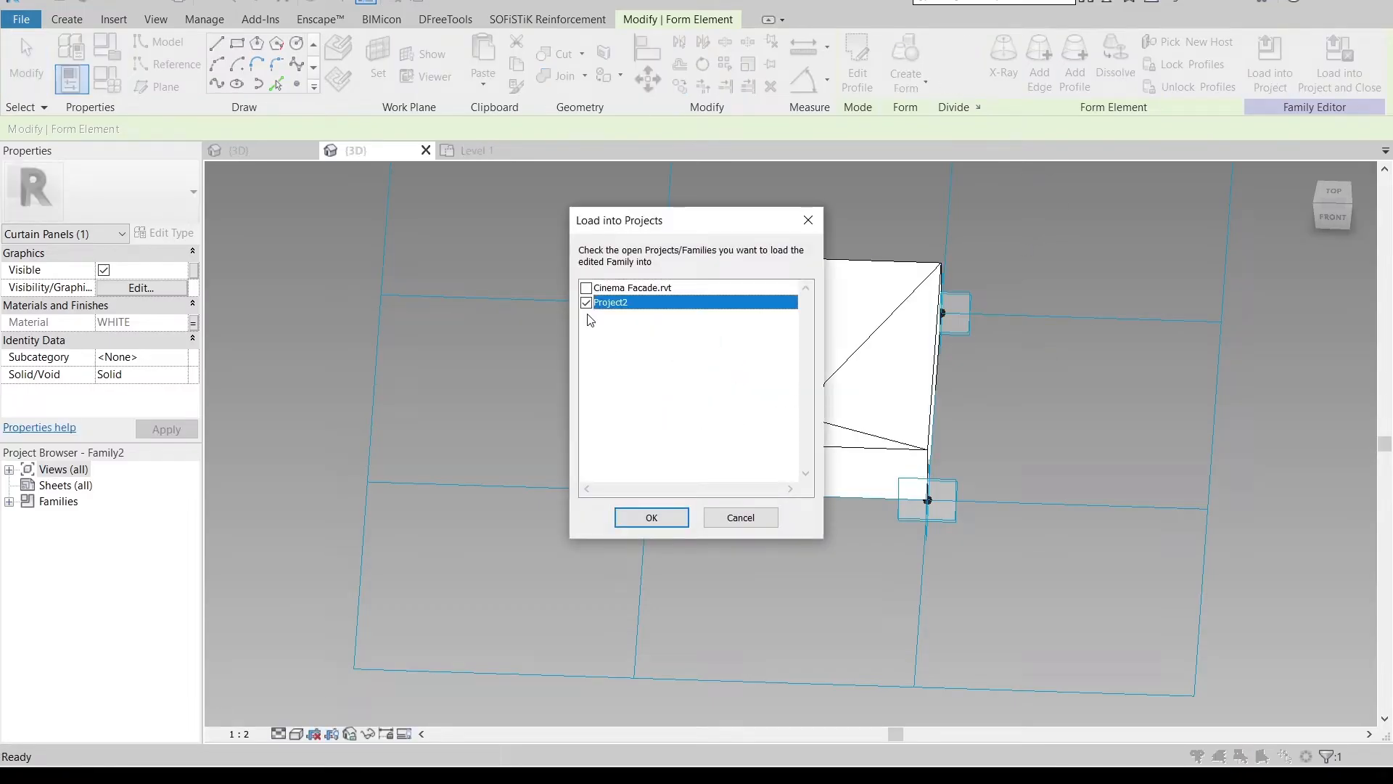
pyautogui.click(650, 517)
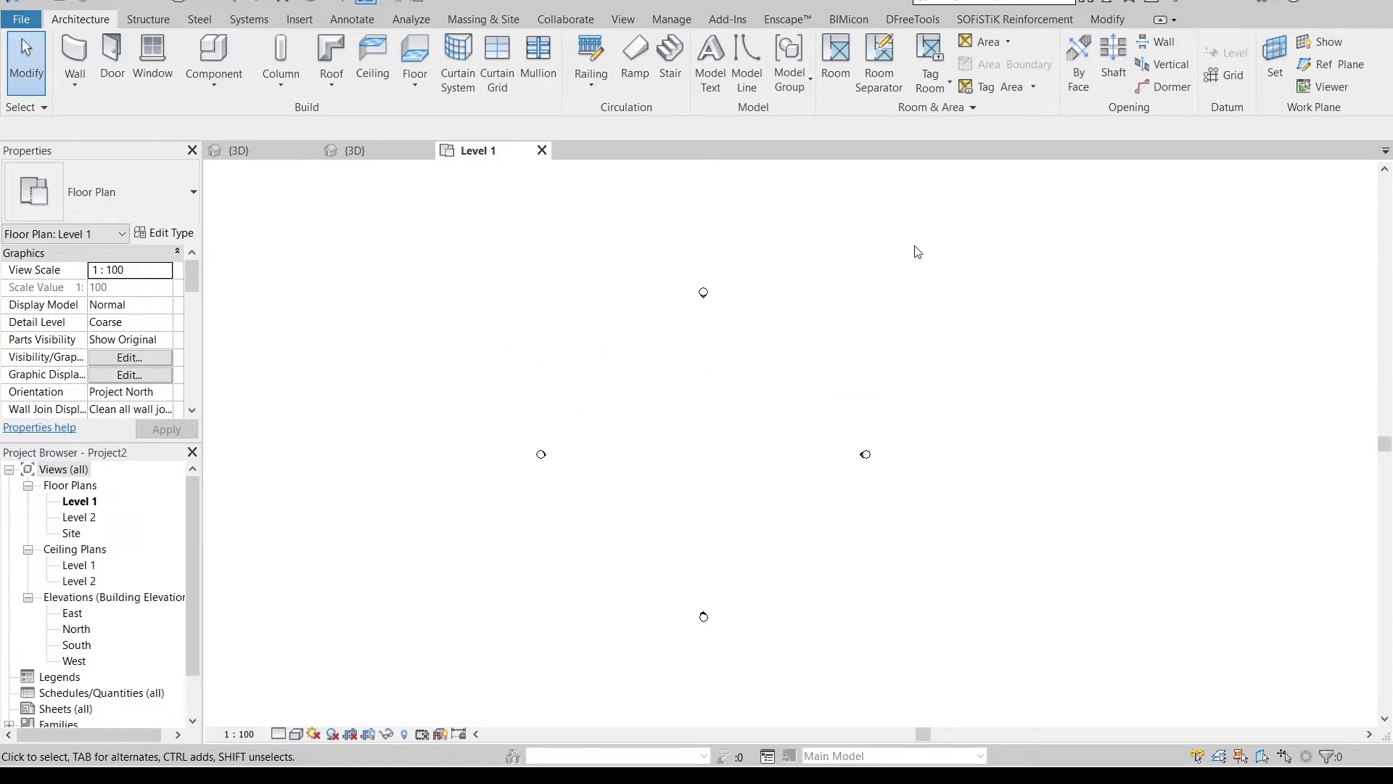
pyautogui.moveTo(74, 53)
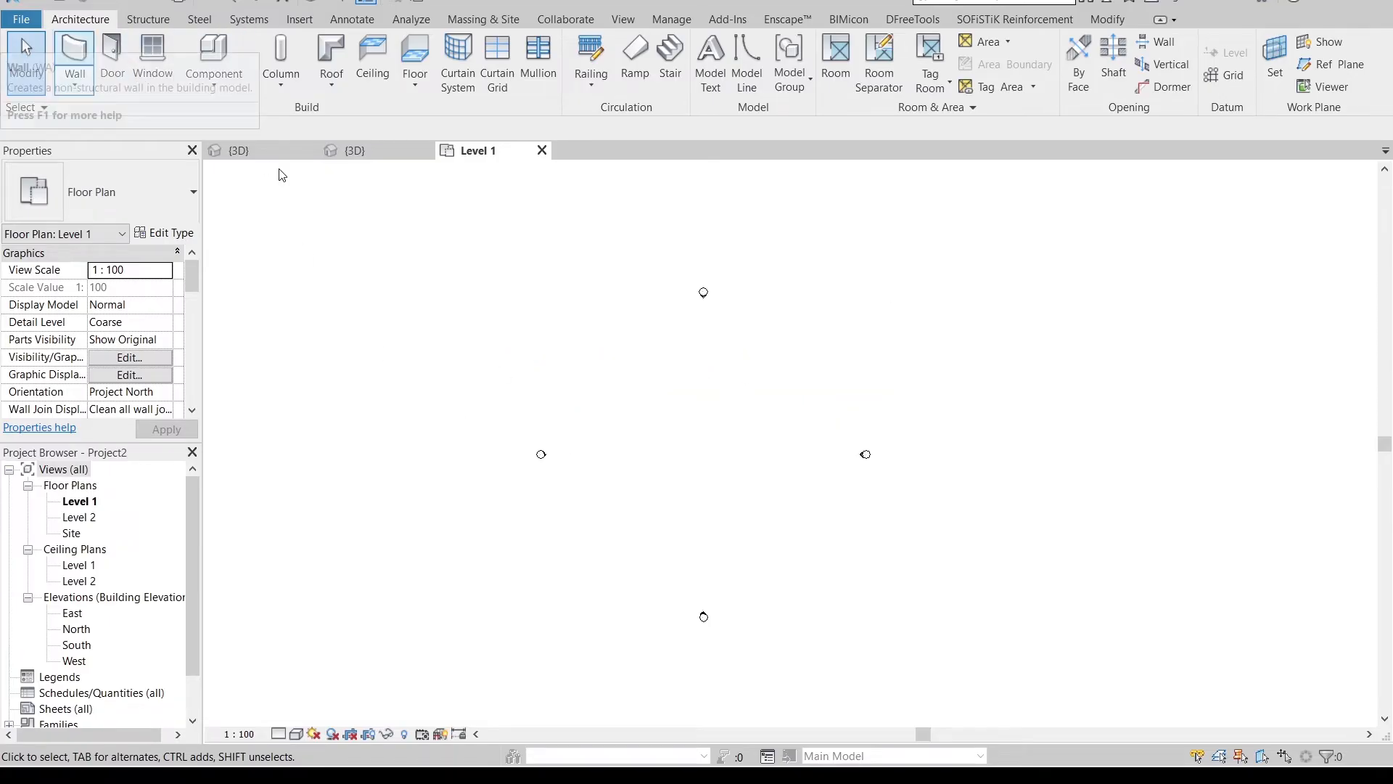
# Draw an 8000 mm wall on Level 1 and switch it to Curtain Wall: Storefront
pyautogui.click(74, 62)
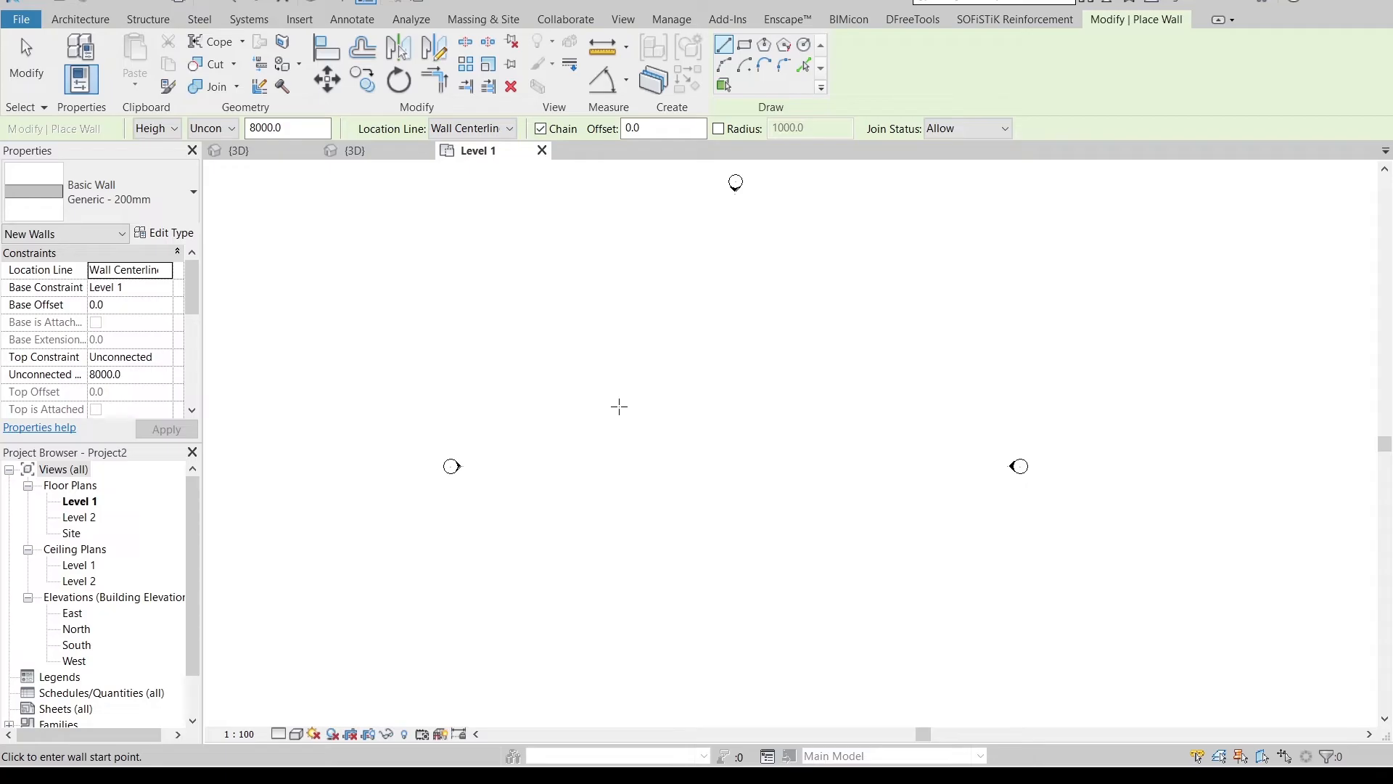
pyautogui.click(619, 405)
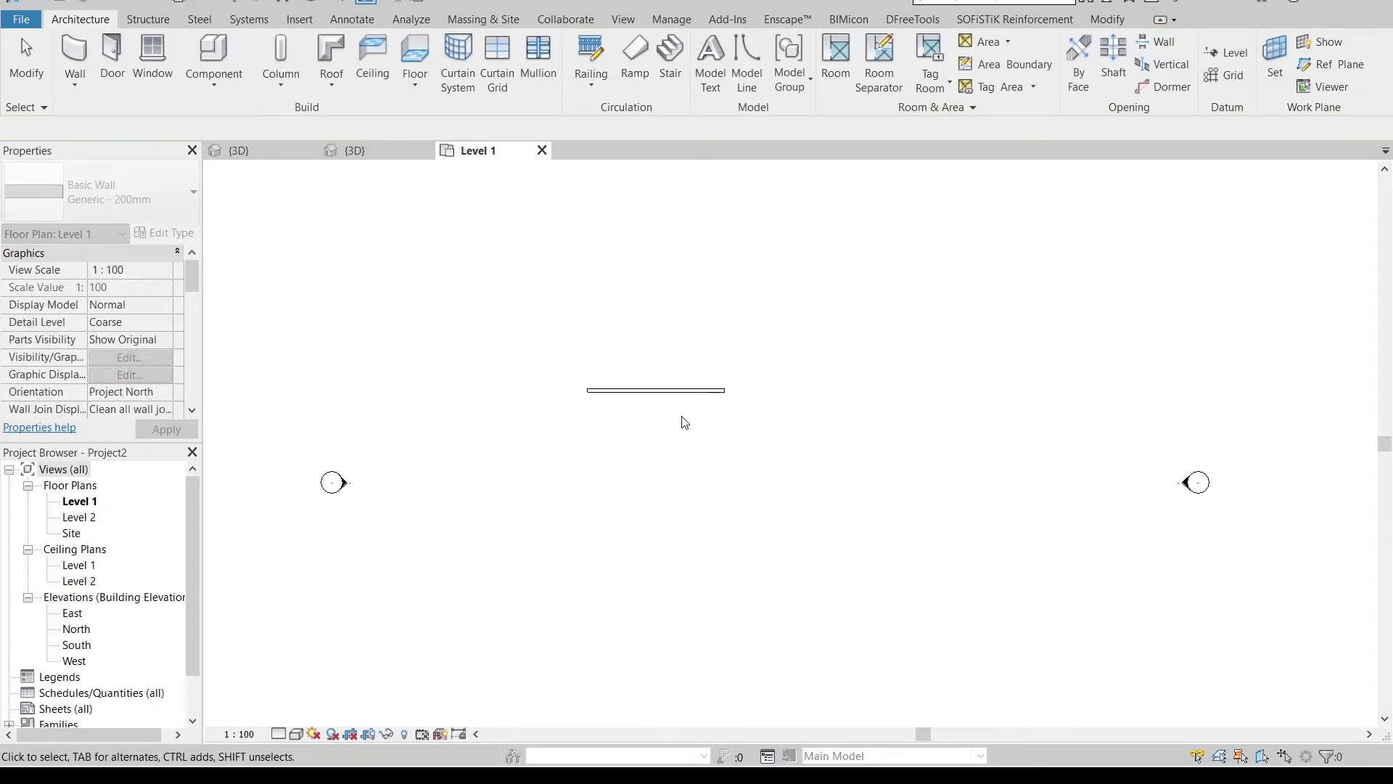
pyautogui.click(655, 390)
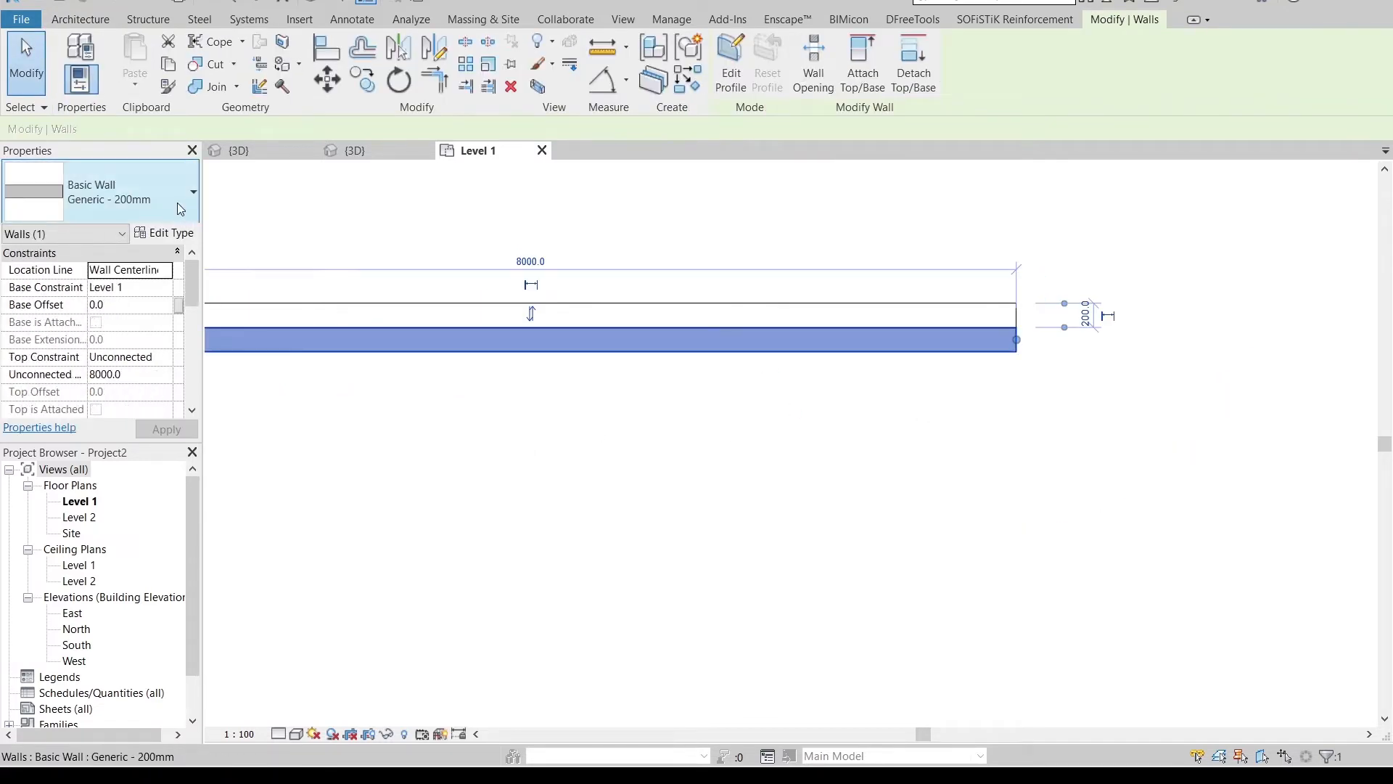
pyautogui.click(193, 191)
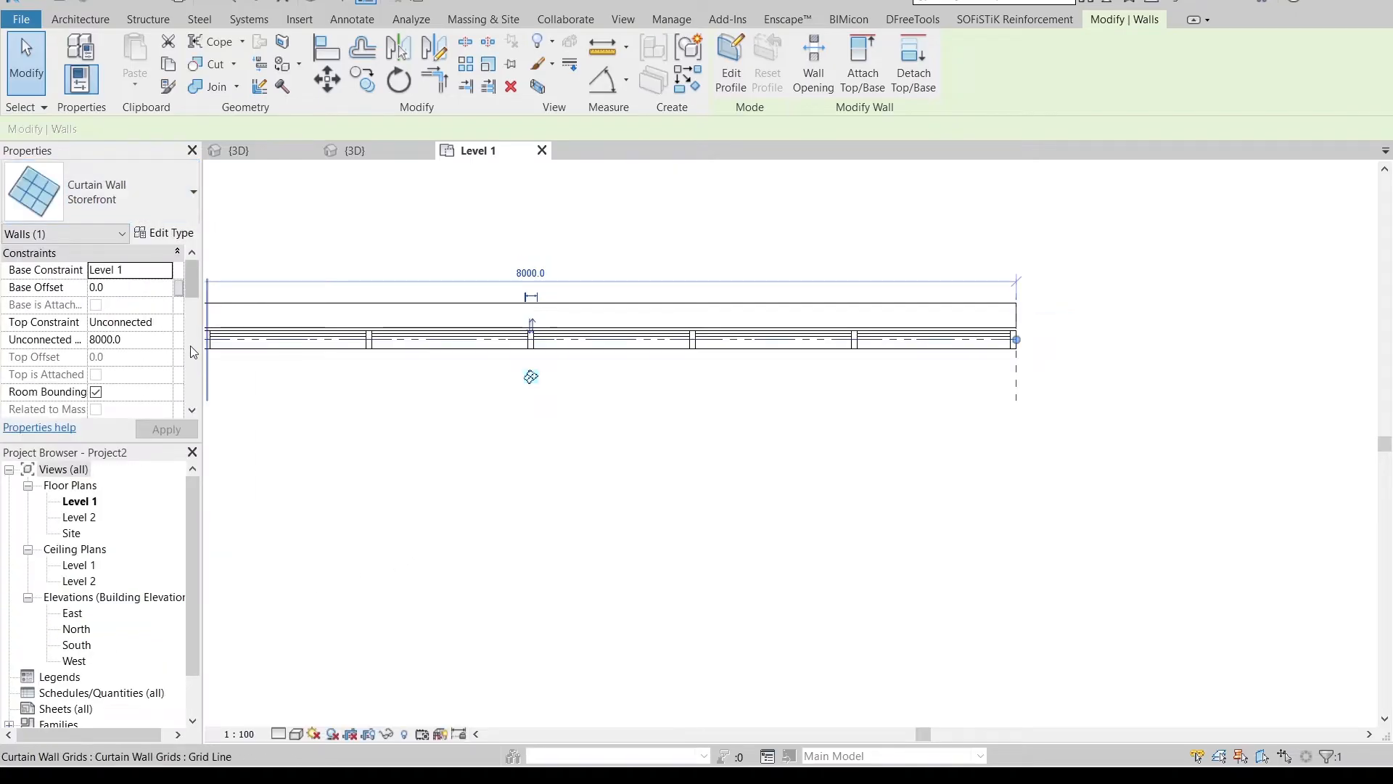
pyautogui.moveTo(155, 232)
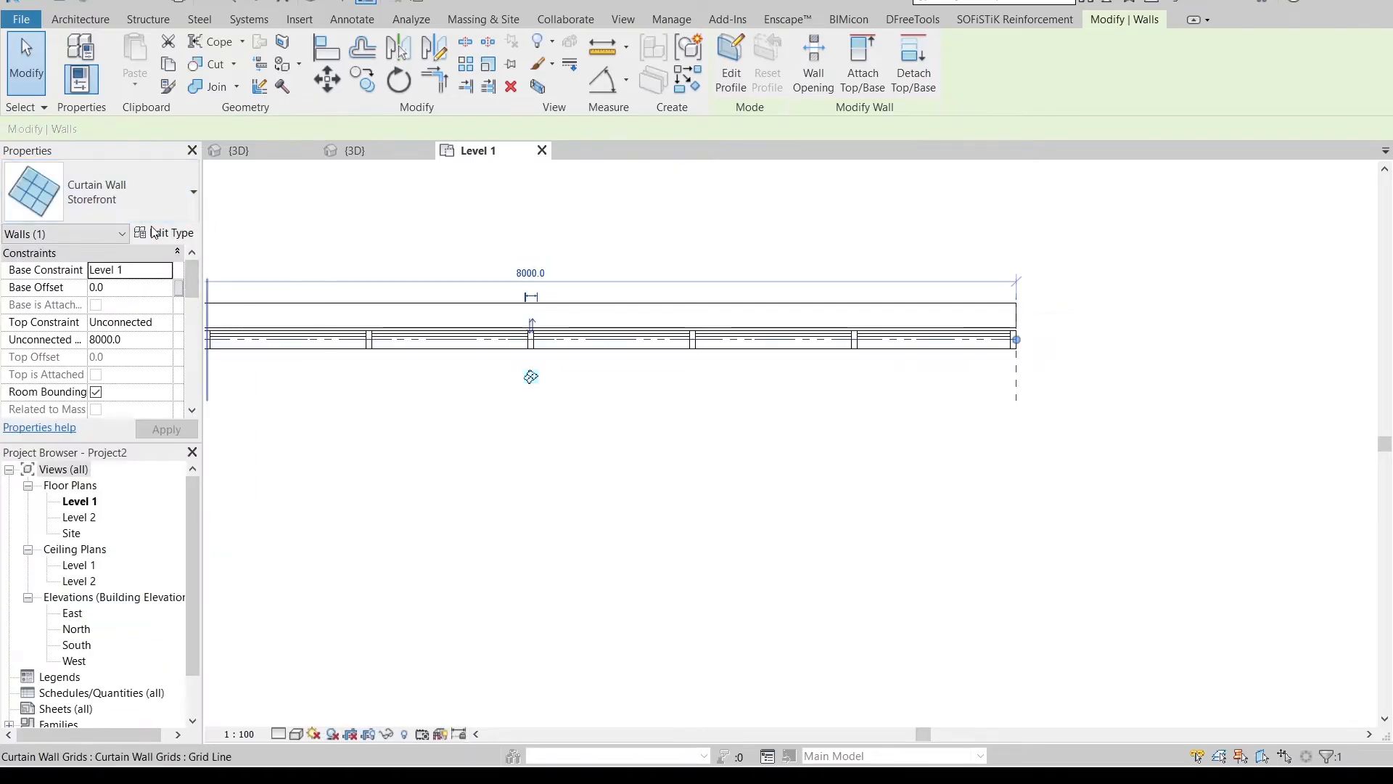
# Give the Storefront type fixed 500 mm horizontal and vertical grid spacing
pyautogui.click(170, 233)
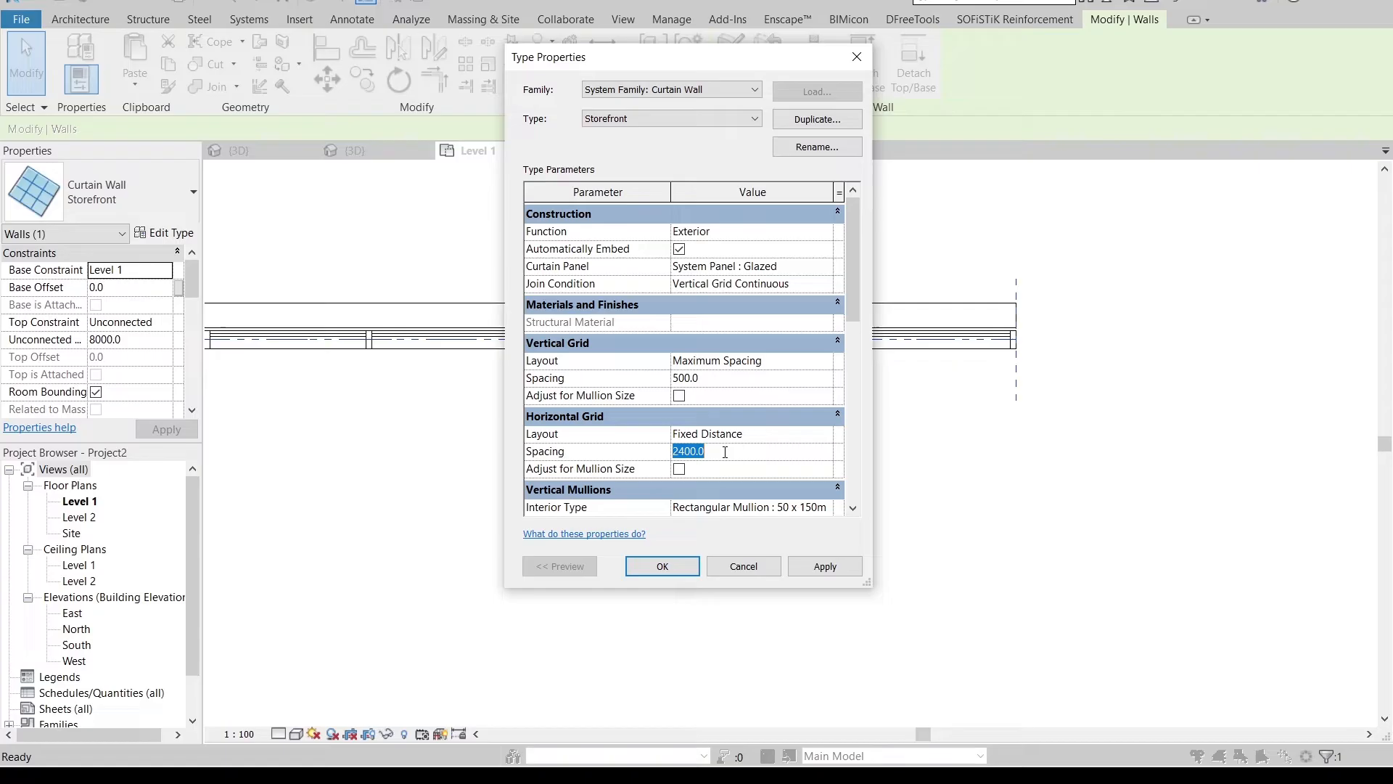
pyautogui.write('500.0')
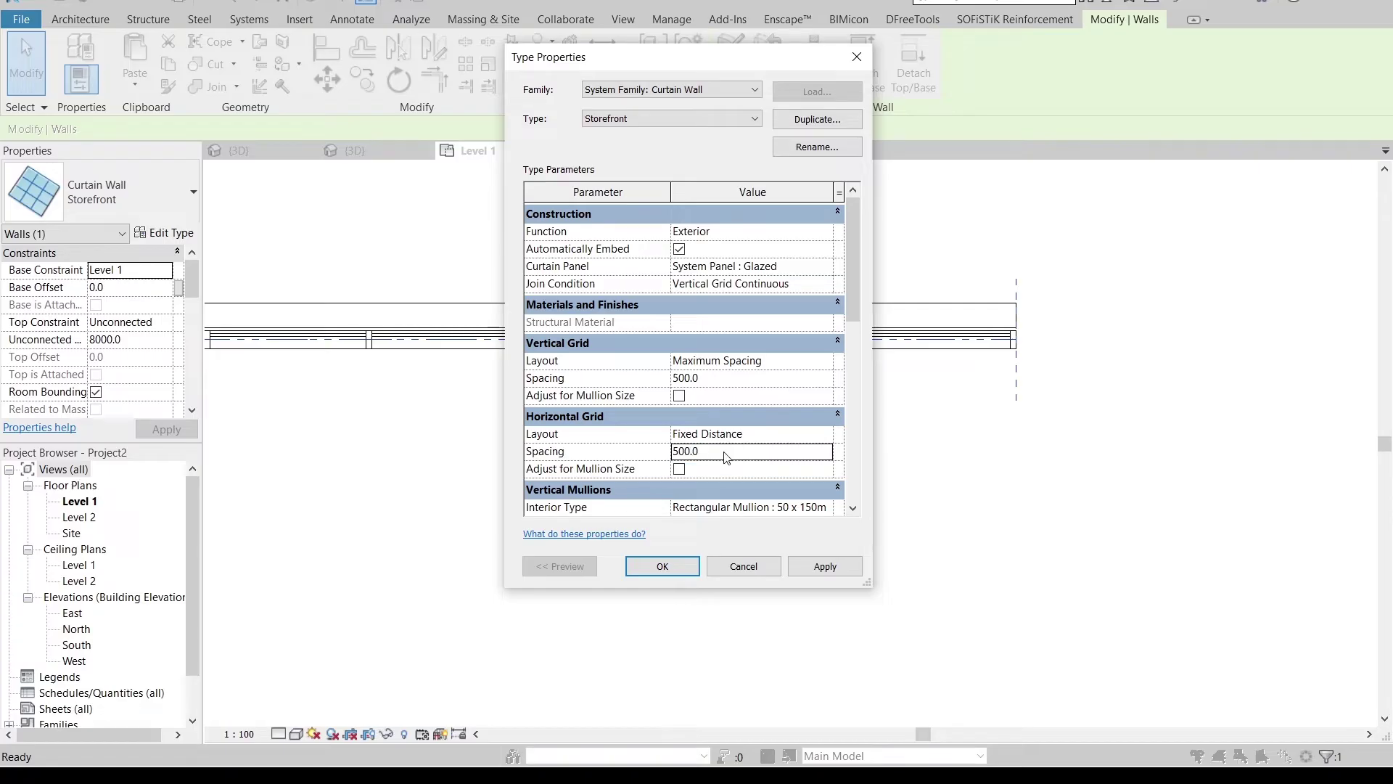
pyautogui.moveTo(843, 440)
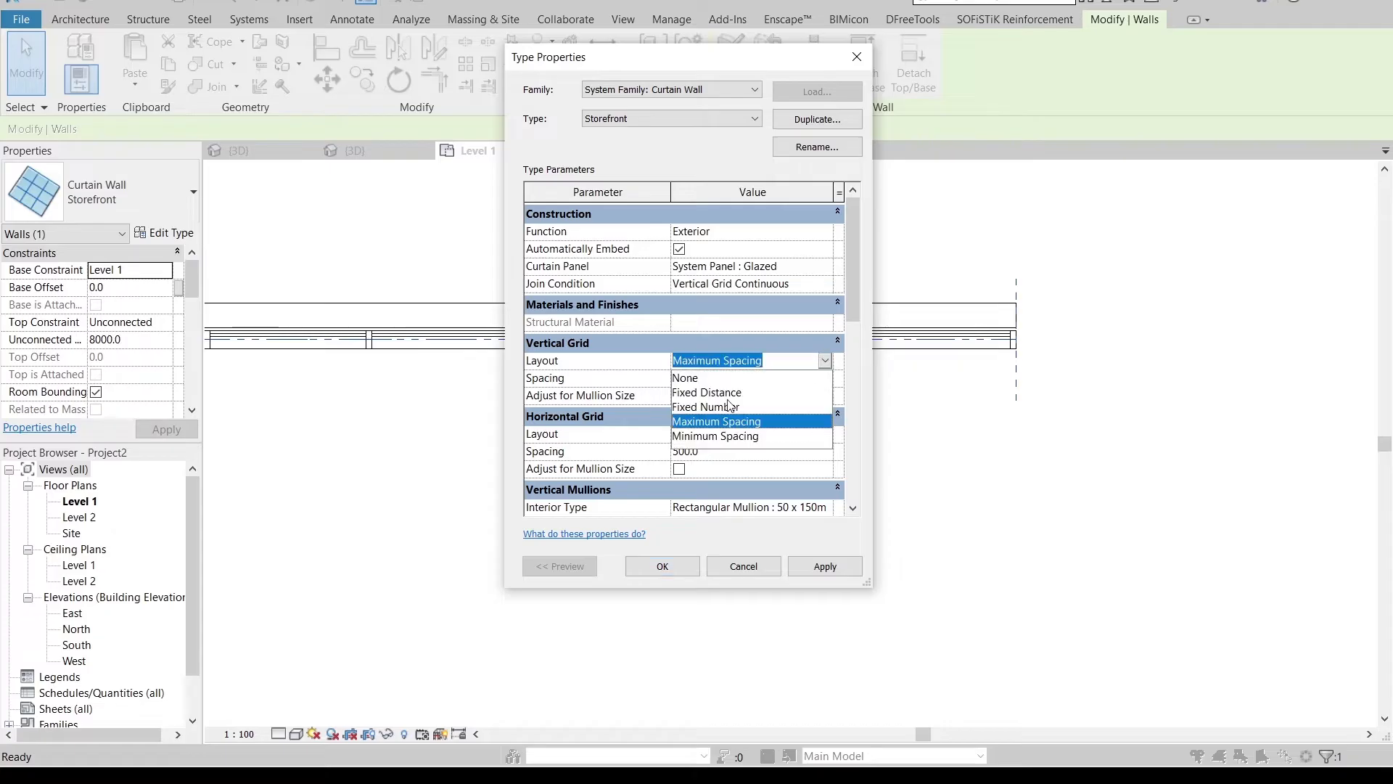
pyautogui.click(706, 392)
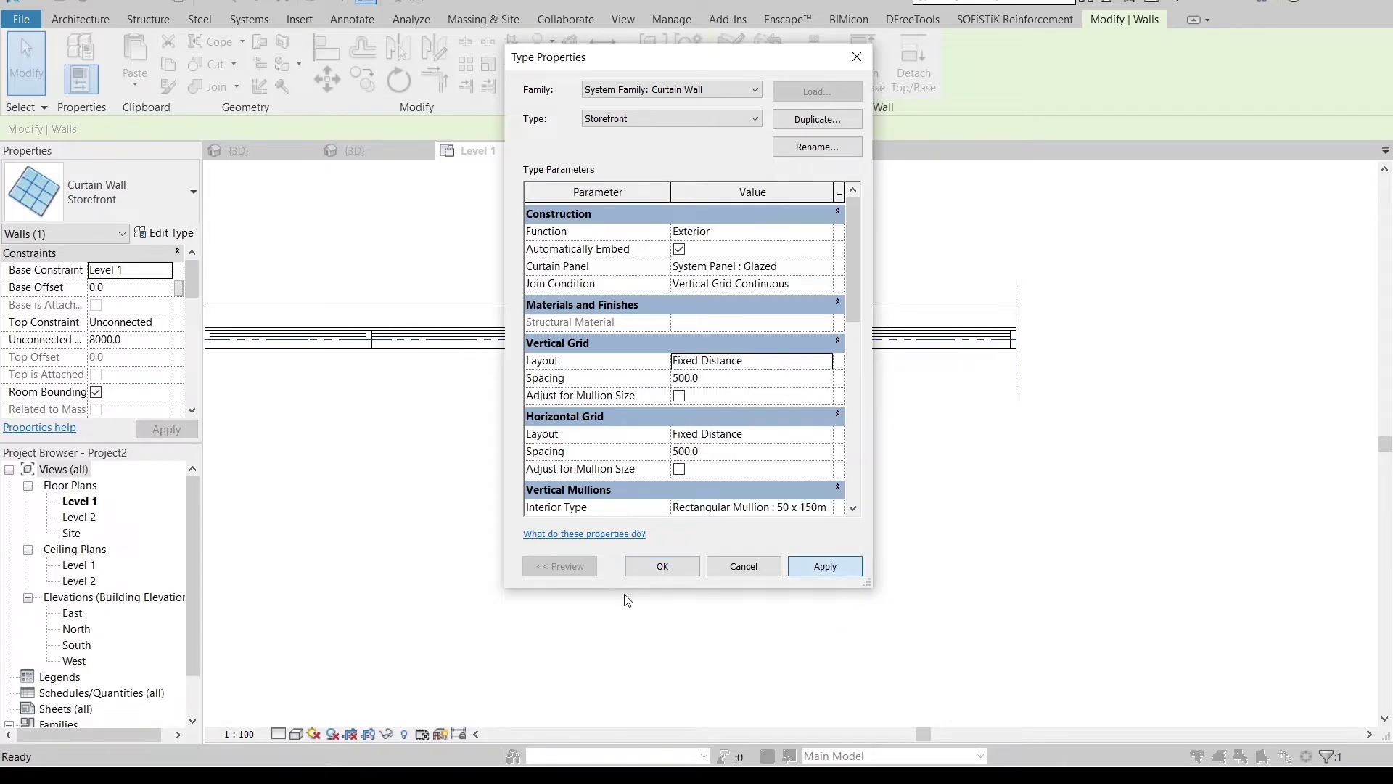
pyautogui.click(661, 566)
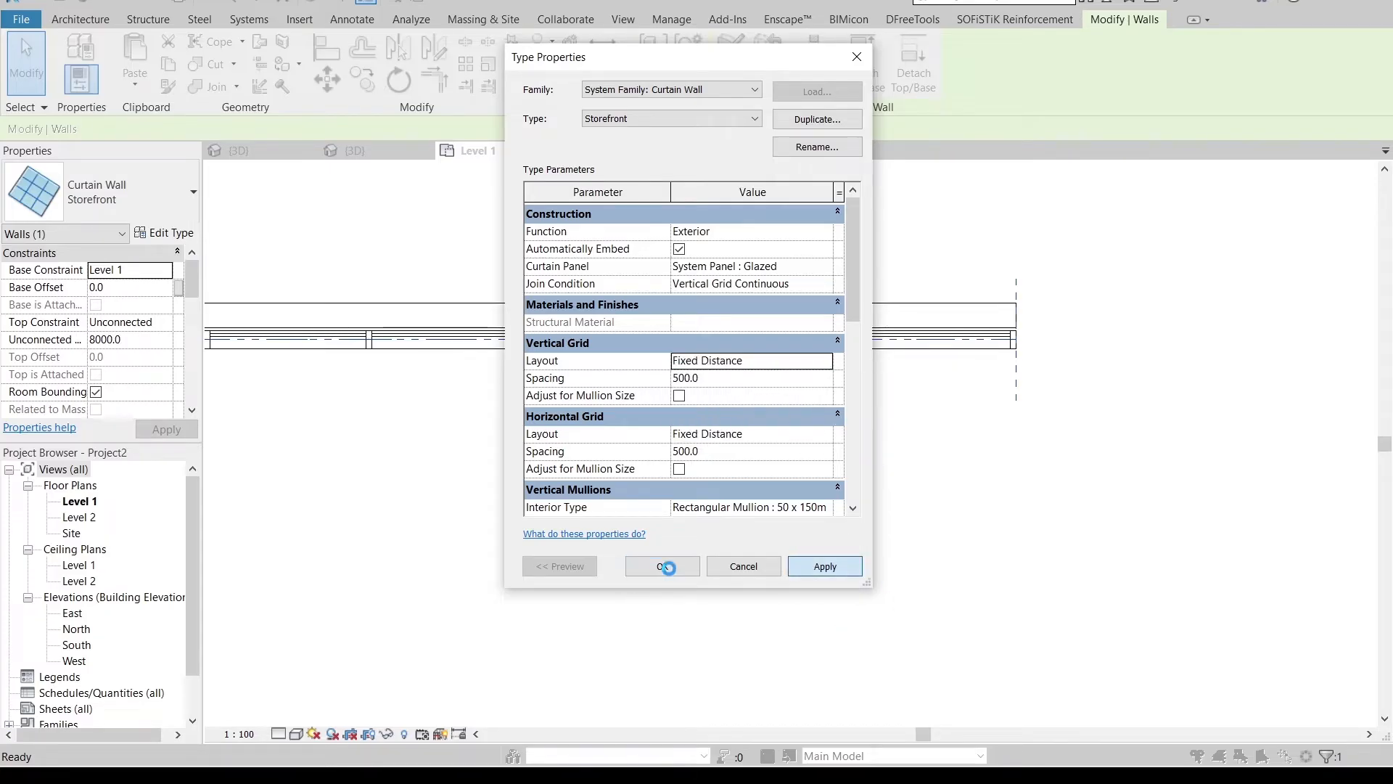
pyautogui.click(824, 566)
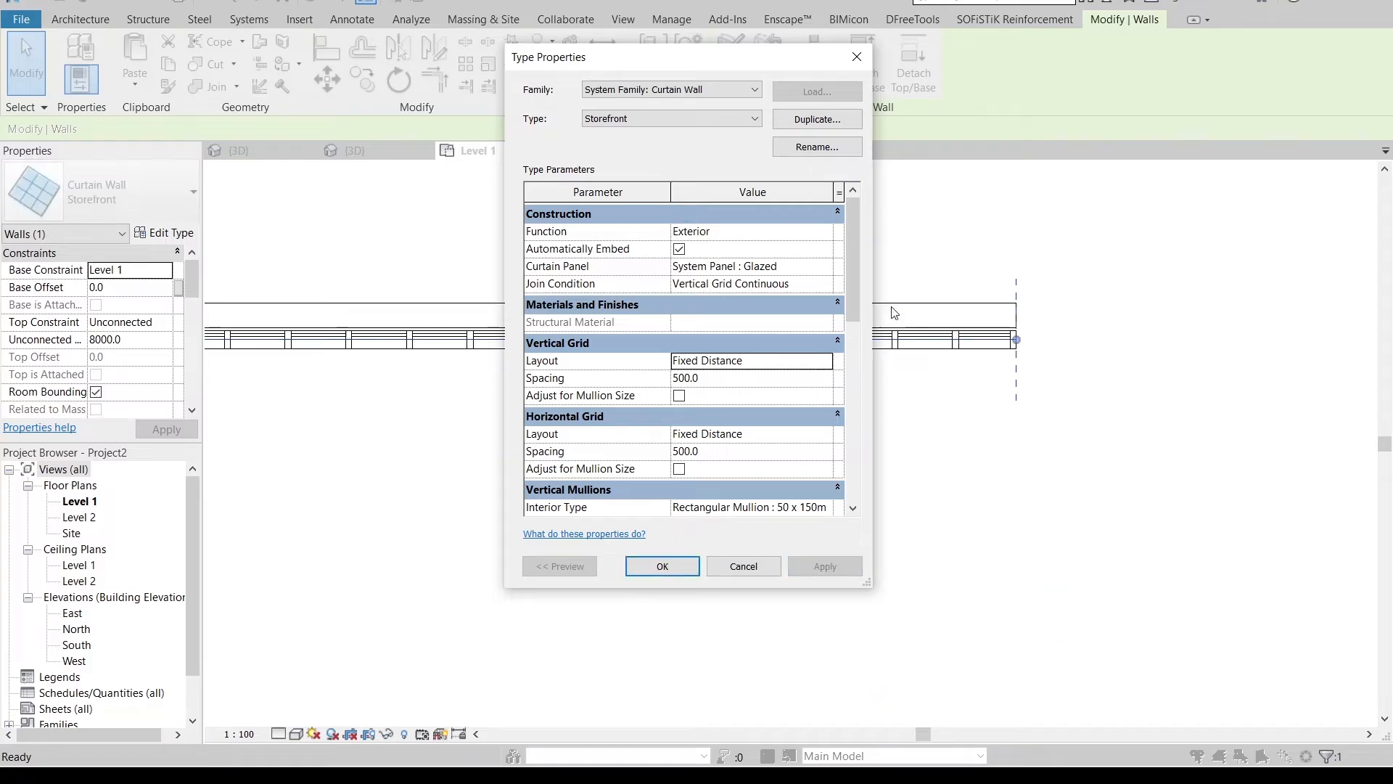
pyautogui.click(662, 566)
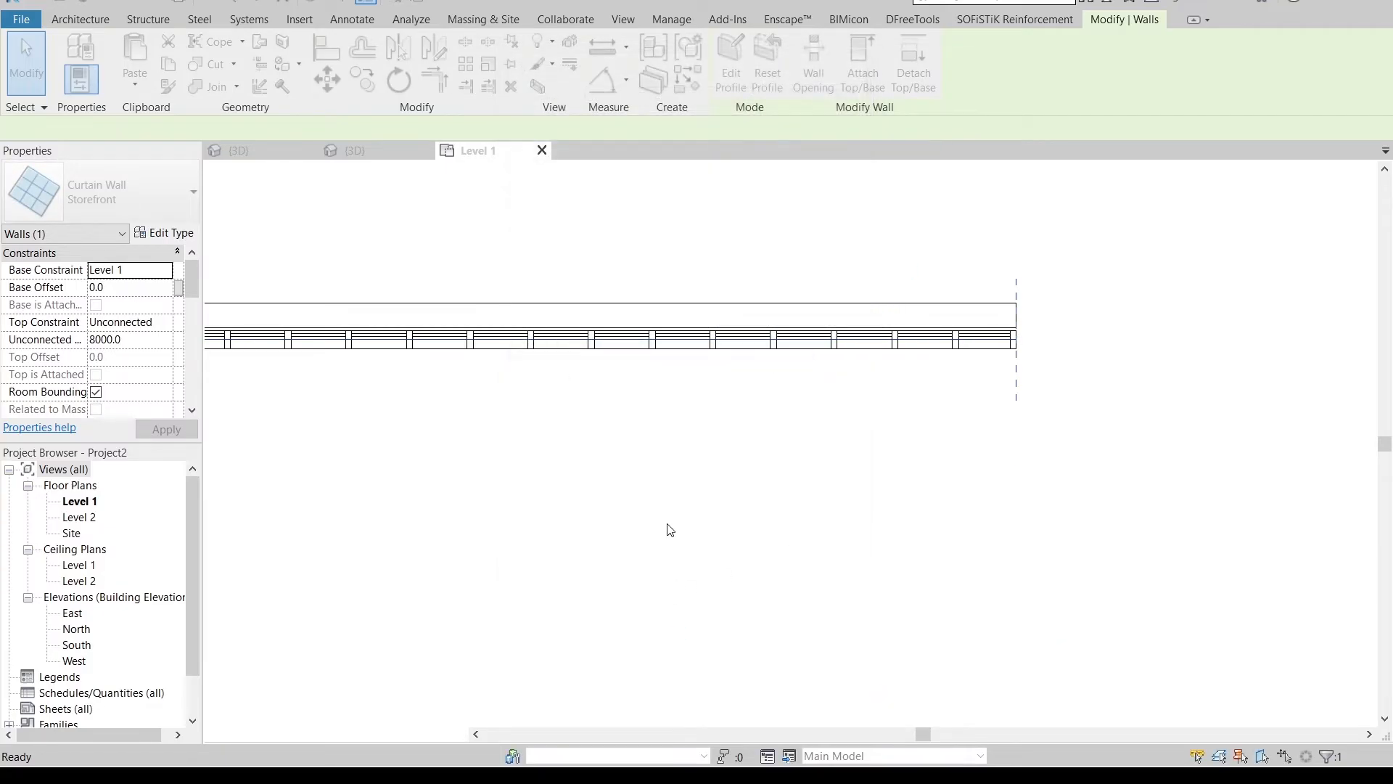
# Create the in-place mass Mass 1 and view the model from the front in 3D
pyautogui.click(609, 339)
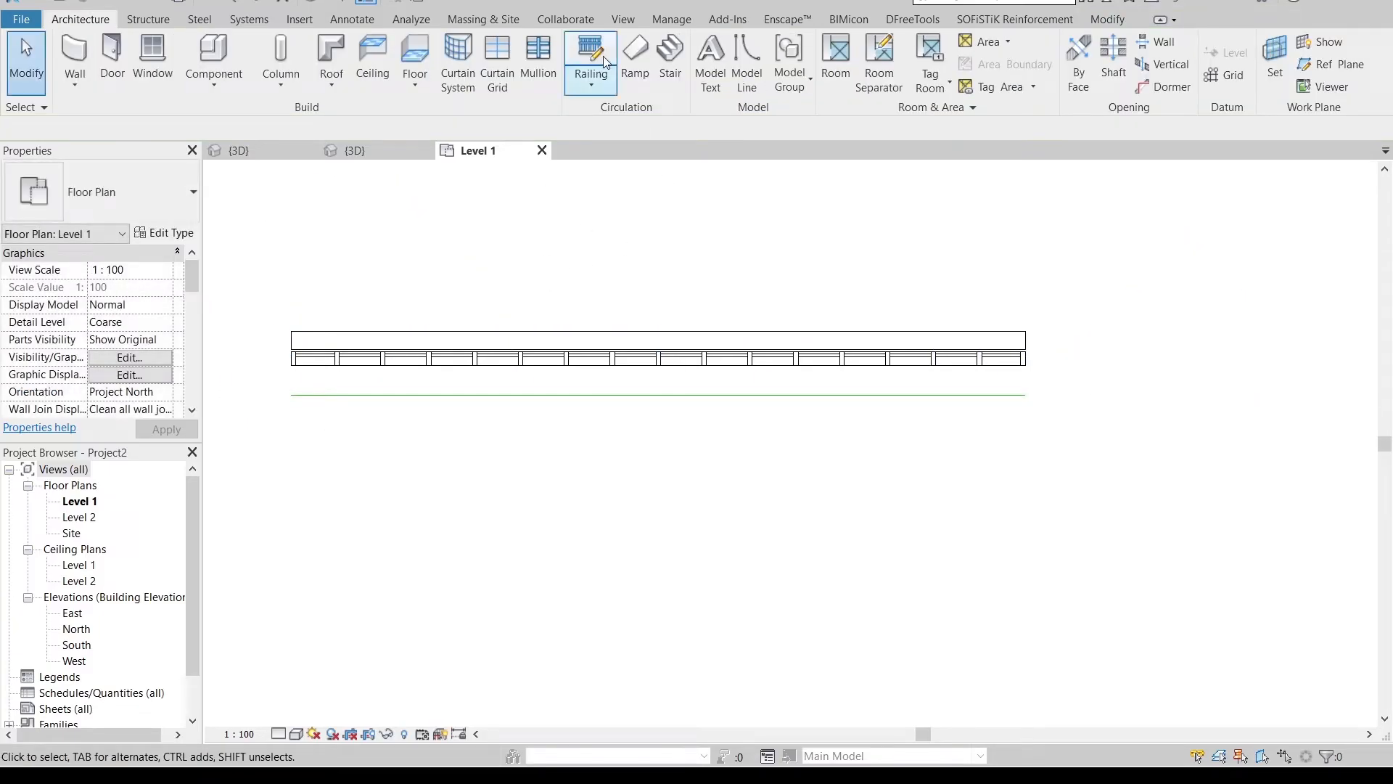
pyautogui.click(484, 19)
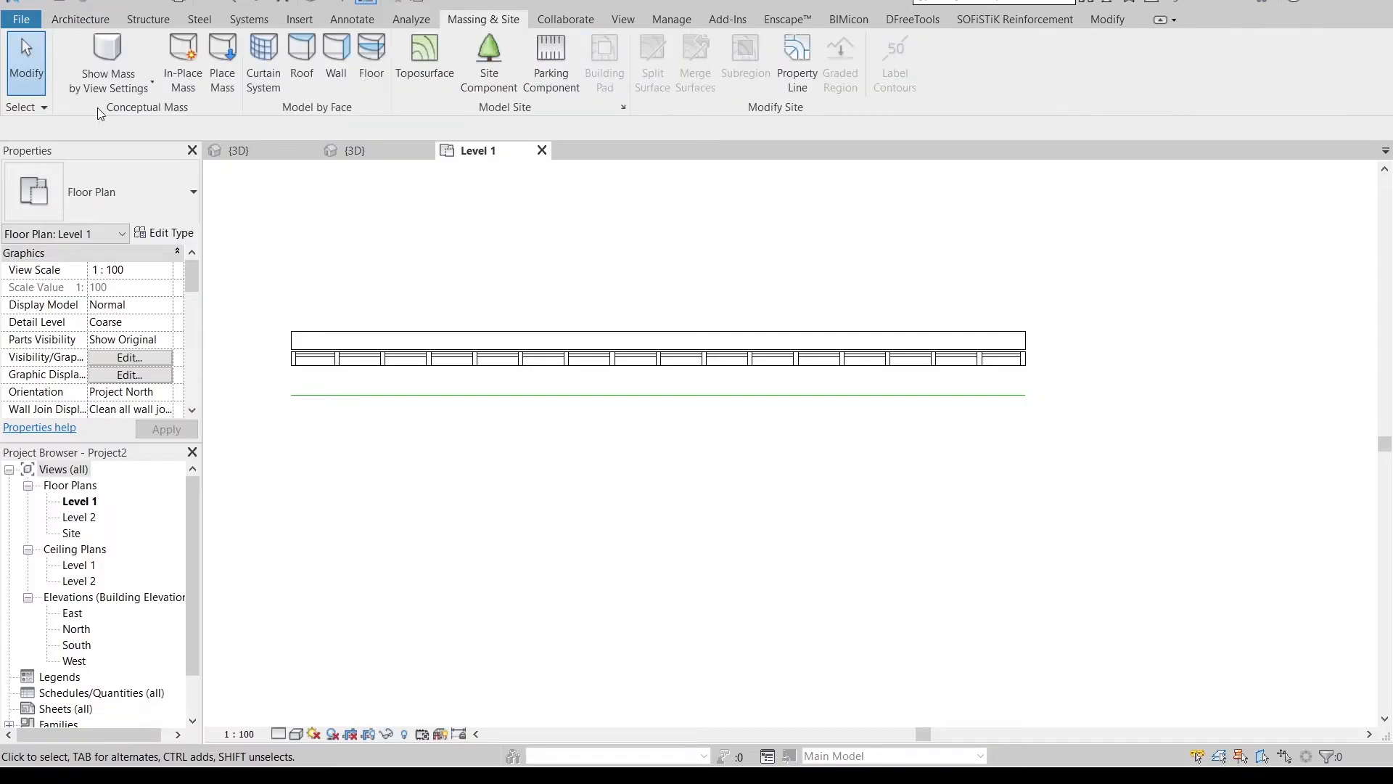
pyautogui.click(182, 63)
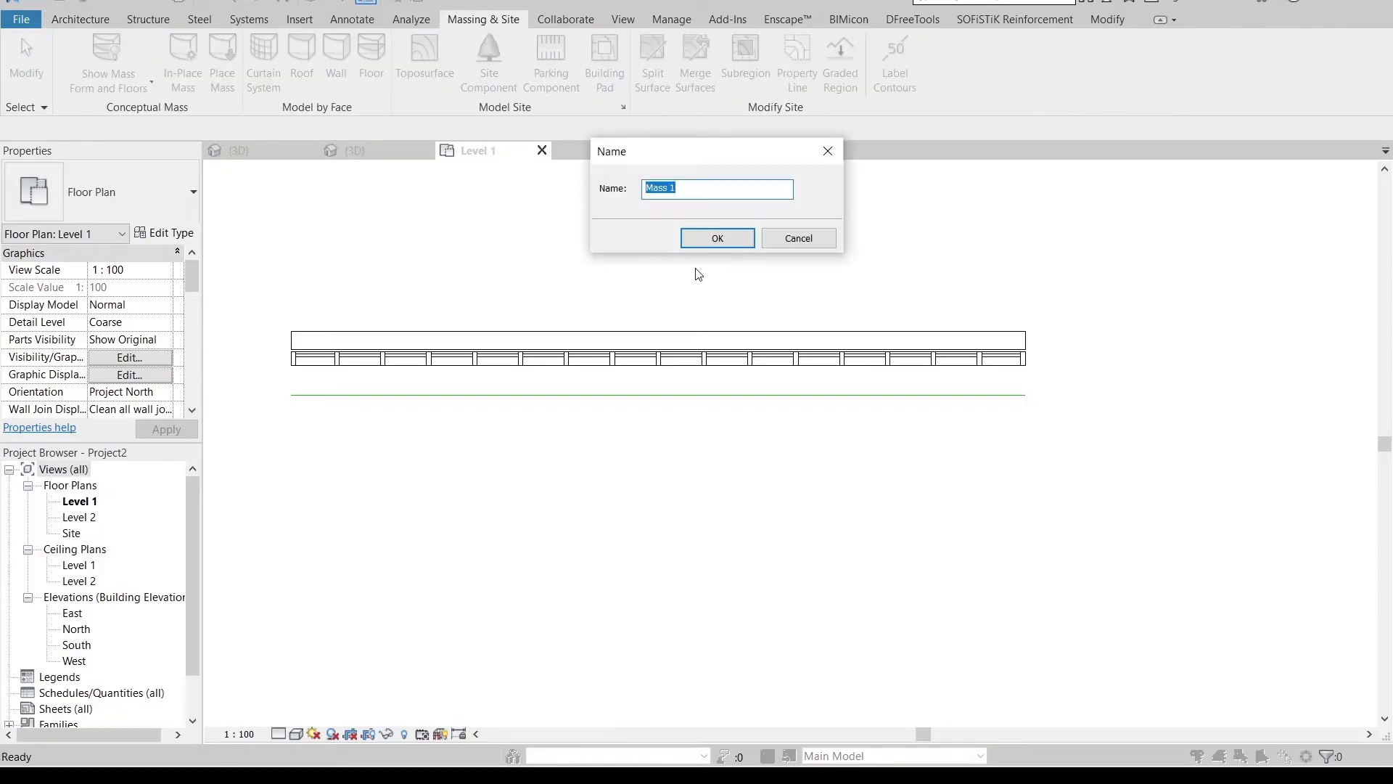
pyautogui.click(716, 237)
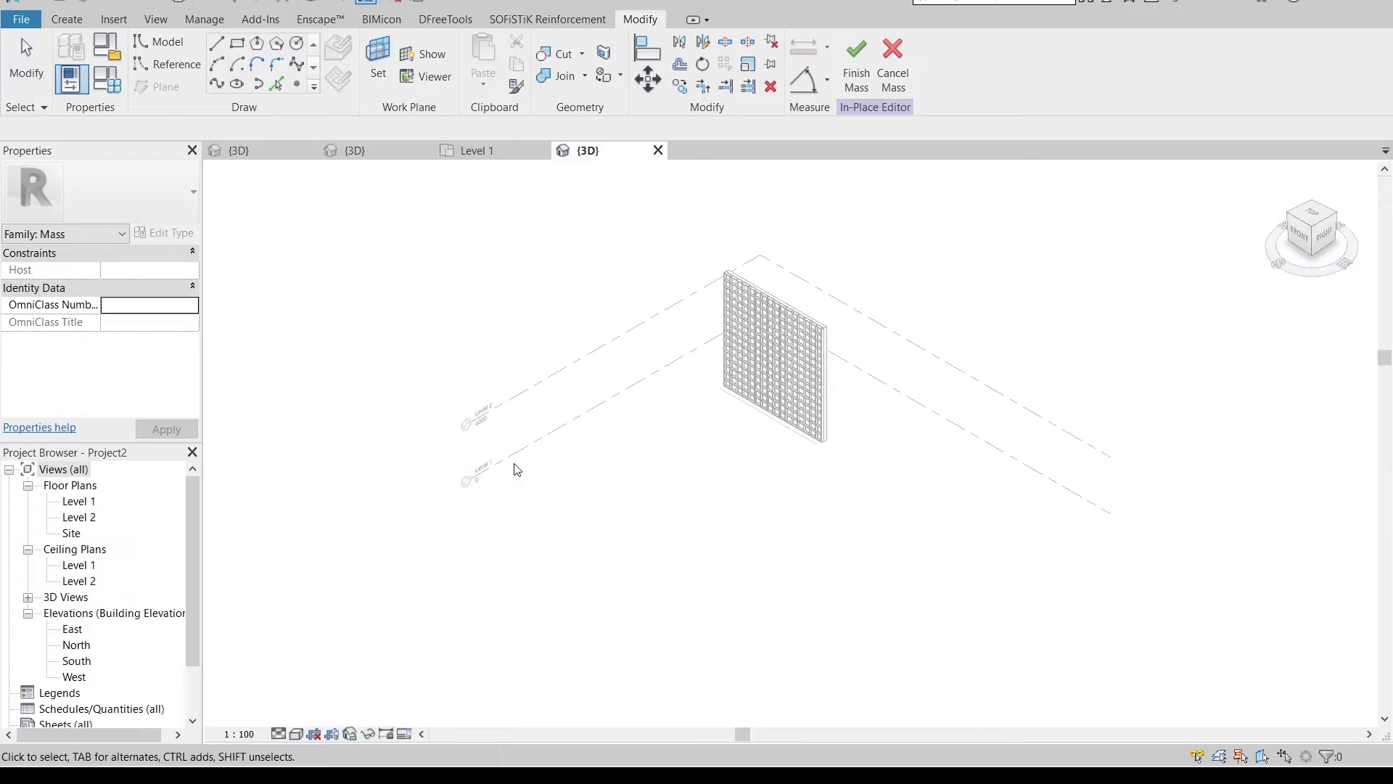
pyautogui.moveTo(705, 412)
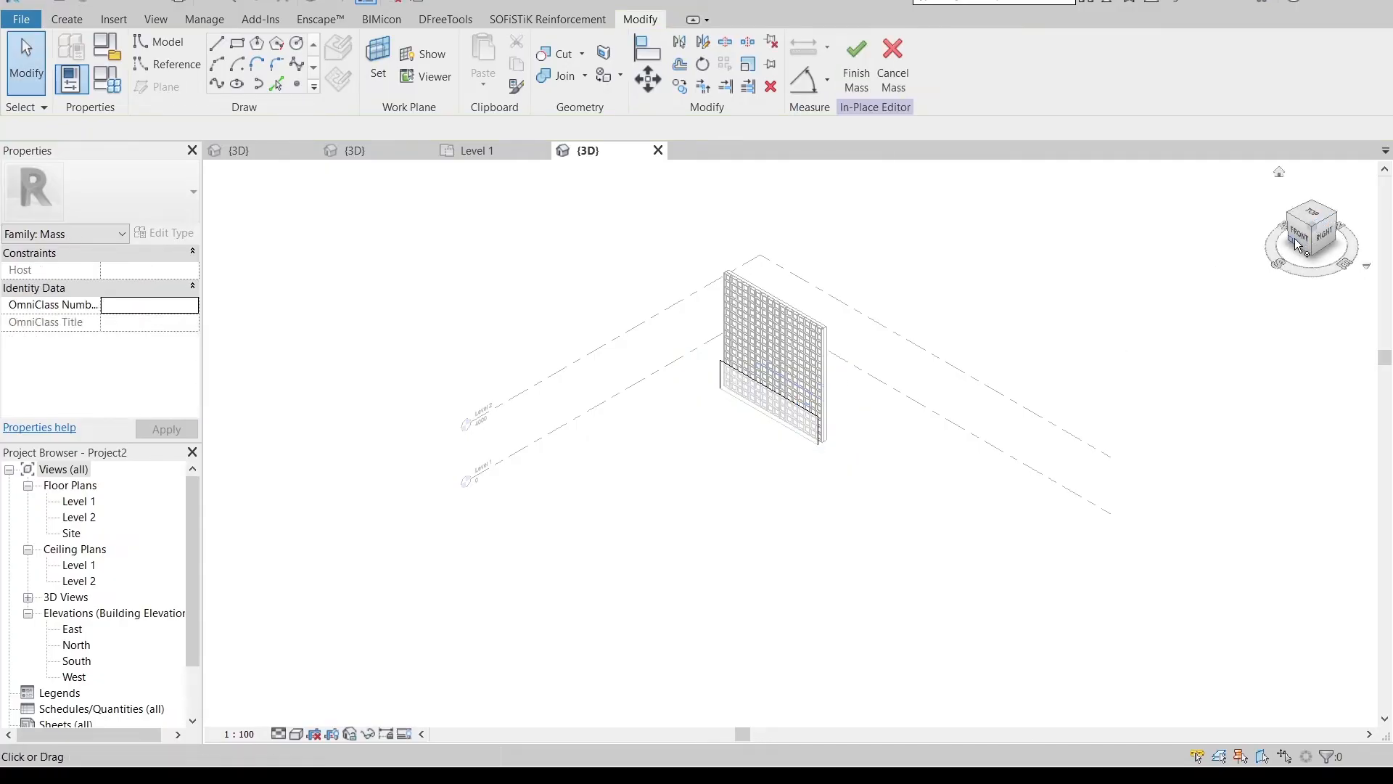
pyautogui.click(1312, 235)
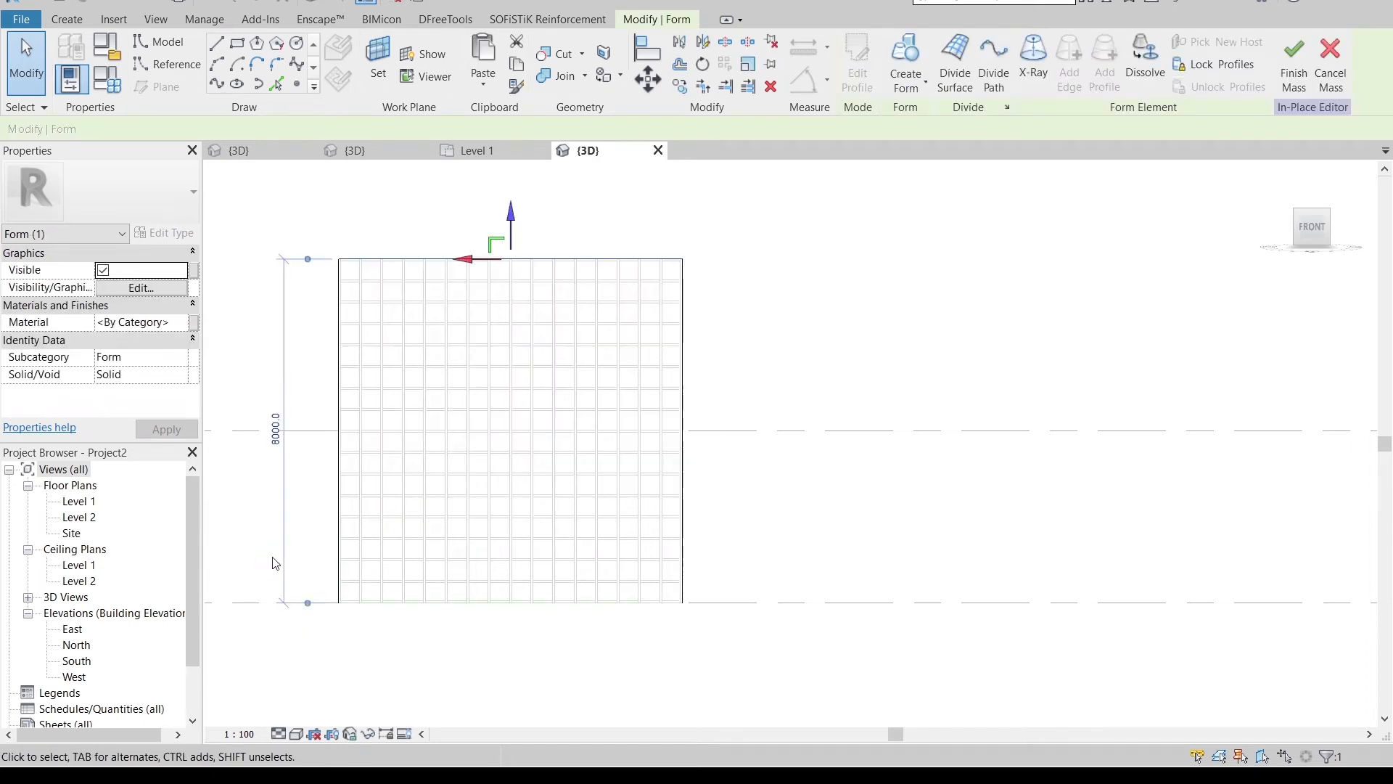
# Divide the mass surface and set the V grid to fixed 500 spacing
pyautogui.click(611, 375)
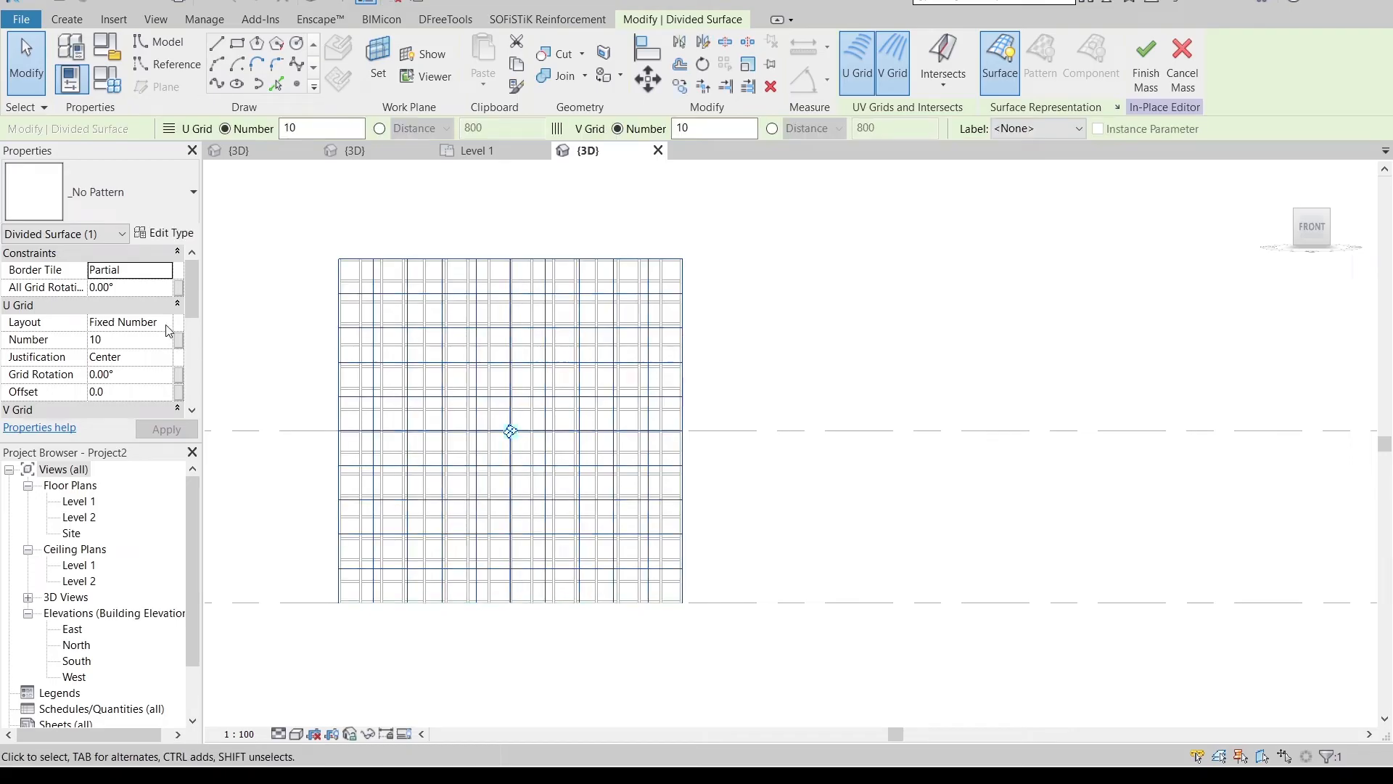
pyautogui.click(128, 322)
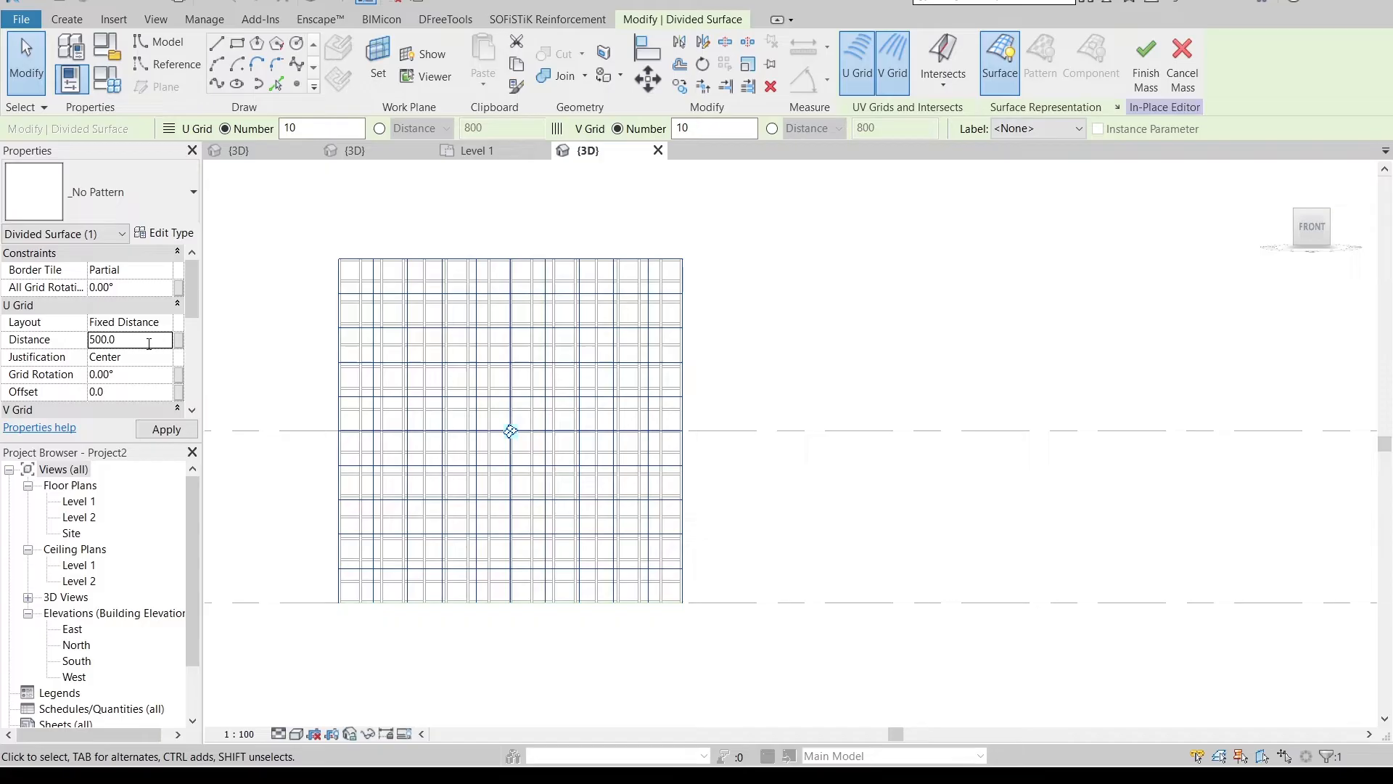
pyautogui.click(167, 357)
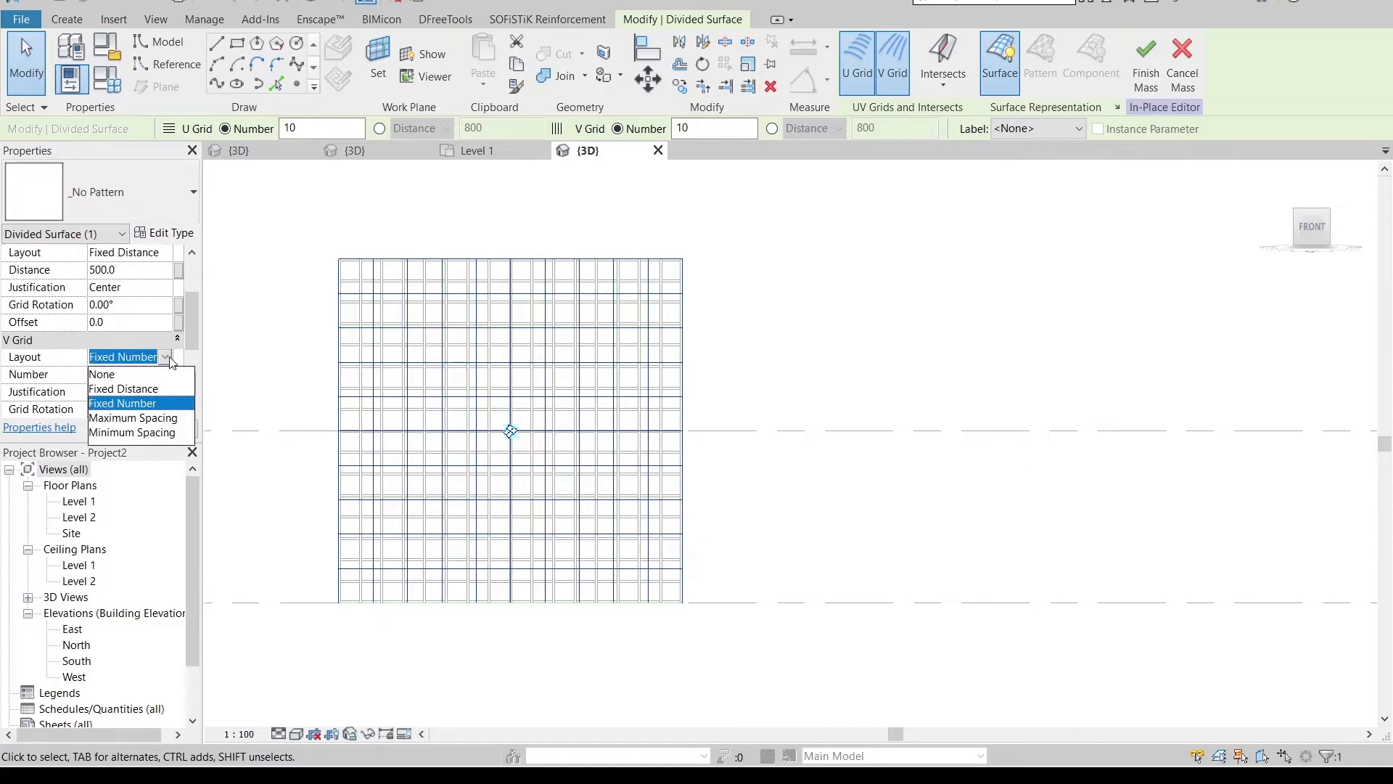
pyautogui.click(123, 388)
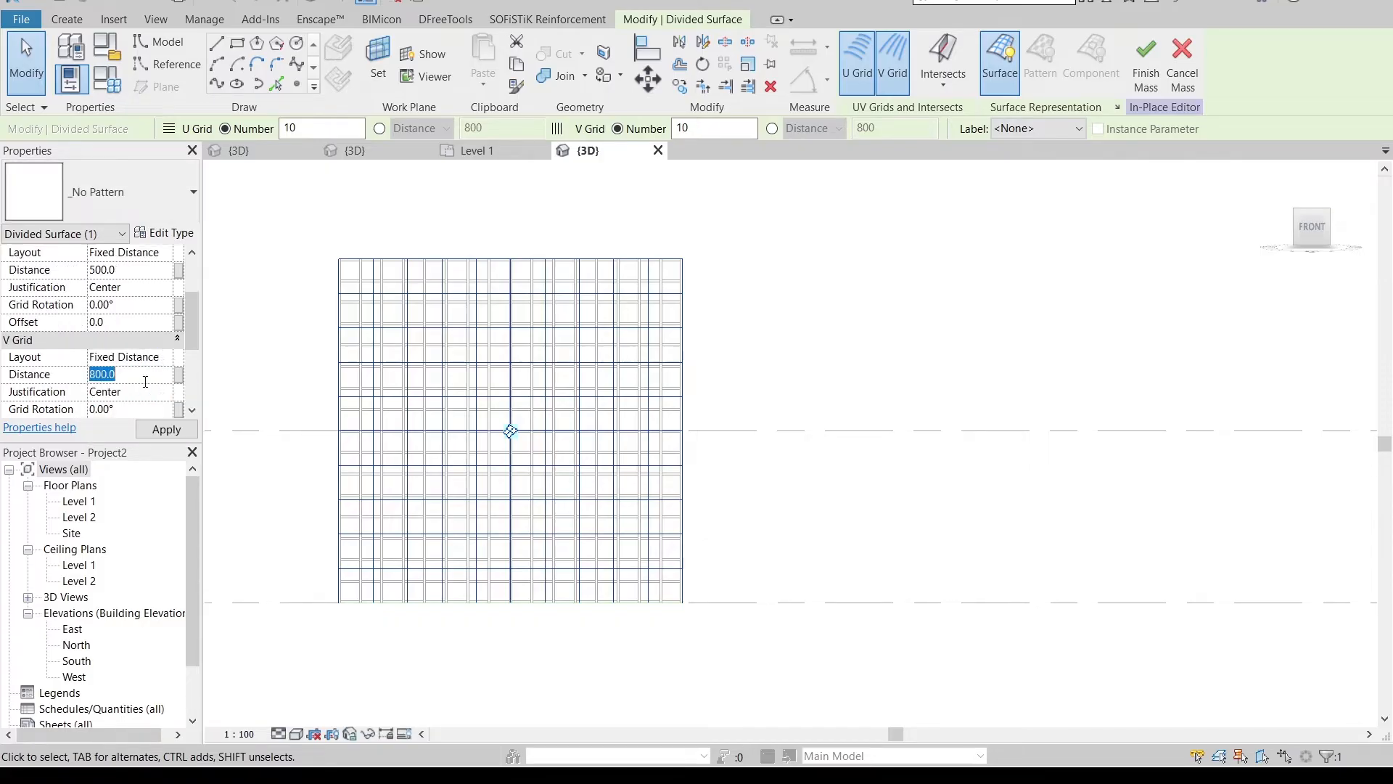
pyautogui.click(166, 429)
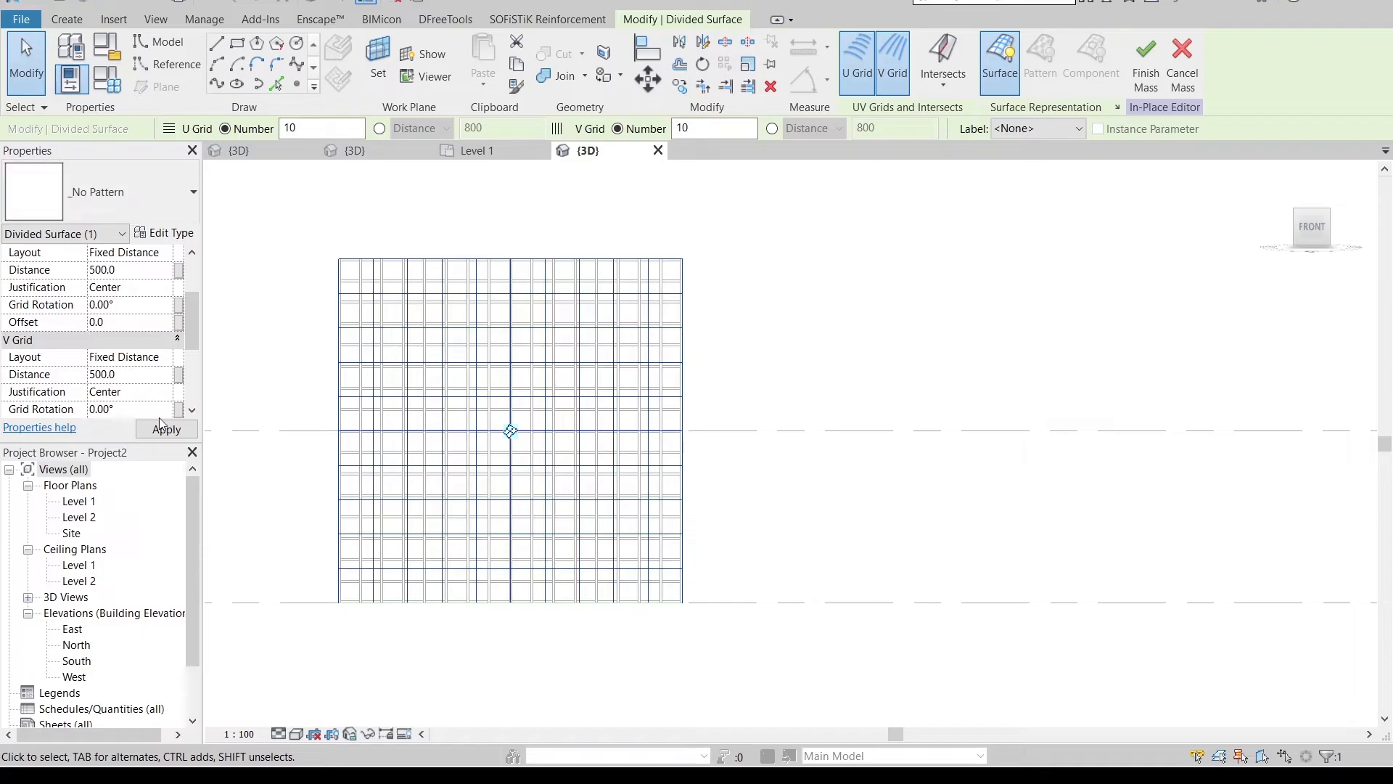
pyautogui.click(166, 429)
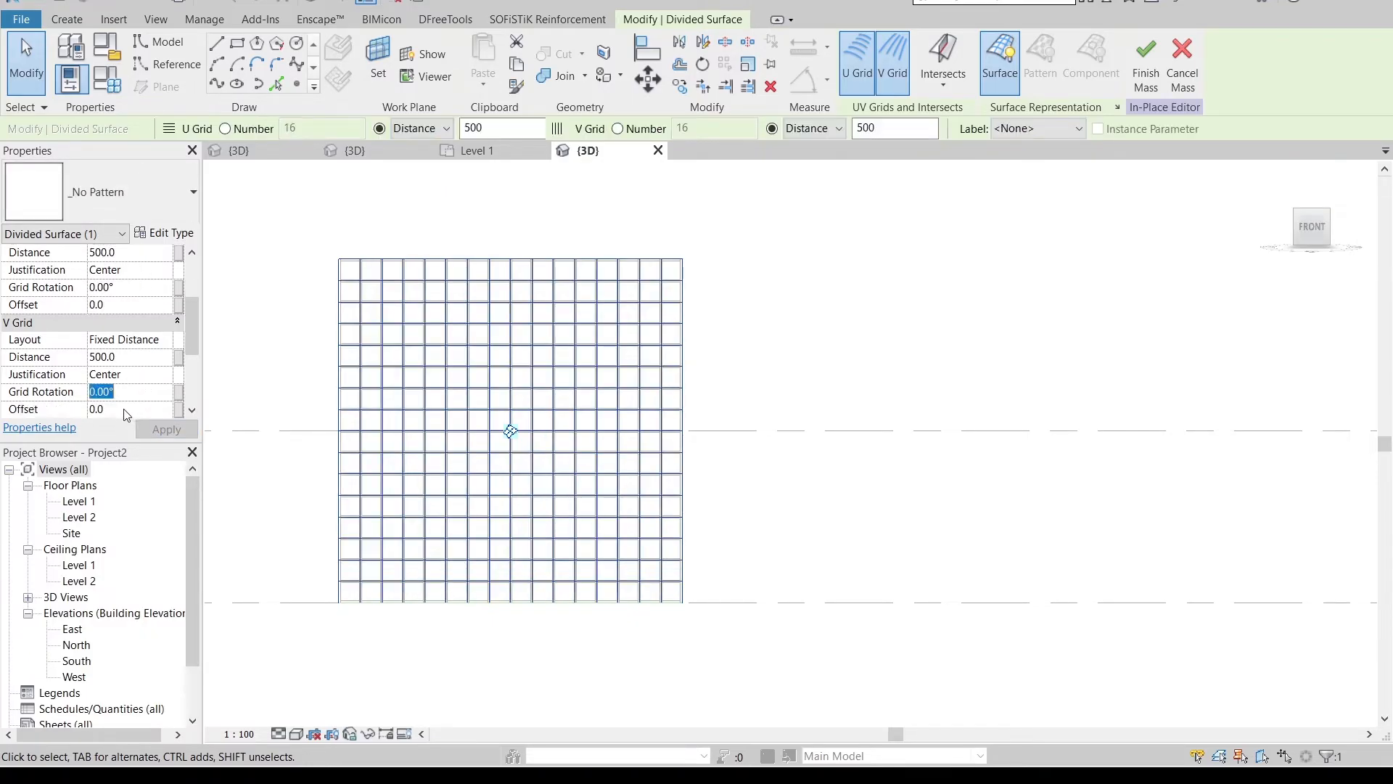
# Rotate the U and V surface grids by 45 degrees
pyautogui.write('45.00')
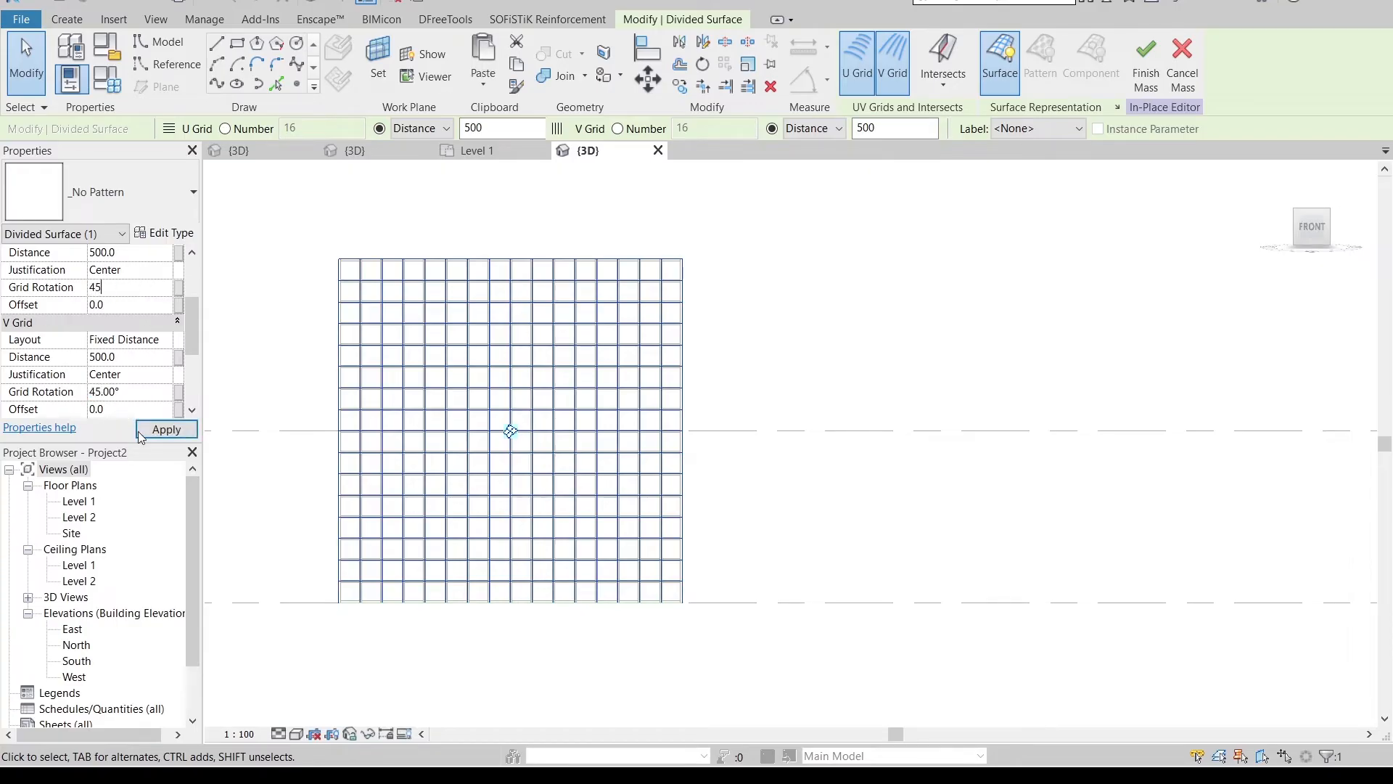
pyautogui.click(165, 429)
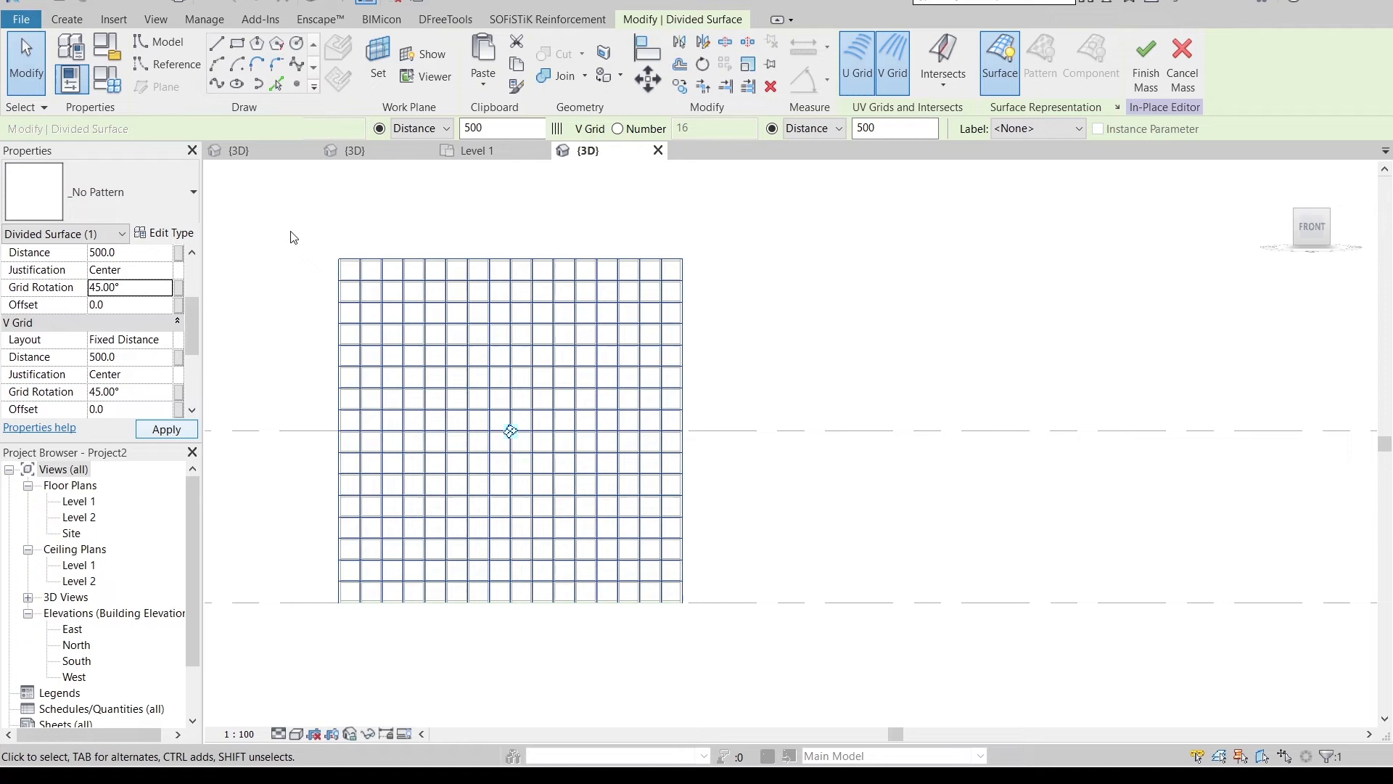
pyautogui.click(166, 429)
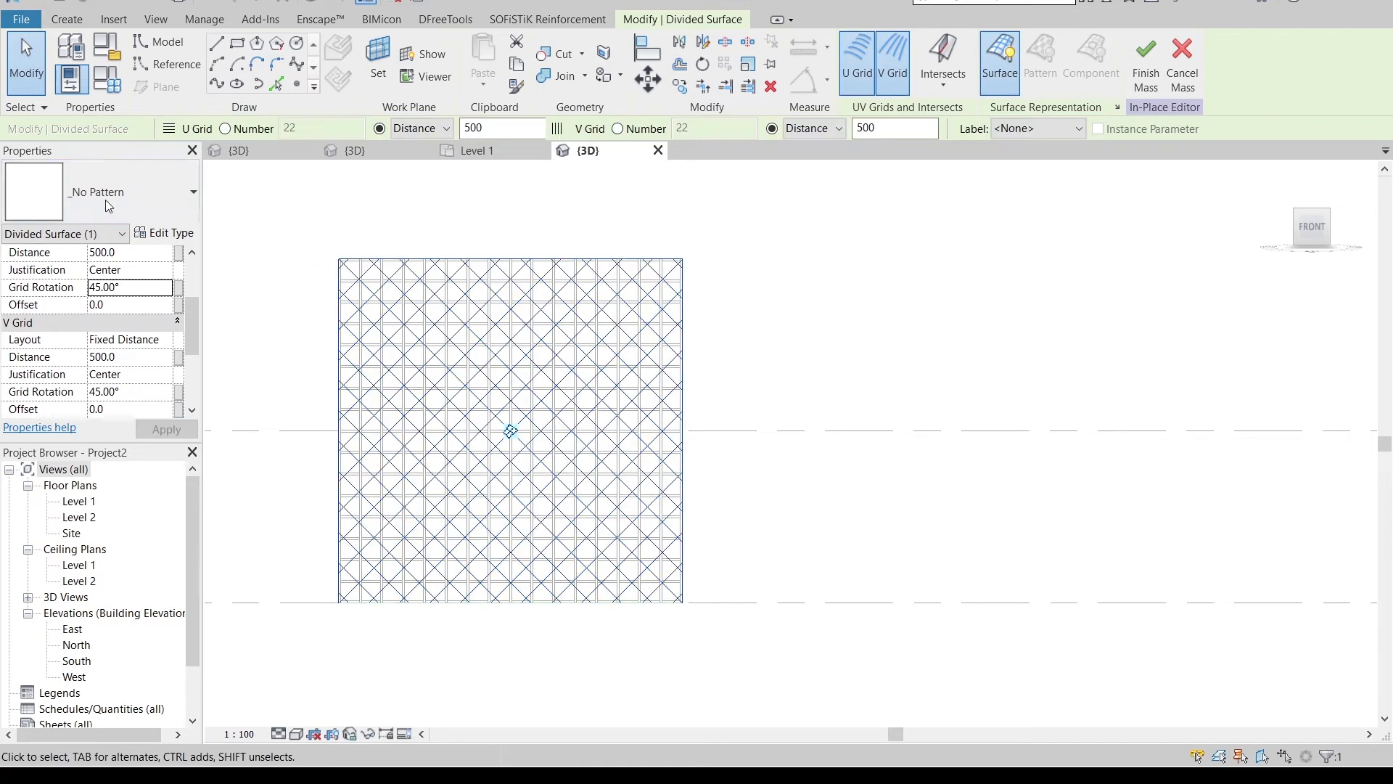
pyautogui.click(187, 192)
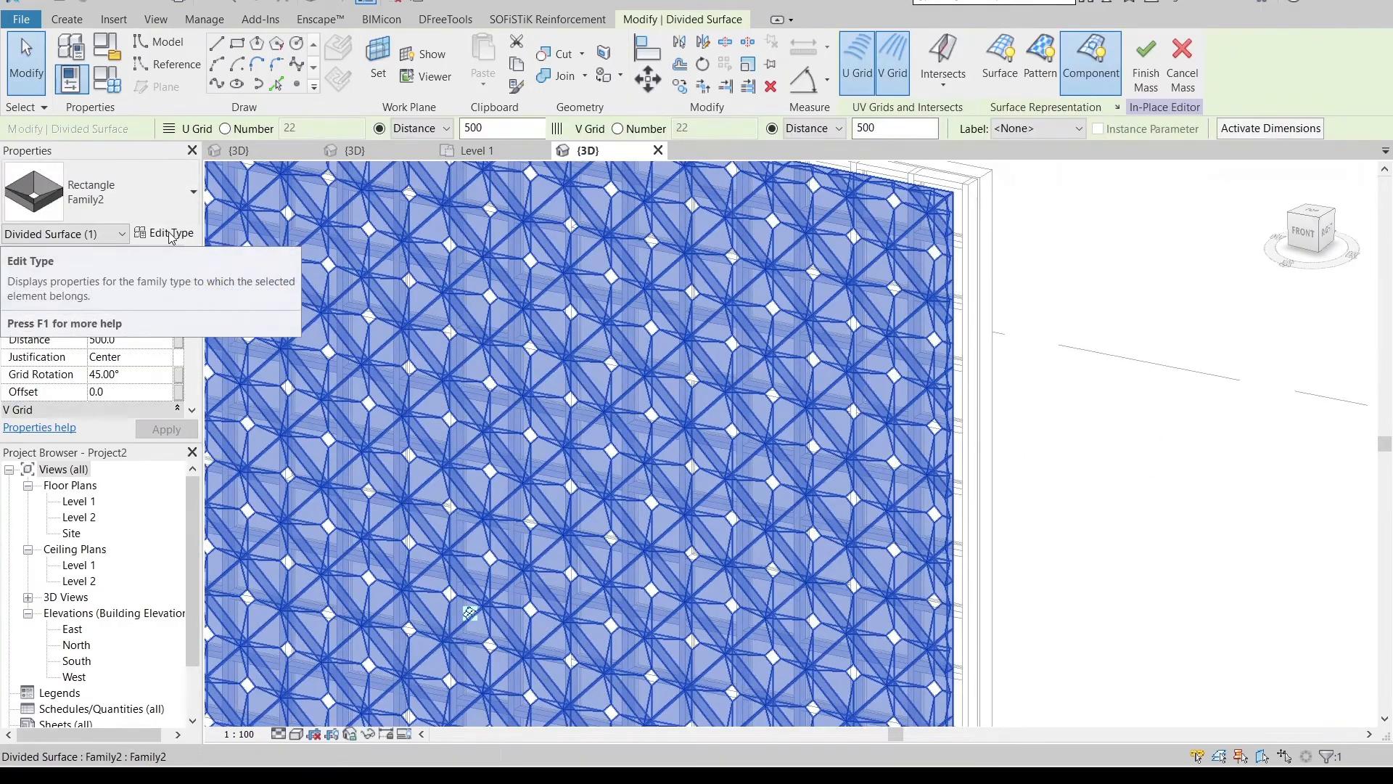
# Set the pyramidal panel's L dimension to 180 and finish Mass 1
pyautogui.click(170, 232)
pyautogui.write('18')
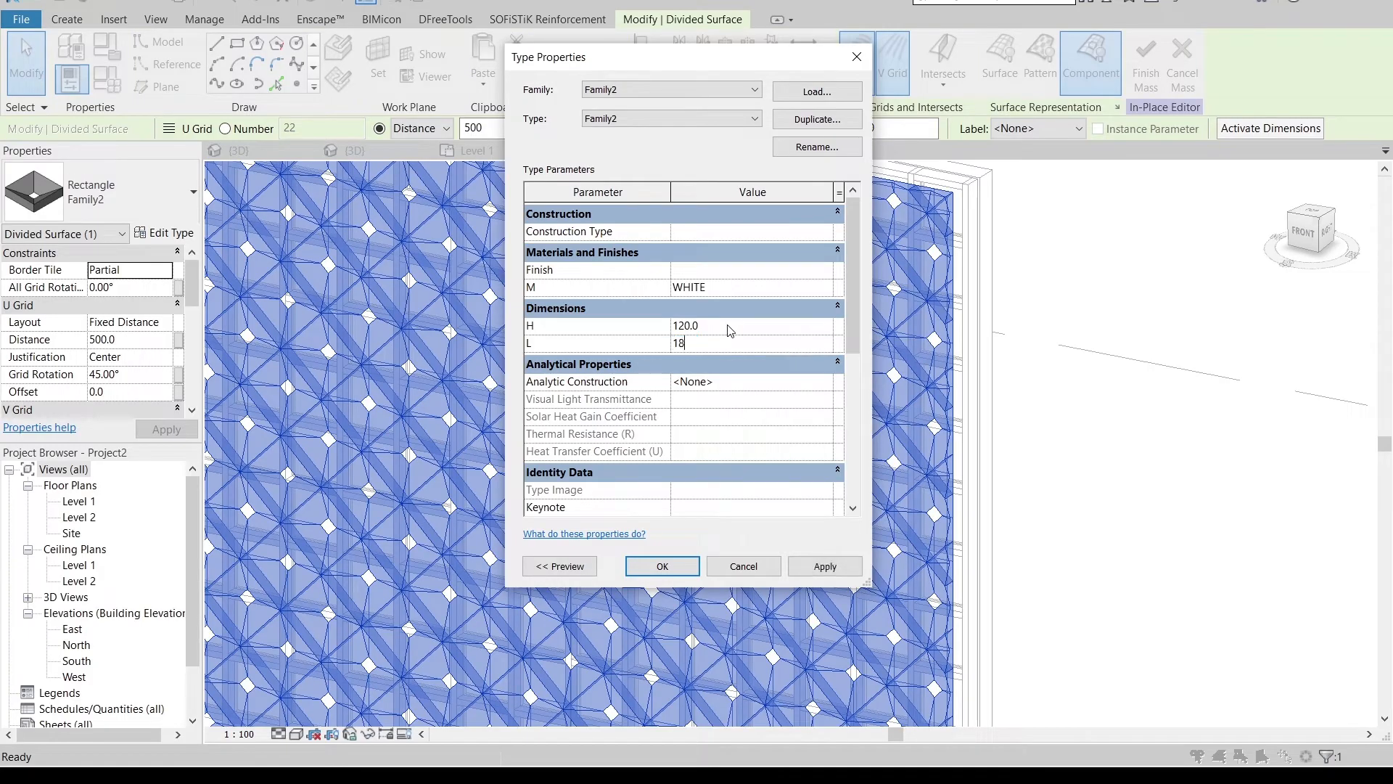
pyautogui.click(824, 566)
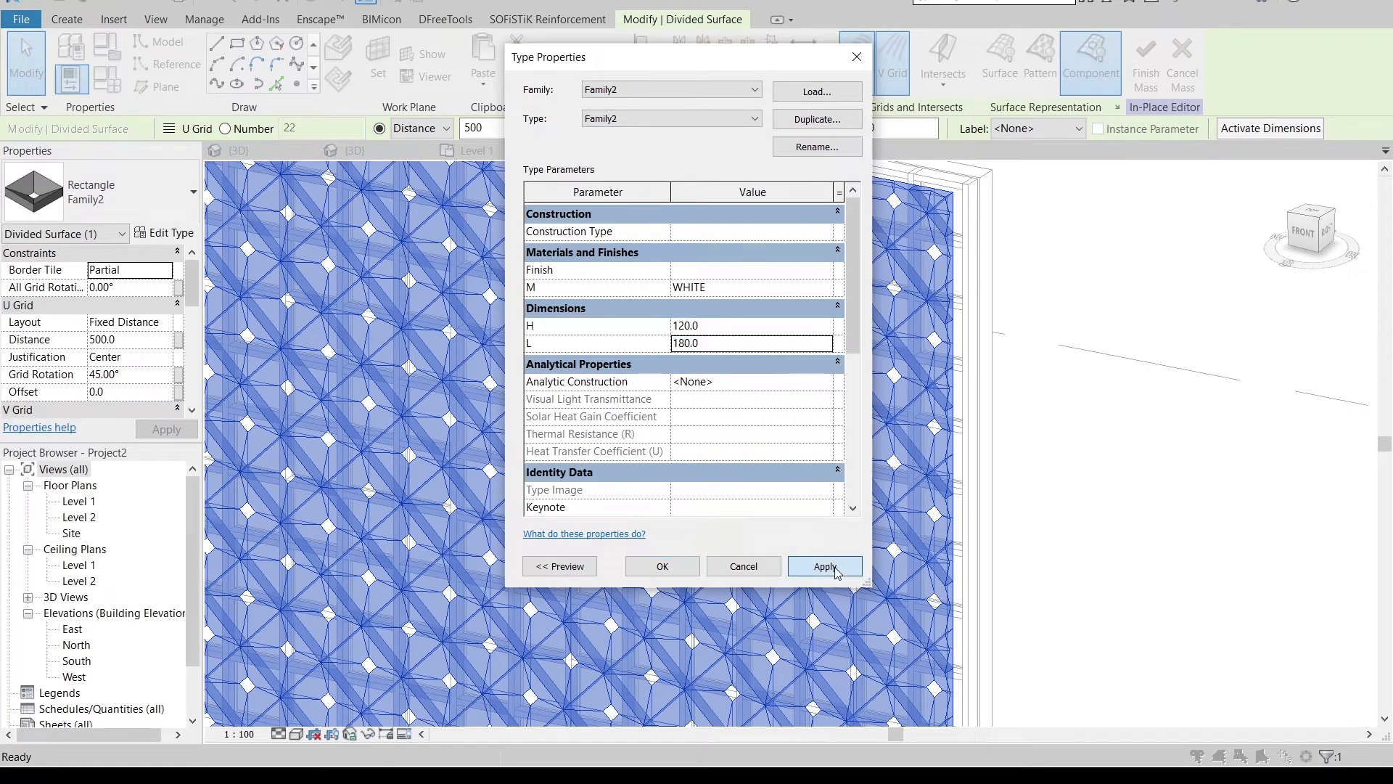
pyautogui.click(823, 566)
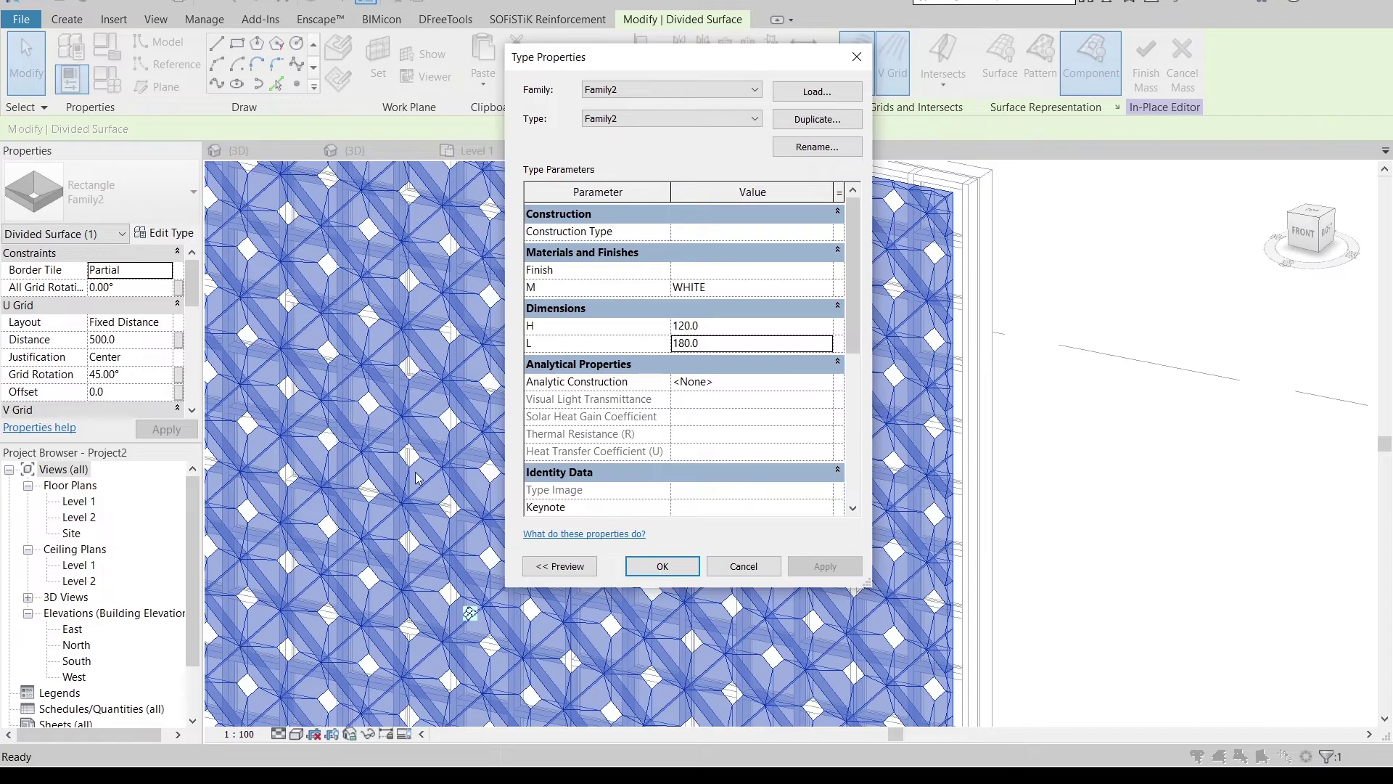
pyautogui.click(661, 566)
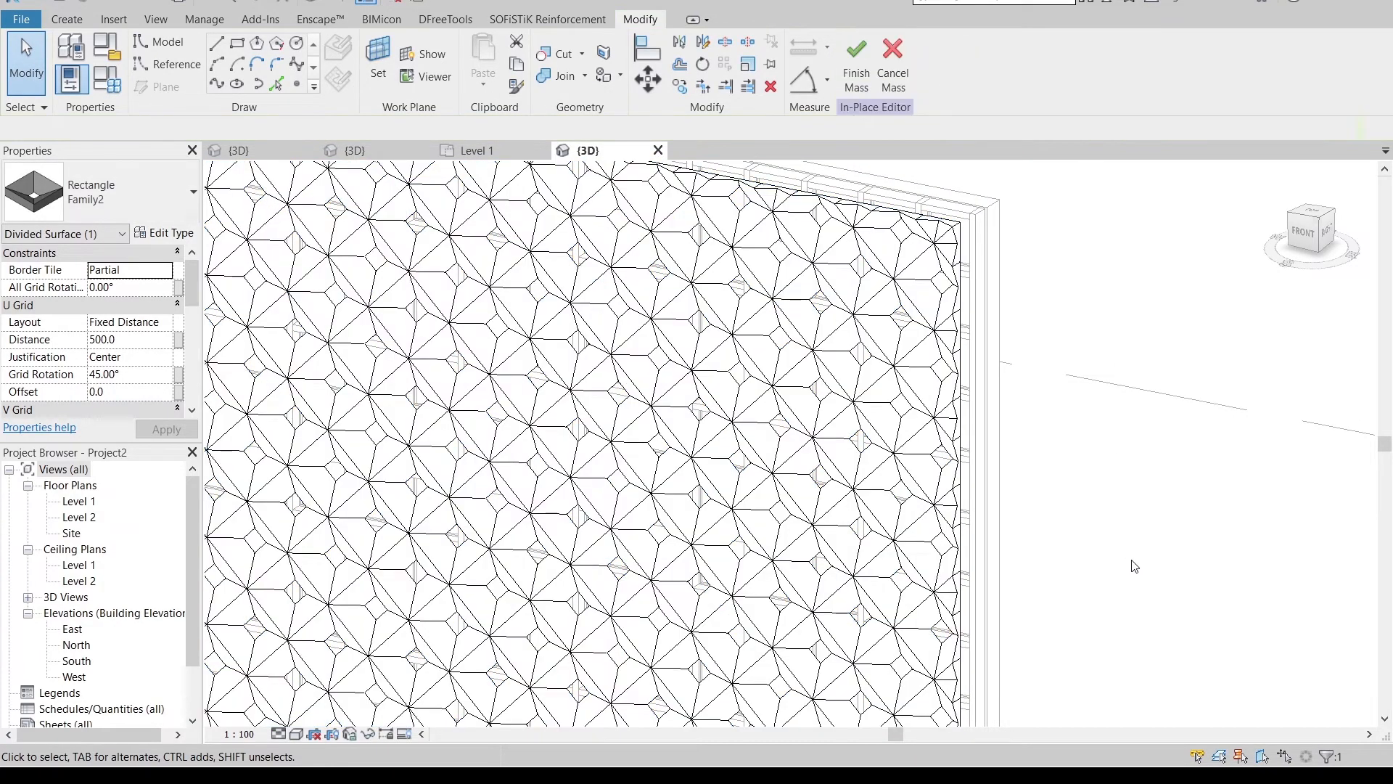
pyautogui.click(855, 55)
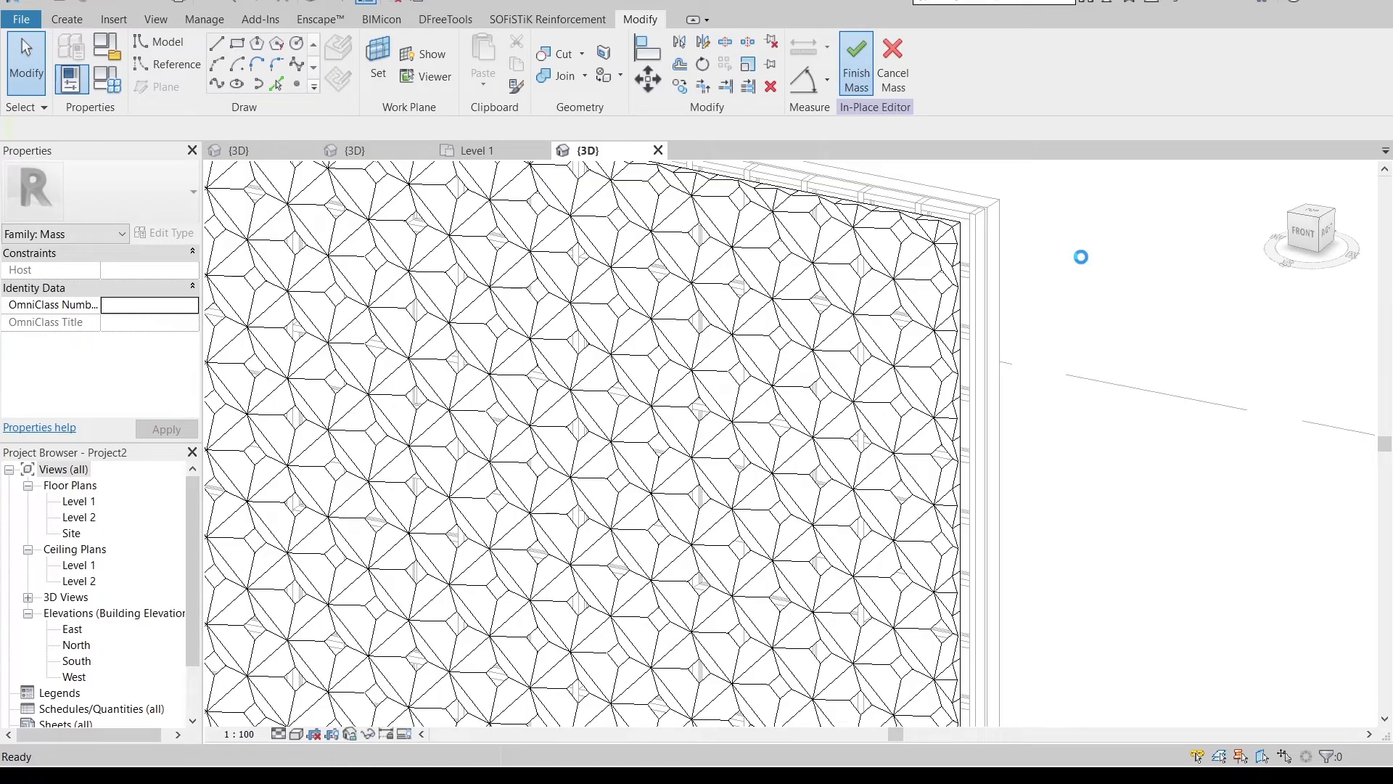
pyautogui.click(854, 63)
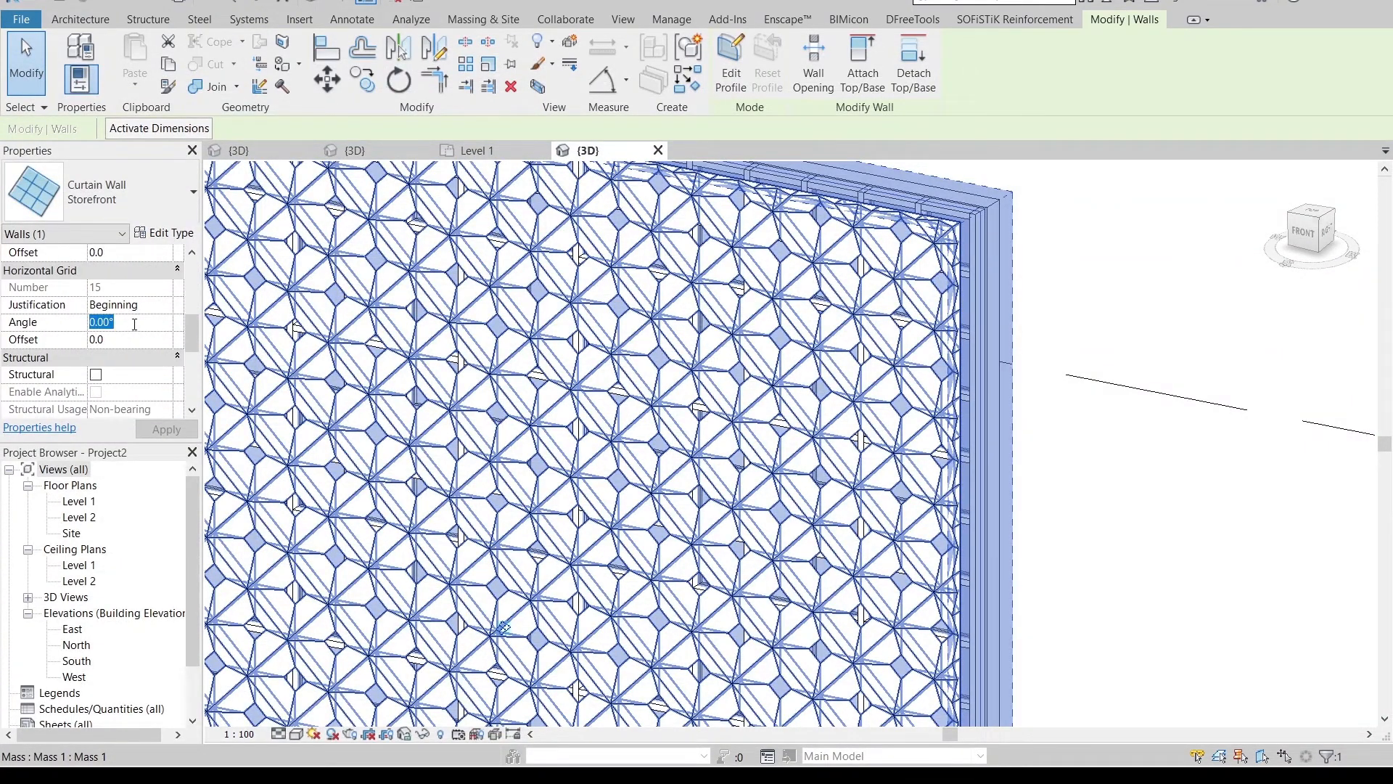
# Set the curtain wall's horizontal and vertical grid angles to 45°, dismissing the warning
pyautogui.click(166, 429)
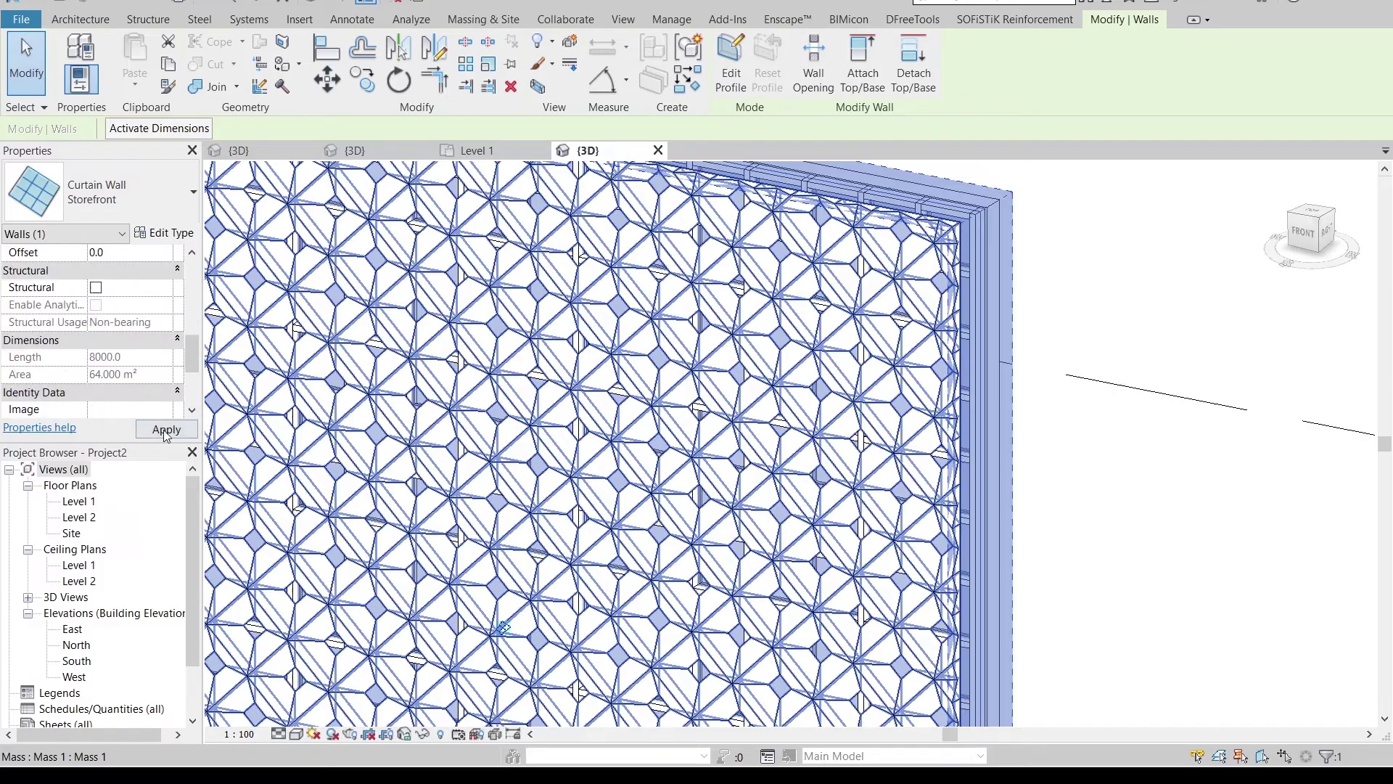
pyautogui.click(165, 429)
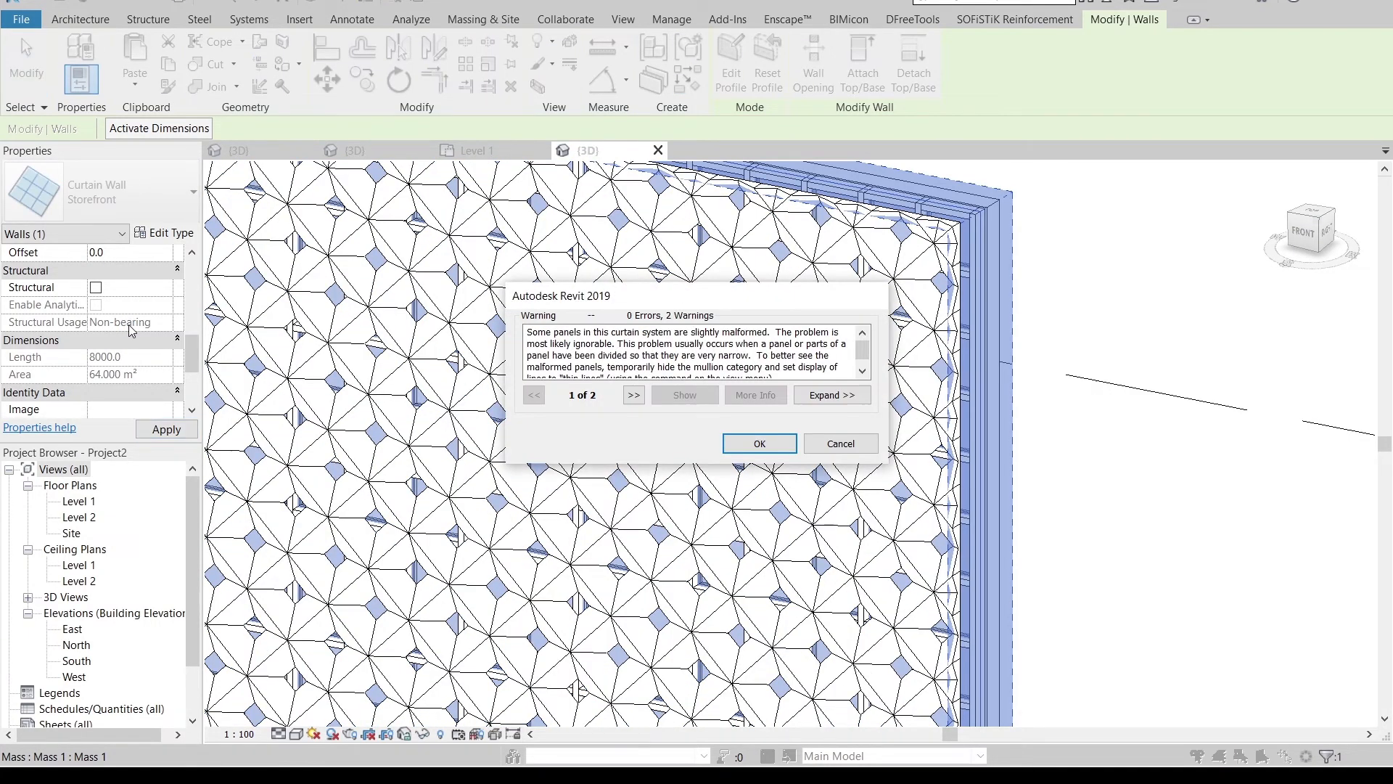
pyautogui.moveTo(1189, 442)
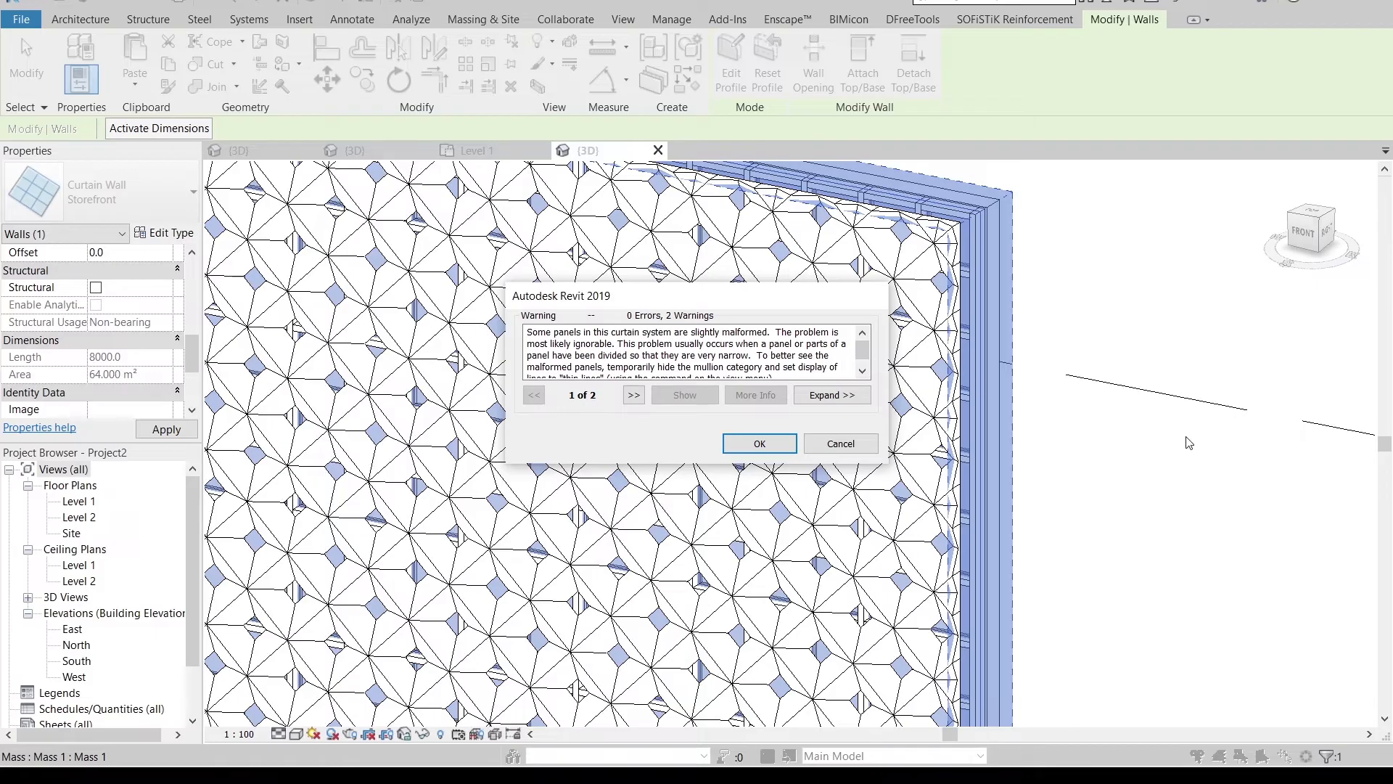
pyautogui.moveTo(1222, 456)
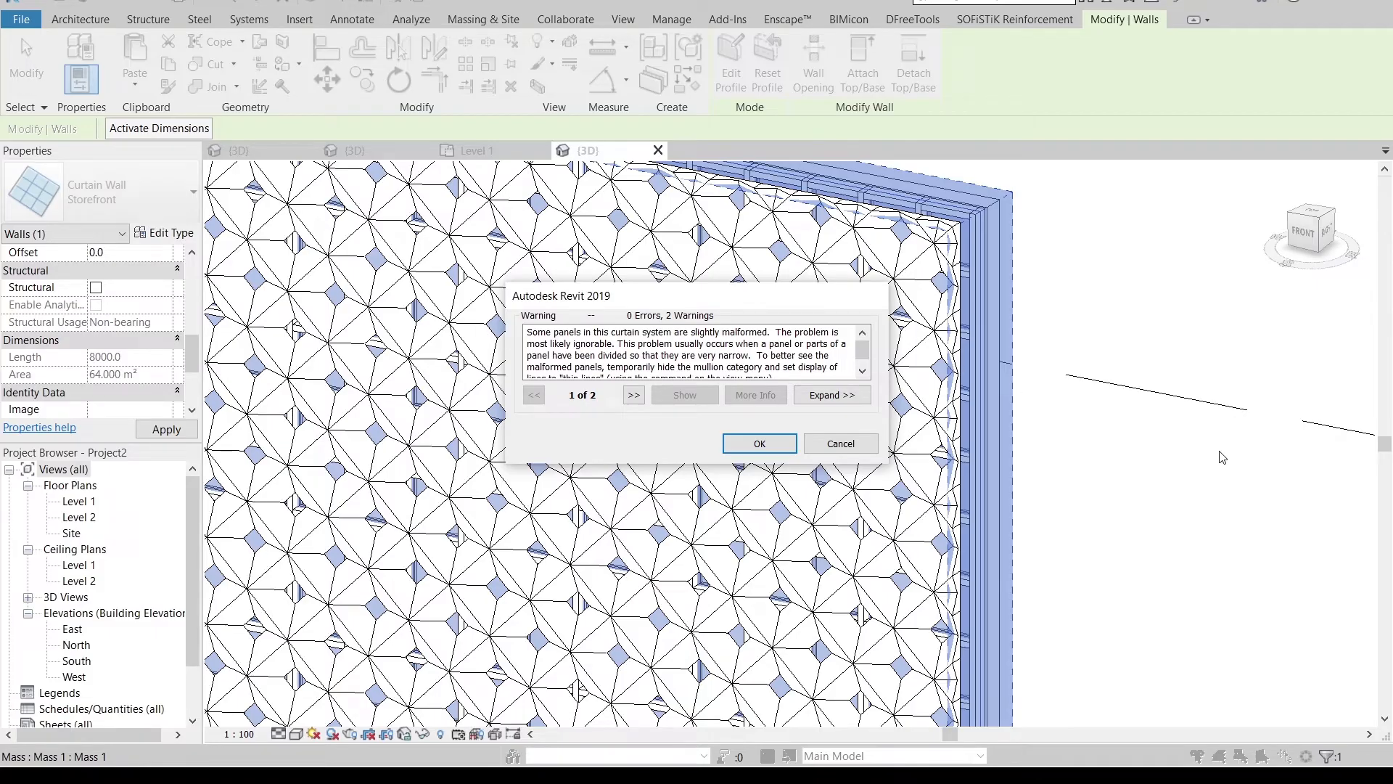
pyautogui.click(759, 443)
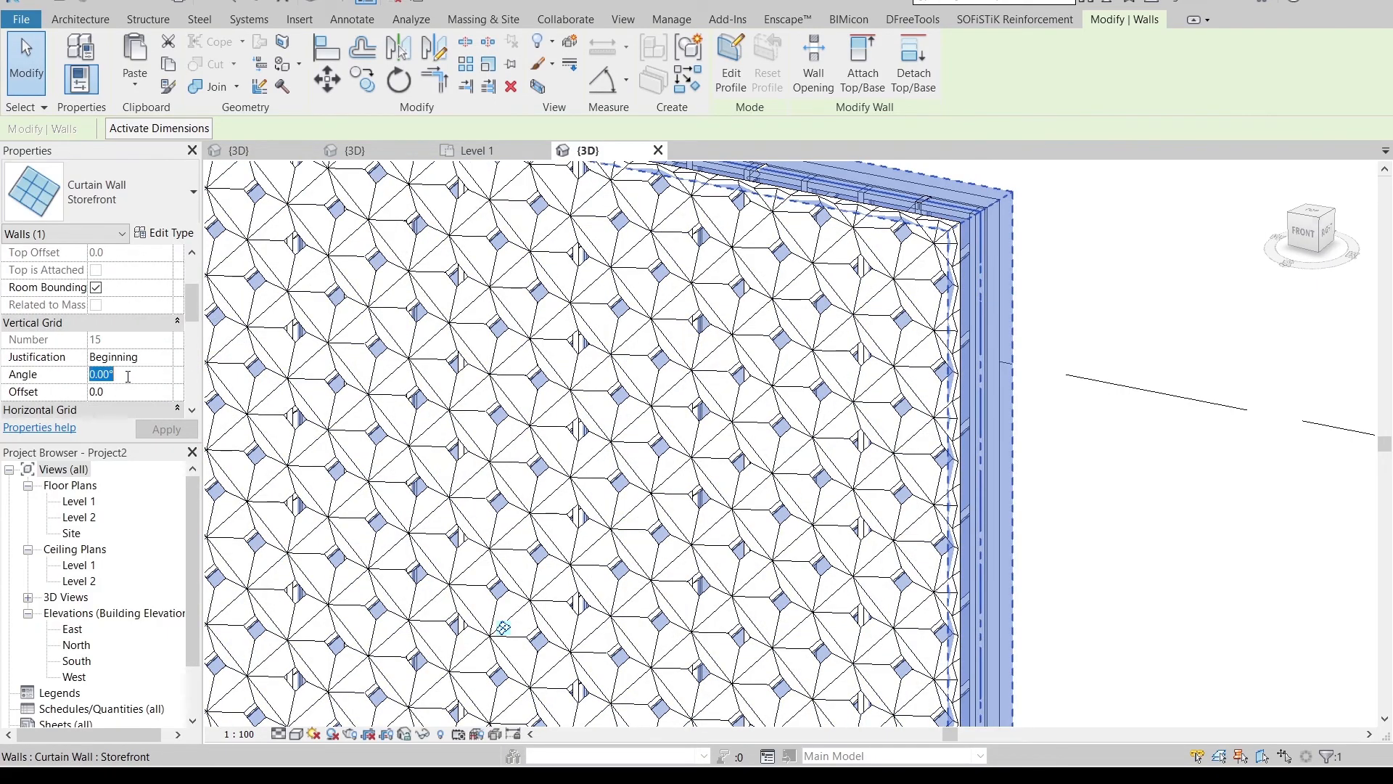
pyautogui.write('45.00')
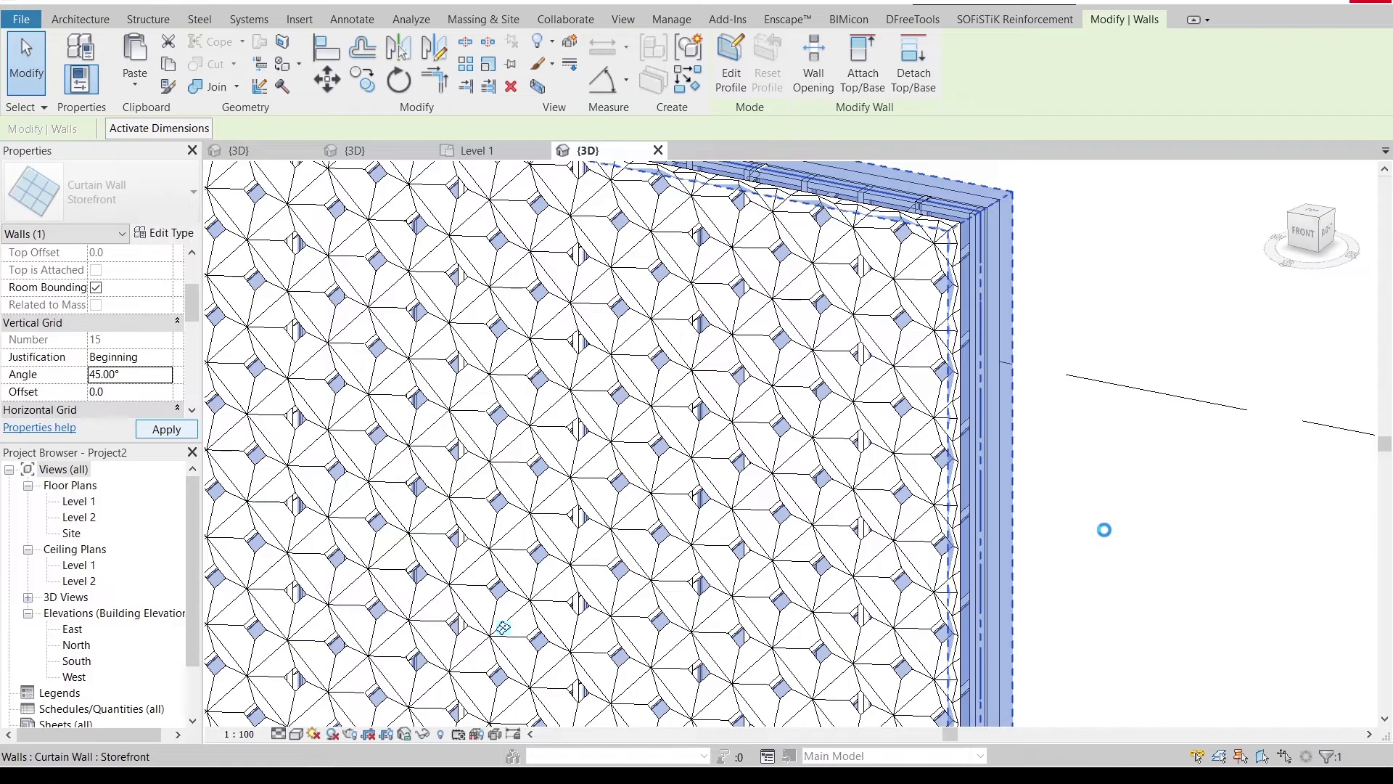
pyautogui.click(165, 428)
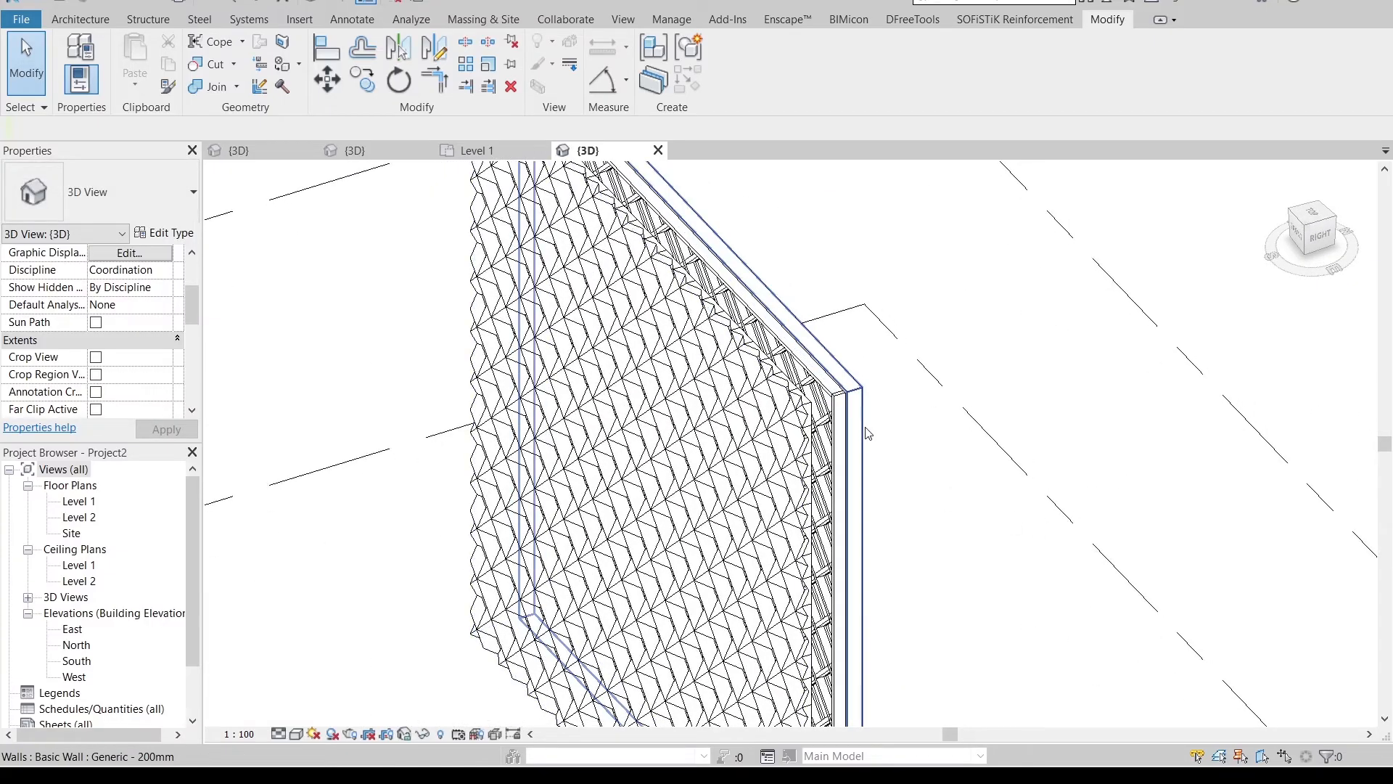
# Override the Generic 200mm back wall with a white solid surface fill
pyautogui.rightClick(866, 434)
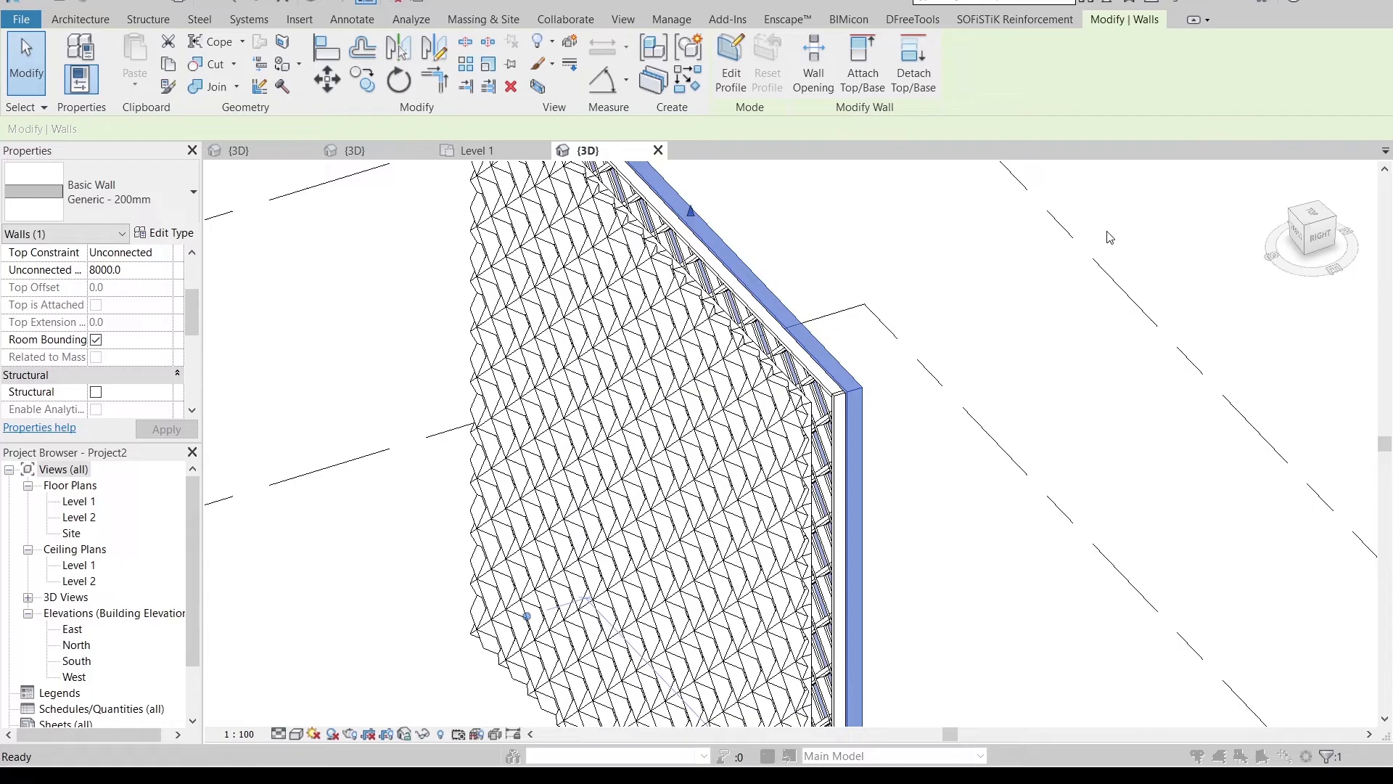
pyautogui.click(1172, 290)
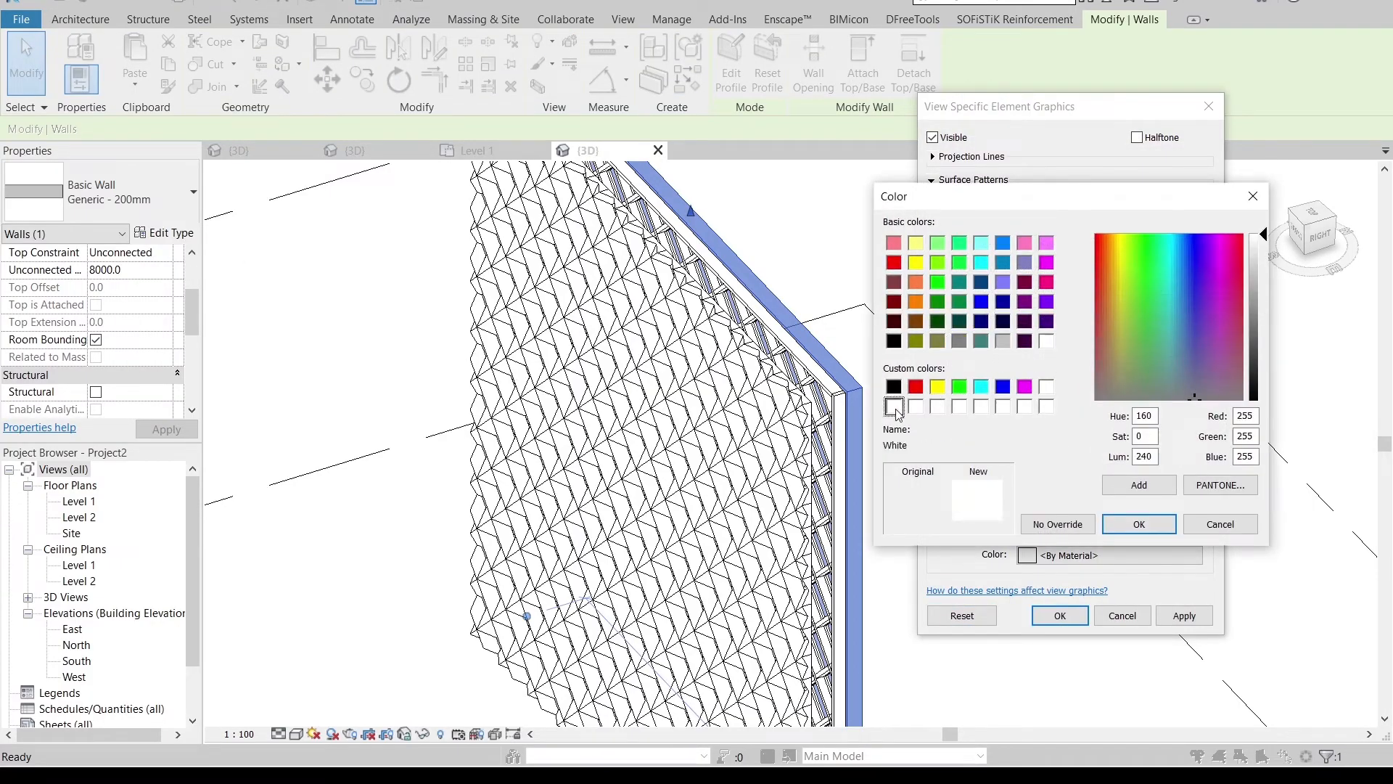
pyautogui.click(1139, 523)
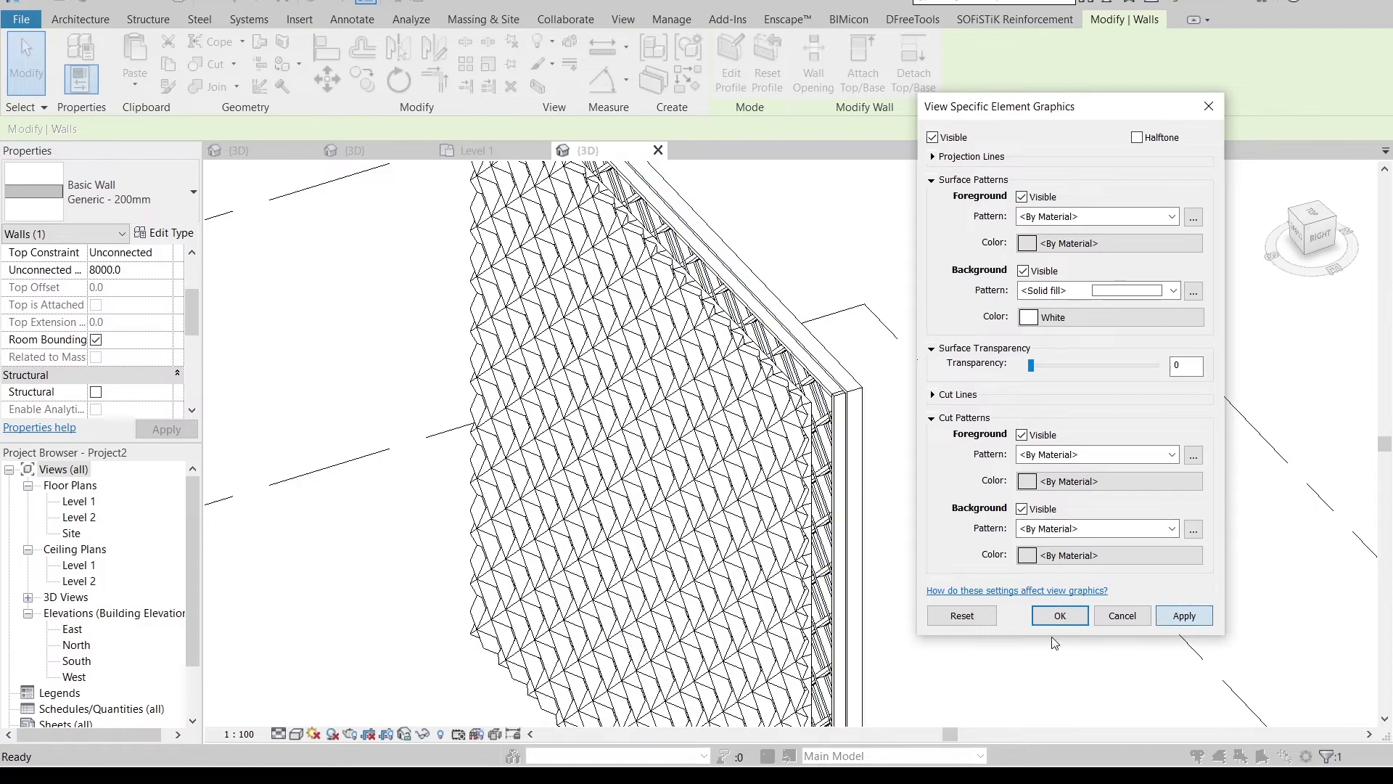
pyautogui.click(1059, 615)
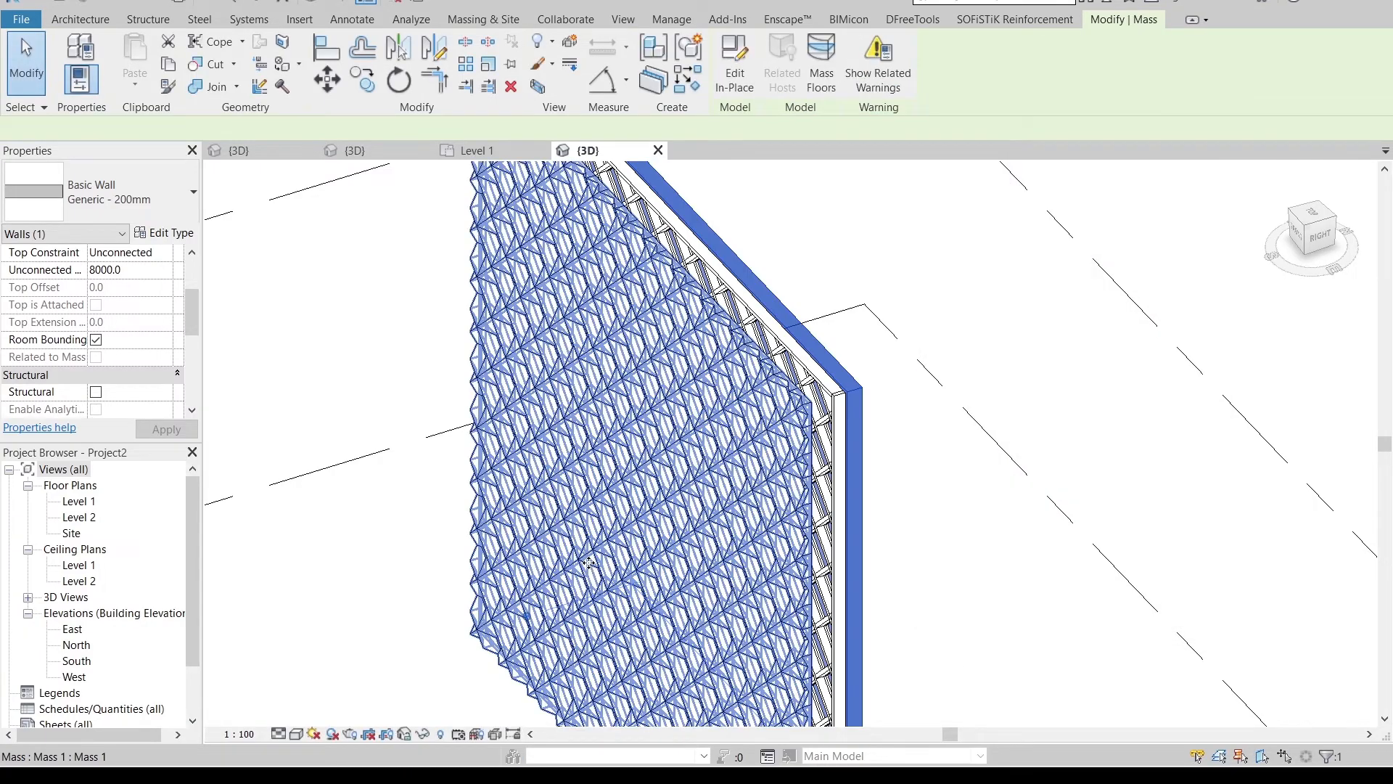
# Override Mass 1's surface graphics with a white solid fill in this view
pyautogui.rightClick(587, 566)
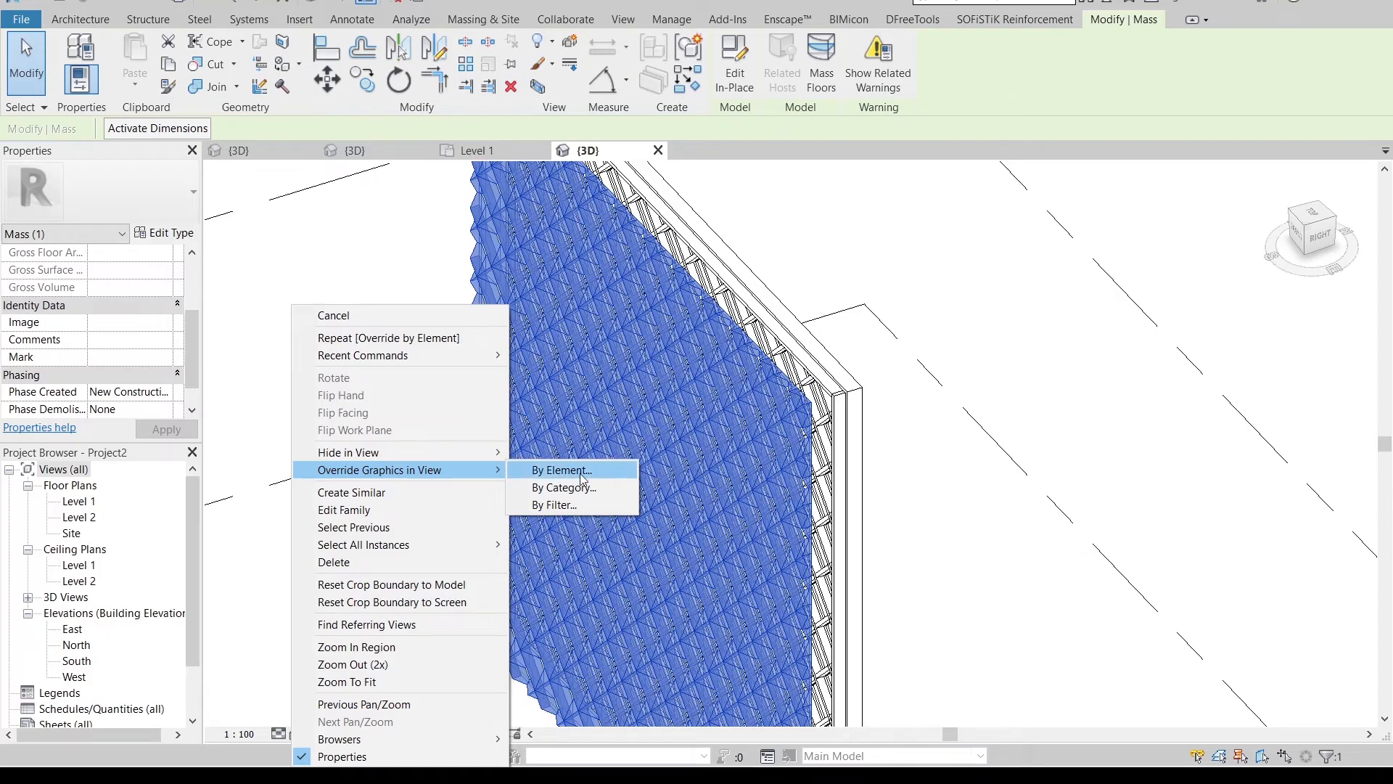
pyautogui.click(561, 470)
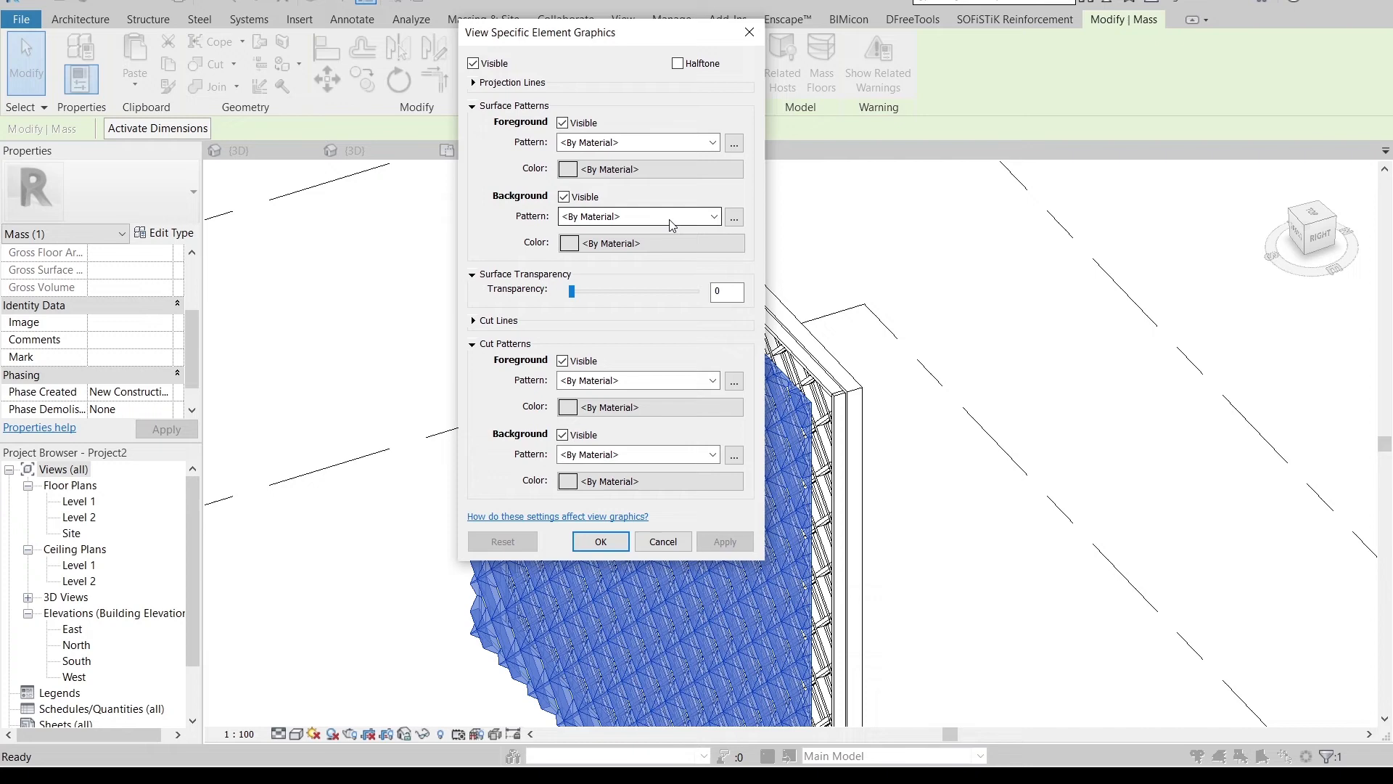
pyautogui.click(637, 217)
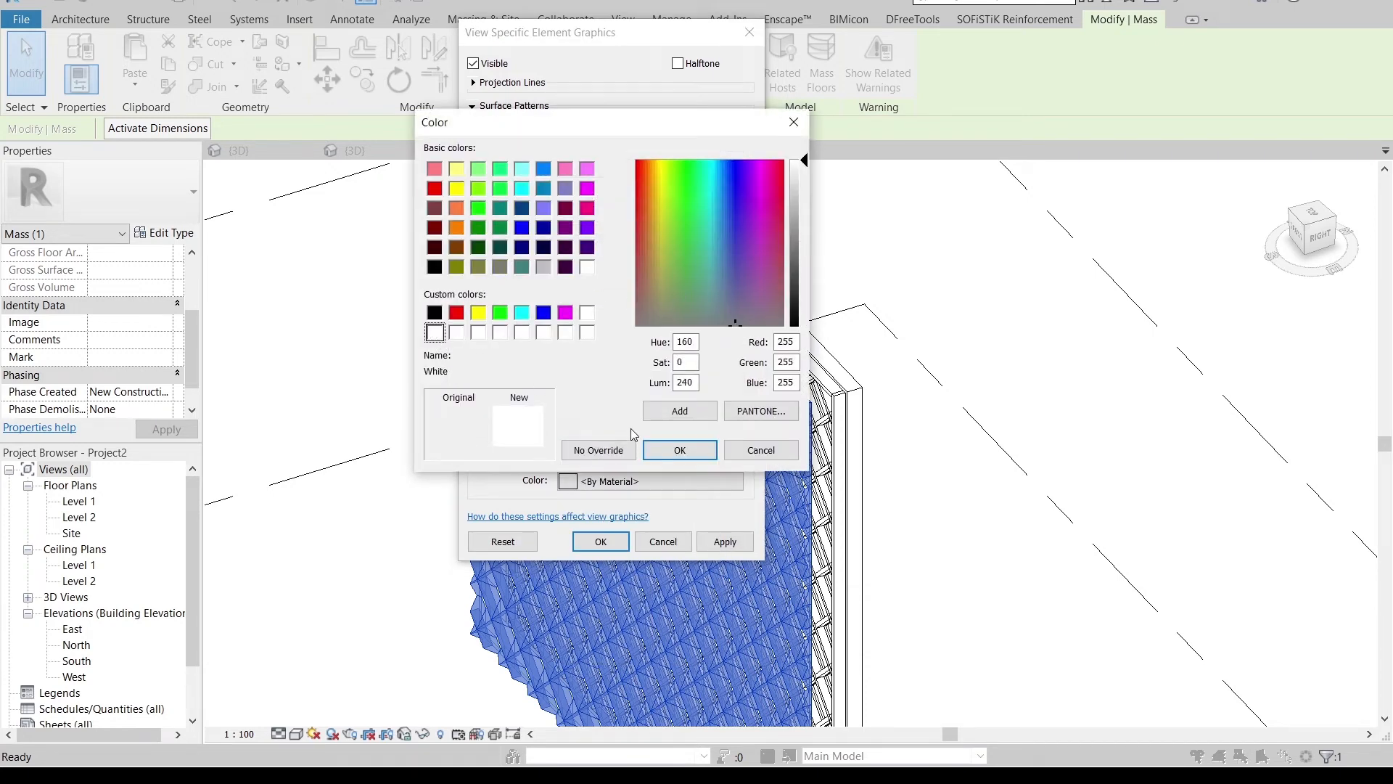
pyautogui.click(680, 450)
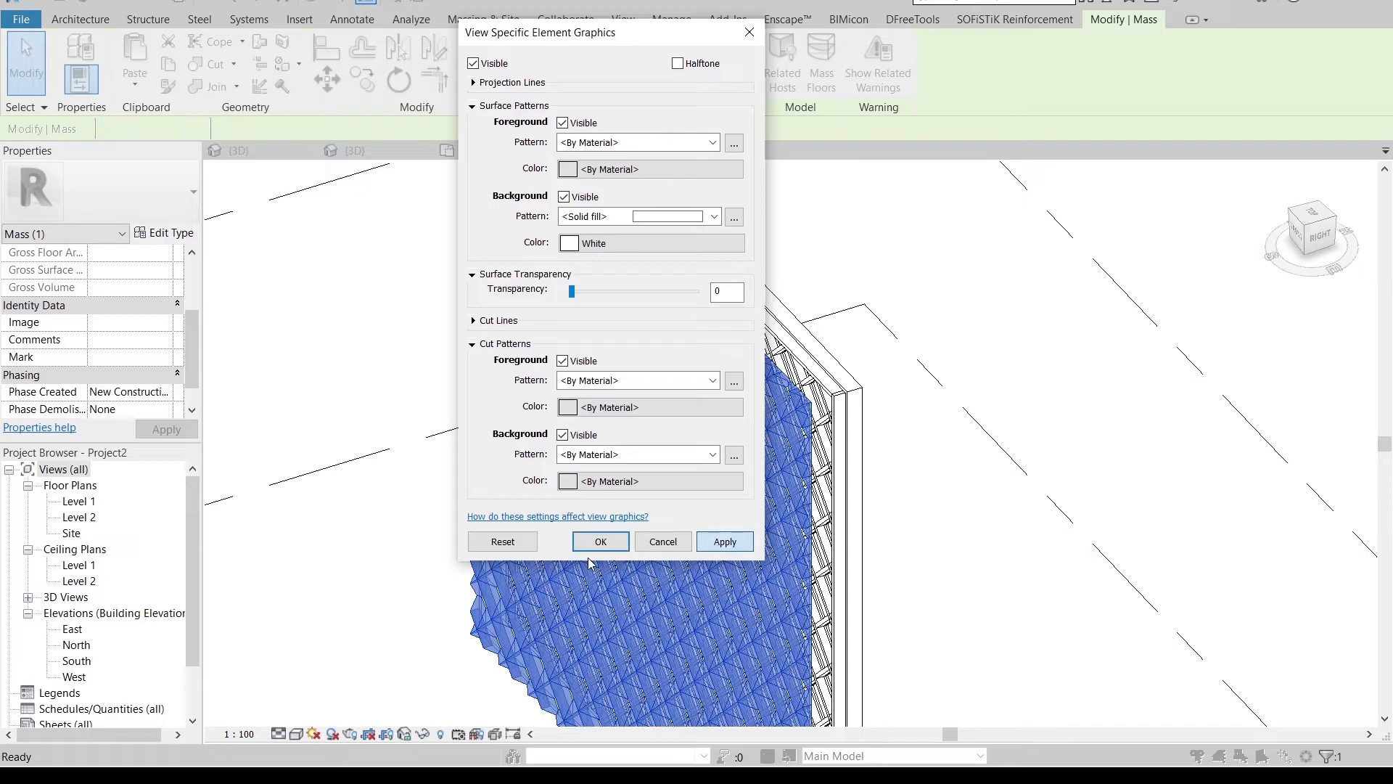
pyautogui.click(600, 542)
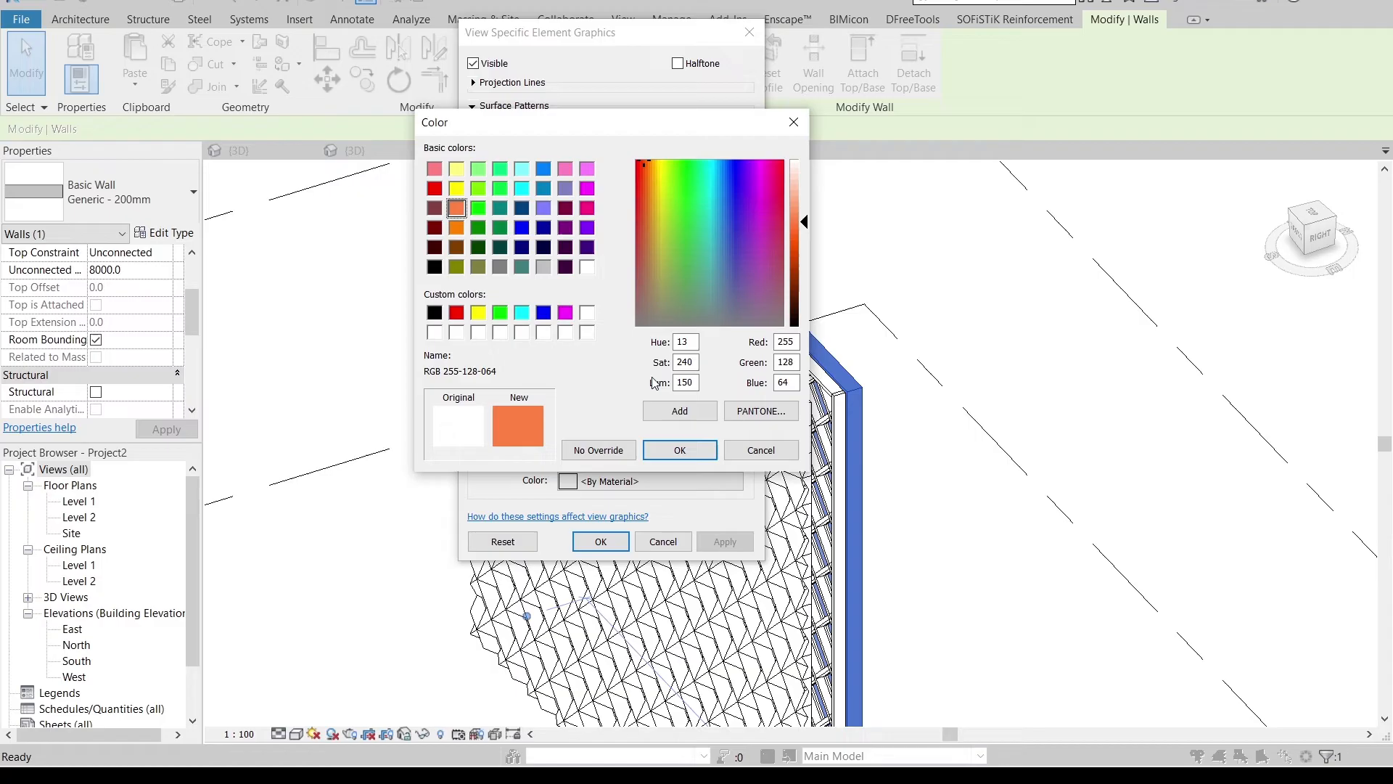
# Apply the orange 255-128-064 solid-fill override to the back wall
pyautogui.click(680, 449)
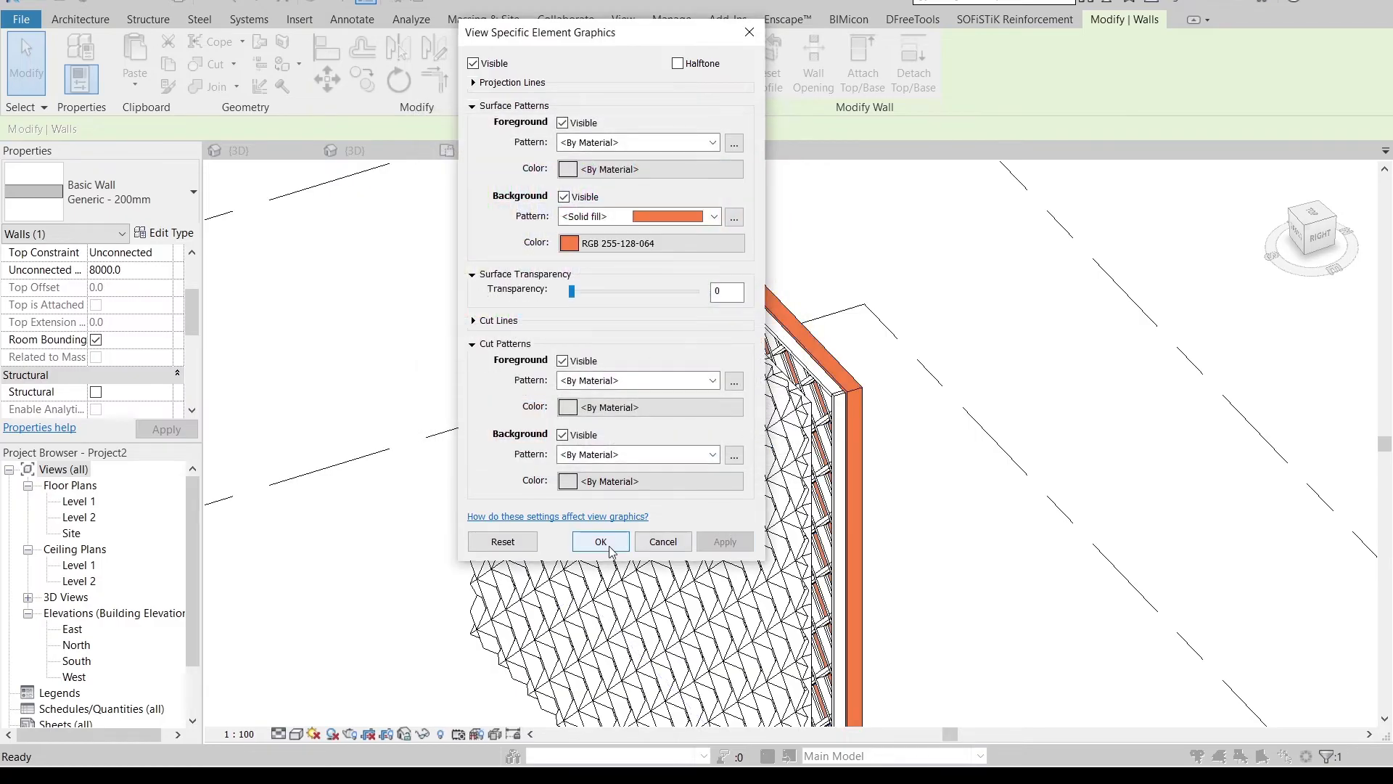
pyautogui.click(600, 541)
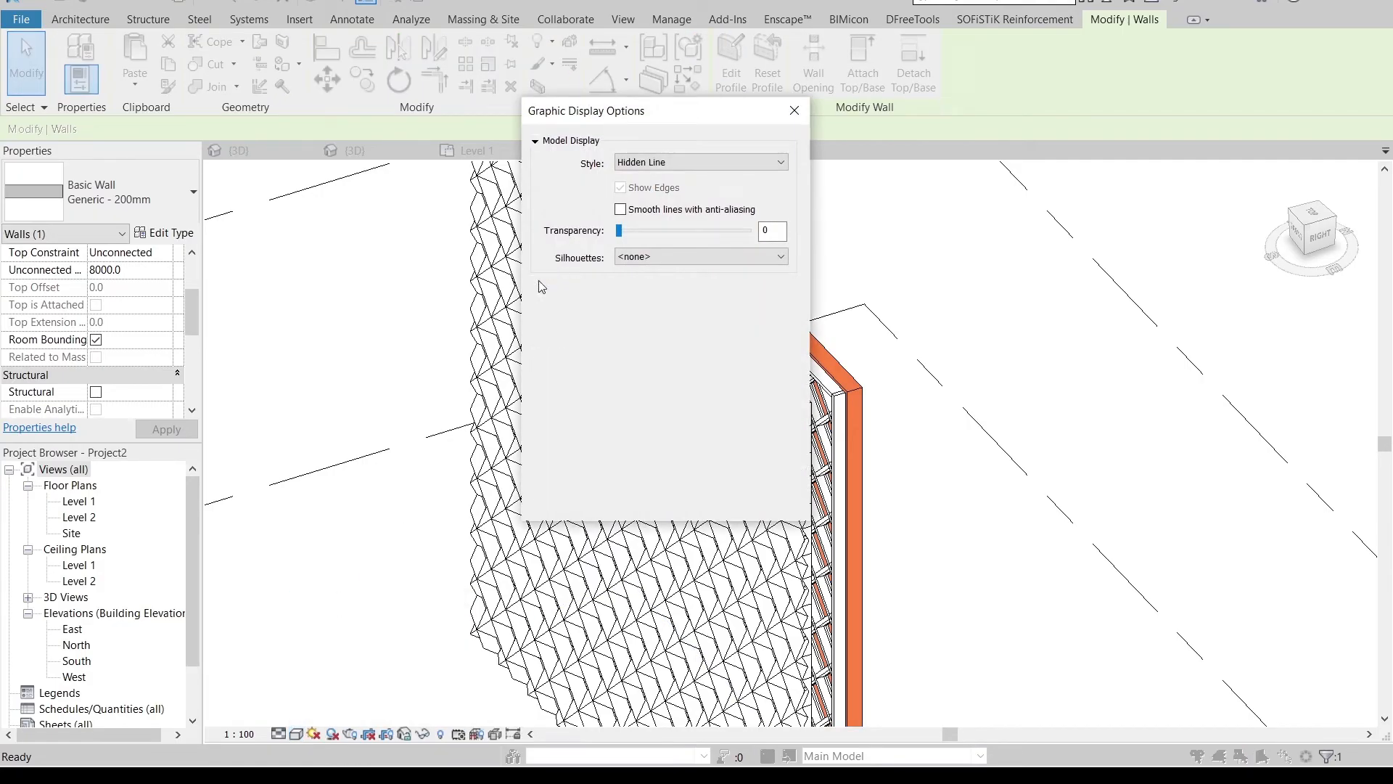
# Switch the facade view's graphic display style to Consistent Colors and apply it
pyautogui.click(538, 281)
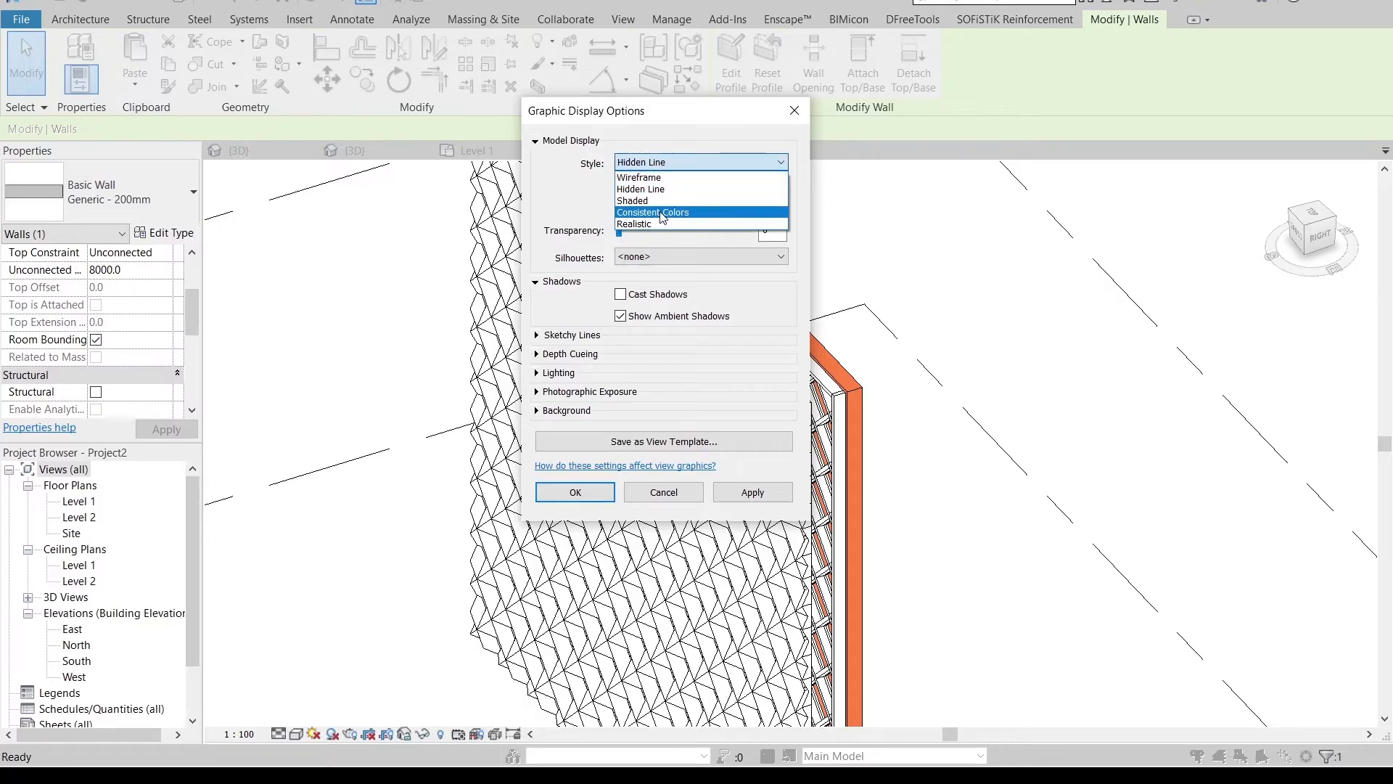
pyautogui.click(652, 211)
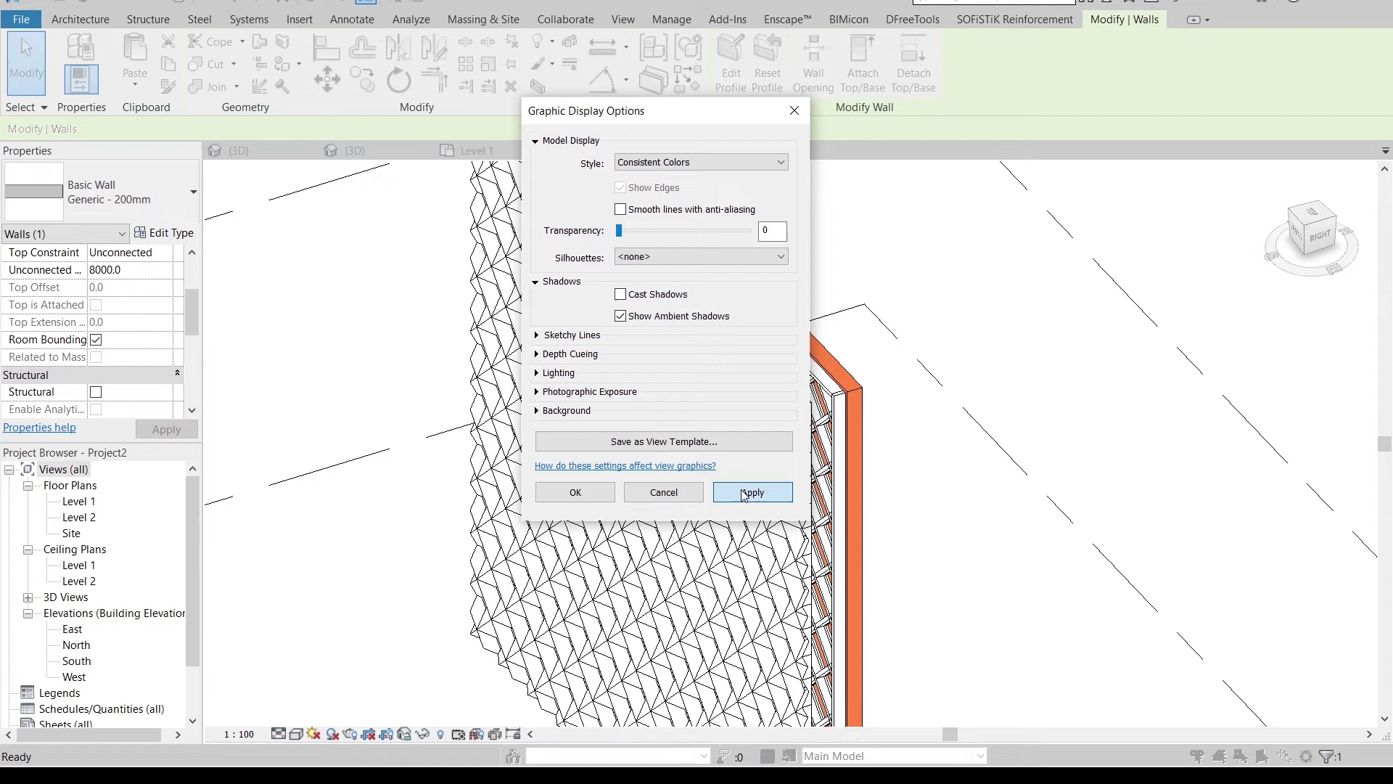
pyautogui.click(752, 491)
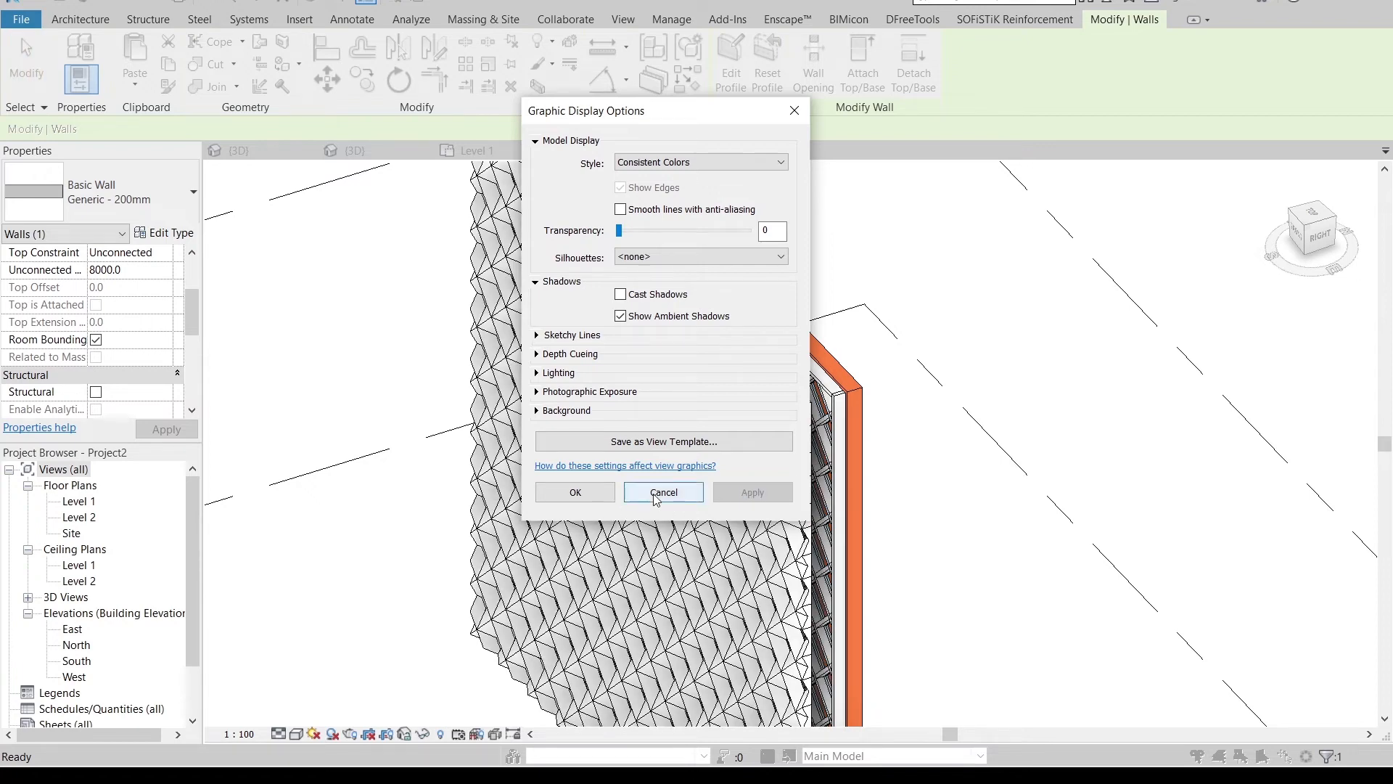
pyautogui.click(662, 491)
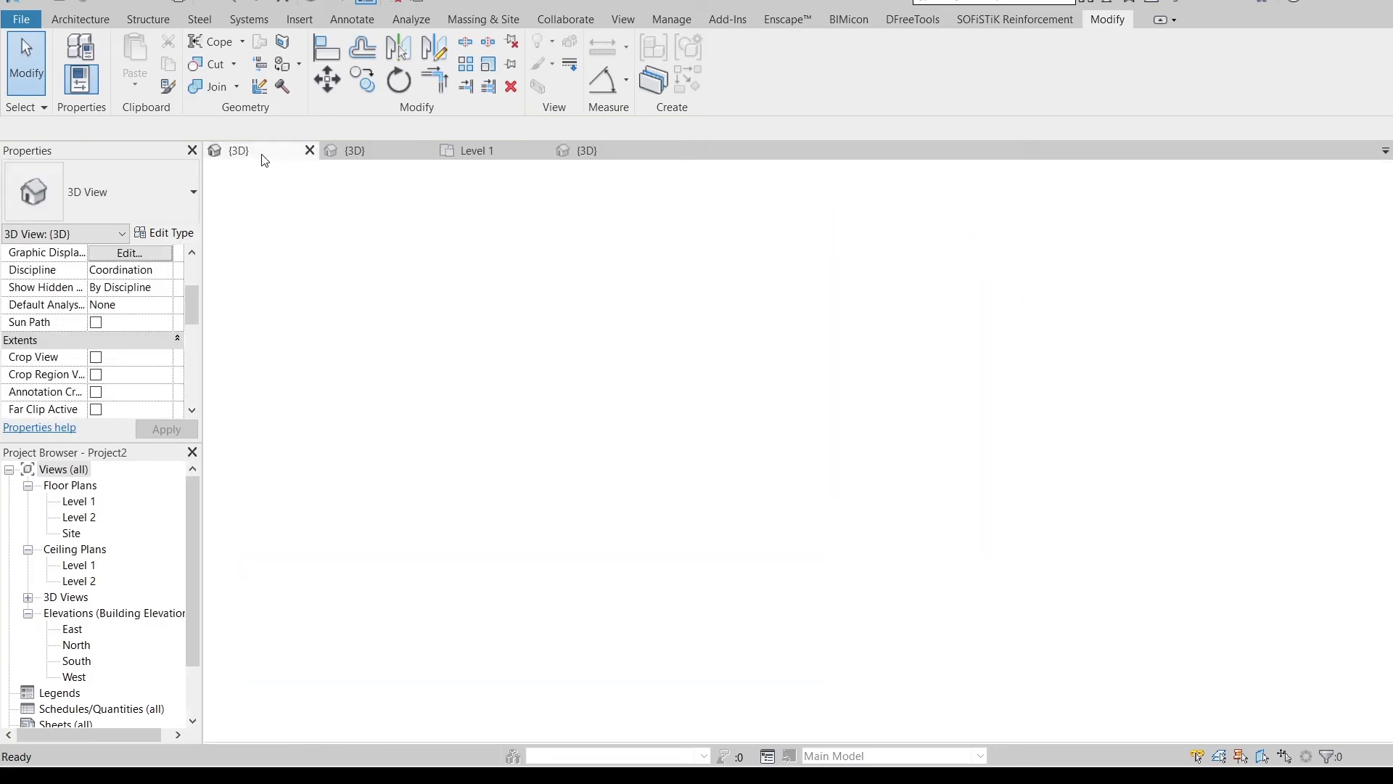
# Glance at the Cinema Facade view, return, and enable the Section Box extent
pyautogui.click(80, 19)
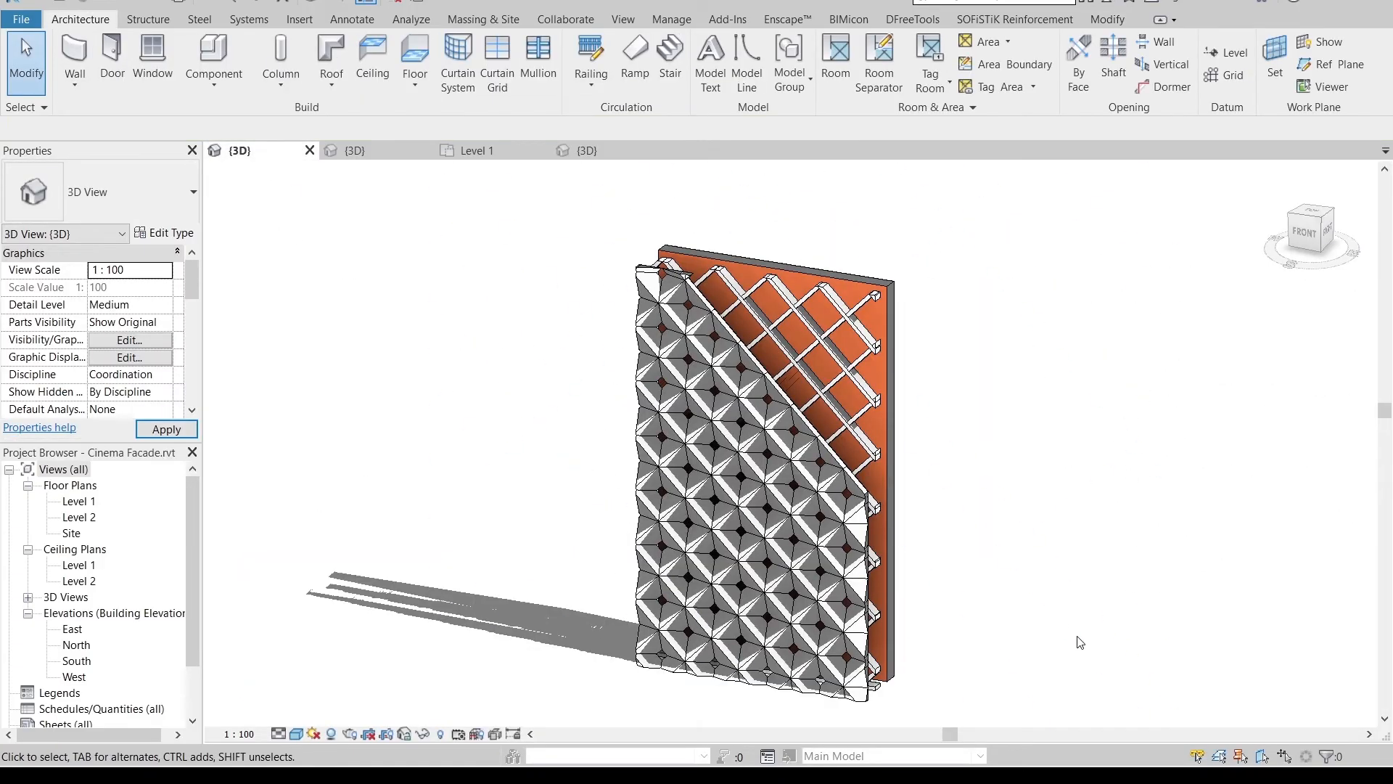
pyautogui.click(586, 150)
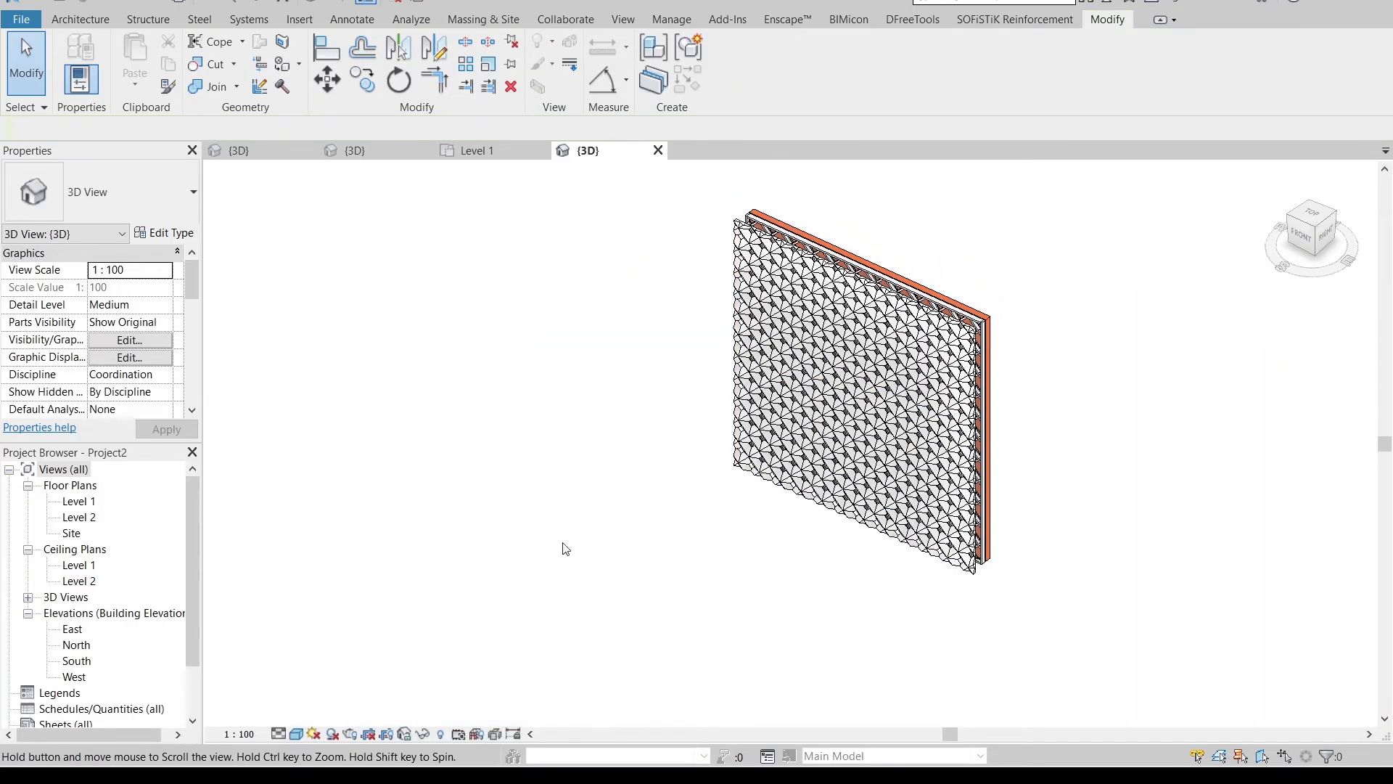
pyautogui.moveTo(190, 277)
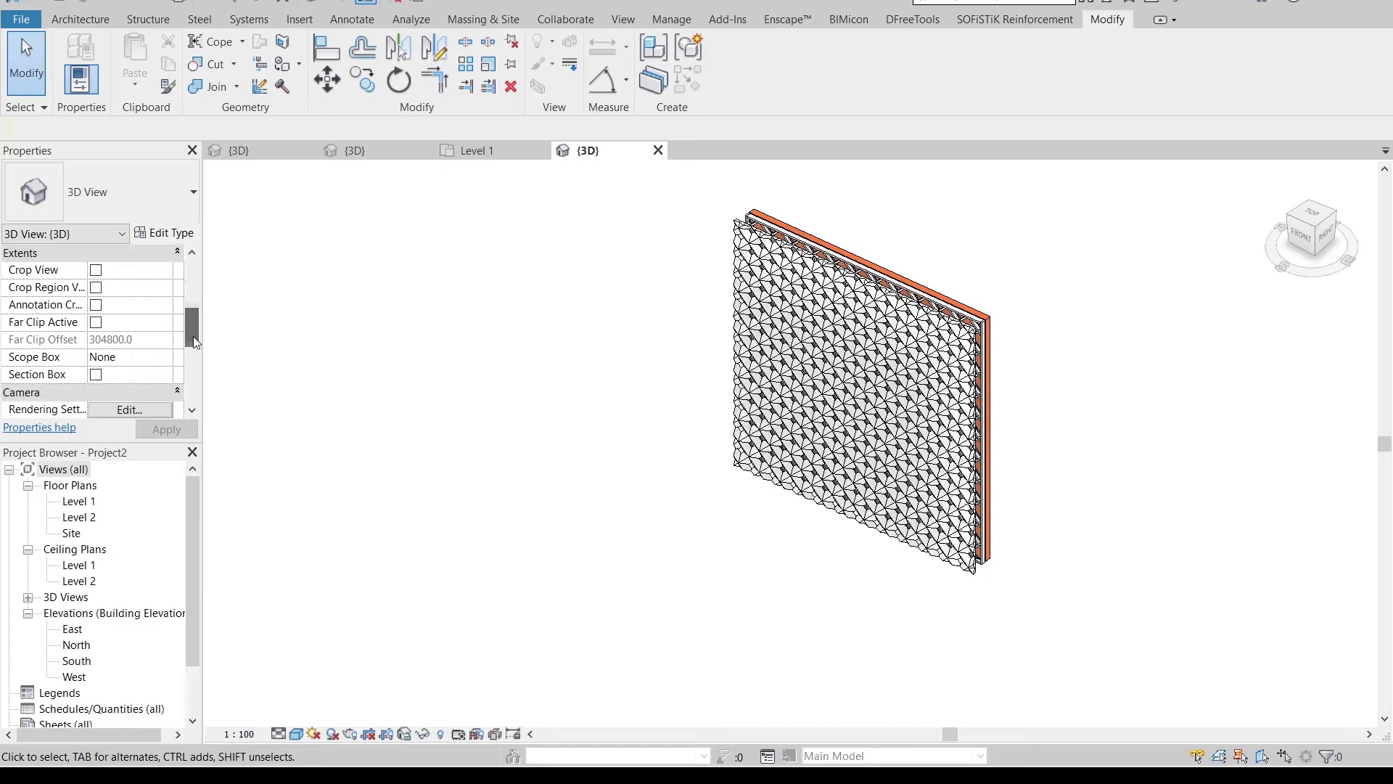
pyautogui.click(95, 374)
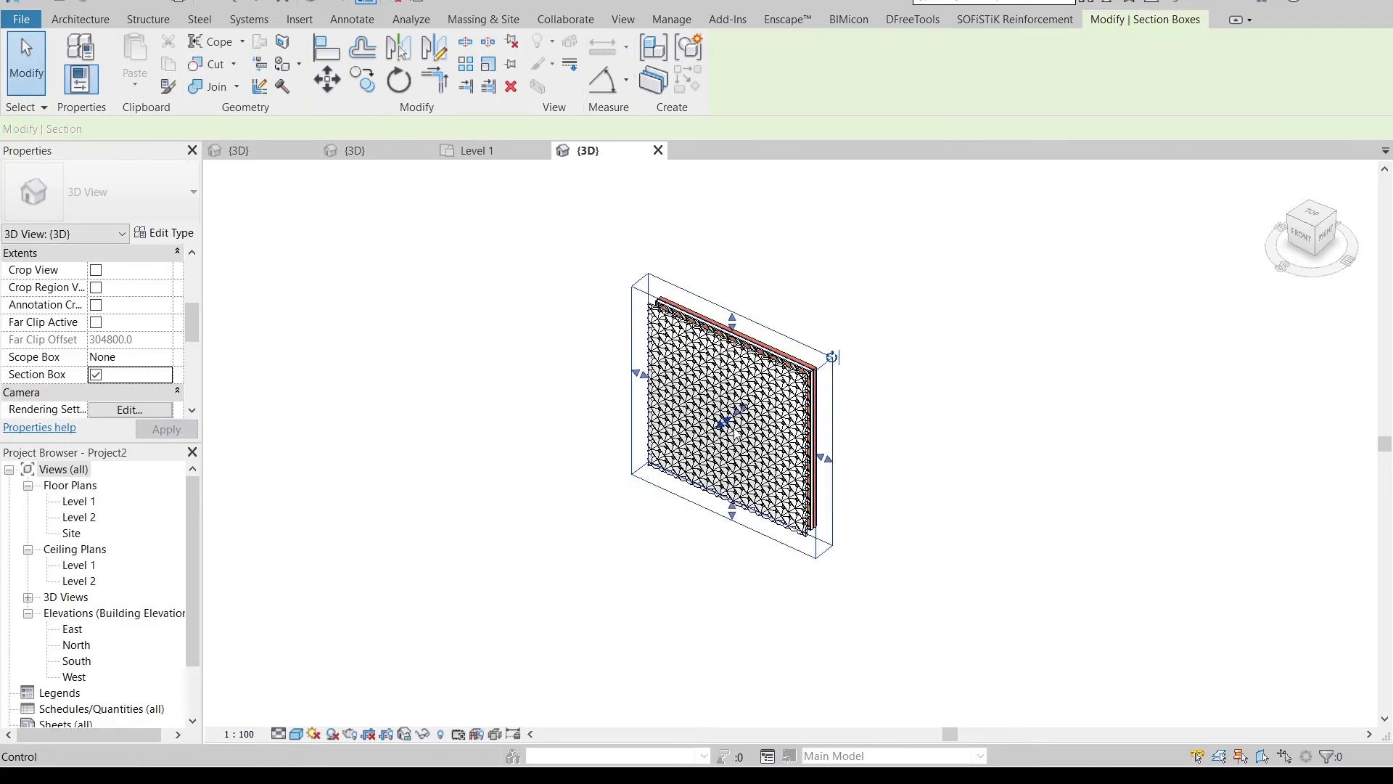
pyautogui.click(1310, 235)
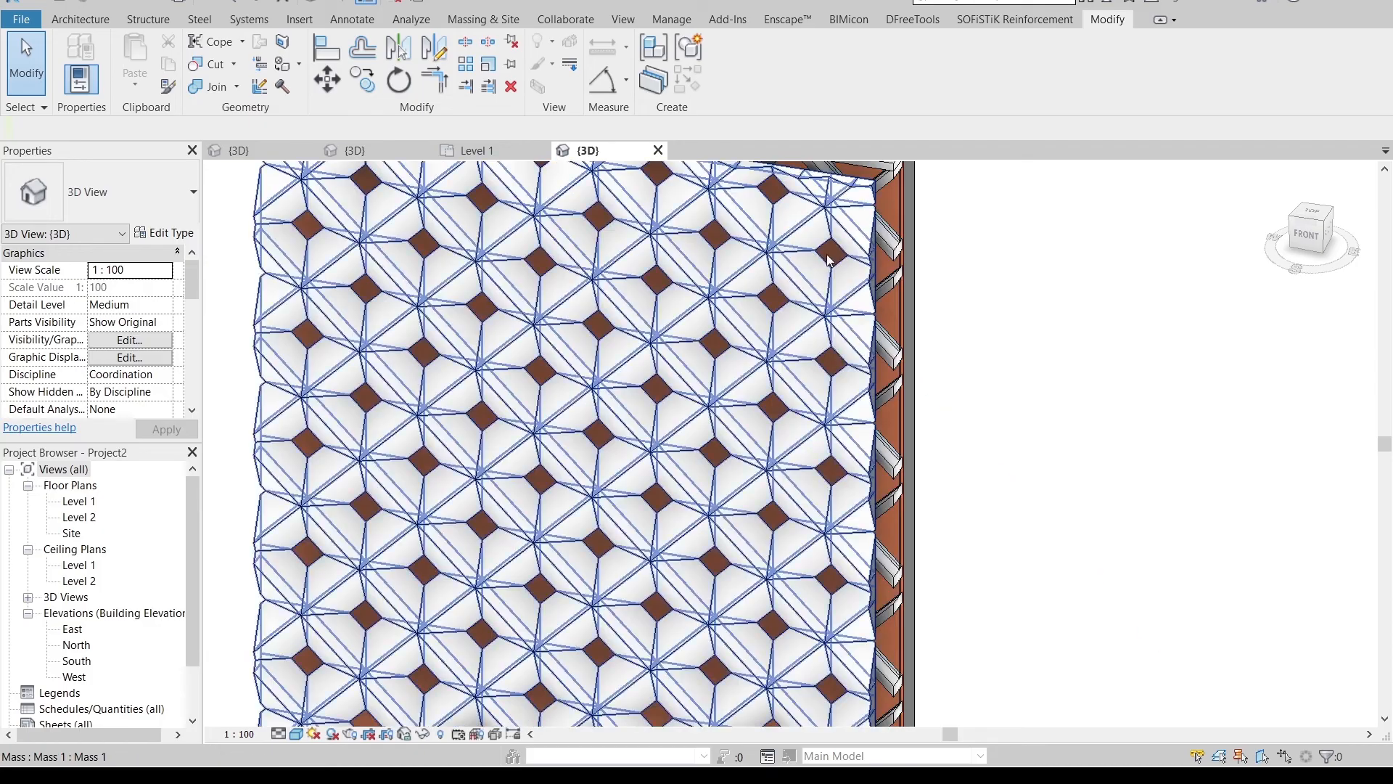
# Pick the top-right corner curtain panel and a few neighbouring panels
pyautogui.click(835, 258)
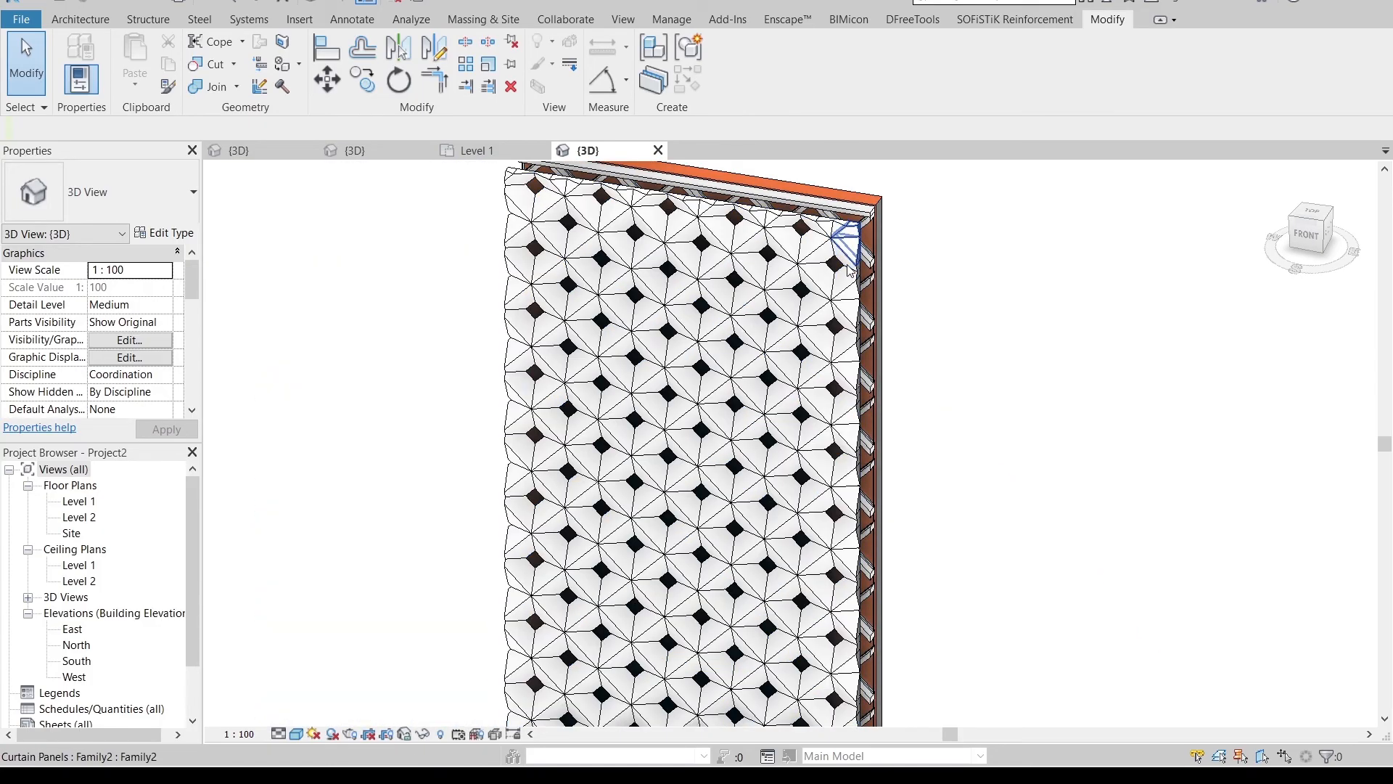
pyautogui.click(844, 240)
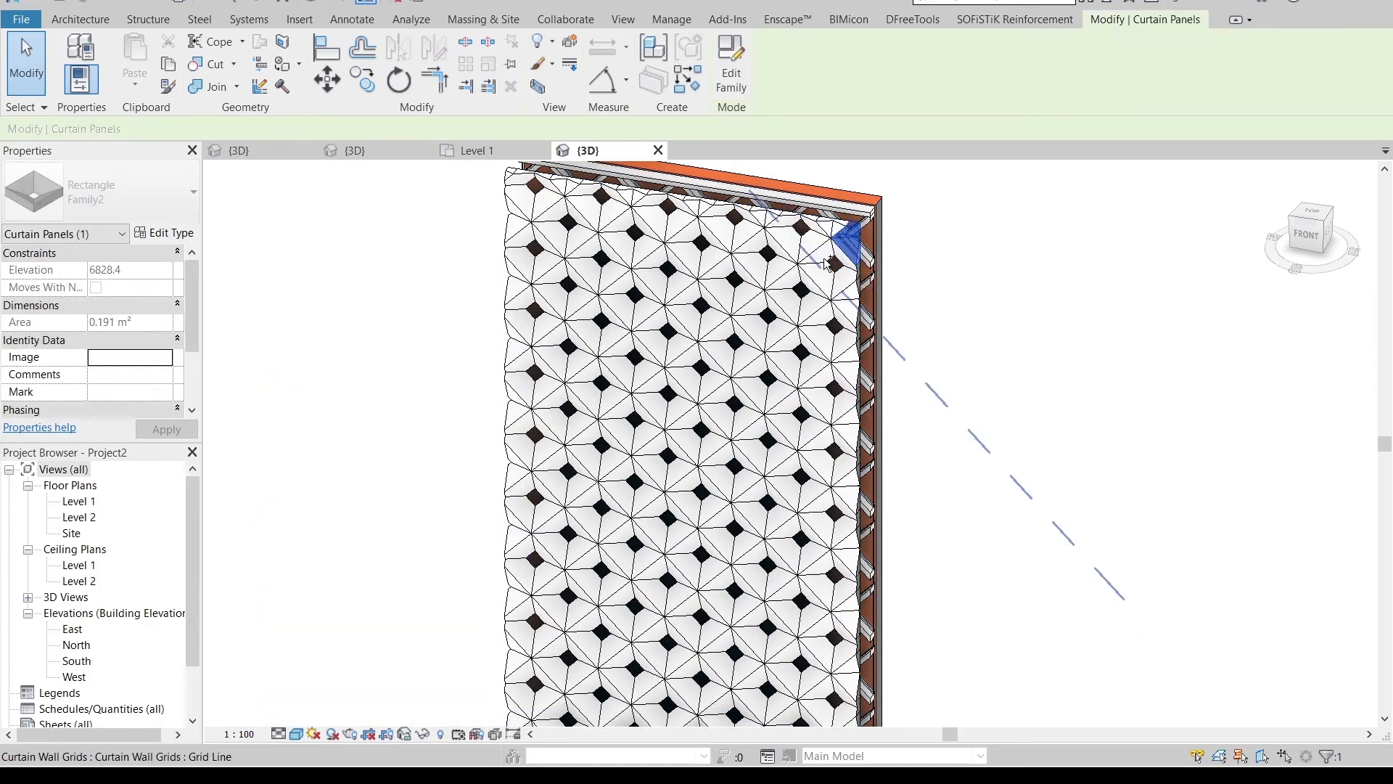
pyautogui.click(804, 235)
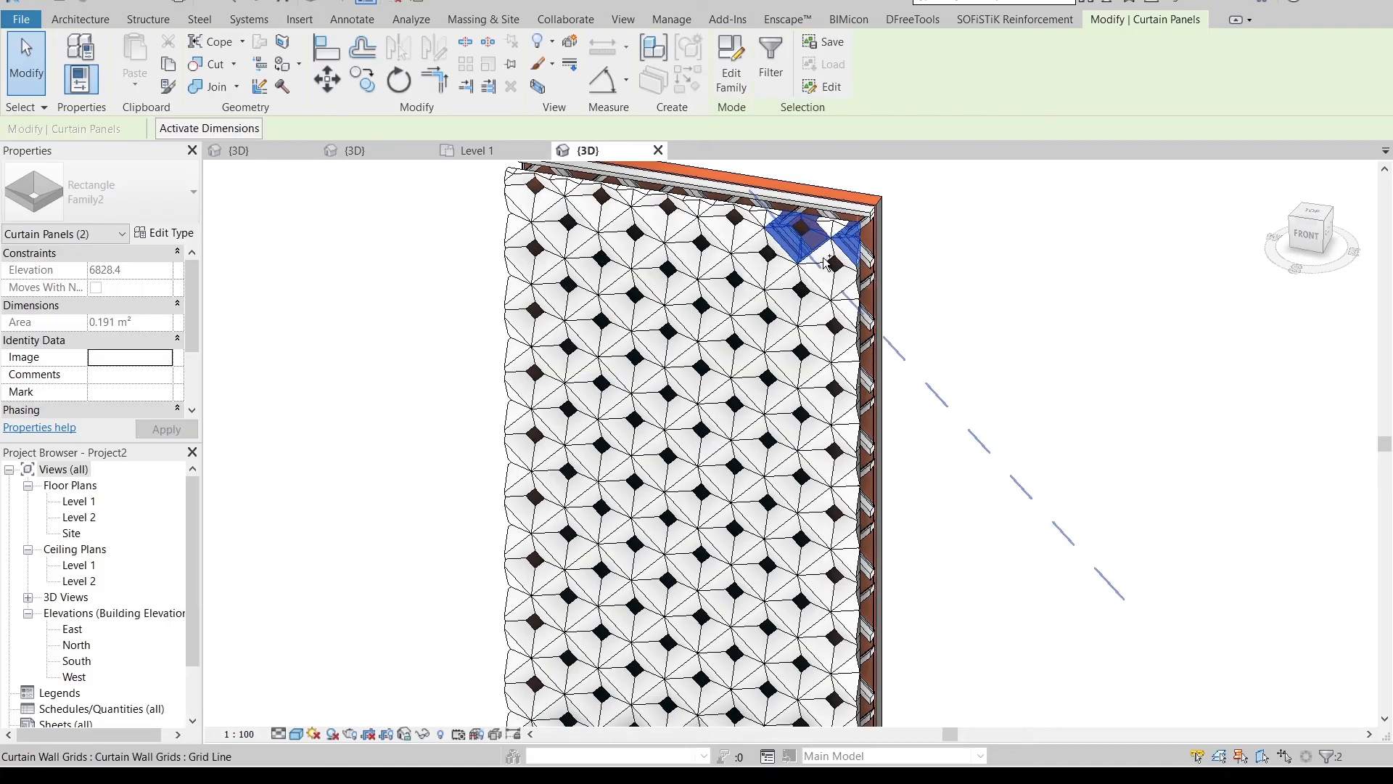
pyautogui.click(827, 320)
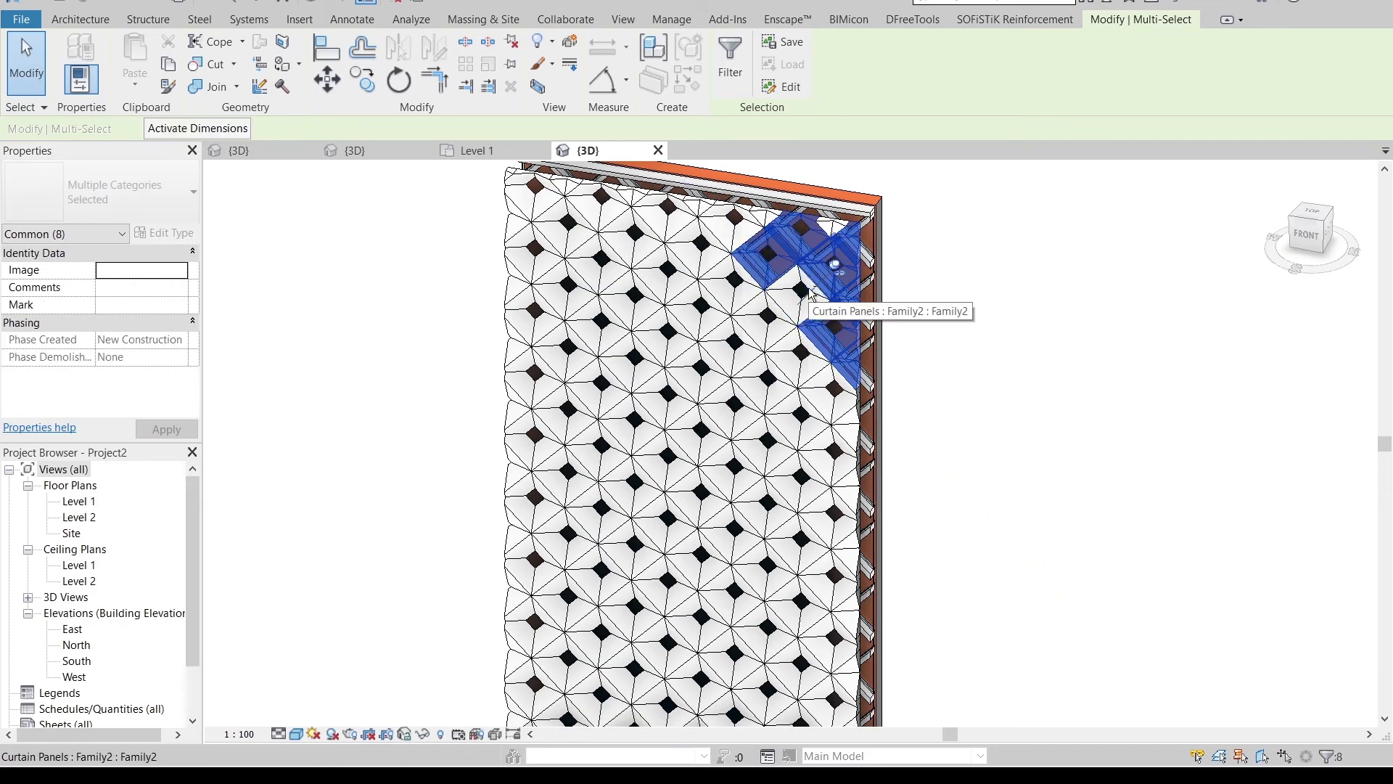
# Reselect panels along the top edge and gather a larger corner block
pyautogui.click(761, 235)
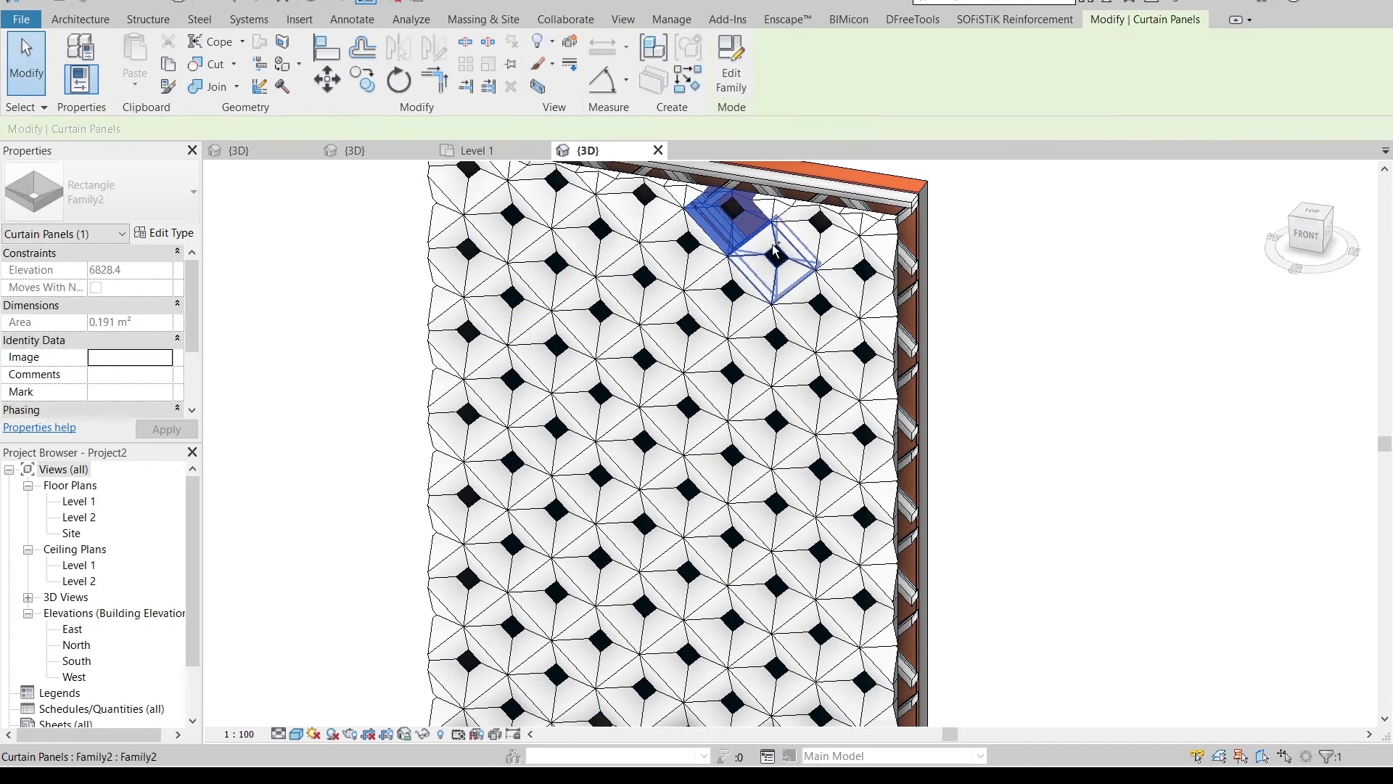
pyautogui.click(854, 222)
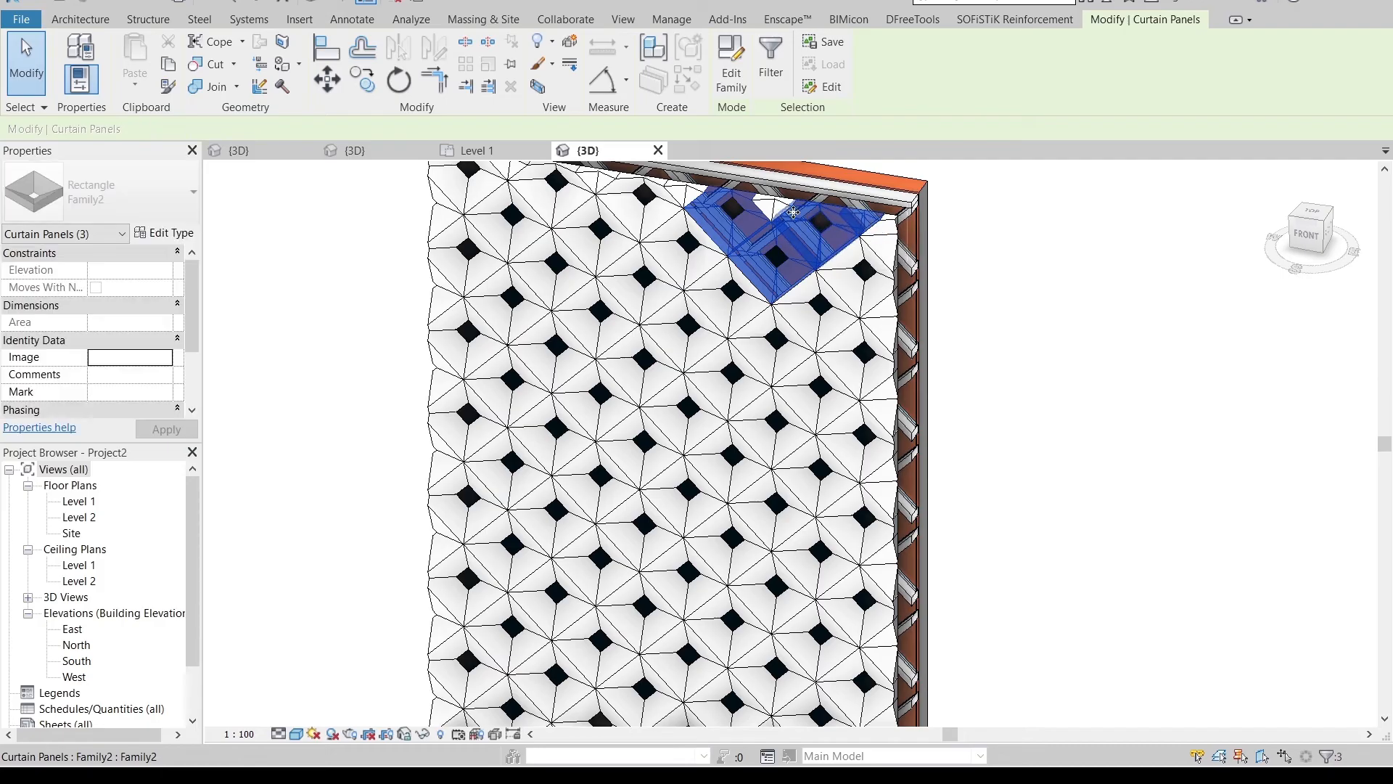
pyautogui.click(862, 258)
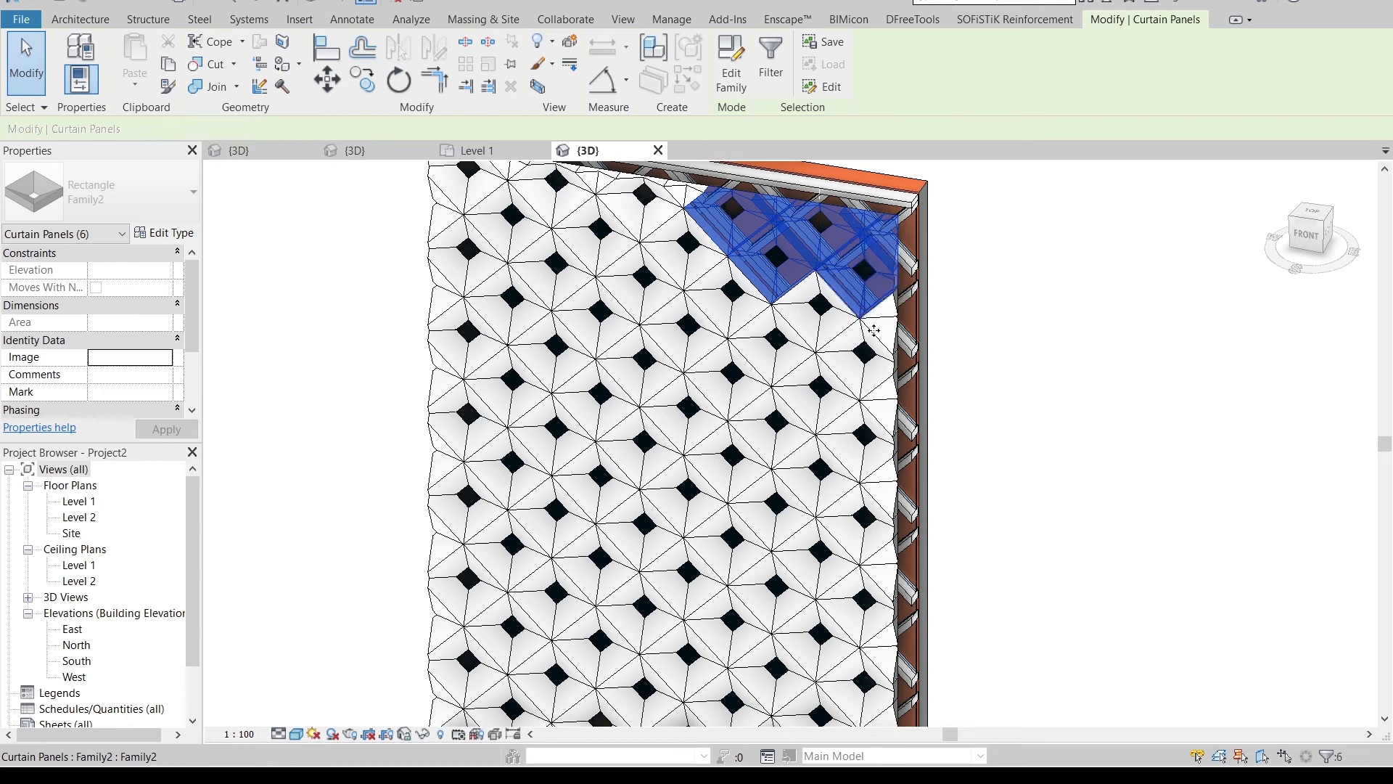
pyautogui.click(811, 391)
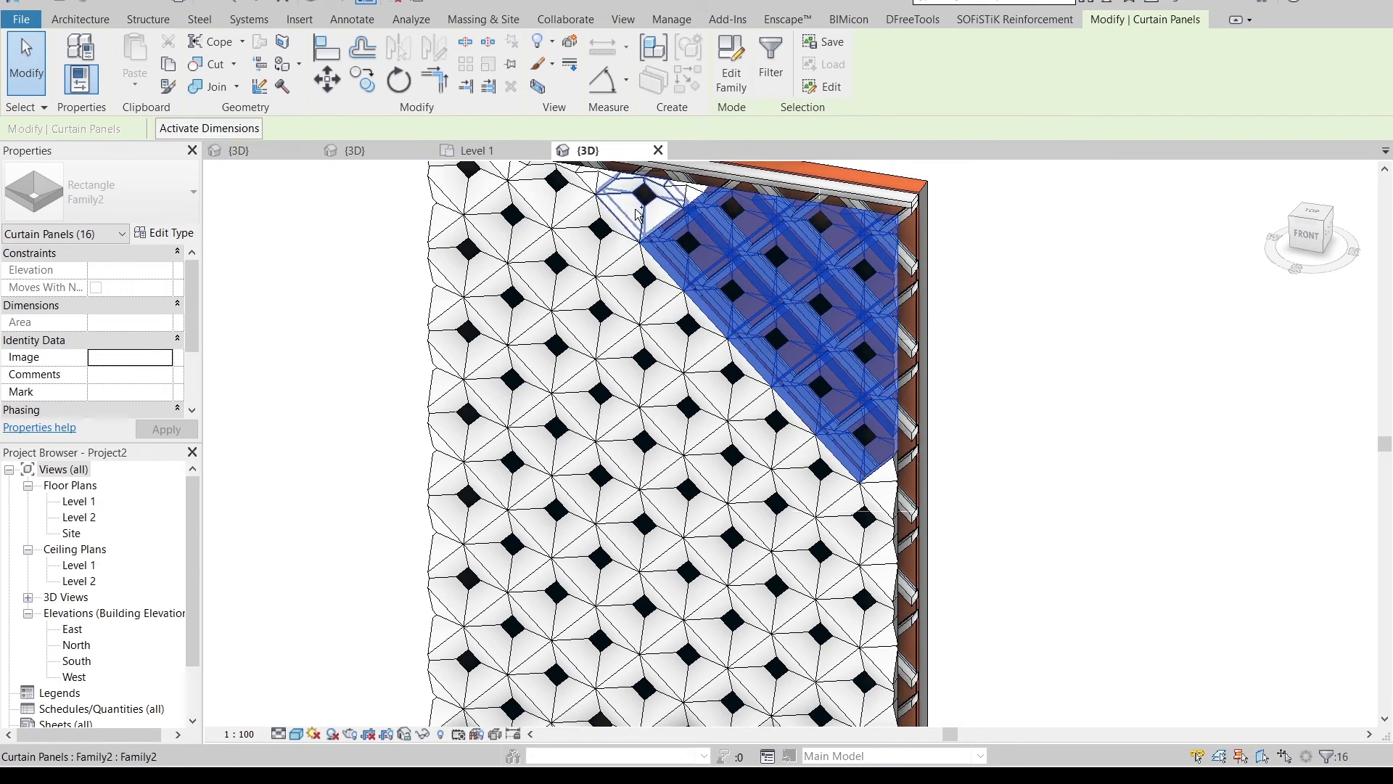
pyautogui.click(646, 200)
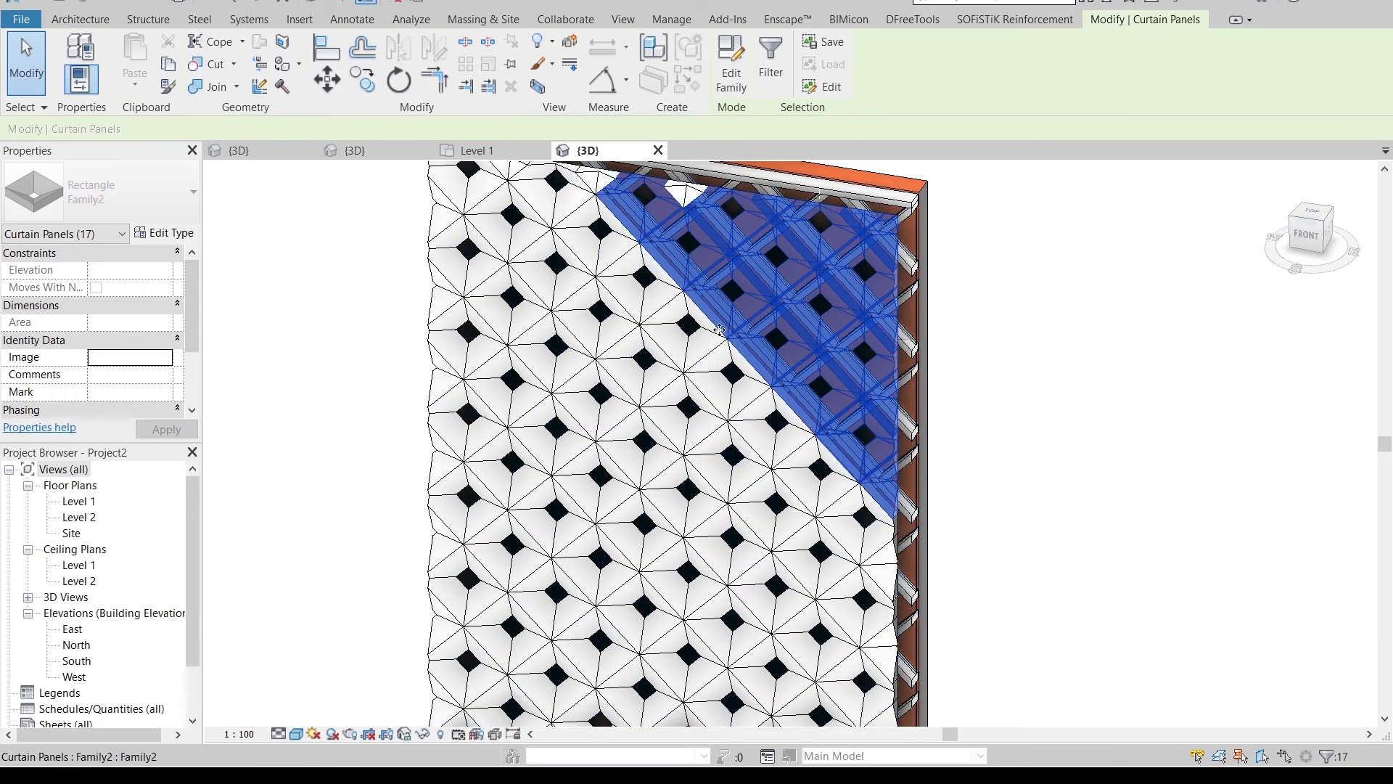
pyautogui.click(755, 330)
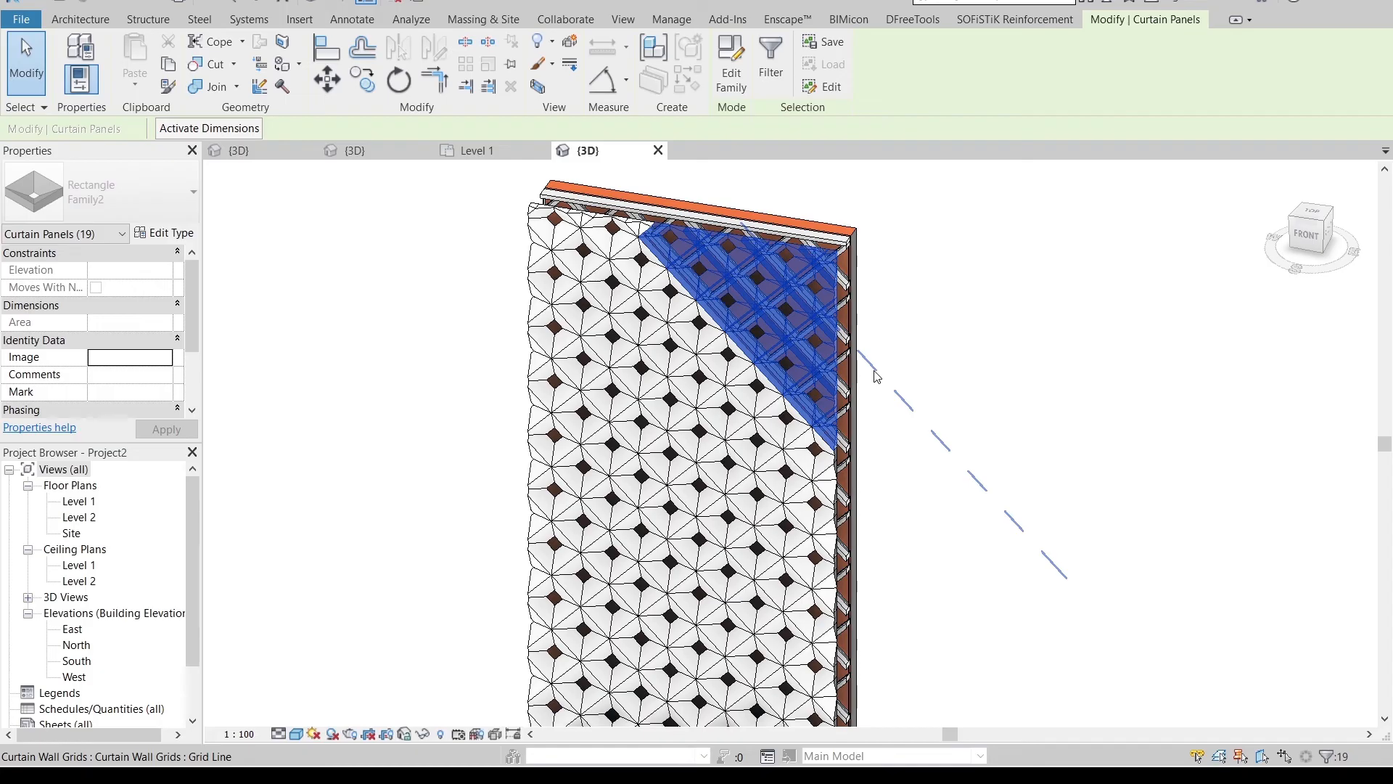
pyautogui.moveTo(875, 376)
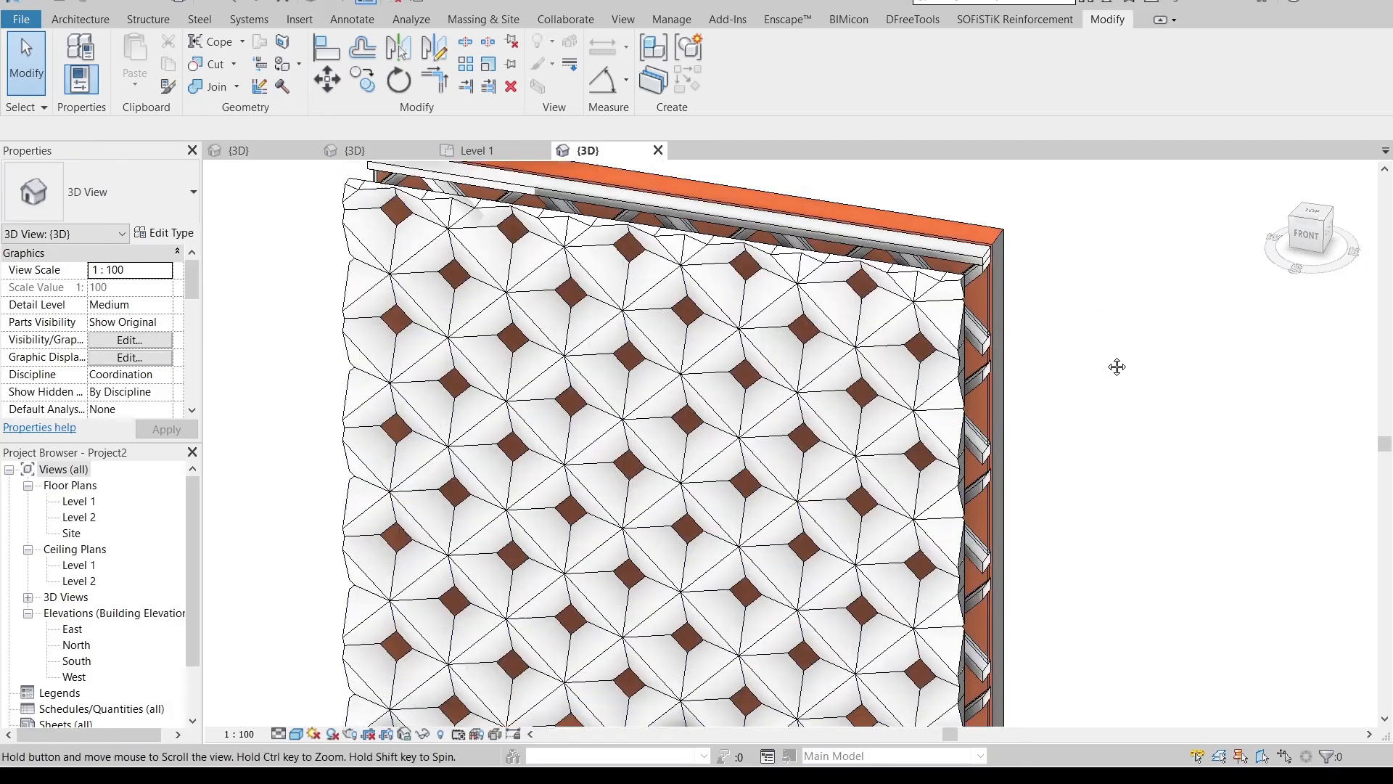
# Add a diagonal row and the panels inside it, completing the 26-panel triangle
pyautogui.click(622, 266)
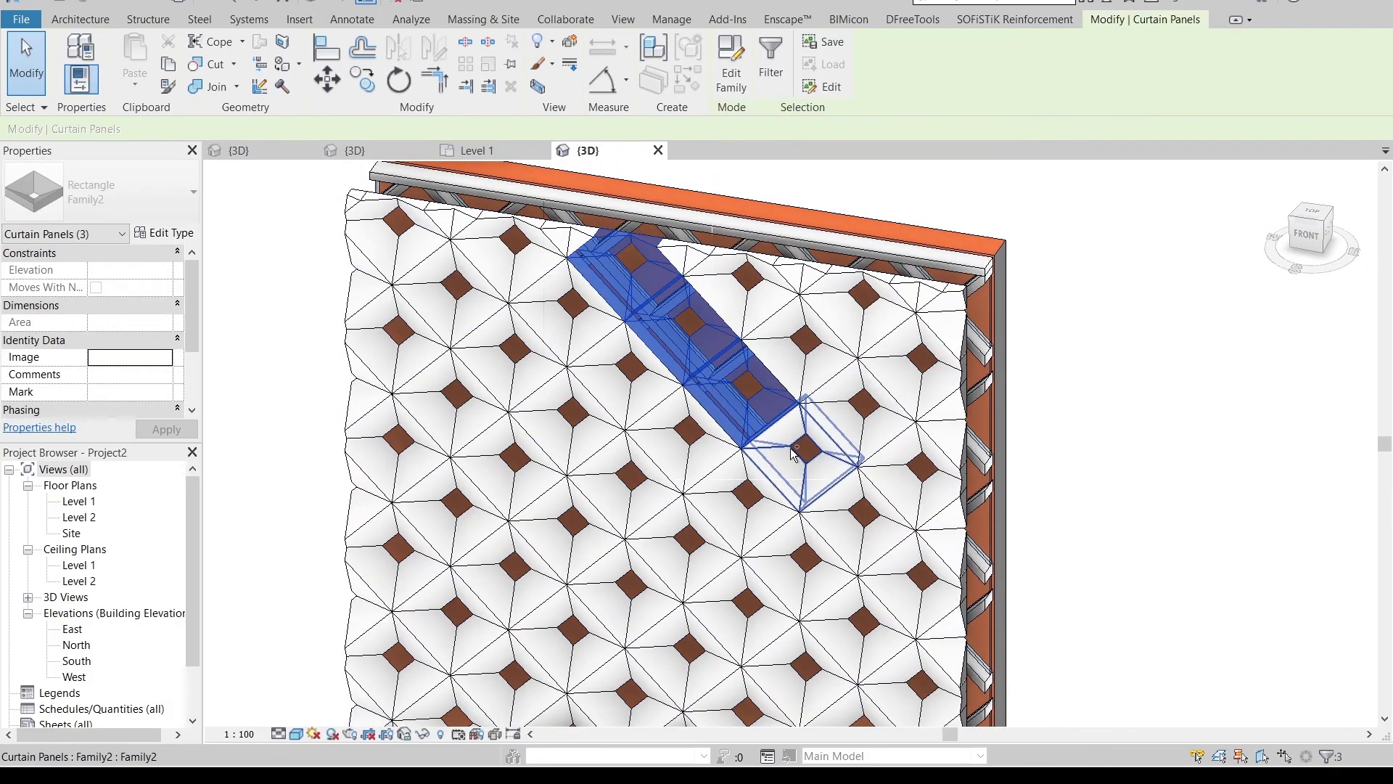
pyautogui.click(920, 567)
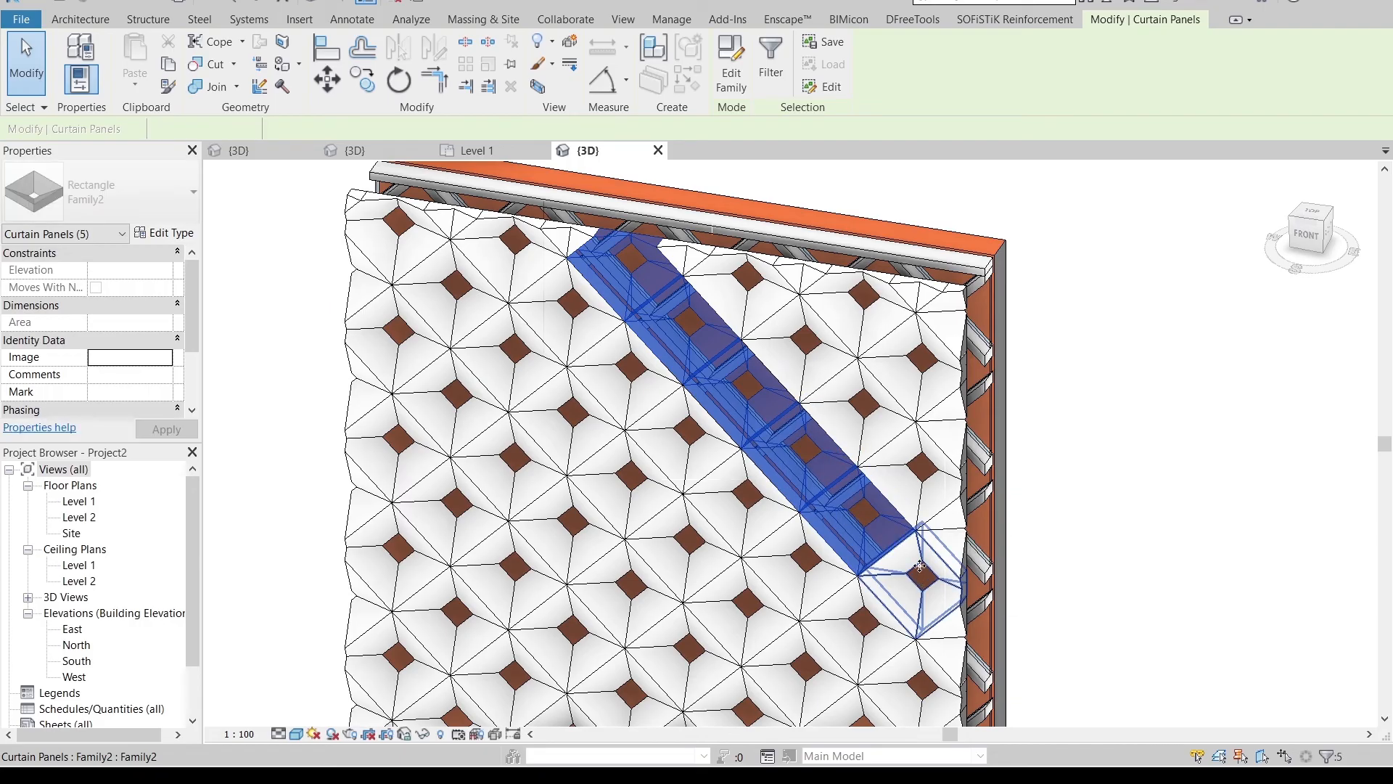
pyautogui.click(818, 363)
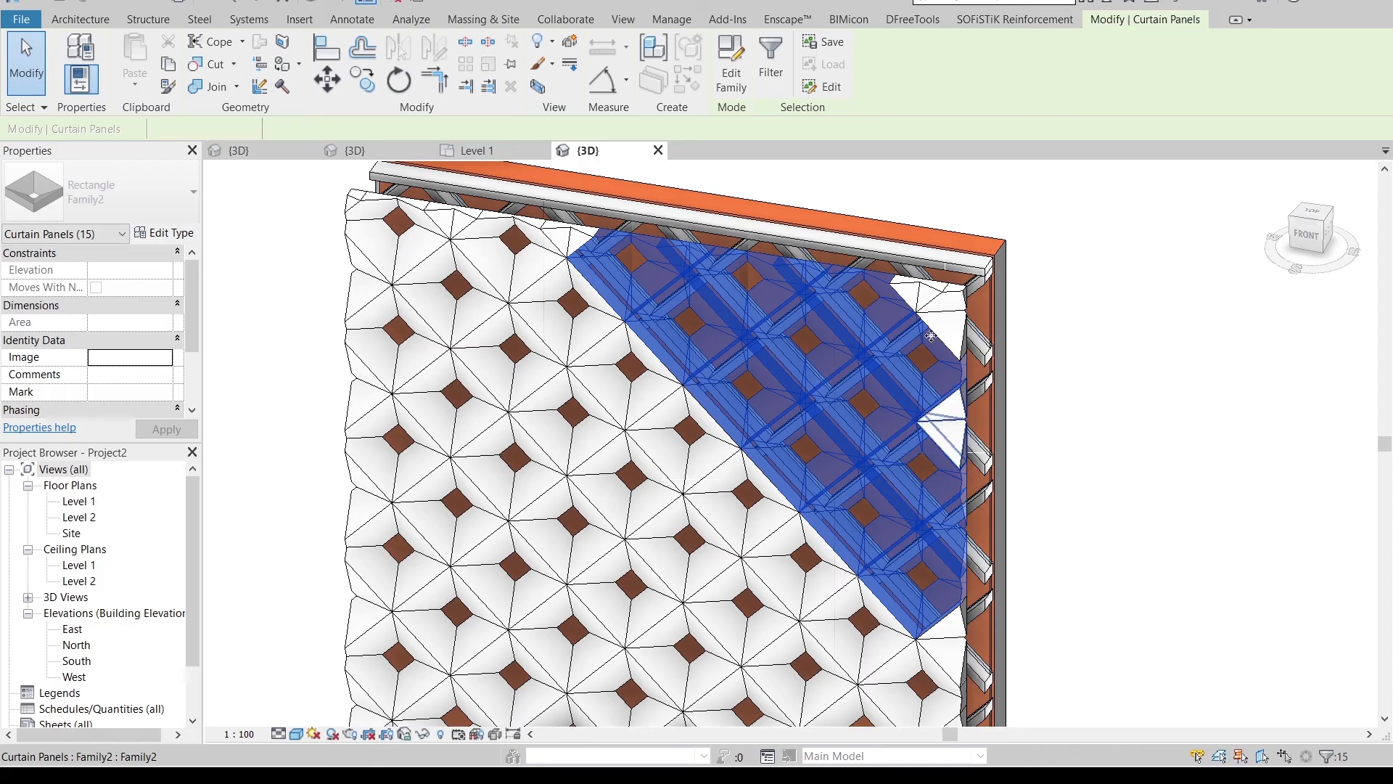
pyautogui.click(854, 620)
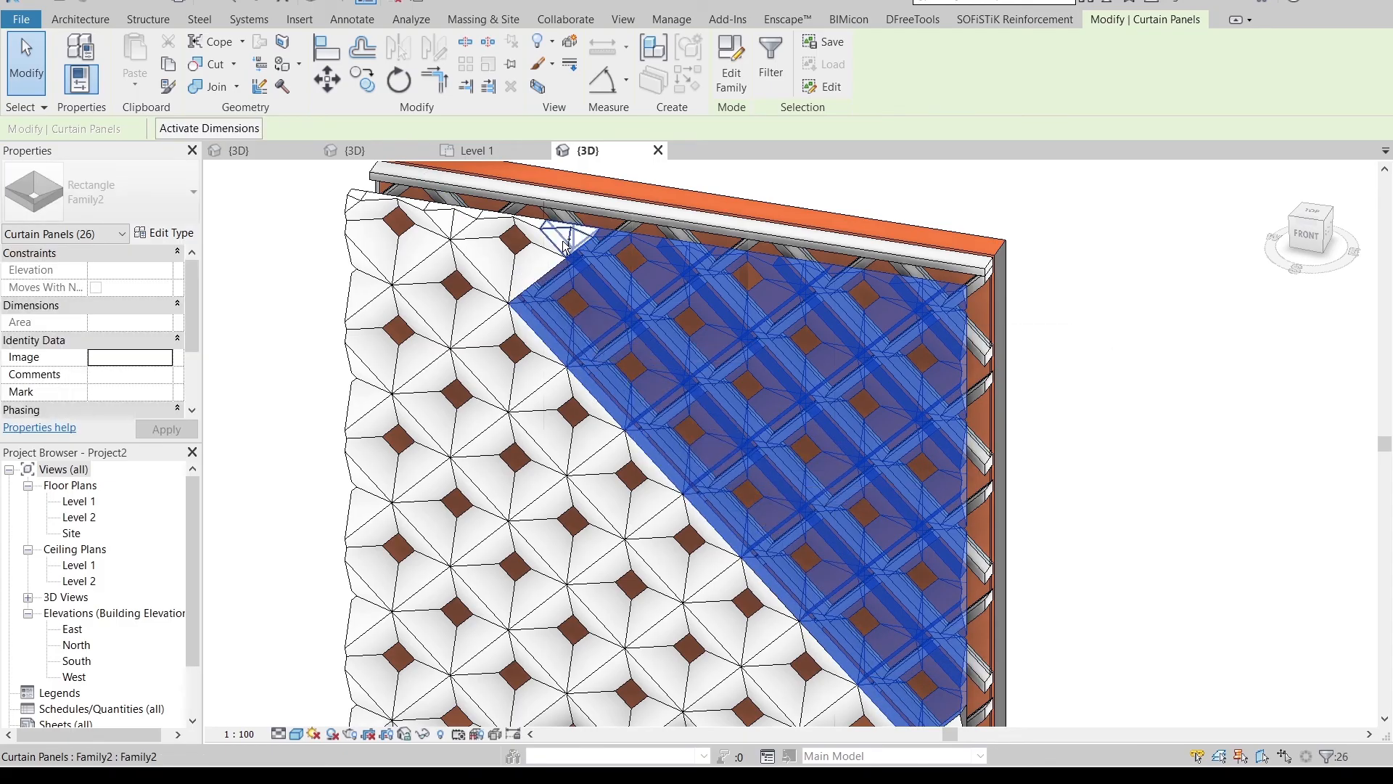
# Hide the selected corner panels with Hide in View > Elements
pyautogui.rightClick(538, 266)
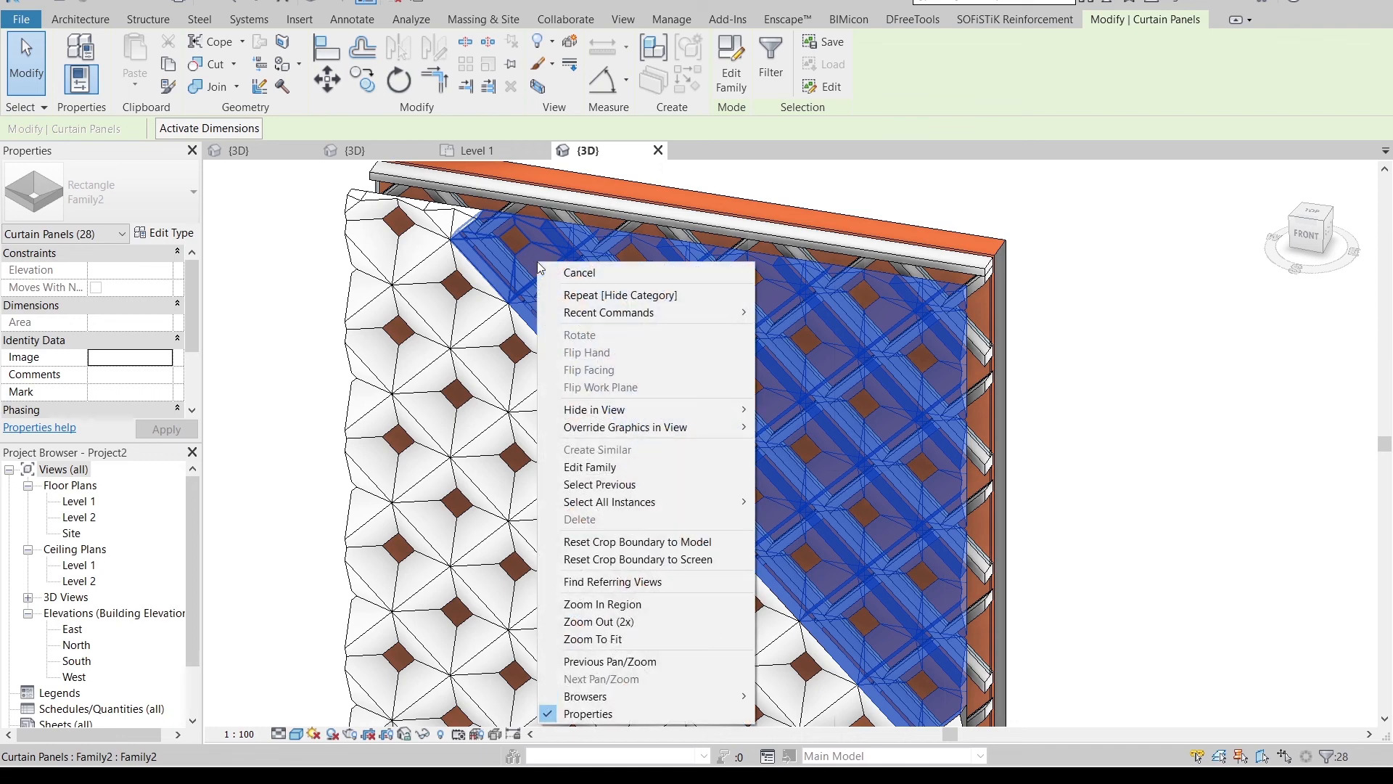
pyautogui.moveTo(595, 409)
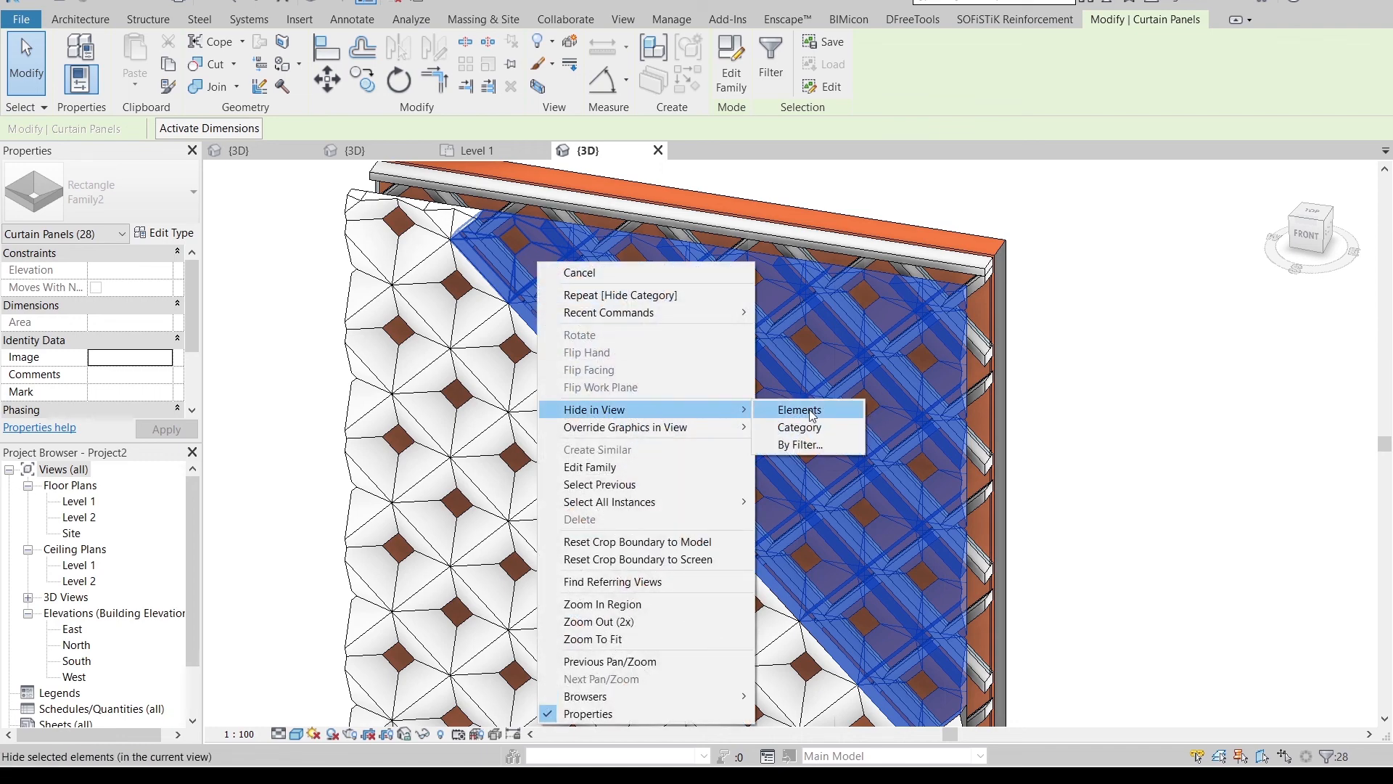
pyautogui.click(798, 409)
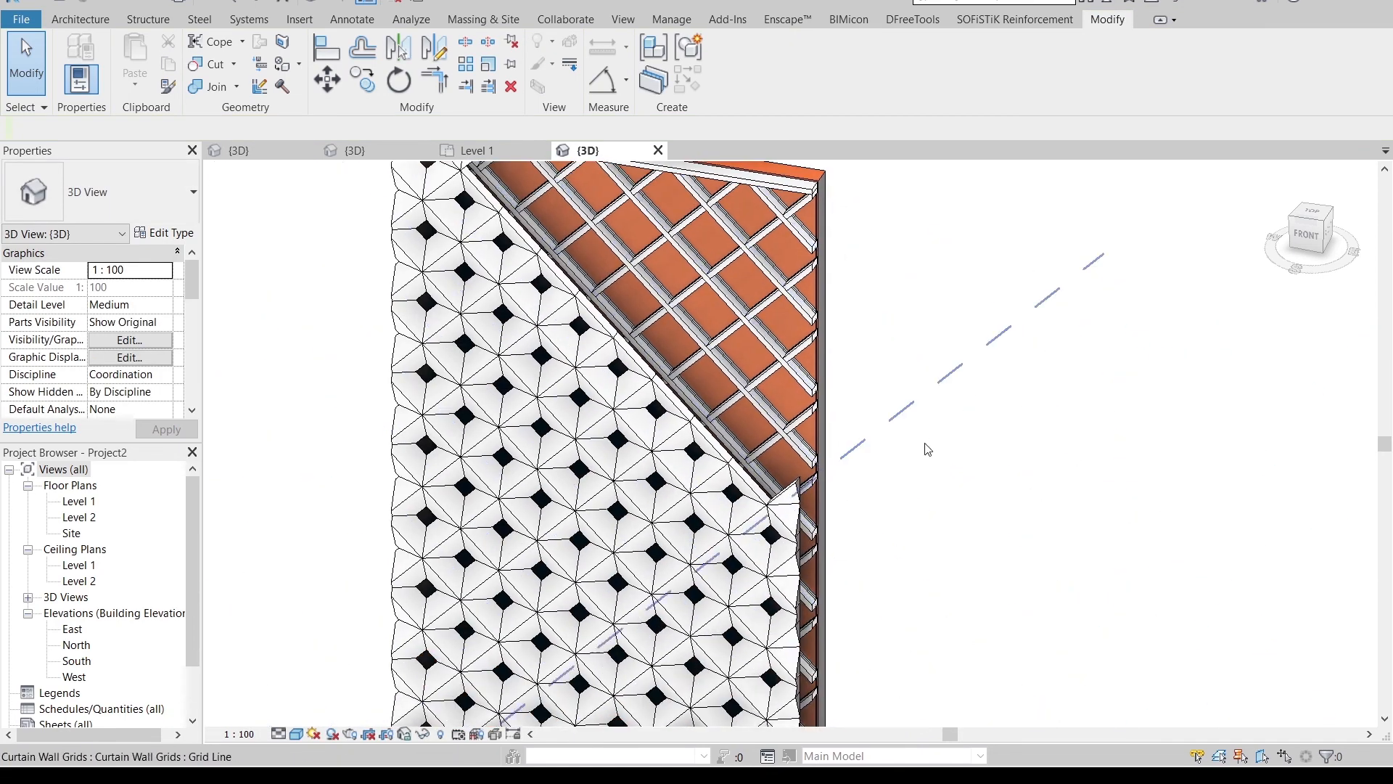
pyautogui.click(332, 733)
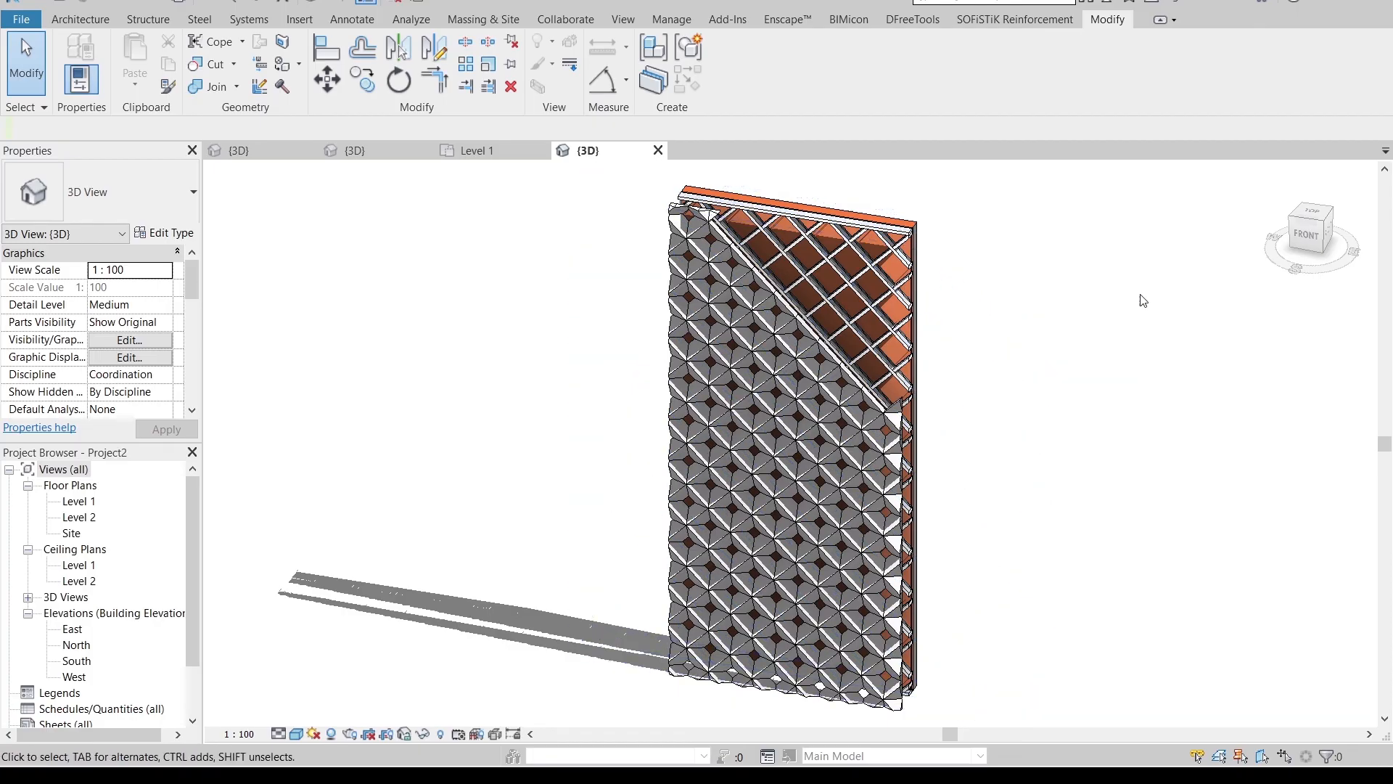
pyautogui.moveTo(1155, 304)
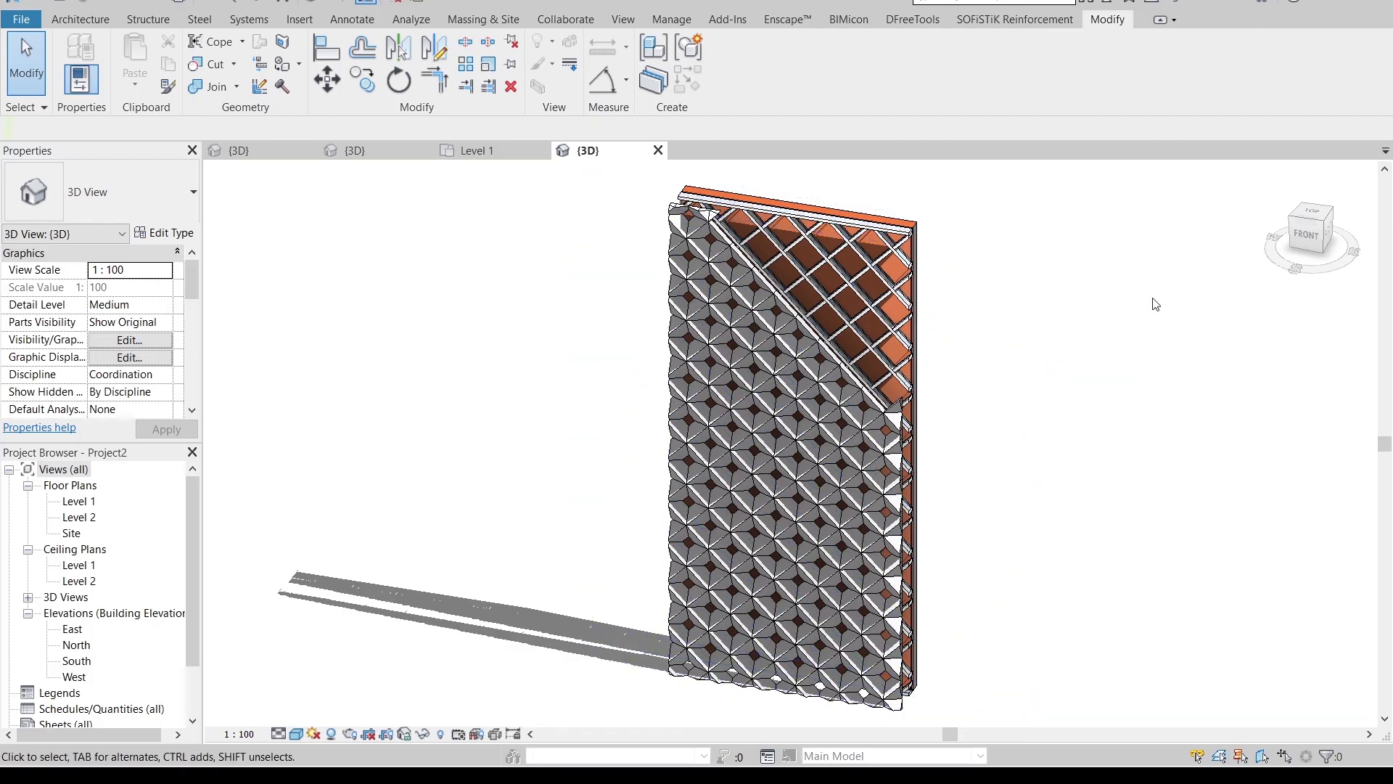